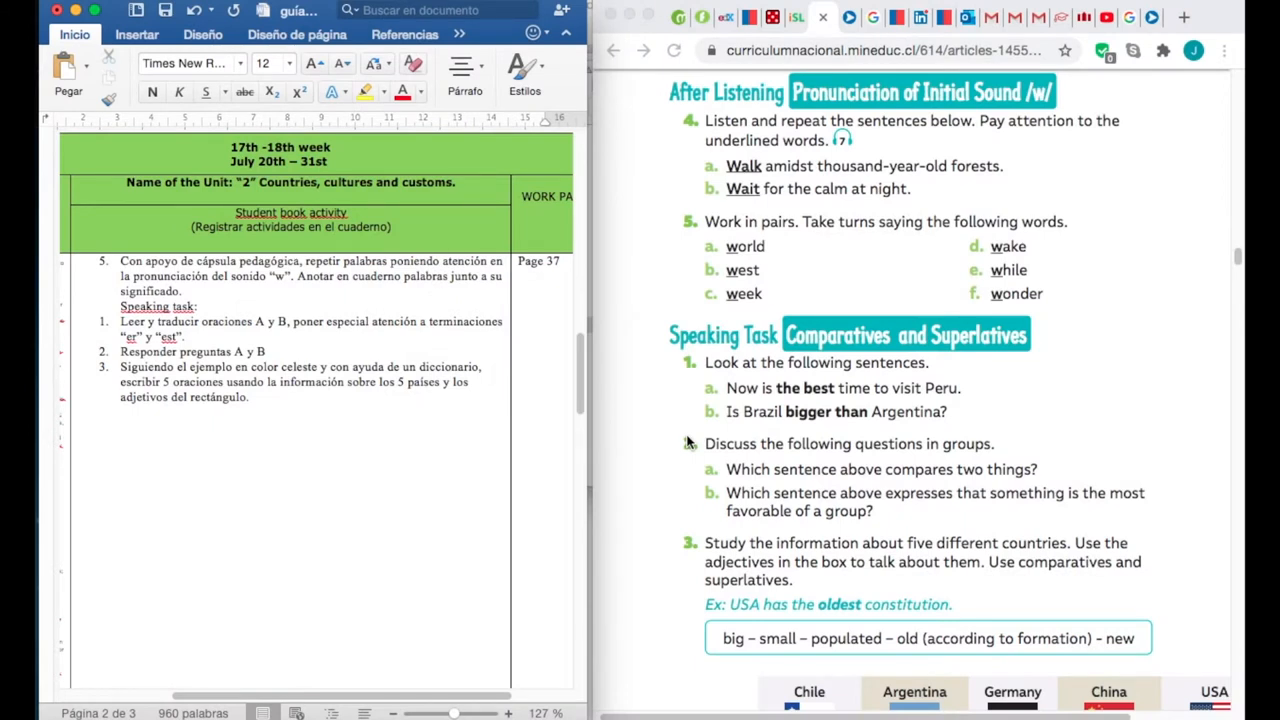
{"action": "mouse_move", "coordinate": [636, 297]}
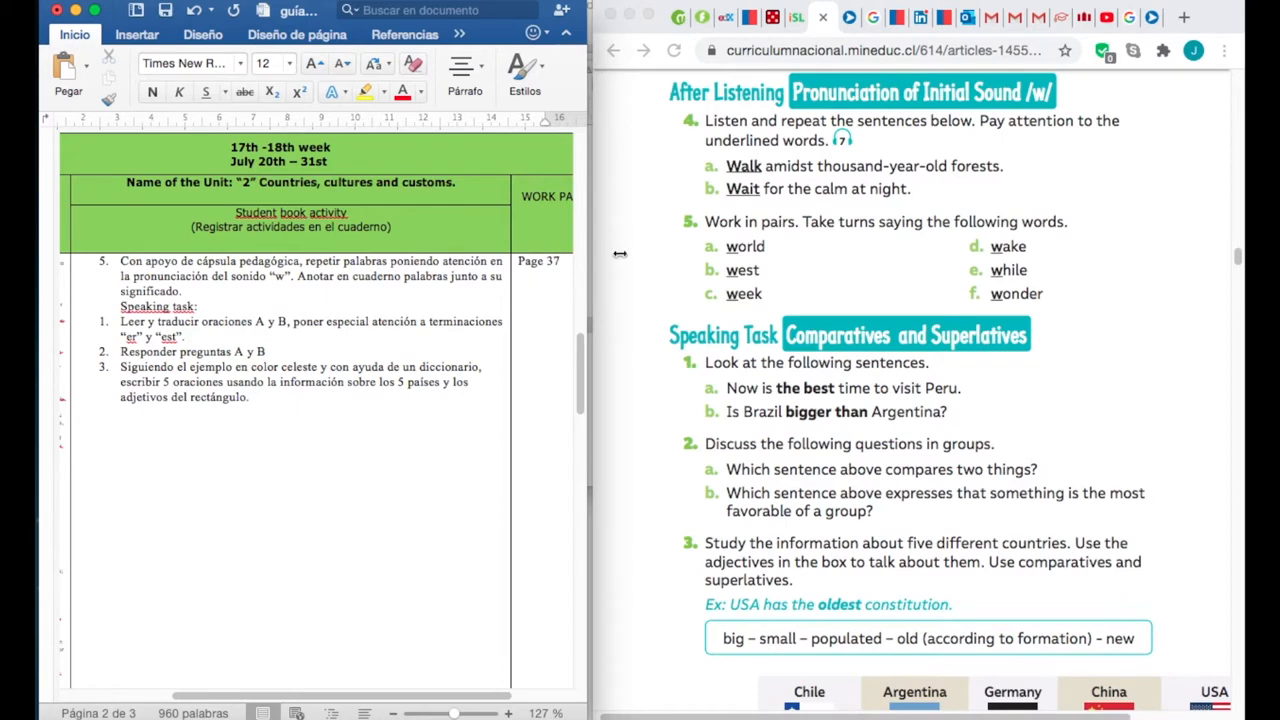
{"action": "mouse_move", "coordinate": [769, 189]}
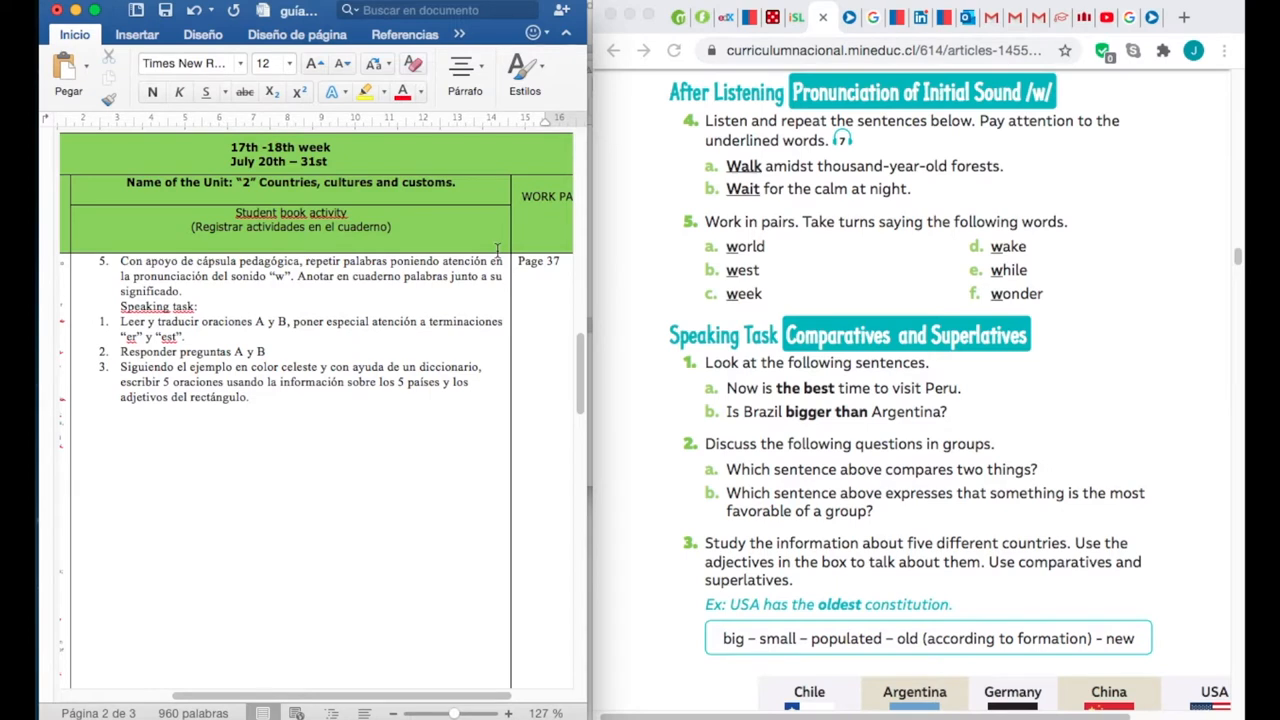
{"action": "mouse_move", "coordinate": [897, 267]}
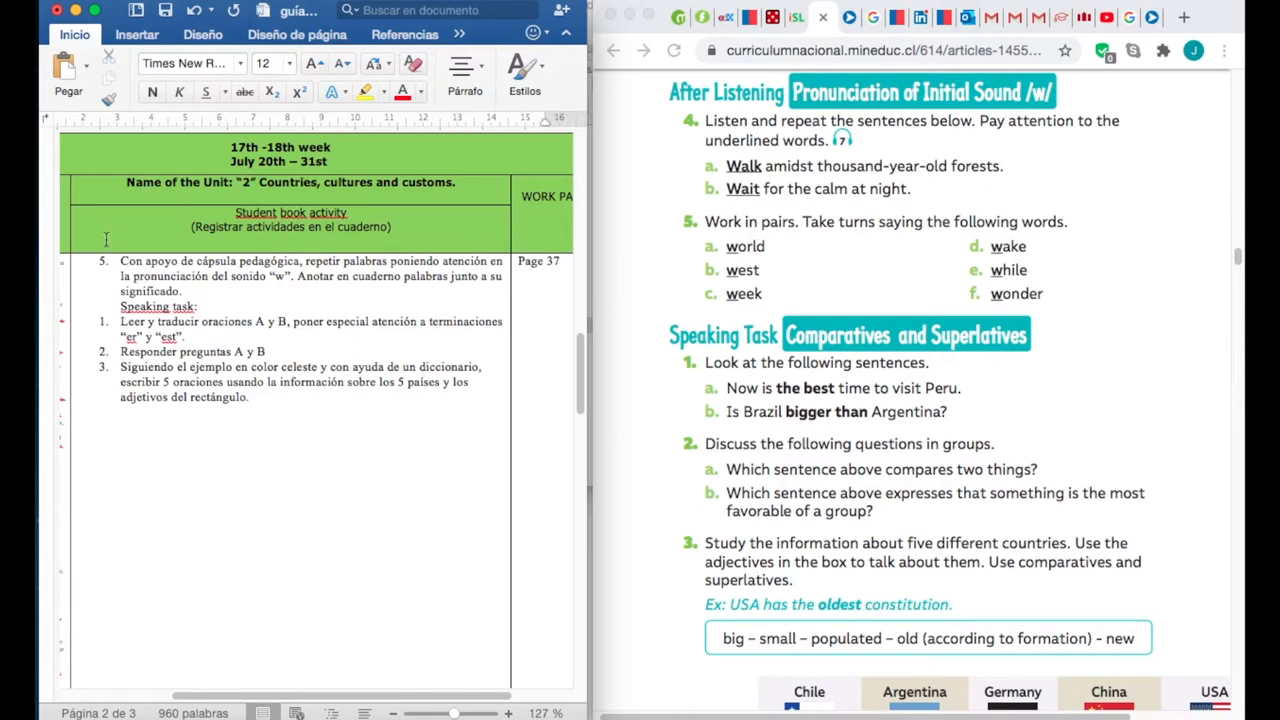
{"action": "mouse_move", "coordinate": [720, 208]}
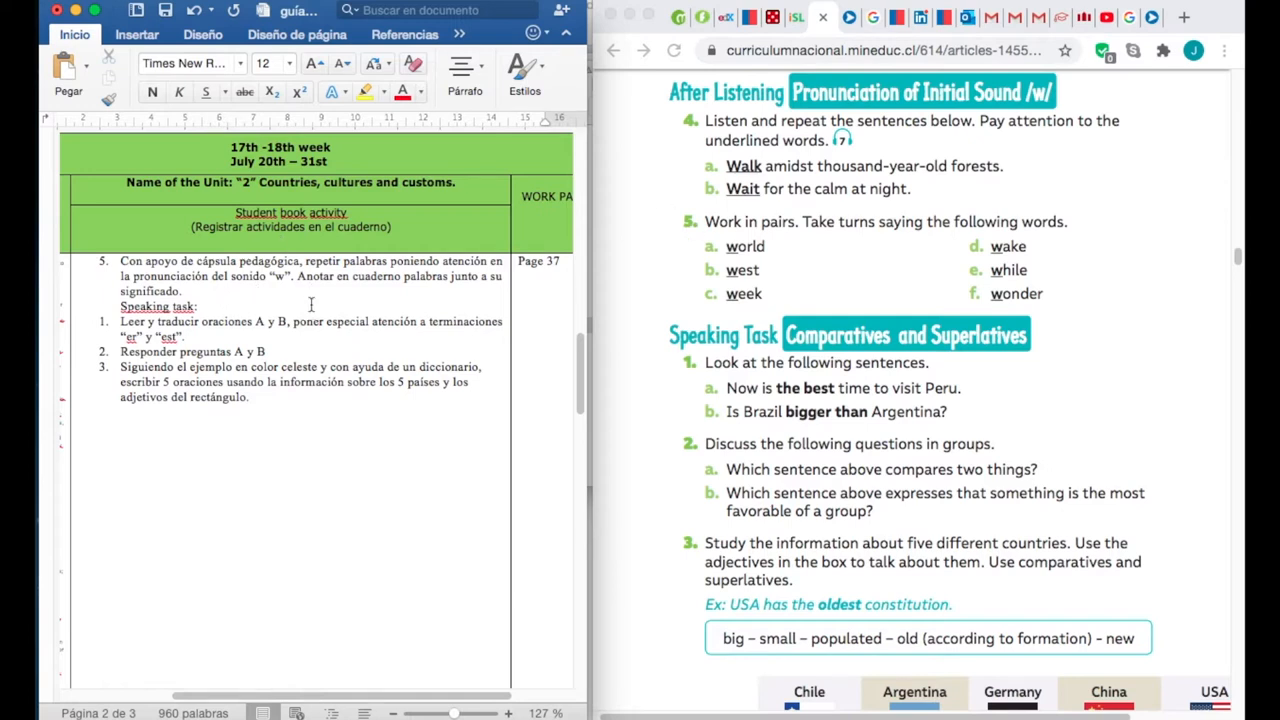
{"action": "mouse_move", "coordinate": [342, 283]}
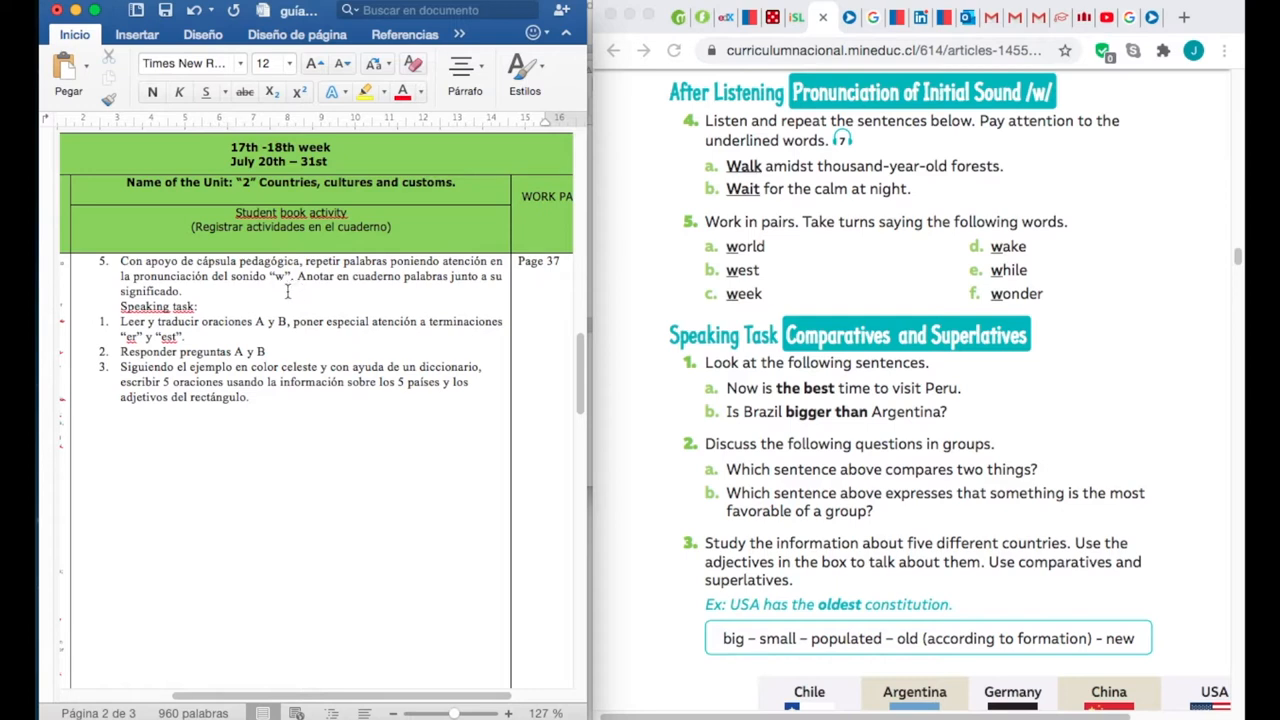
{"action": "mouse_move", "coordinate": [526, 295]}
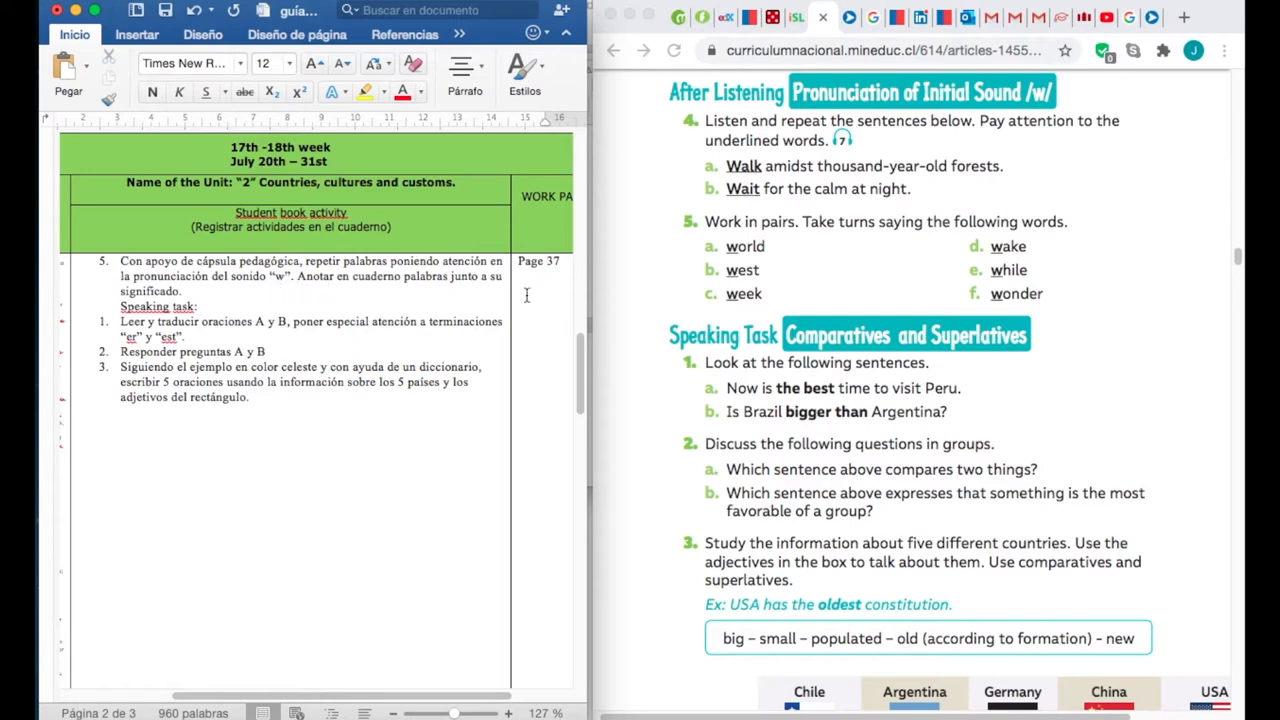
{"action": "mouse_move", "coordinate": [434, 297]}
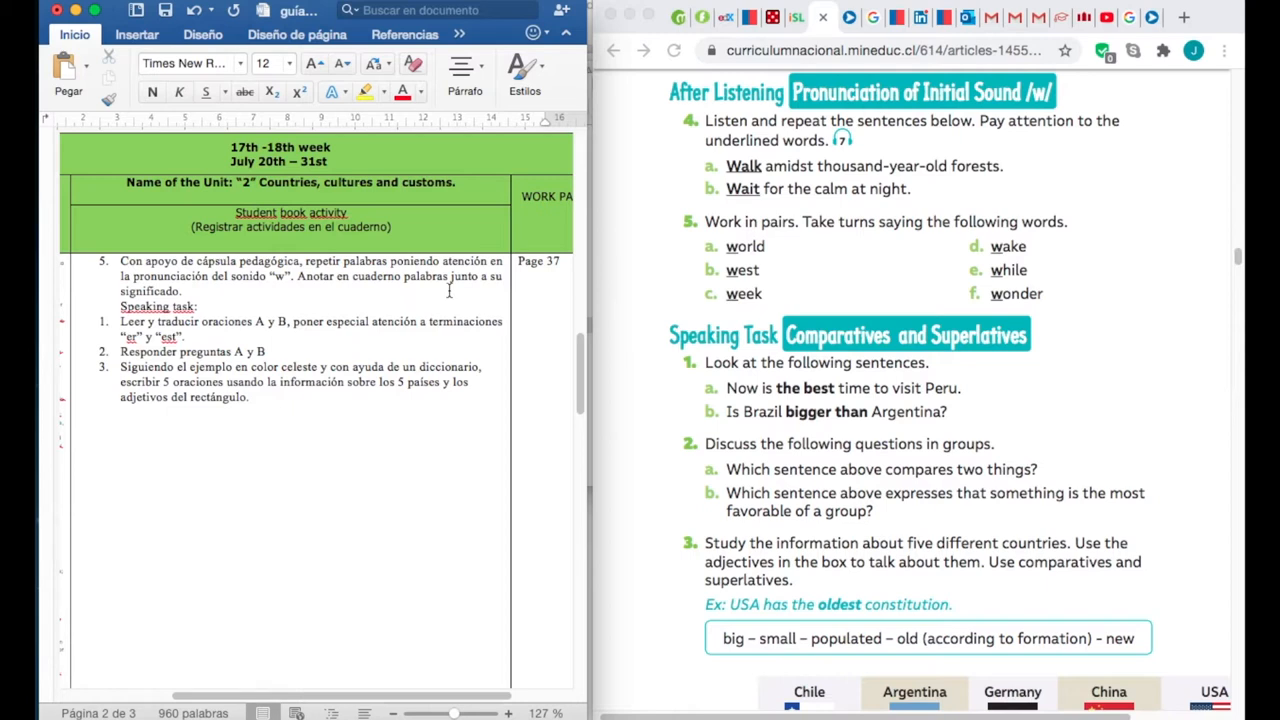
{"action": "mouse_move", "coordinate": [714, 258]}
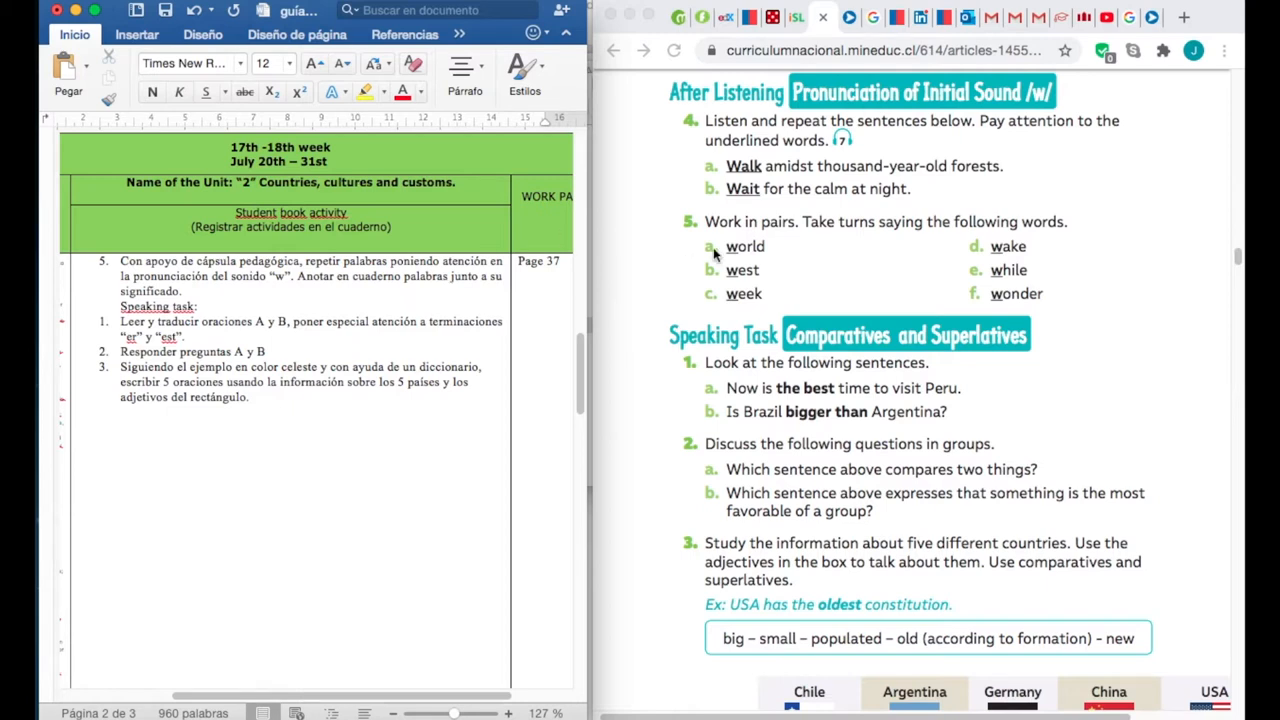
{"action": "mouse_move", "coordinate": [874, 255]}
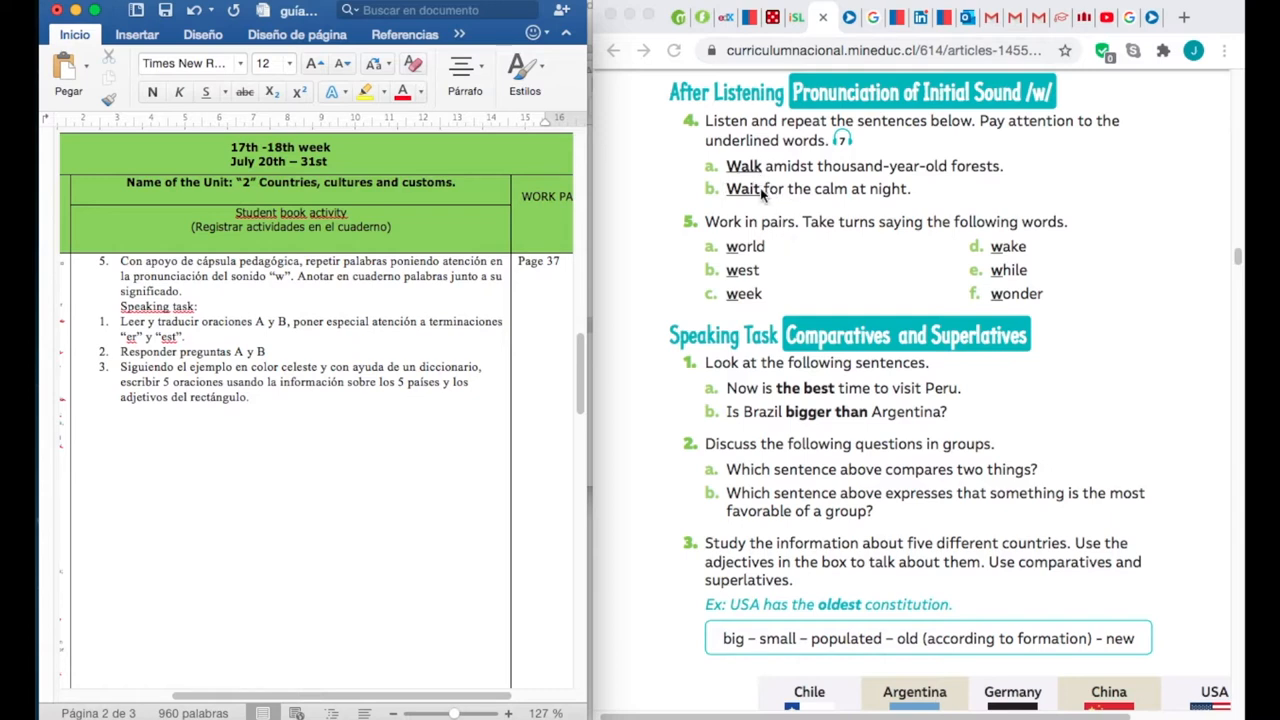
{"action": "mouse_move", "coordinate": [760, 224]}
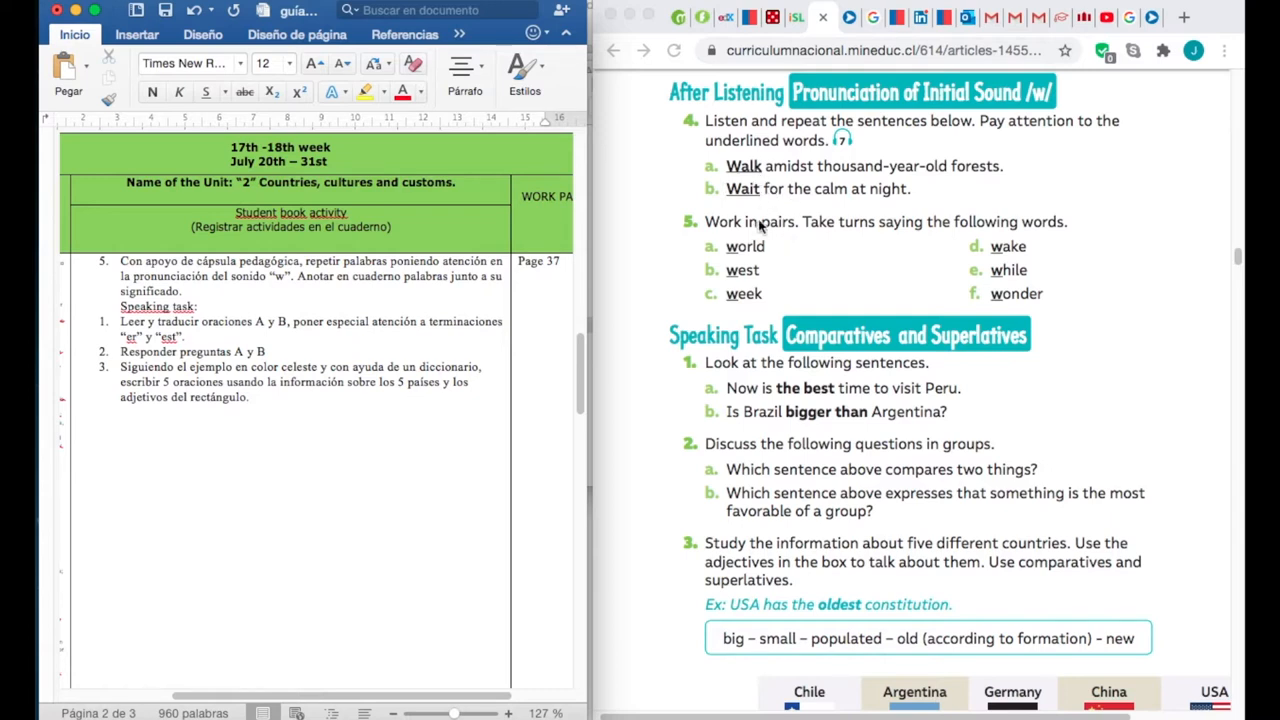
{"action": "mouse_move", "coordinate": [770, 260]}
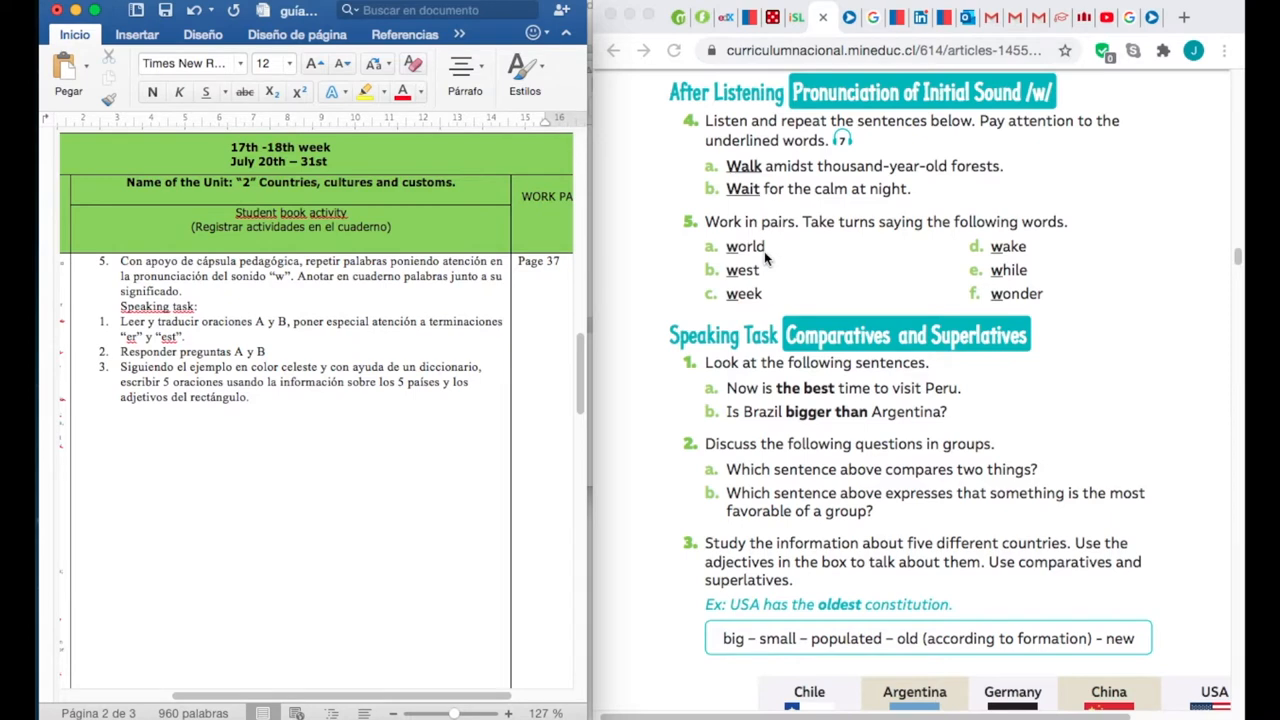
{"action": "mouse_move", "coordinate": [766, 285]}
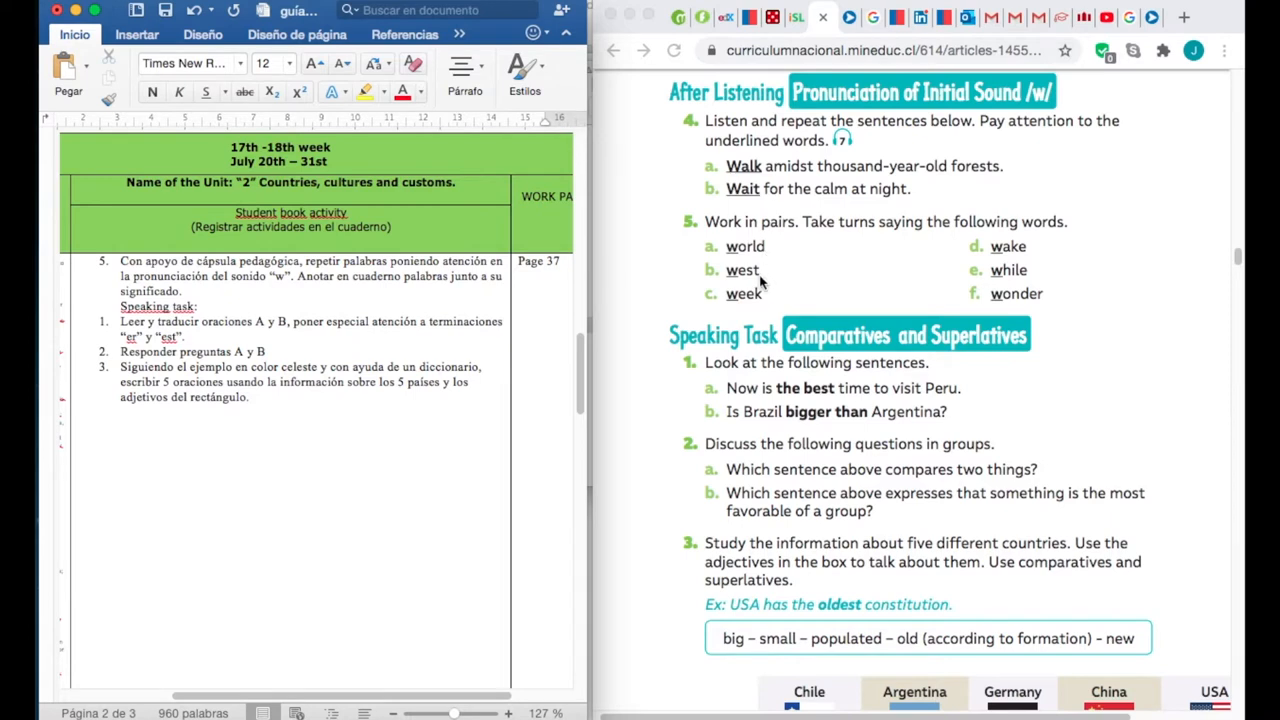
{"action": "mouse_move", "coordinate": [764, 306]}
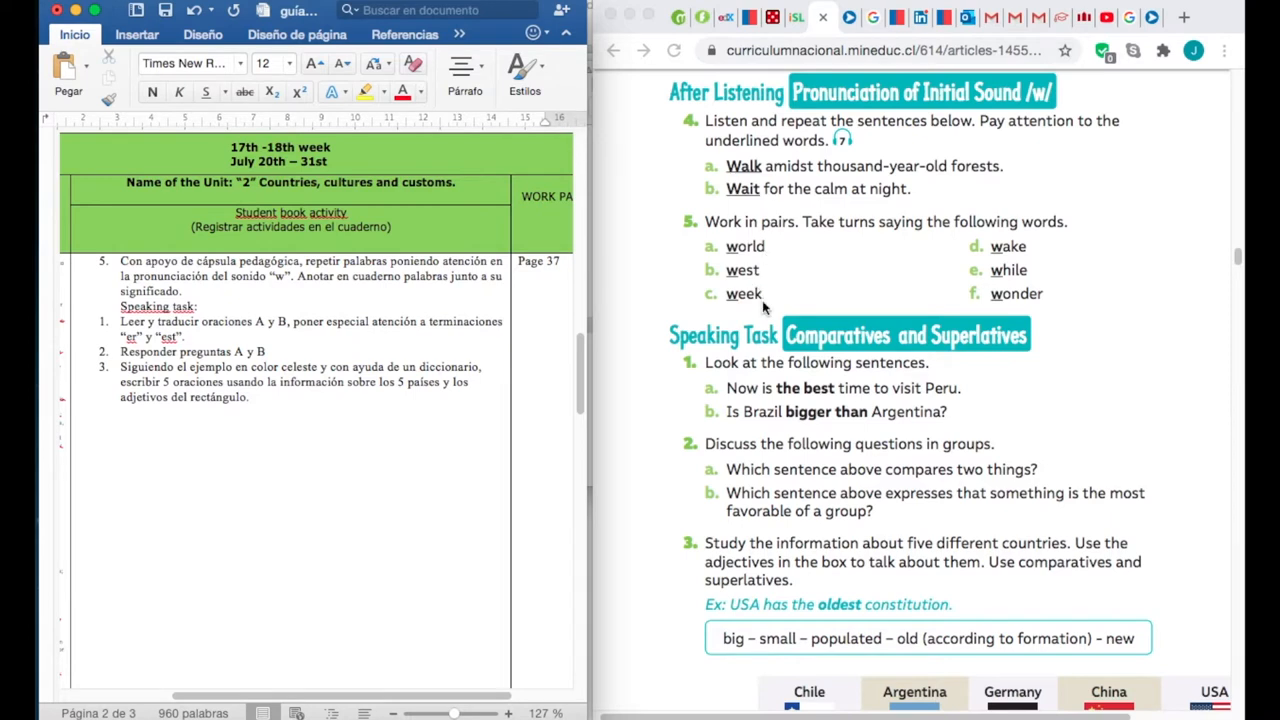
{"action": "mouse_move", "coordinate": [929, 239]}
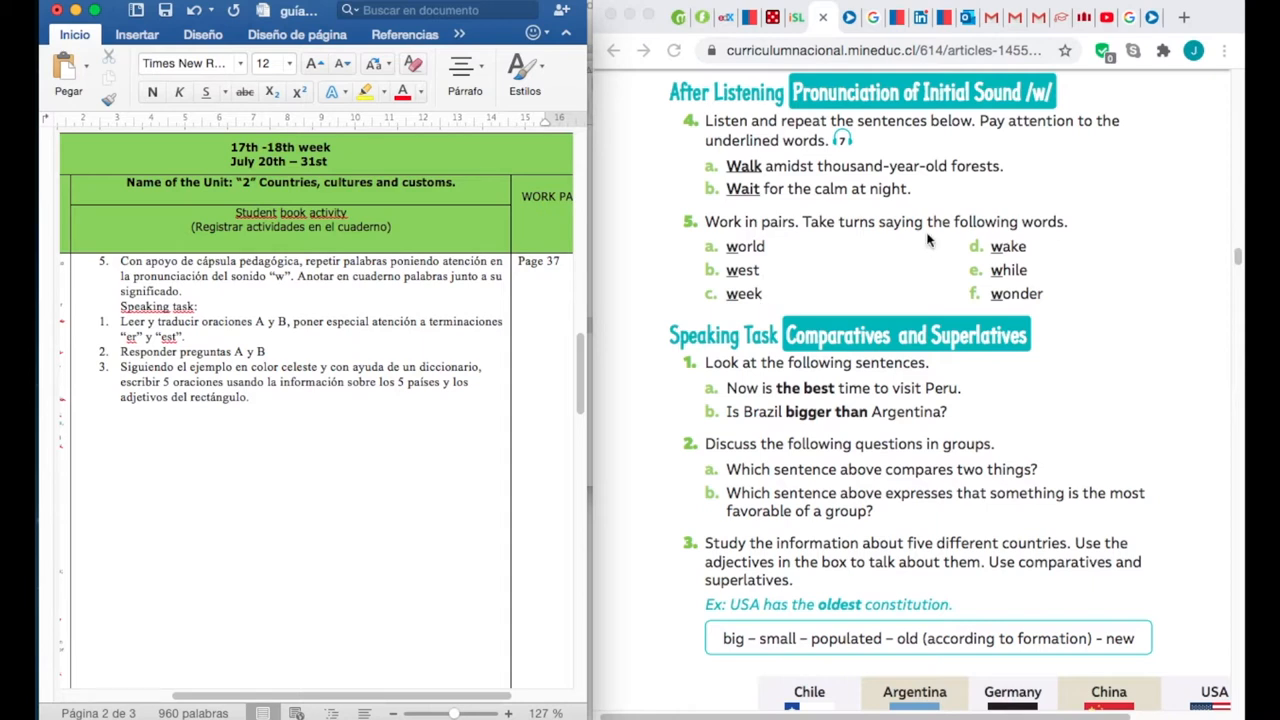
{"action": "mouse_move", "coordinate": [1032, 253]}
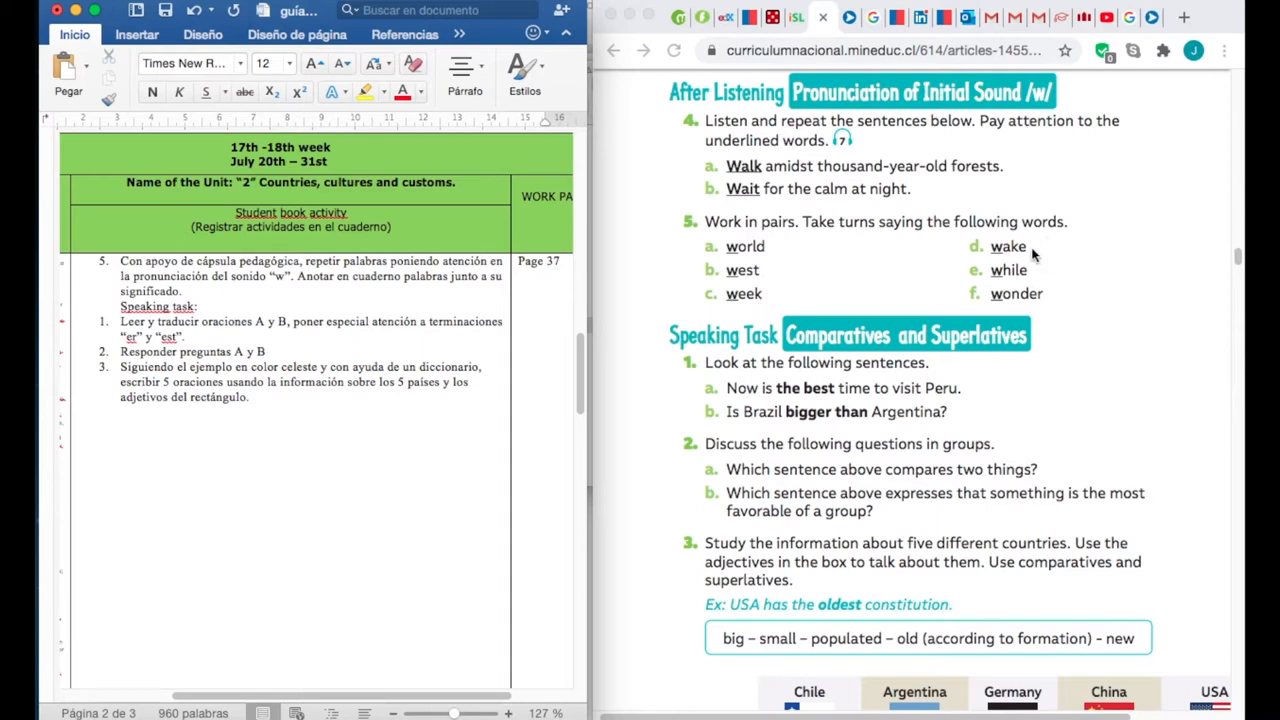
{"action": "mouse_move", "coordinate": [1035, 280]}
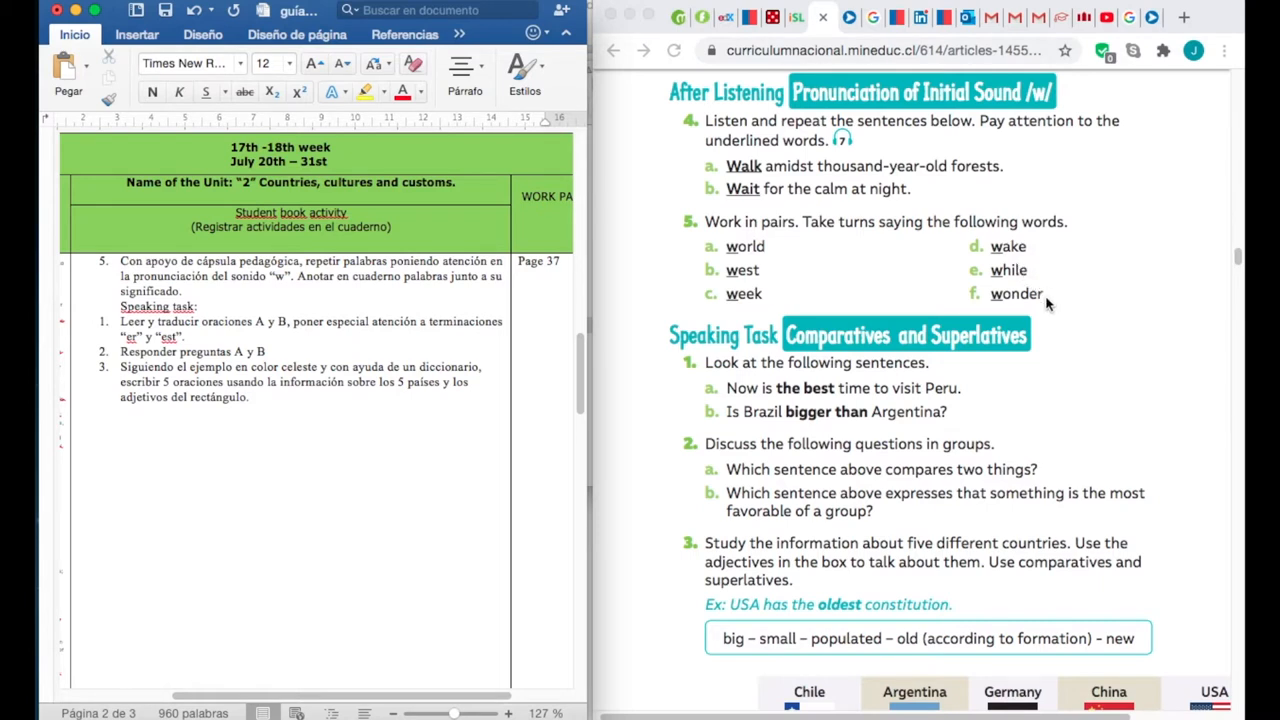
{"action": "mouse_move", "coordinate": [836, 251]}
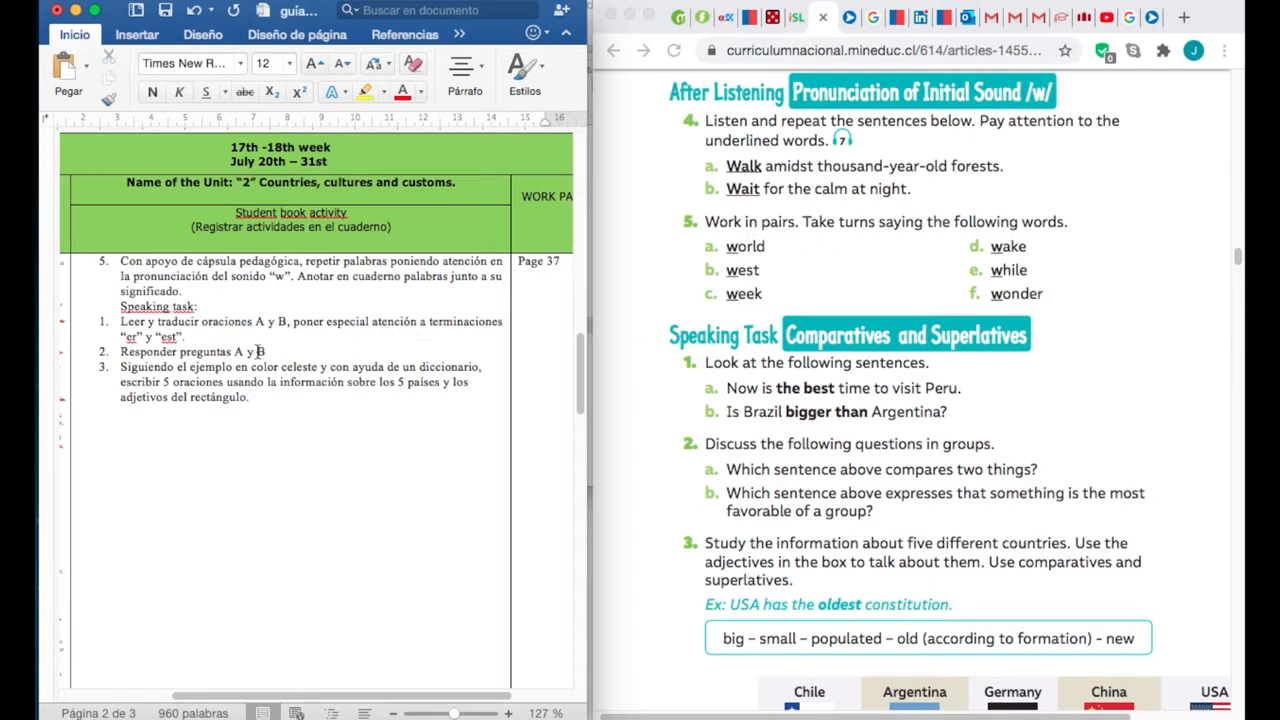
{"action": "mouse_move", "coordinate": [168, 359]}
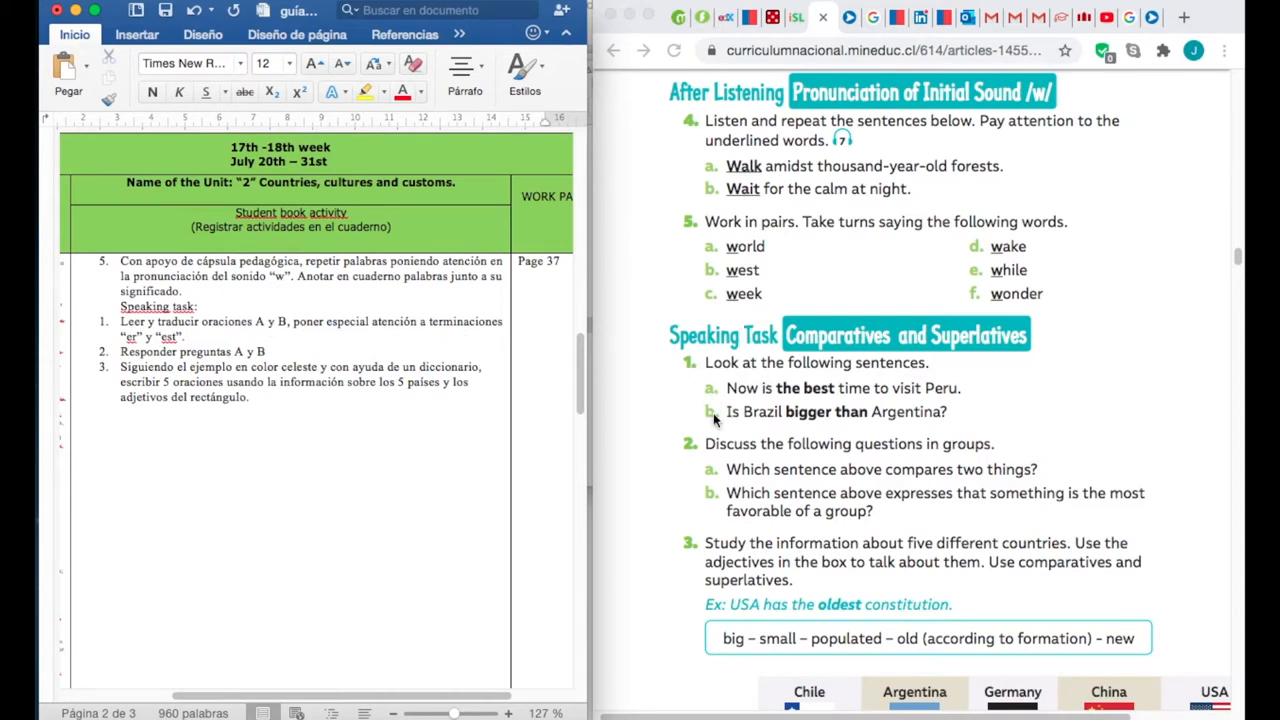
{"action": "mouse_move", "coordinate": [420, 336]}
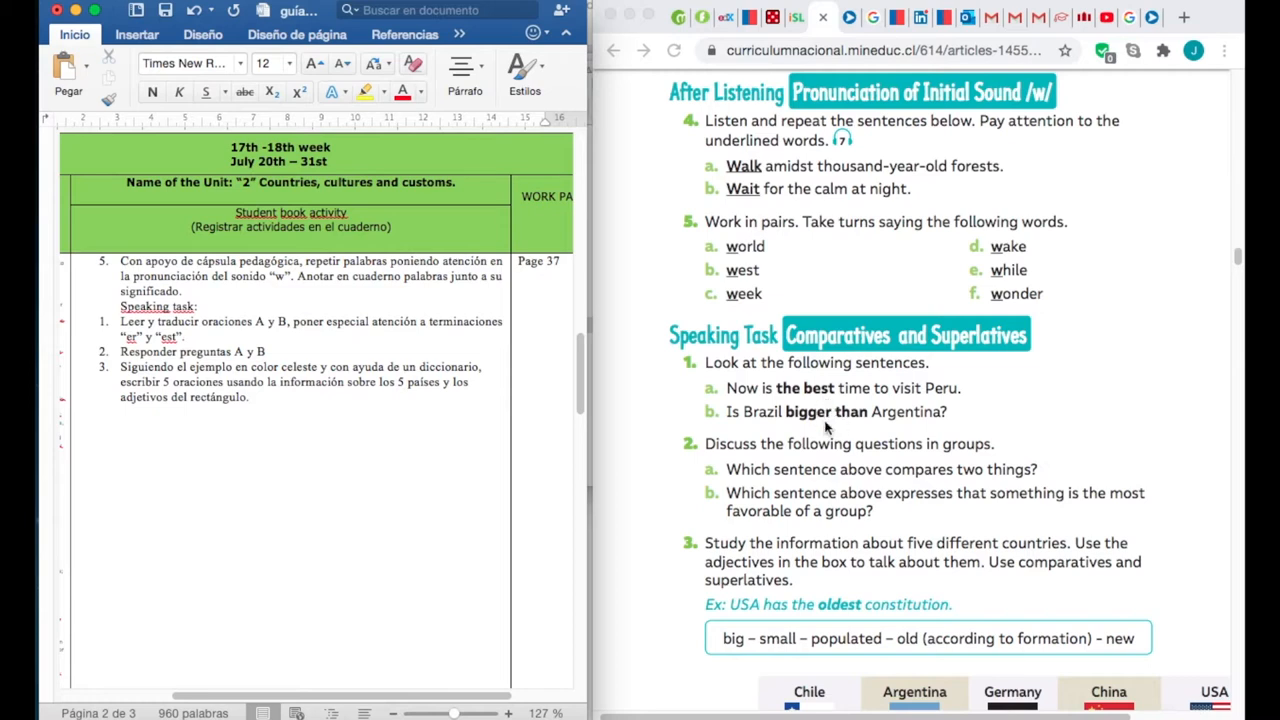
{"action": "mouse_move", "coordinate": [842, 397]}
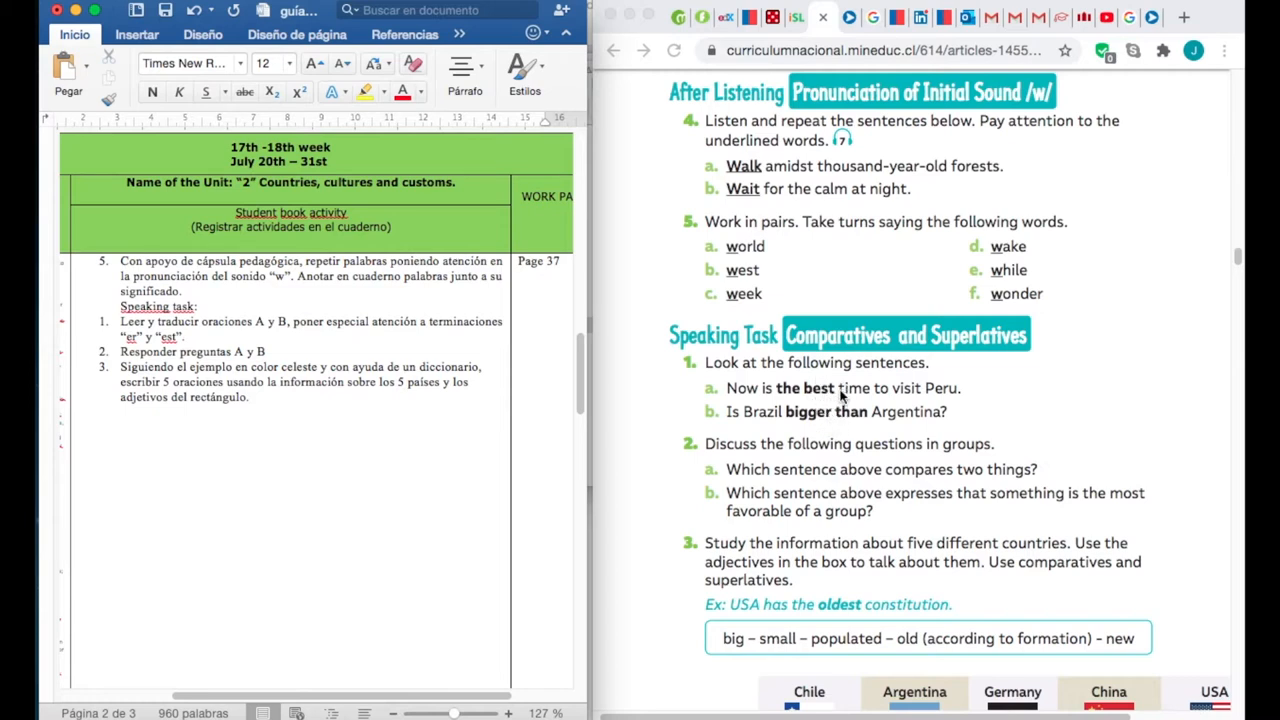
{"action": "mouse_move", "coordinate": [877, 382]}
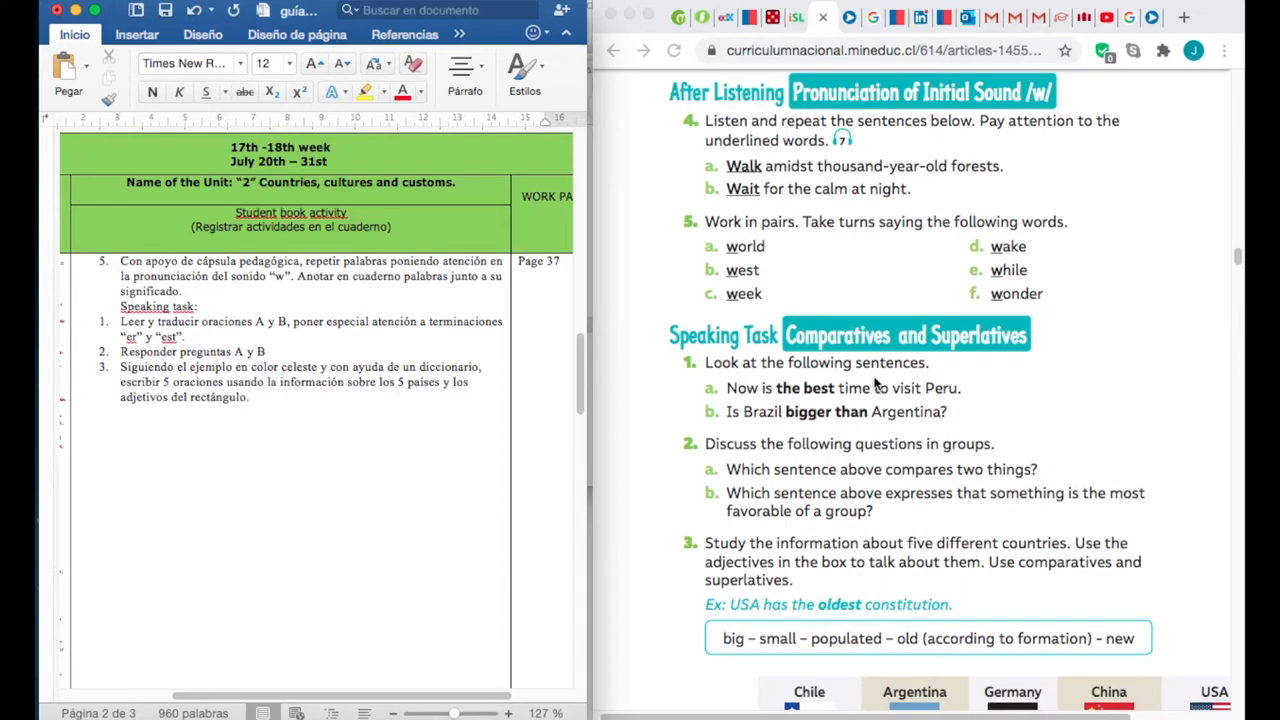
{"action": "scroll", "scroll_direction": "down", "scroll_amount": 3}
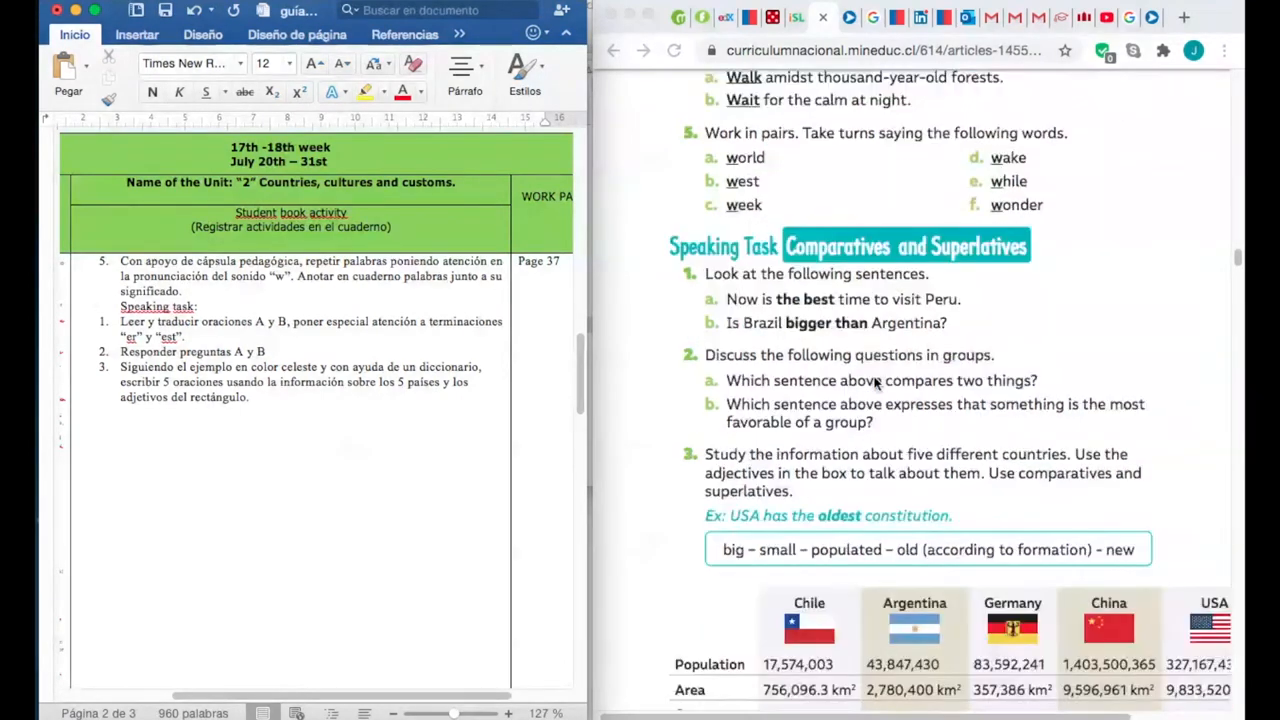
{"action": "scroll", "scroll_direction": "down", "scroll_amount": 3}
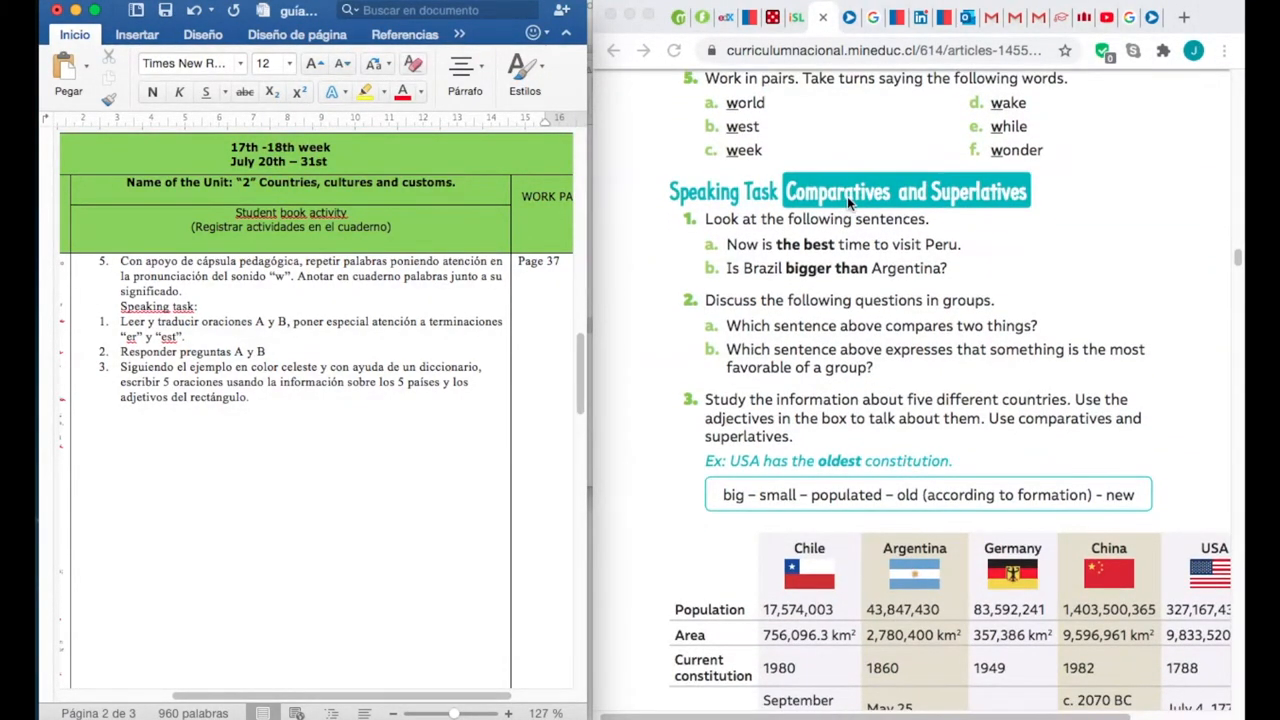
{"action": "mouse_move", "coordinate": [1020, 205]}
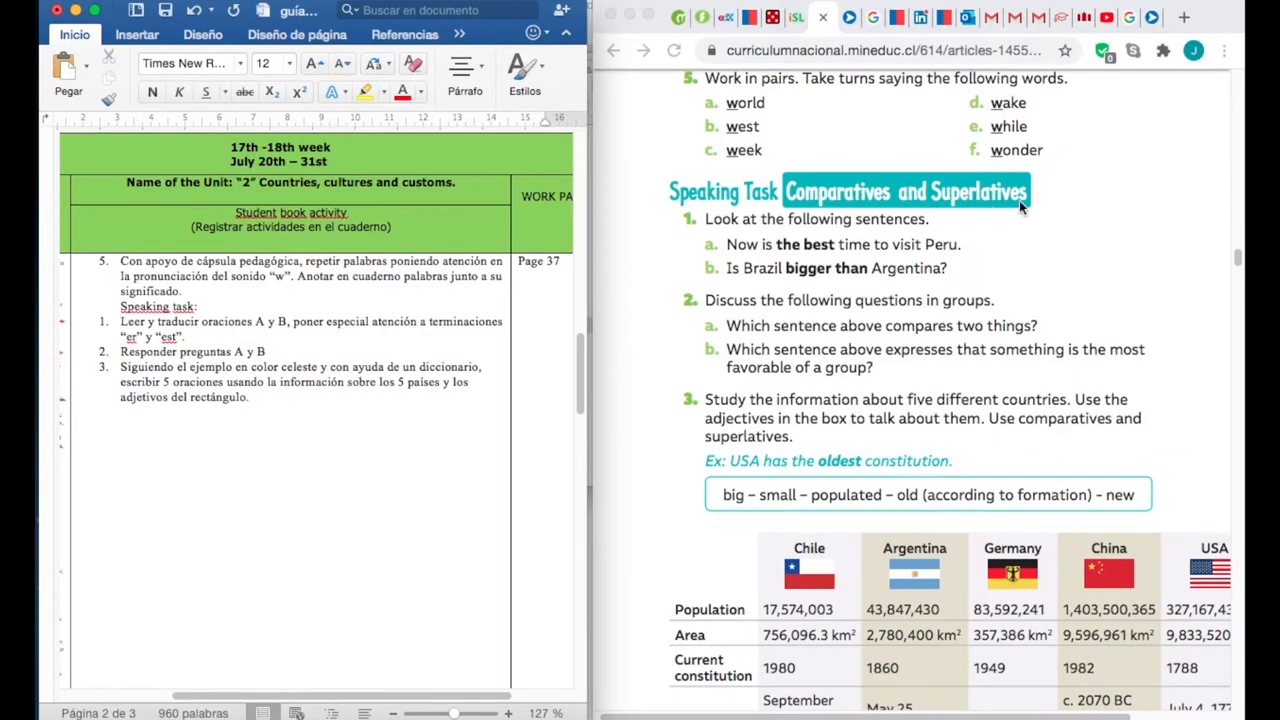
{"action": "mouse_move", "coordinate": [1015, 225]}
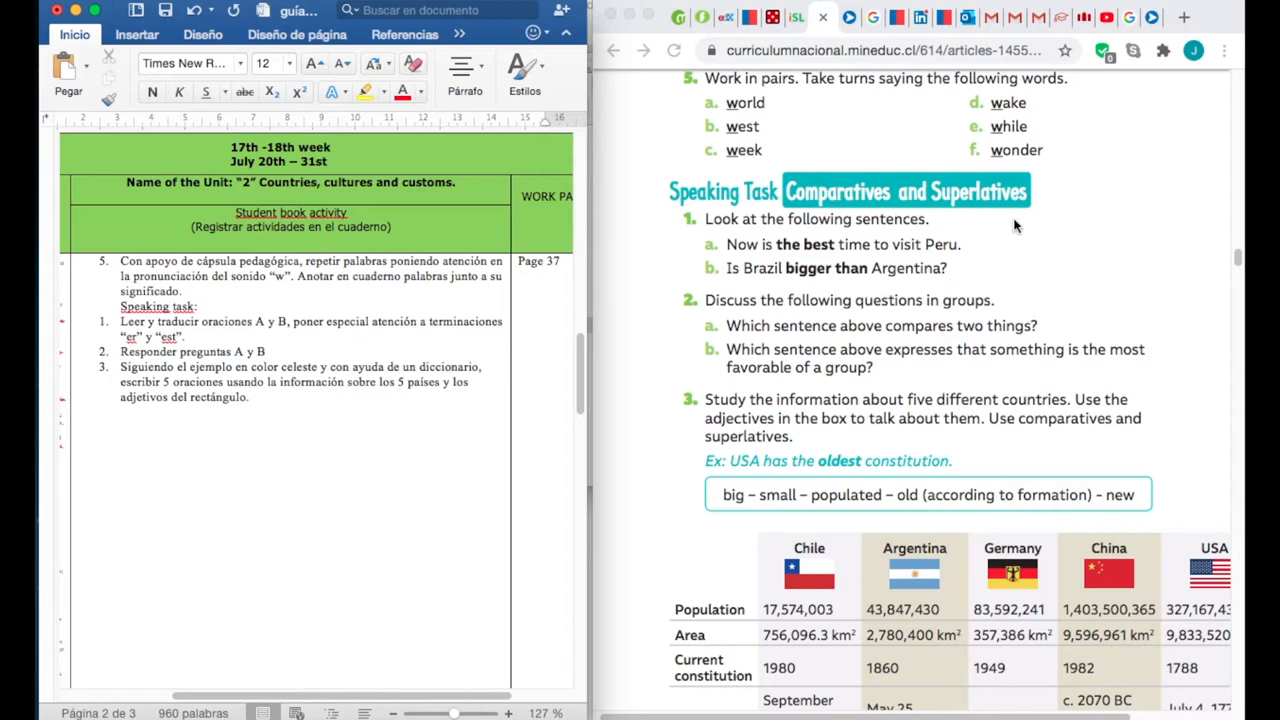
{"action": "mouse_move", "coordinate": [834, 198]}
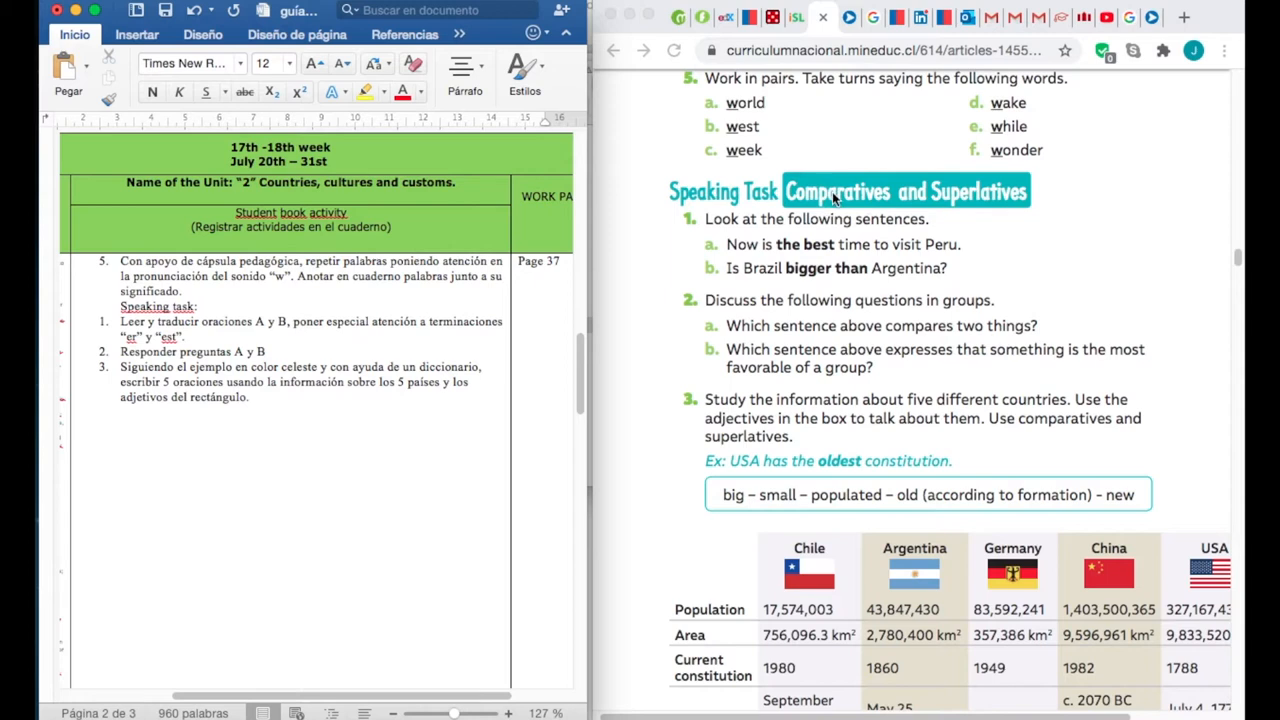
{"action": "mouse_move", "coordinate": [838, 268]}
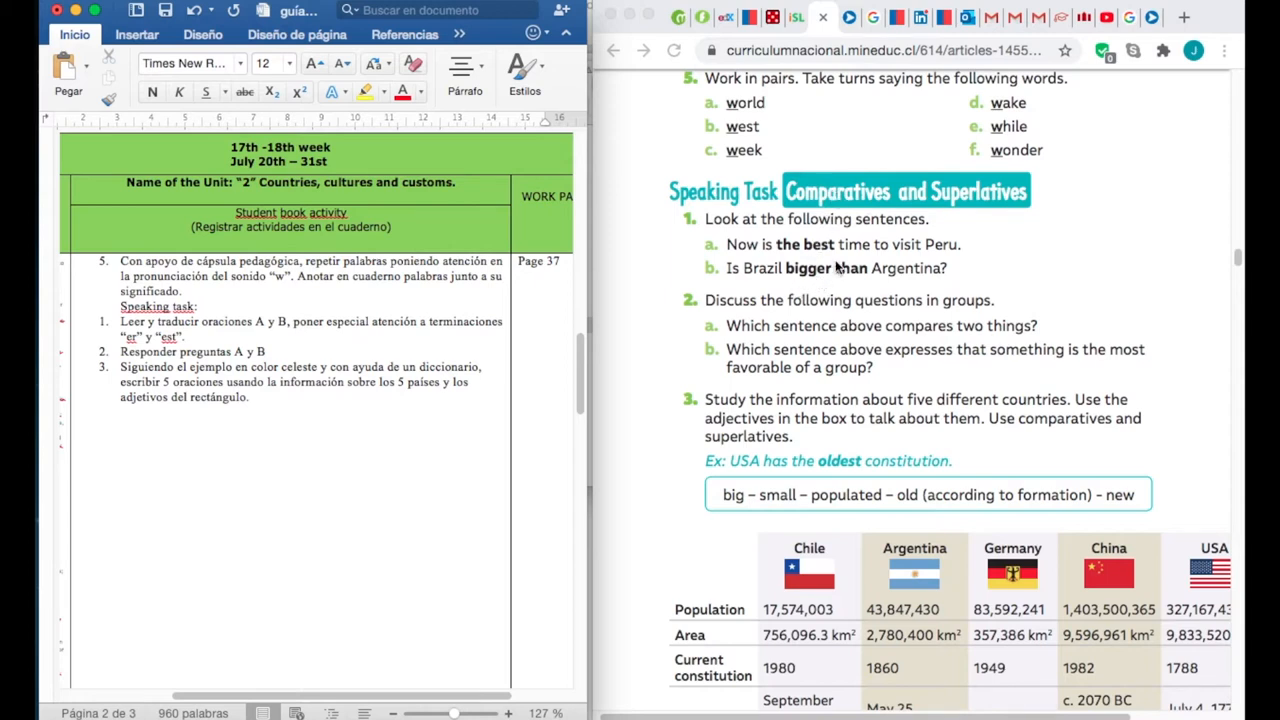
{"action": "mouse_move", "coordinate": [832, 280]}
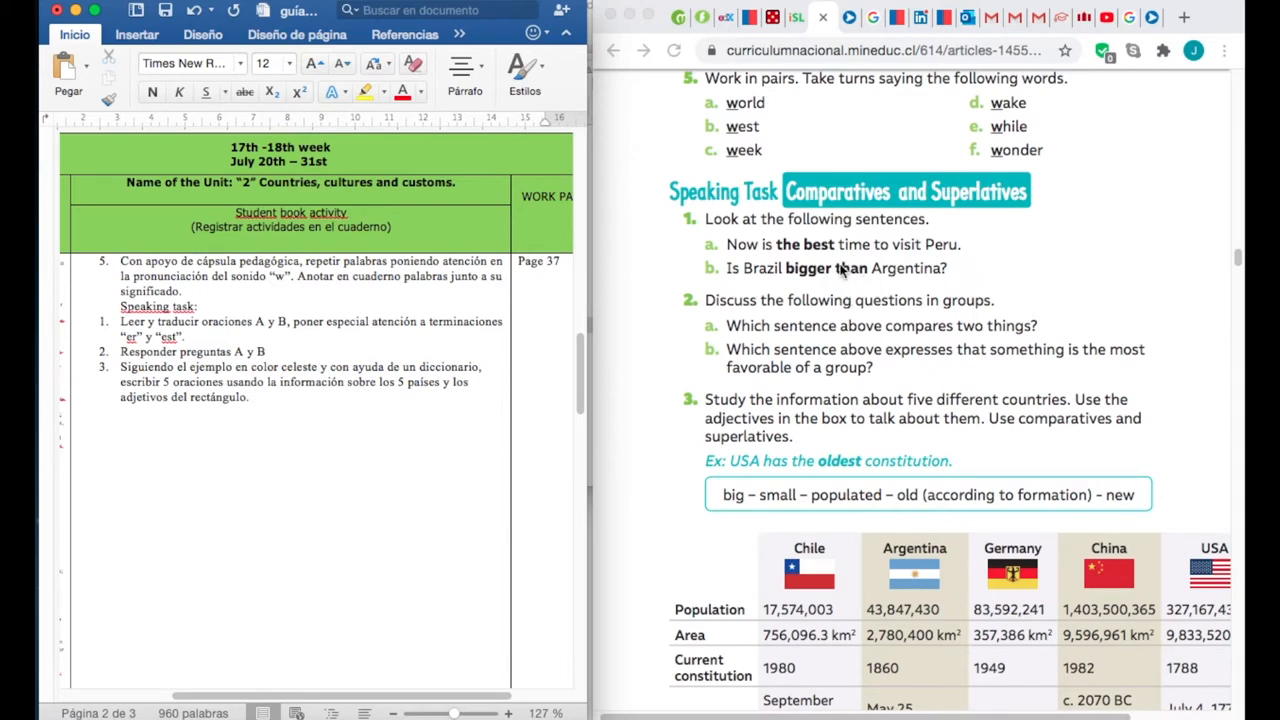
{"action": "mouse_move", "coordinate": [868, 283]}
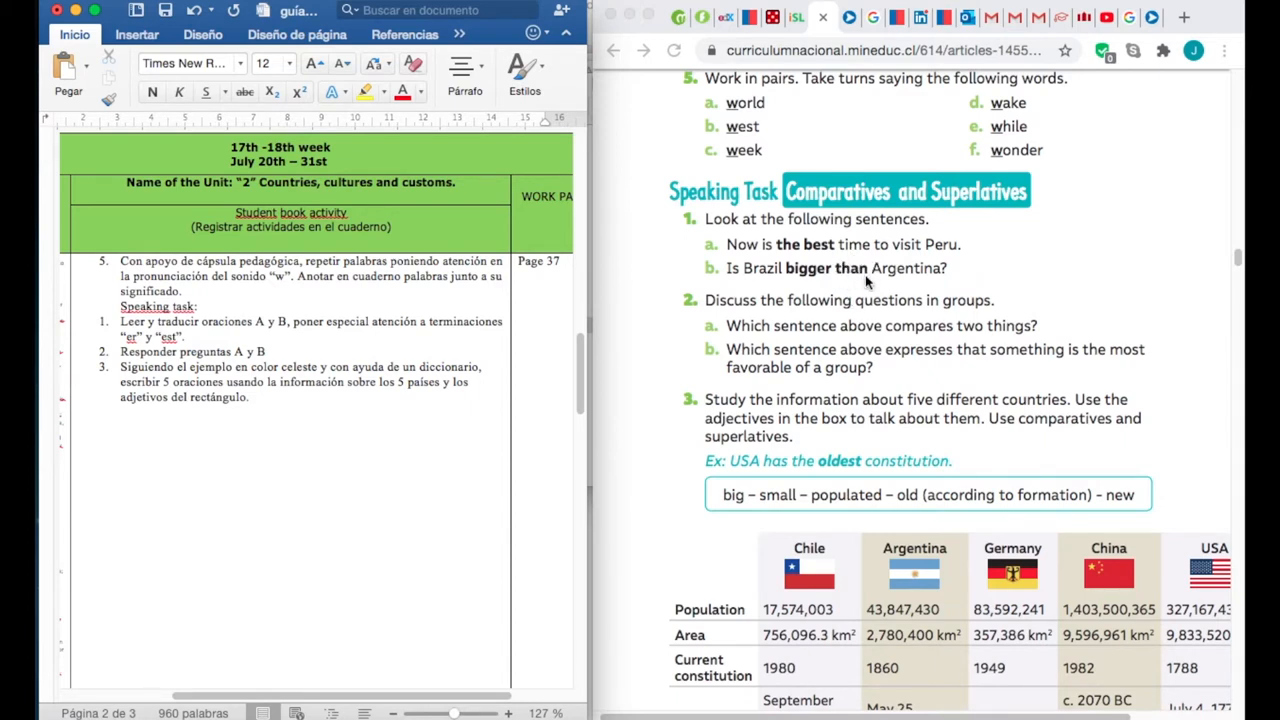
{"action": "mouse_move", "coordinate": [732, 278]}
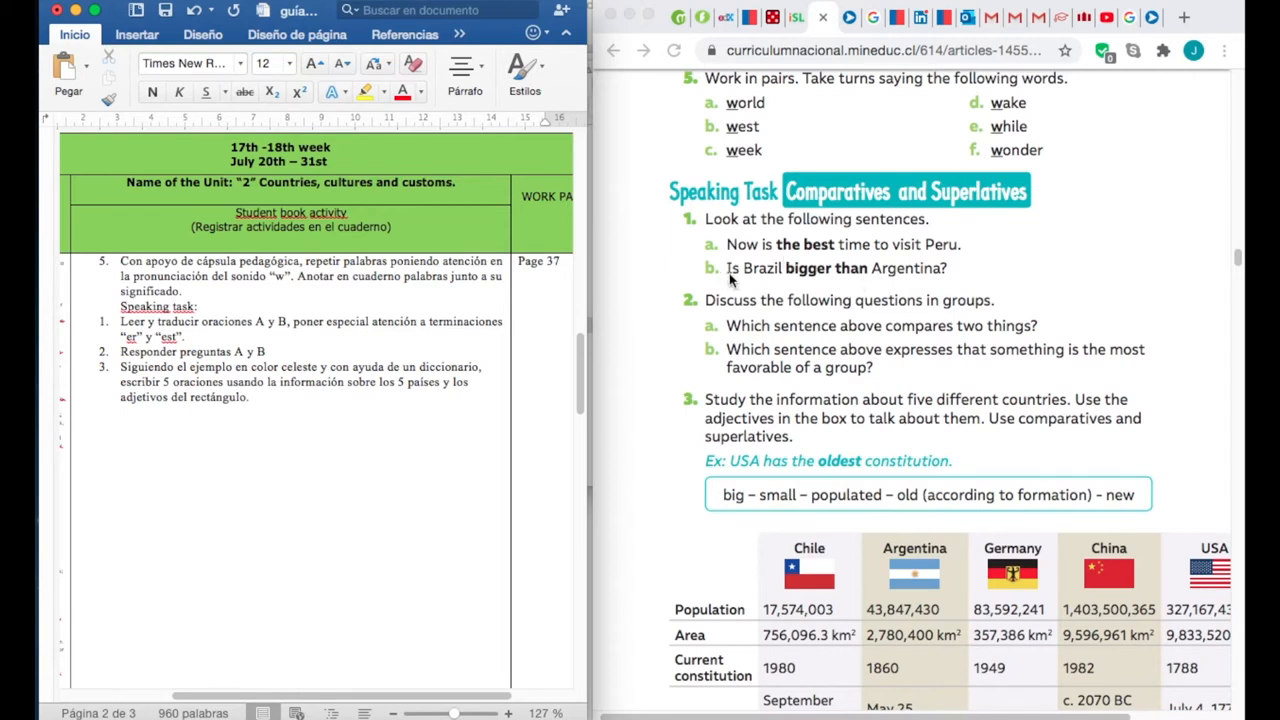
{"action": "mouse_move", "coordinate": [835, 285]}
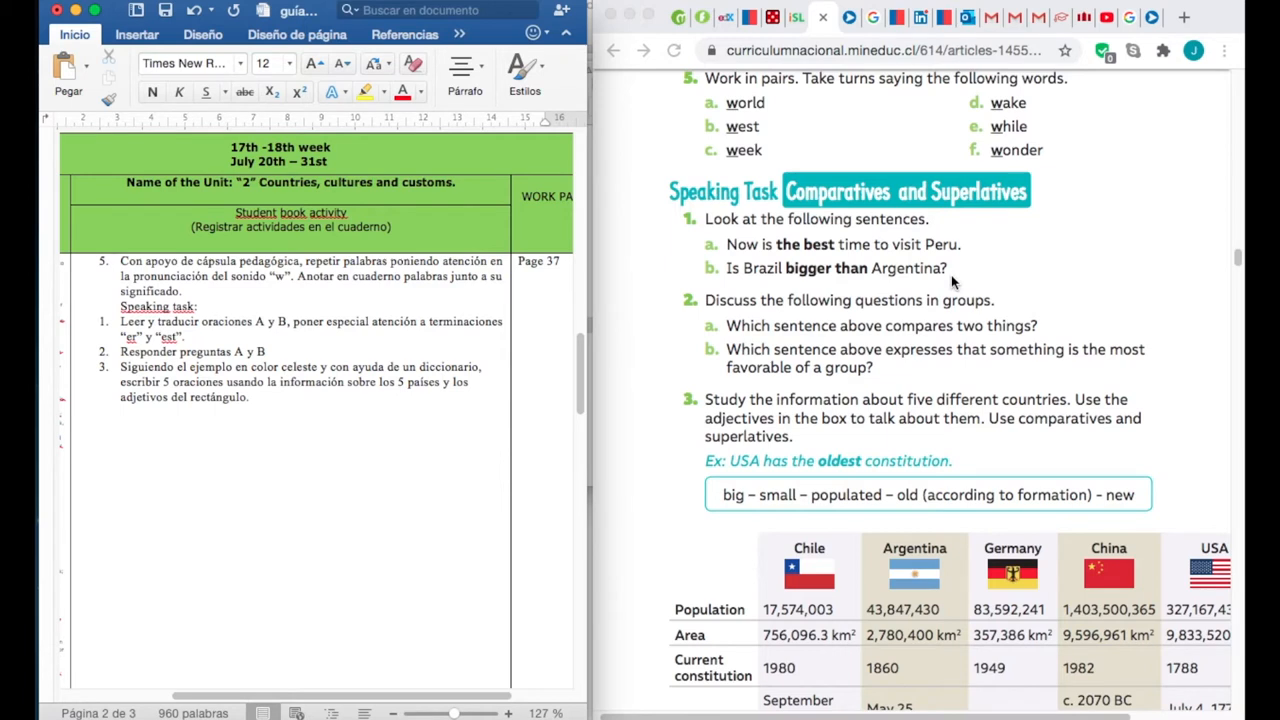
{"action": "mouse_move", "coordinate": [781, 264]}
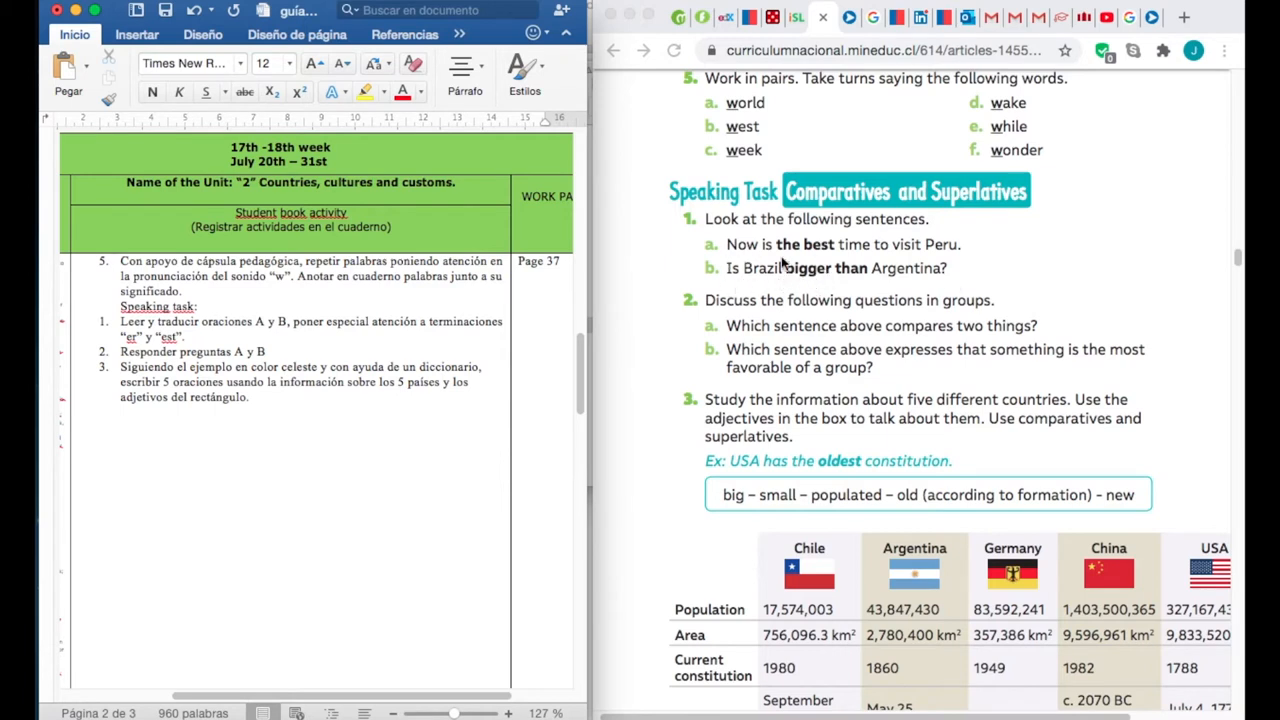
{"action": "mouse_move", "coordinate": [853, 284]}
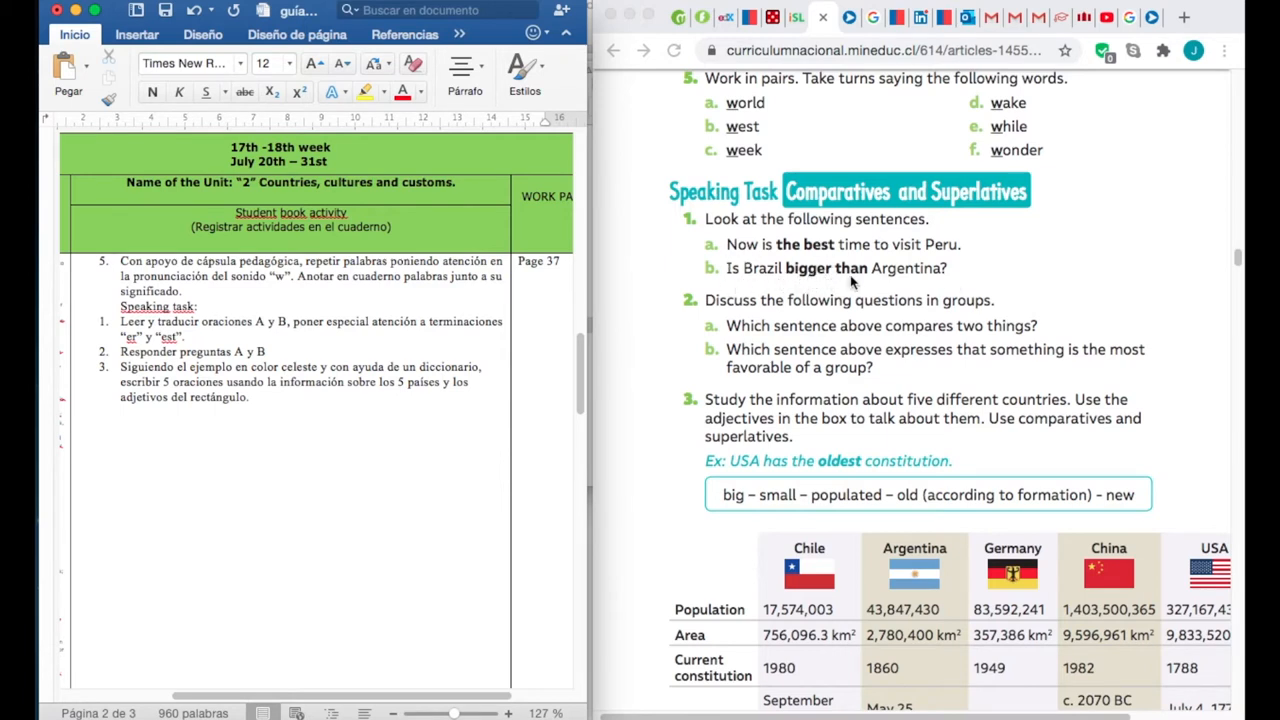
{"action": "mouse_move", "coordinate": [935, 285]}
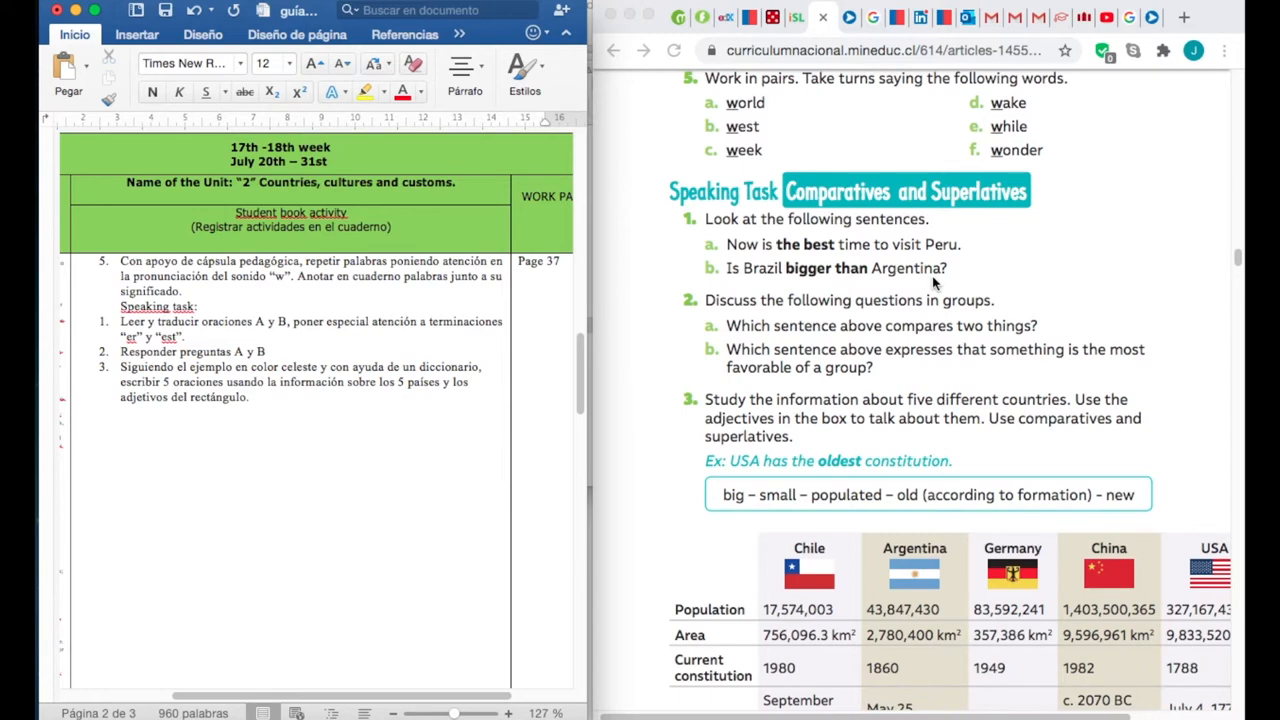
{"action": "mouse_move", "coordinate": [826, 283]}
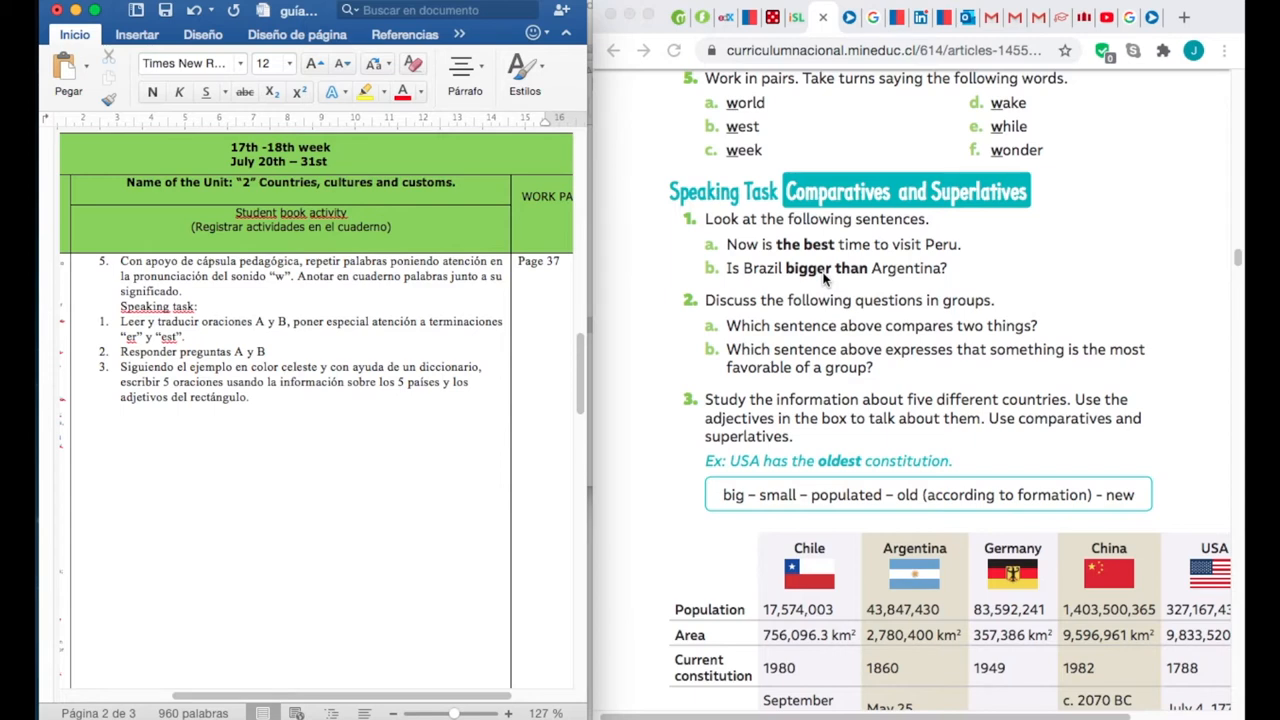
{"action": "mouse_move", "coordinate": [743, 248]}
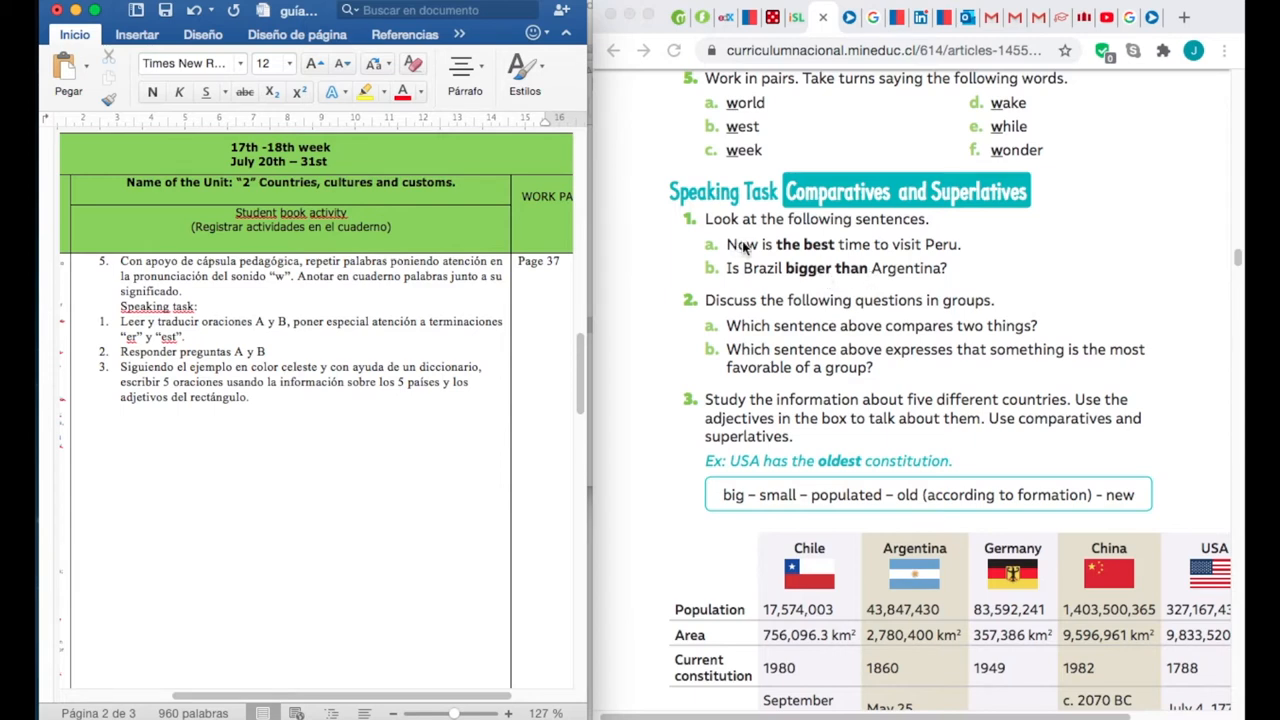
{"action": "mouse_move", "coordinate": [820, 252]}
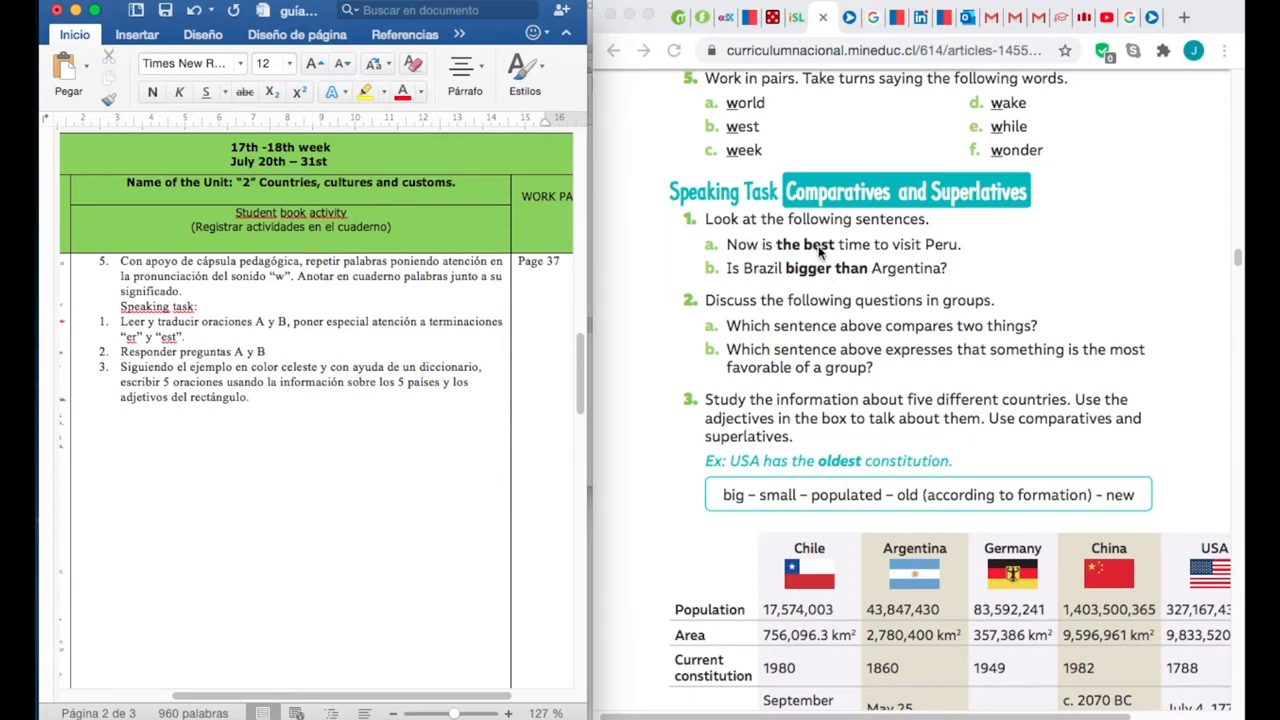
{"action": "mouse_move", "coordinate": [830, 258]}
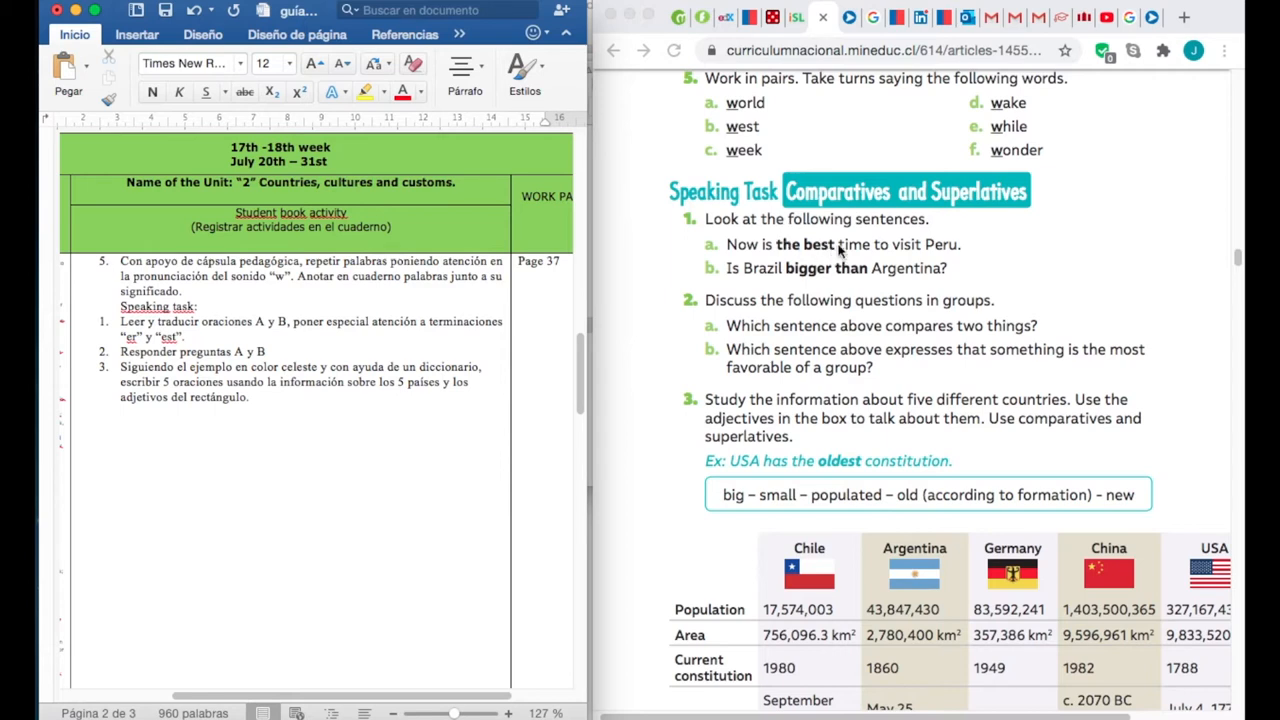
{"action": "mouse_move", "coordinate": [803, 273]}
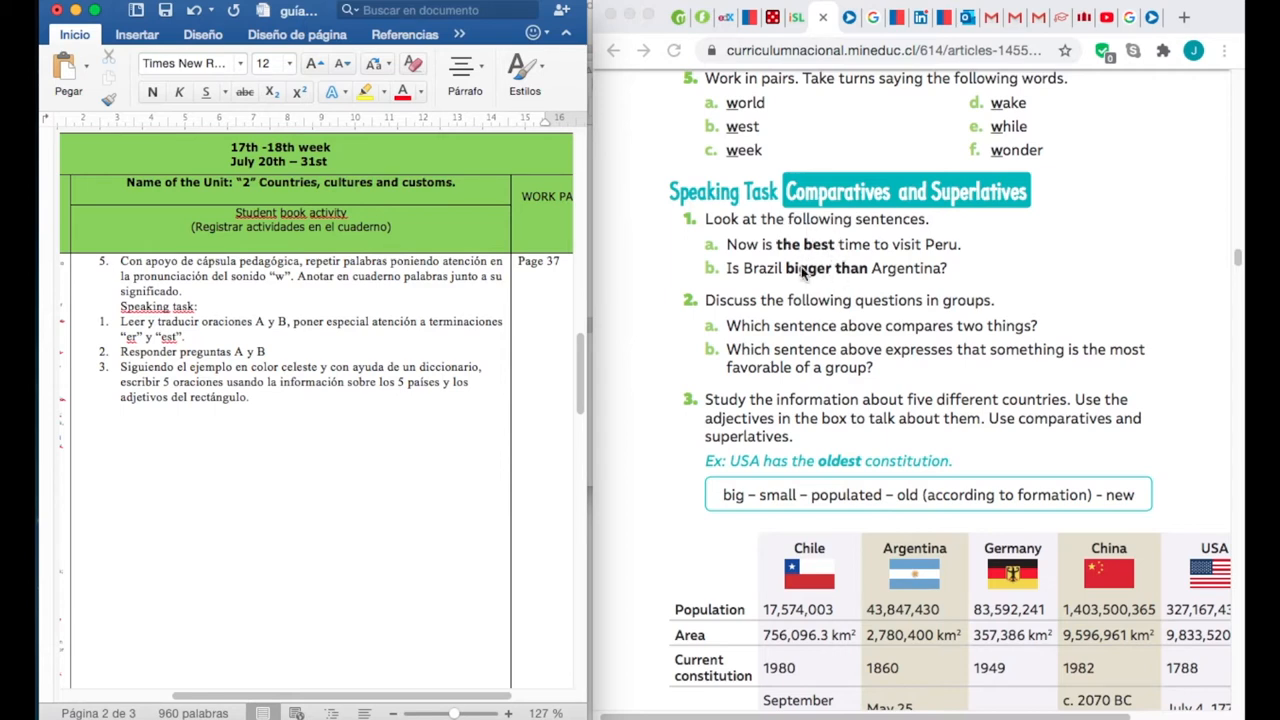
{"action": "mouse_move", "coordinate": [827, 244]}
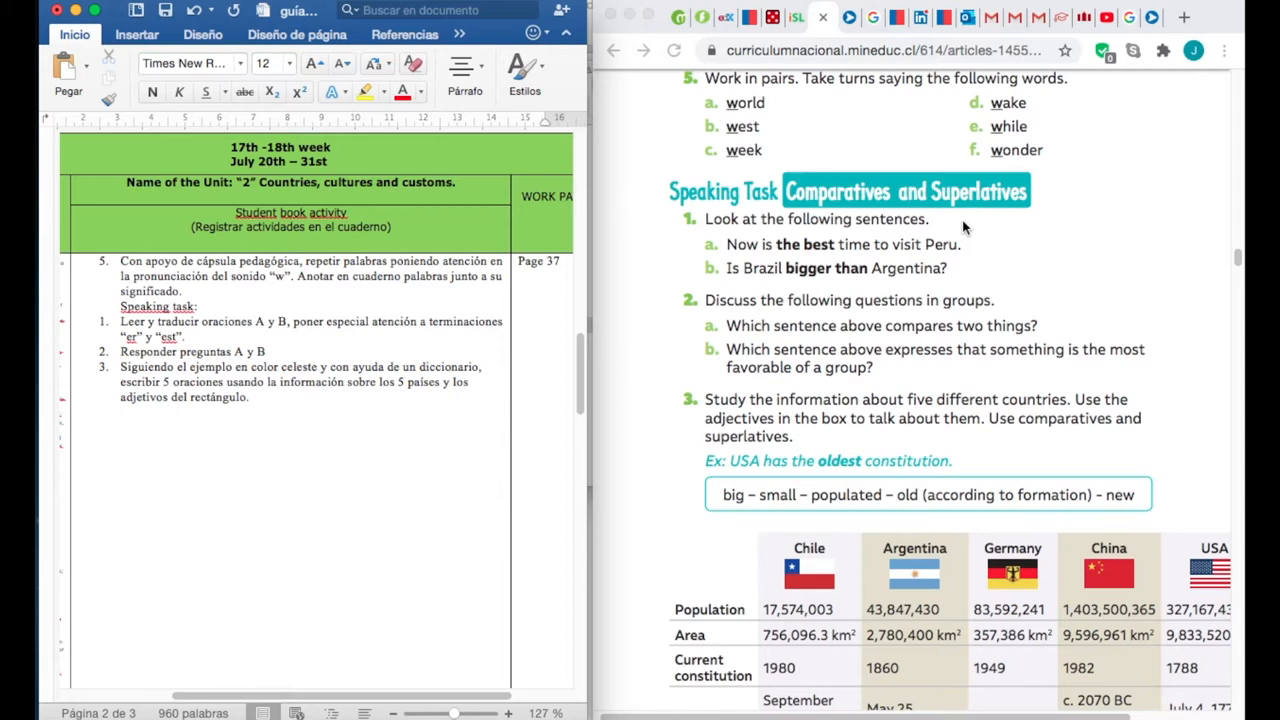
{"action": "mouse_move", "coordinate": [903, 238]}
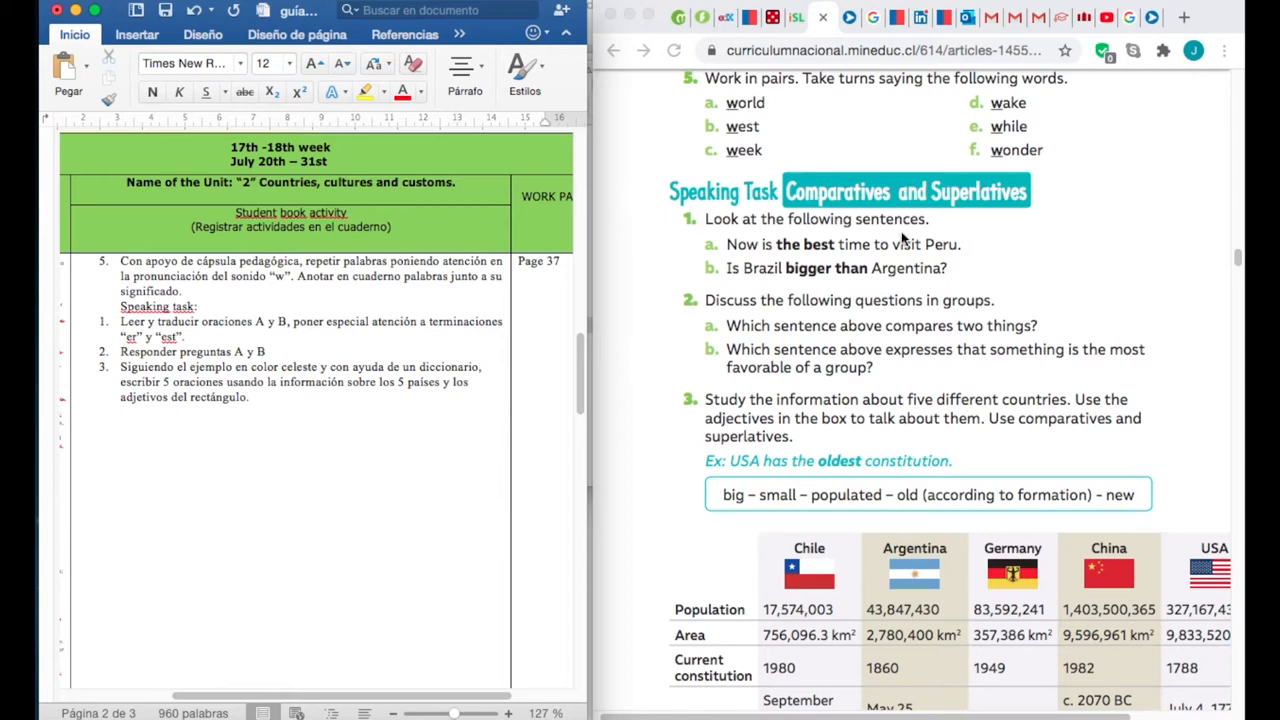
{"action": "mouse_move", "coordinate": [747, 248]}
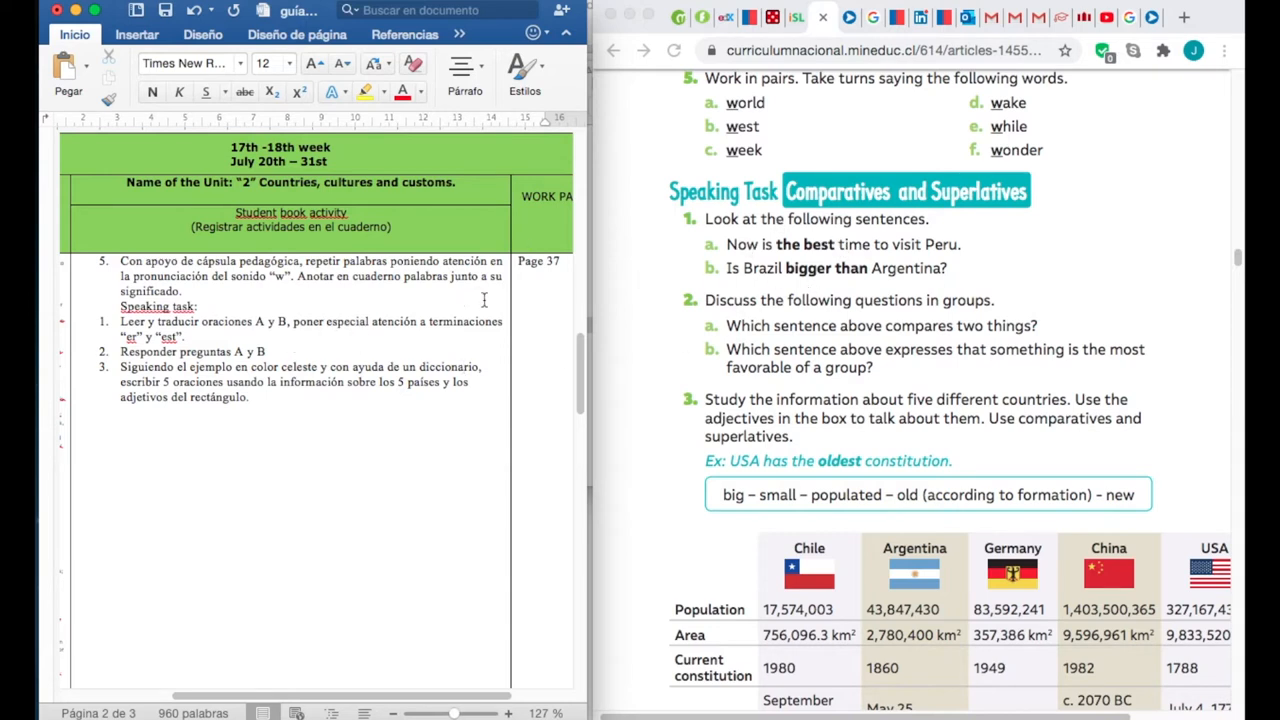
{"action": "mouse_move", "coordinate": [326, 332]}
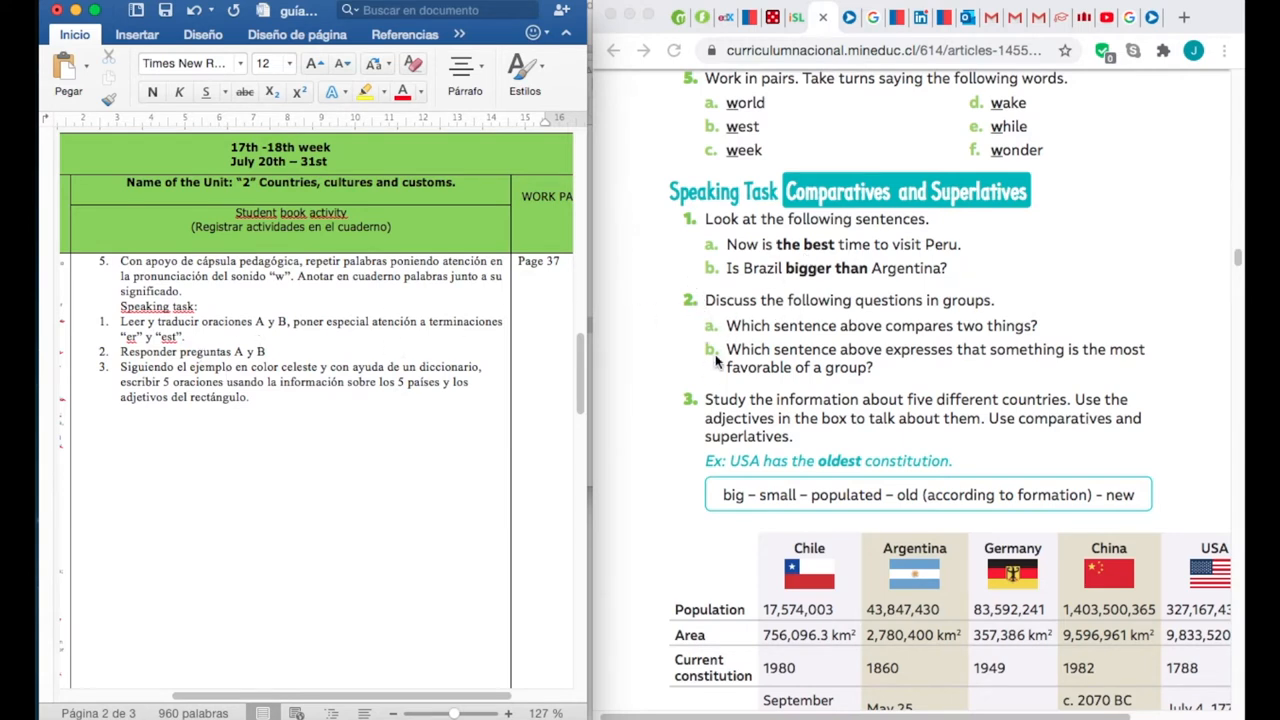
{"action": "scroll", "scroll_direction": "down", "scroll_amount": 3}
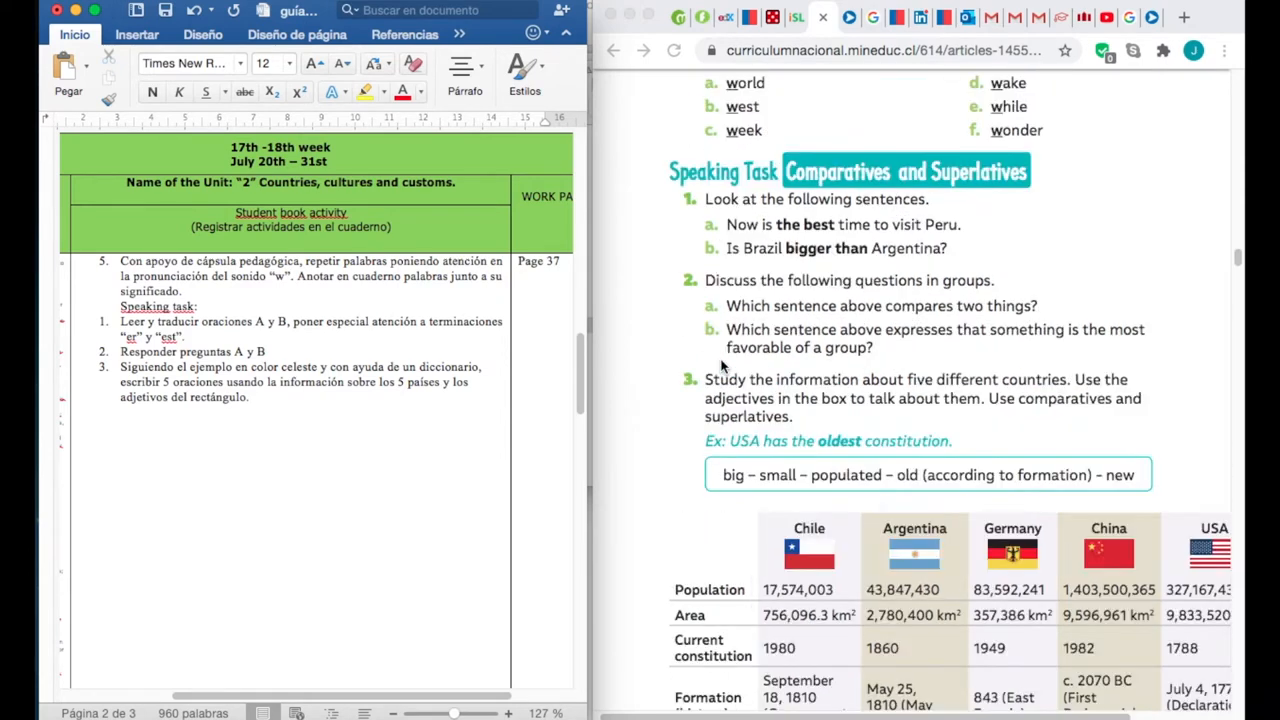
{"action": "scroll", "scroll_direction": "down", "scroll_amount": 3}
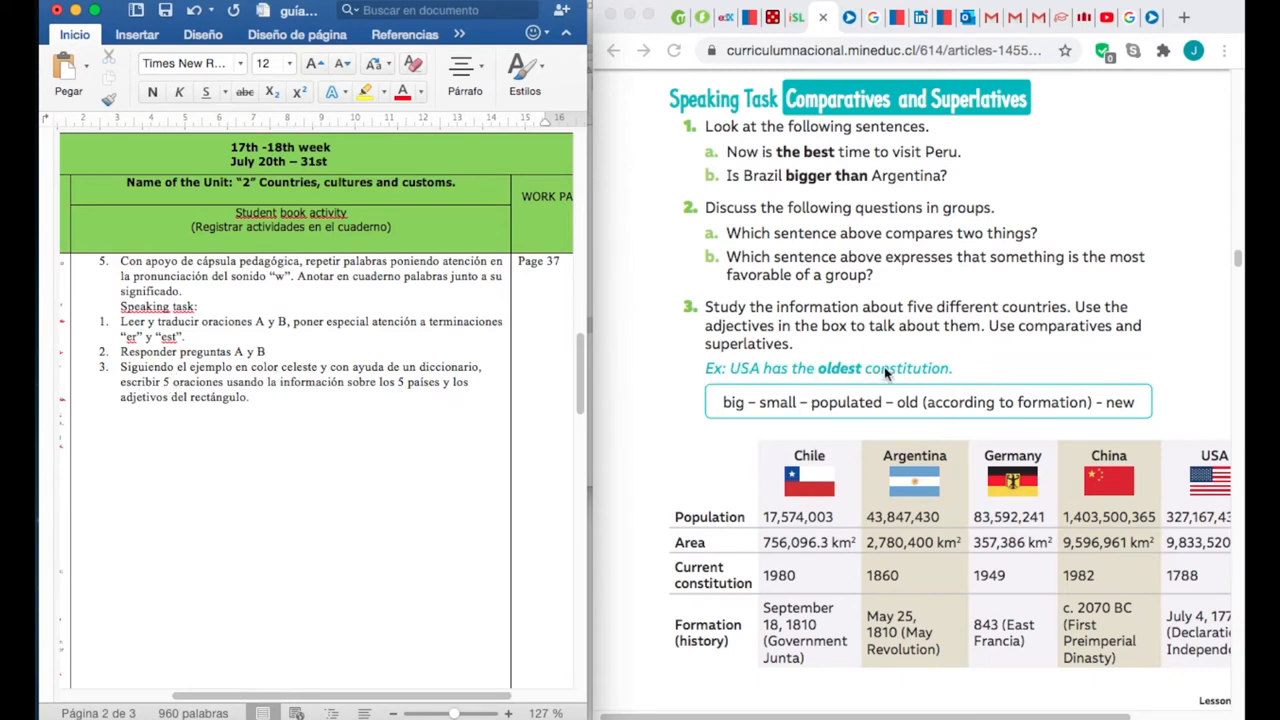
{"action": "mouse_move", "coordinate": [723, 400]}
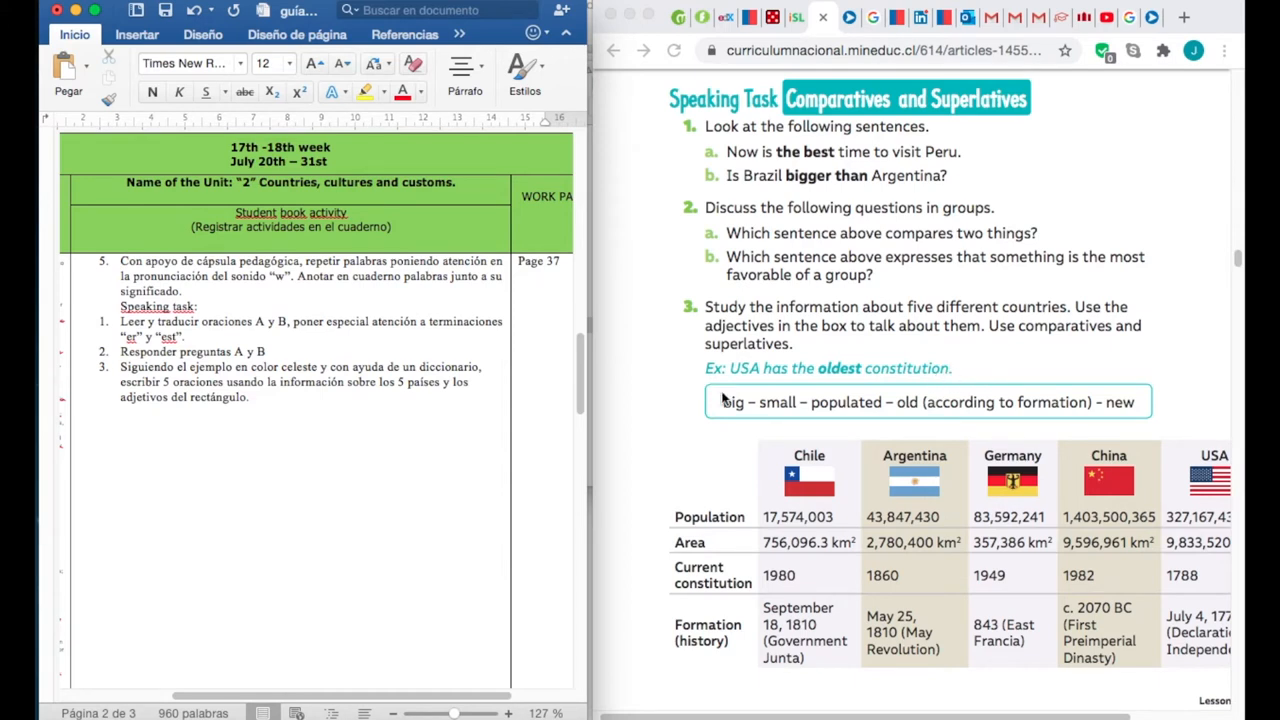
{"action": "mouse_move", "coordinate": [810, 378]}
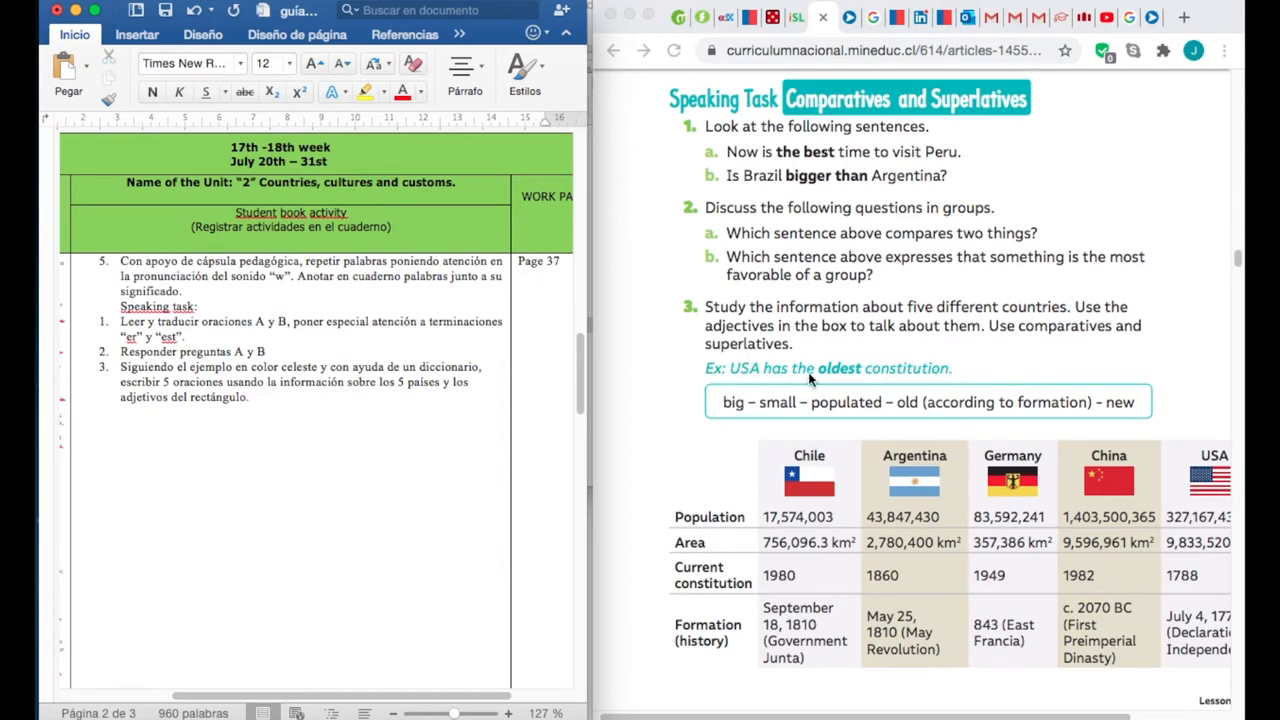
{"action": "mouse_move", "coordinate": [963, 377]}
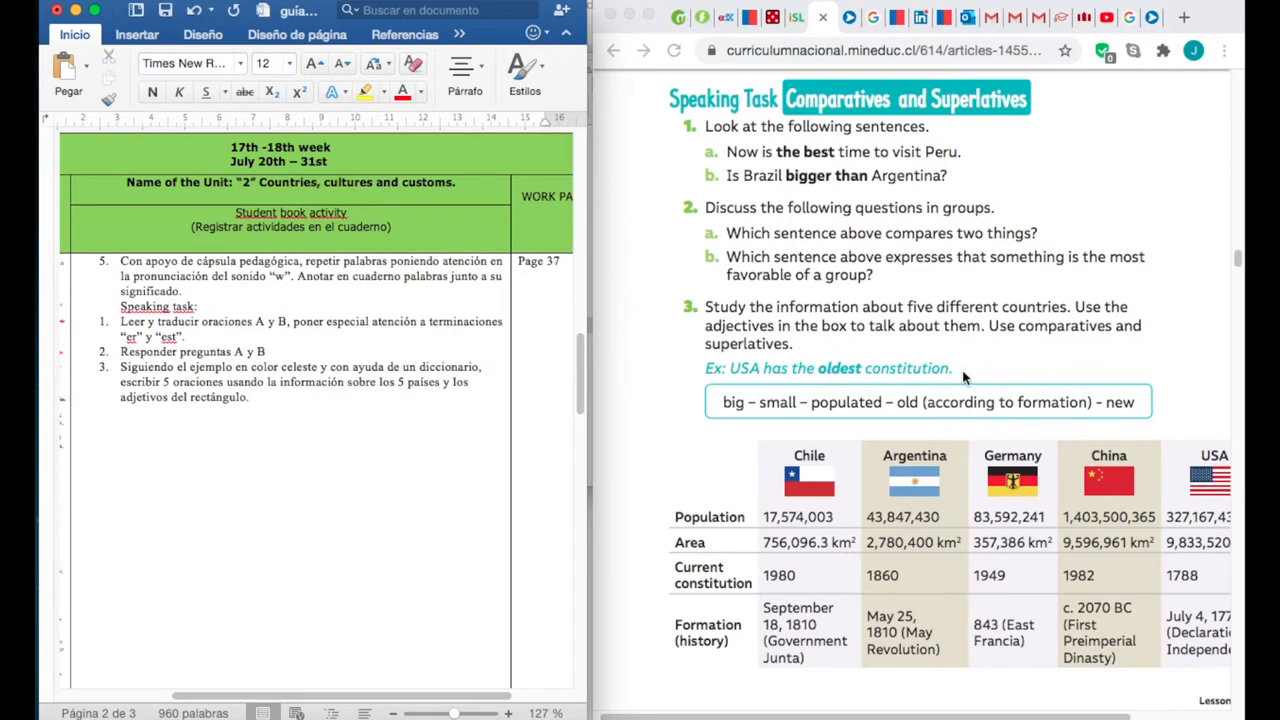
{"action": "scroll", "scroll_direction": "down", "scroll_amount": 3}
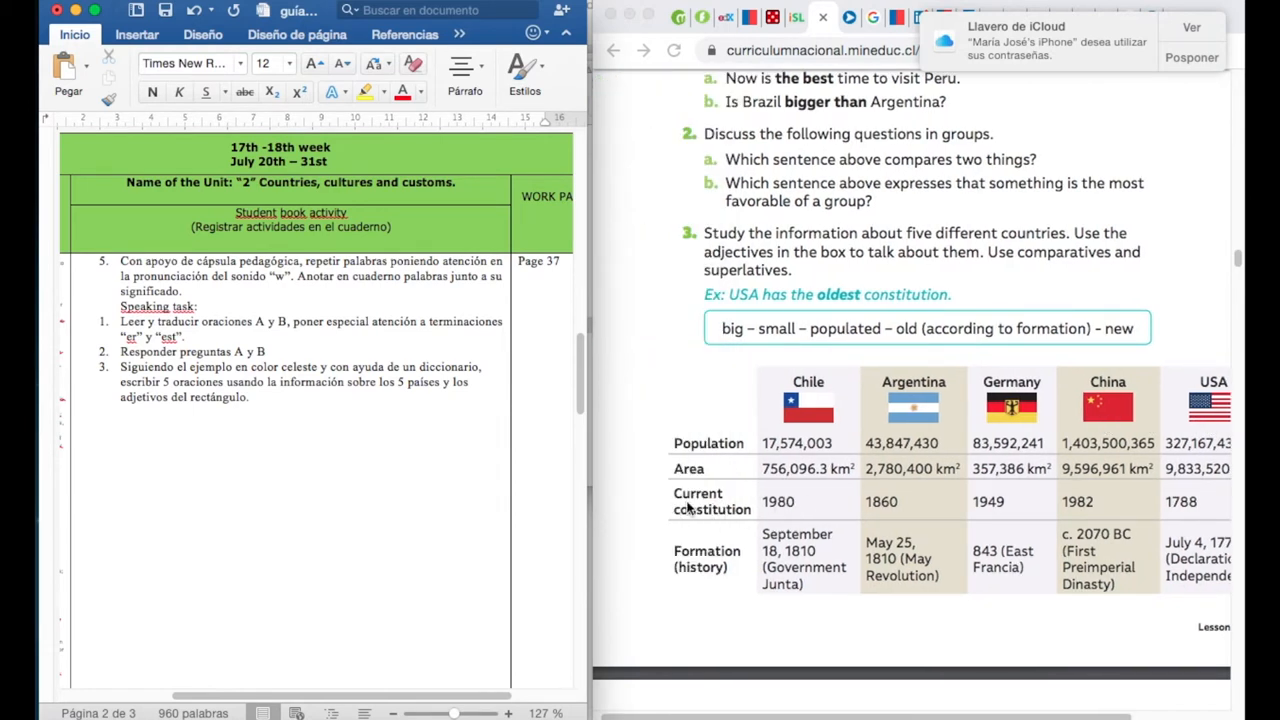
{"action": "mouse_move", "coordinate": [1160, 500]}
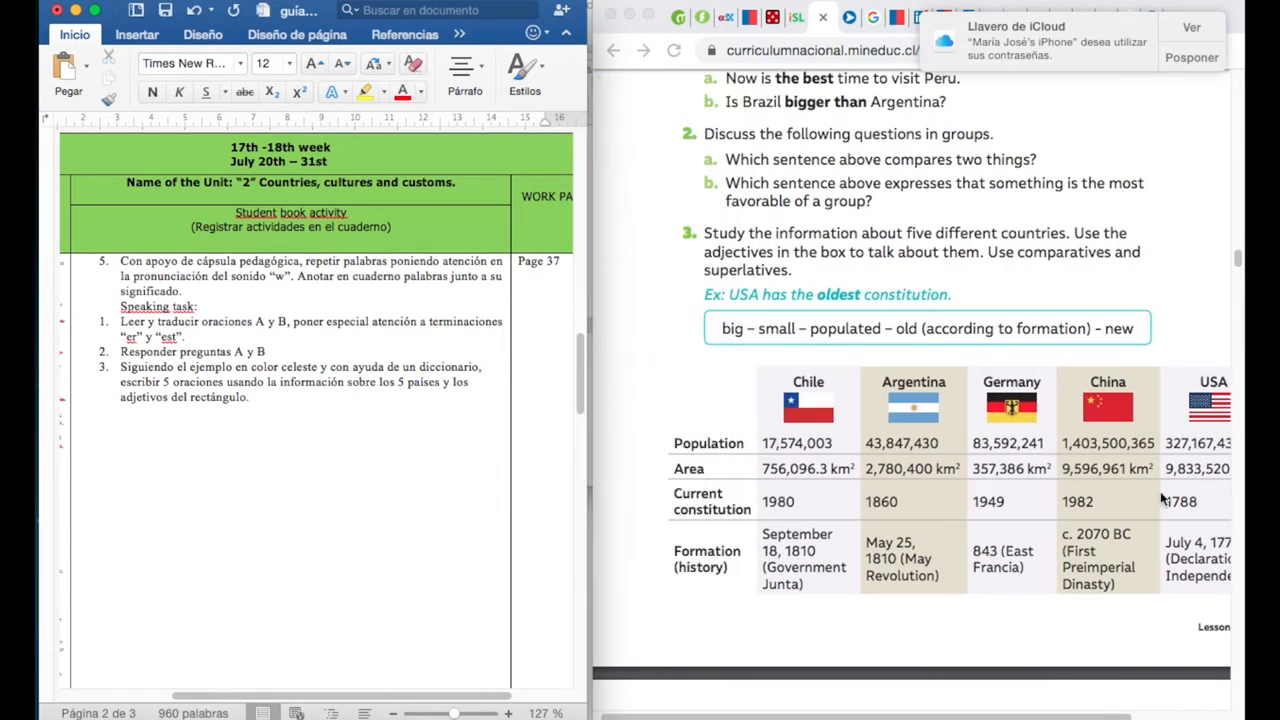
{"action": "mouse_move", "coordinate": [765, 502]}
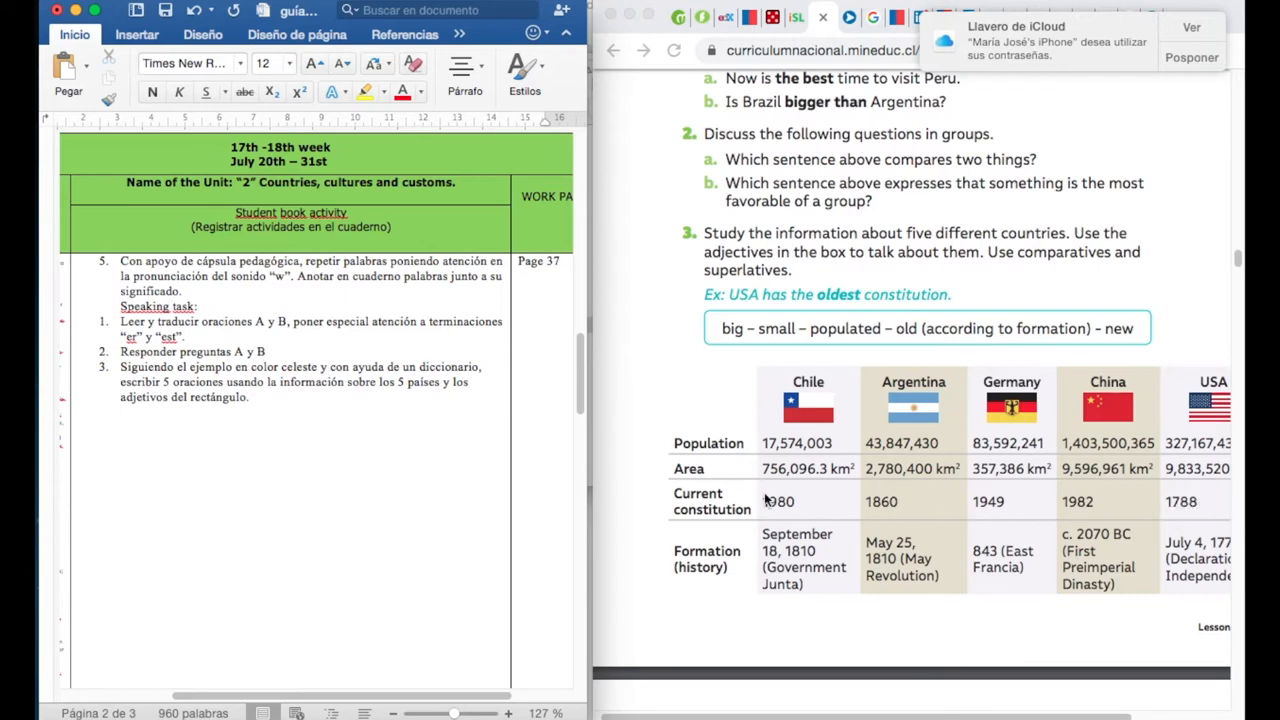
{"action": "mouse_move", "coordinate": [915, 313]}
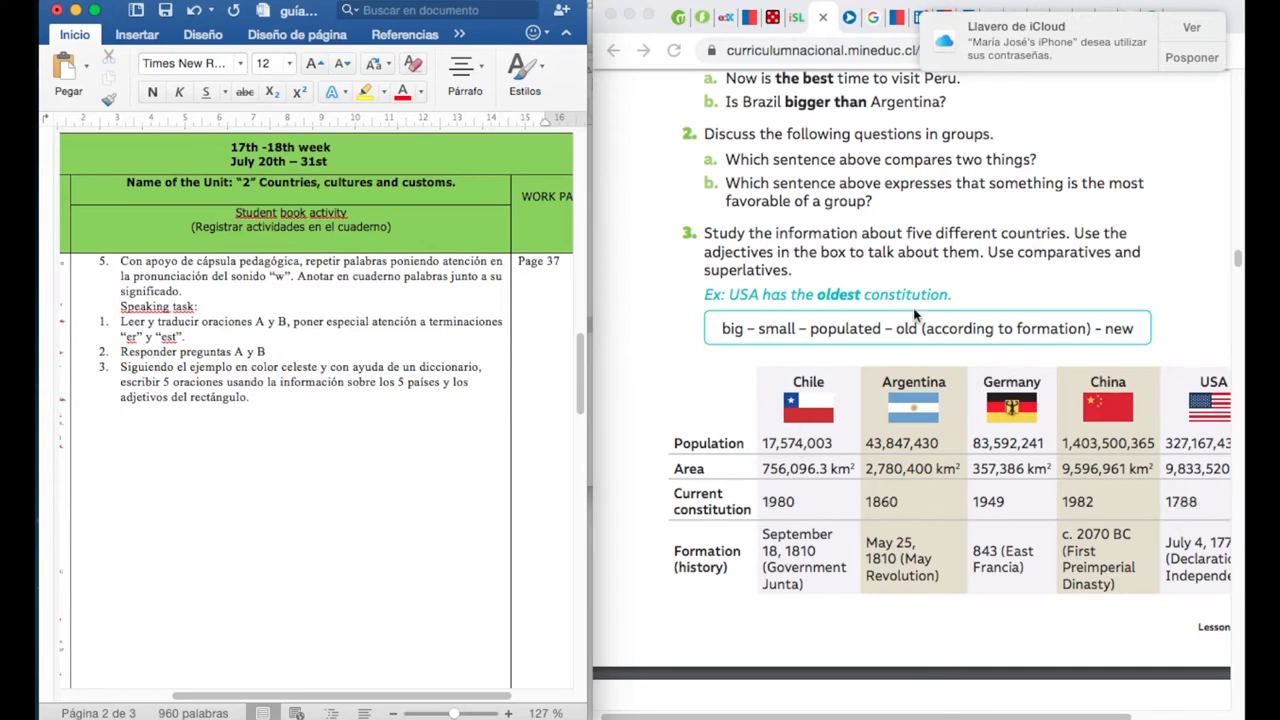
{"action": "mouse_move", "coordinate": [935, 448]}
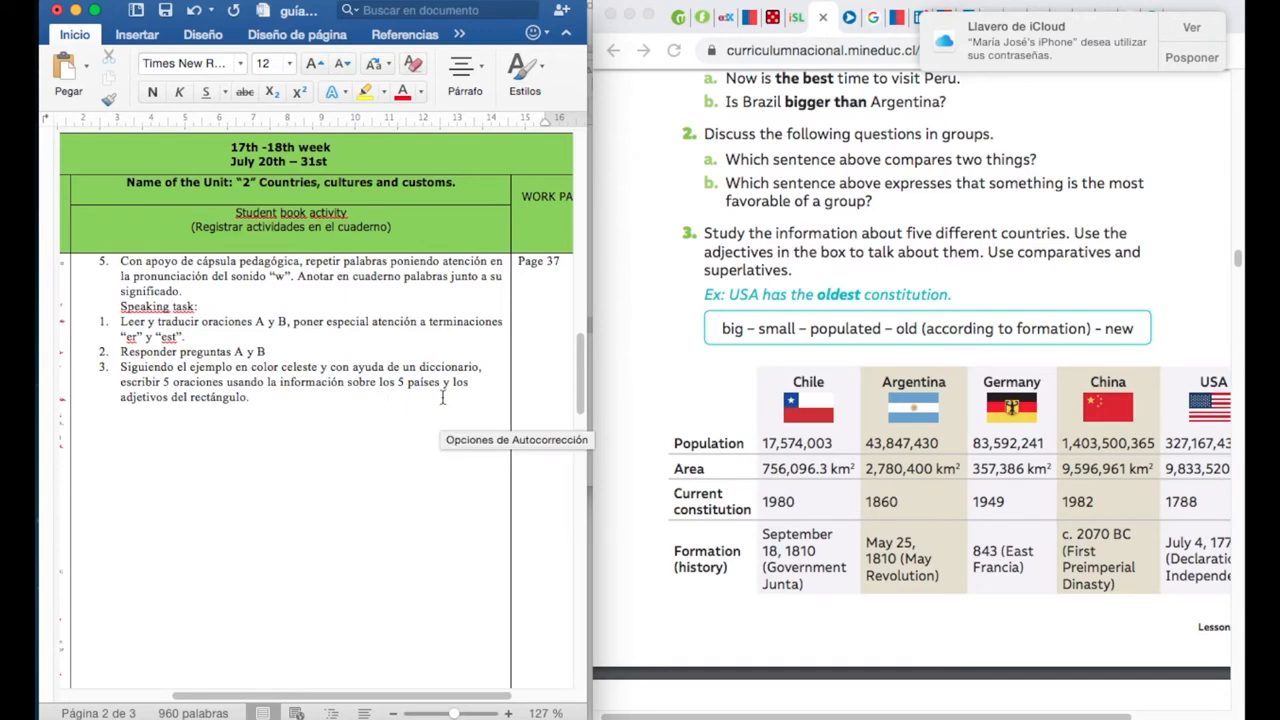
{"action": "mouse_move", "coordinate": [1066, 343]}
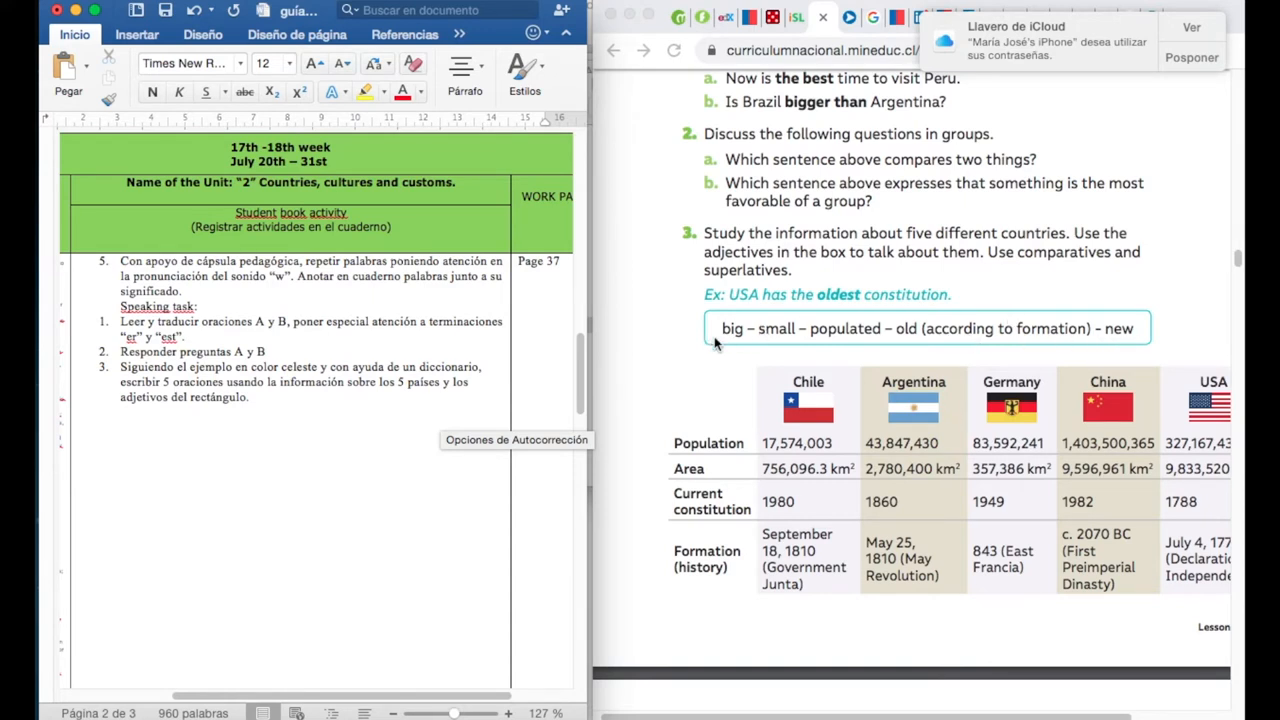
{"action": "mouse_move", "coordinate": [745, 343]}
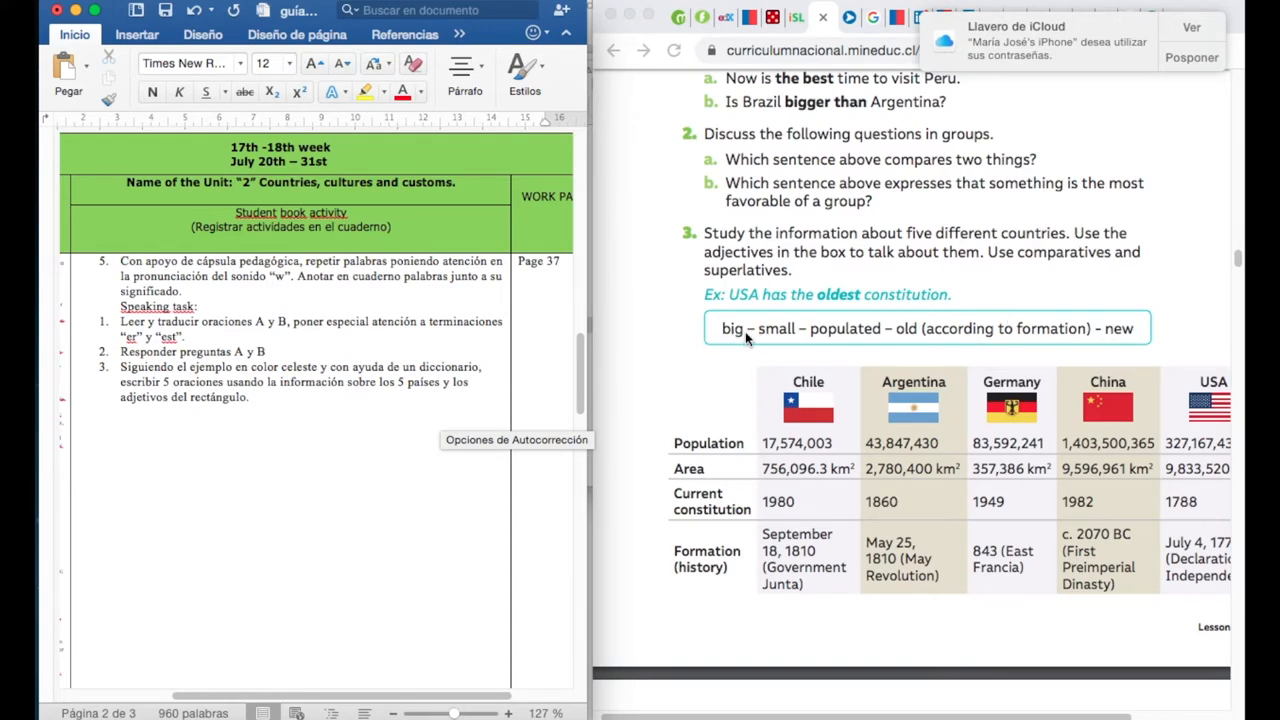
{"action": "mouse_move", "coordinate": [867, 342]}
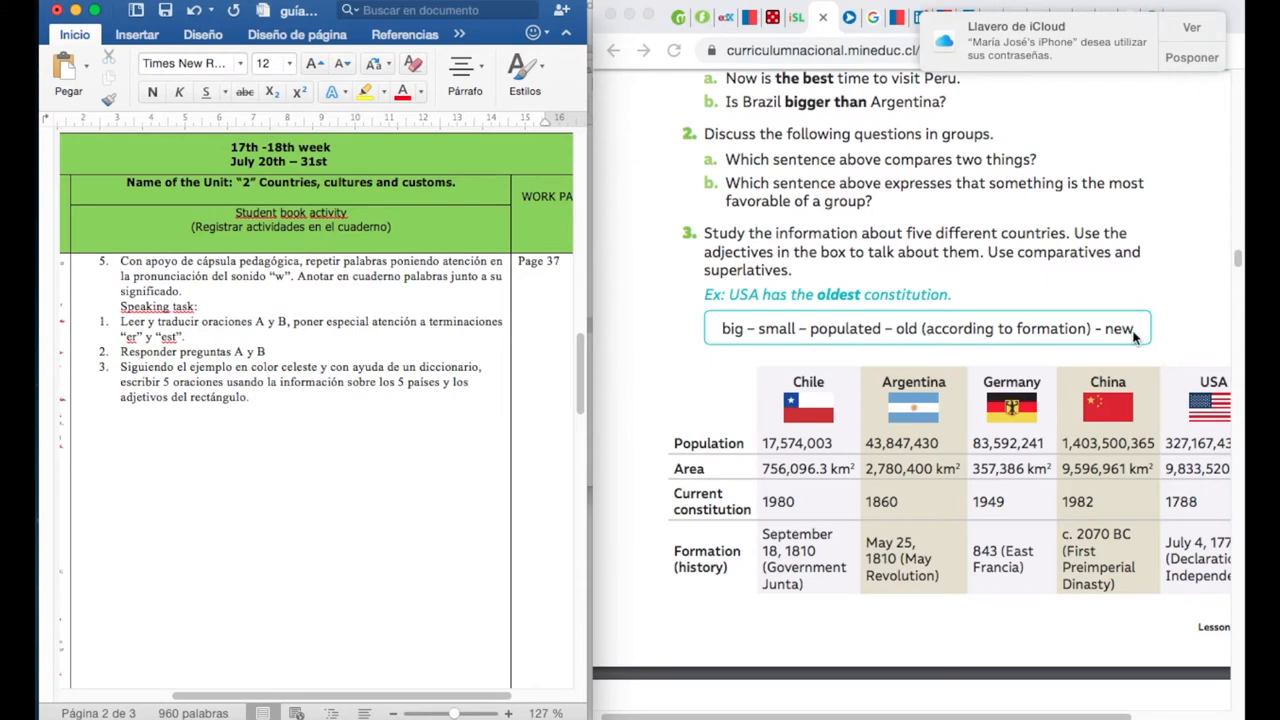
{"action": "mouse_move", "coordinate": [810, 460]}
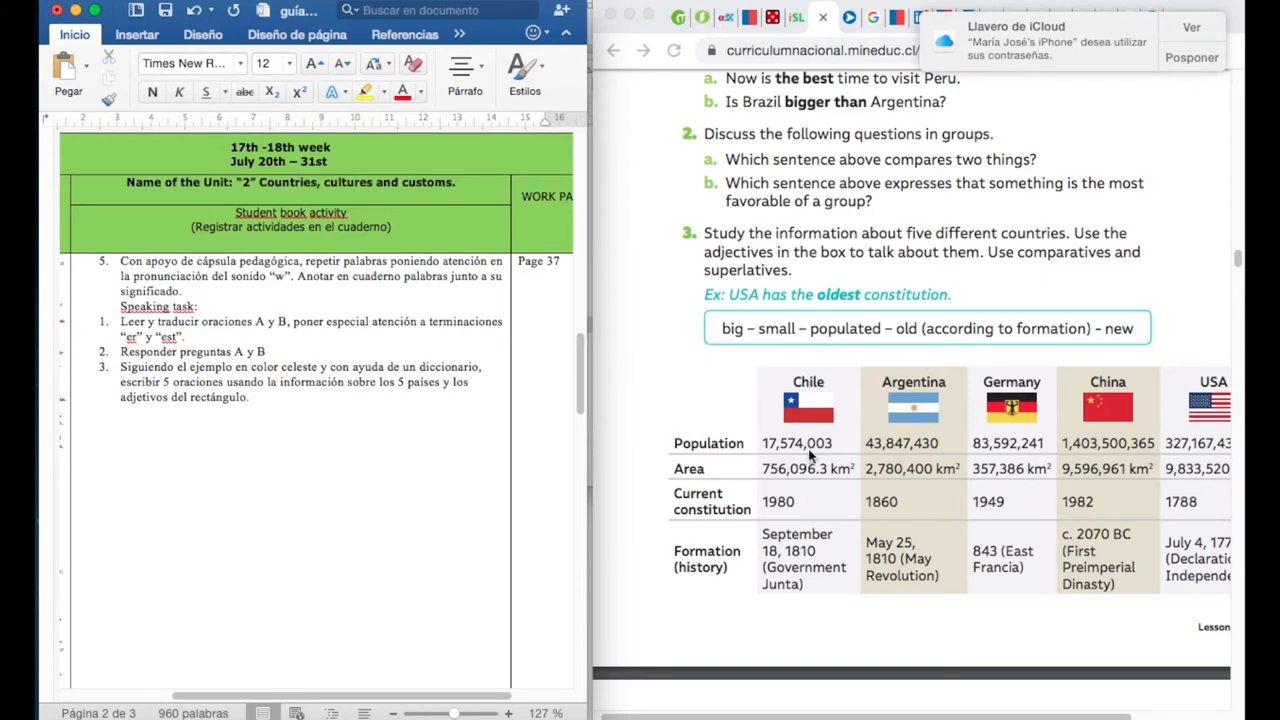
{"action": "scroll", "scroll_direction": "down", "scroll_amount": 3}
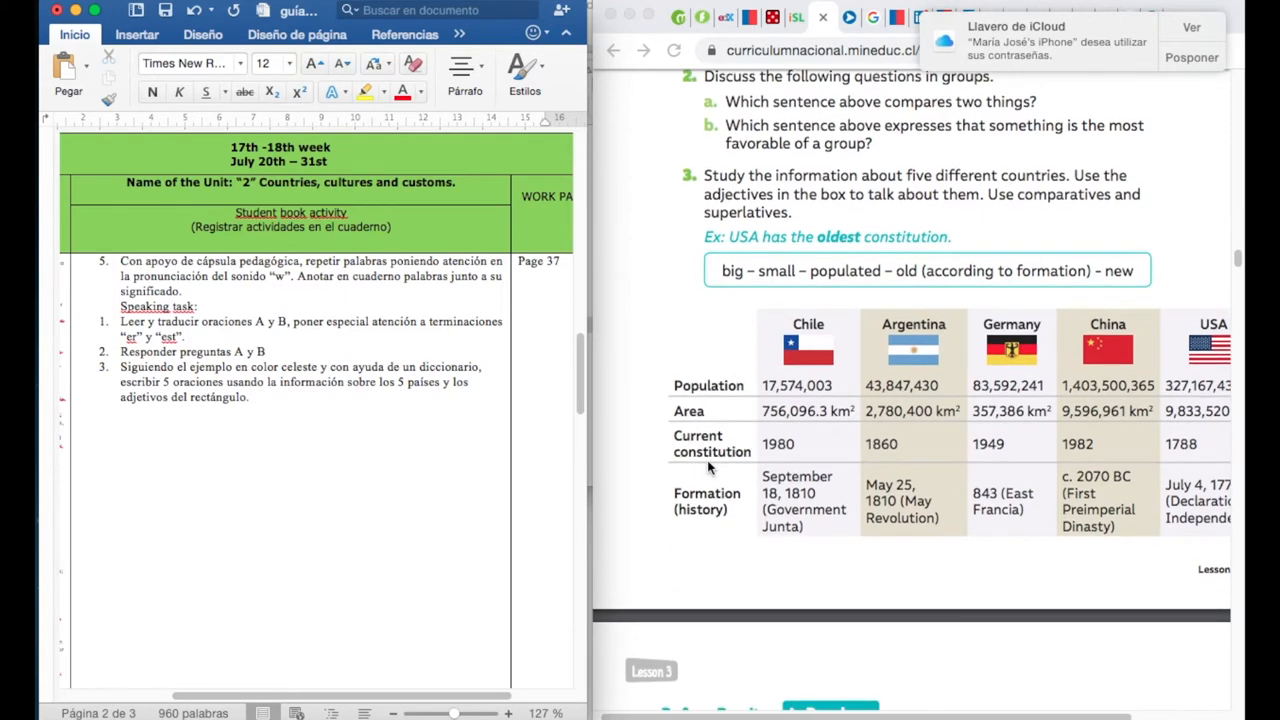
{"action": "mouse_move", "coordinate": [702, 402]}
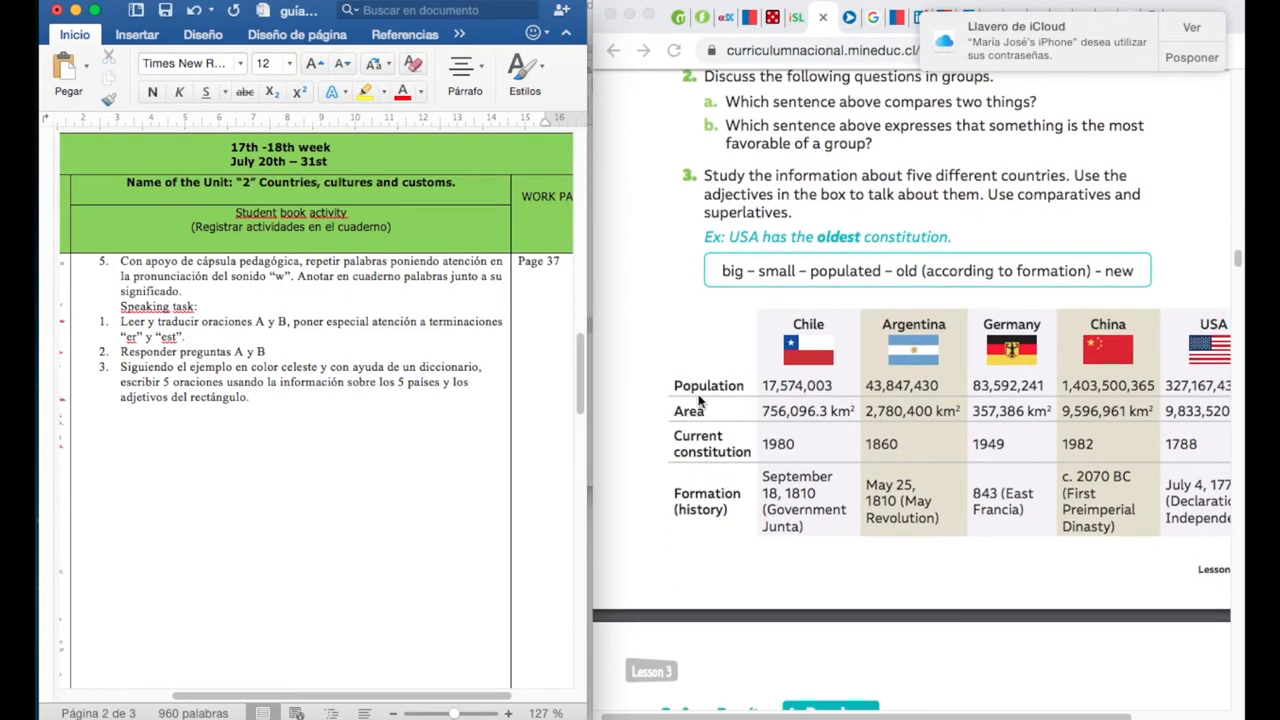
{"action": "mouse_move", "coordinate": [728, 413]}
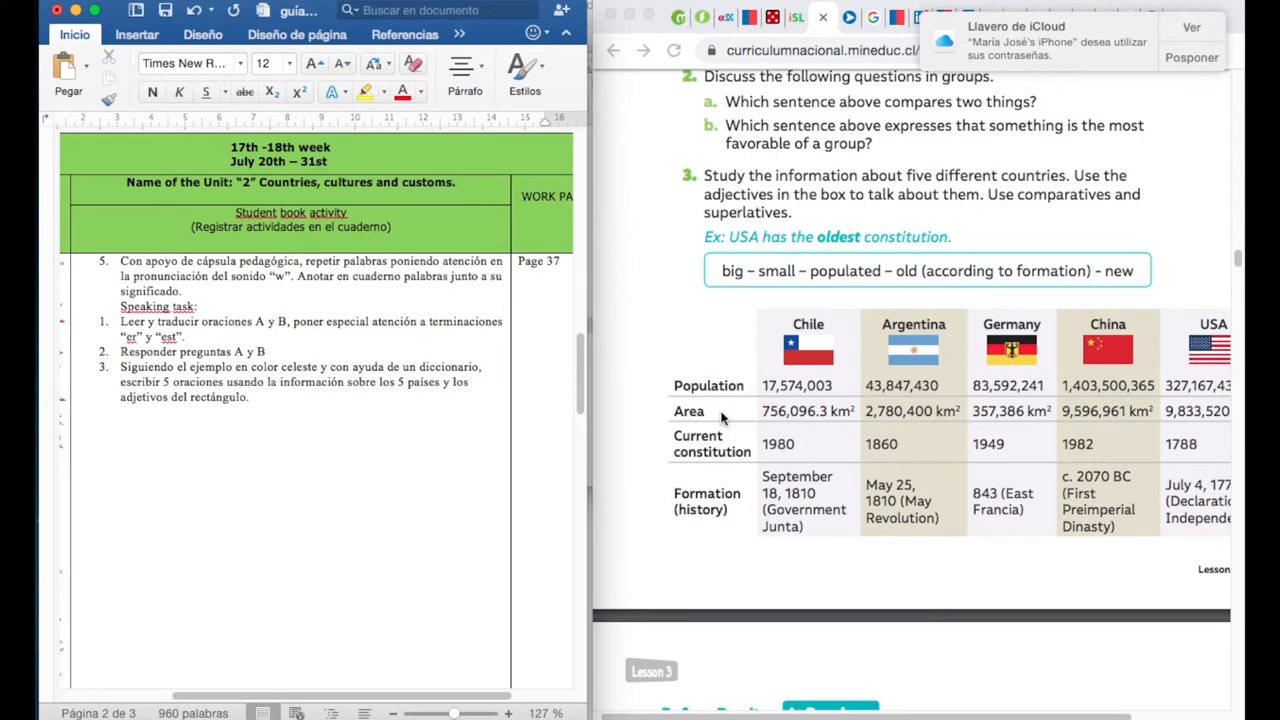
{"action": "mouse_move", "coordinate": [759, 462]}
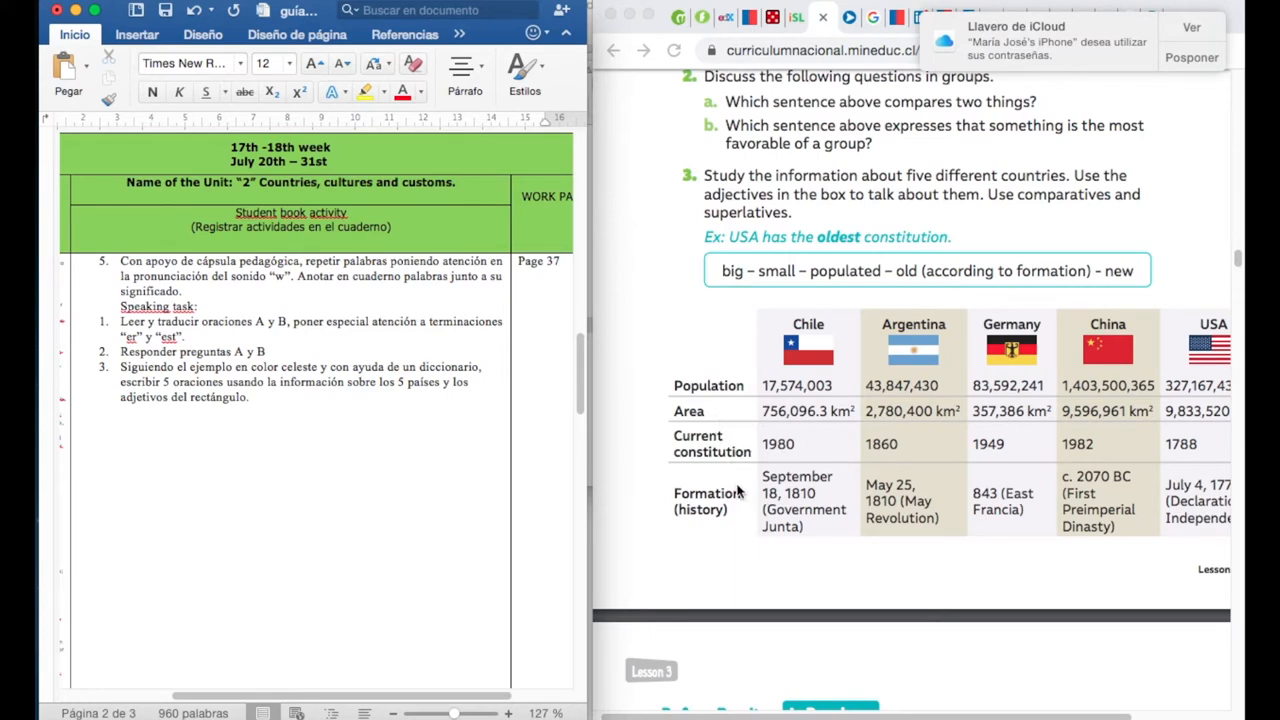
{"action": "scroll", "scroll_direction": "down", "scroll_amount": 3}
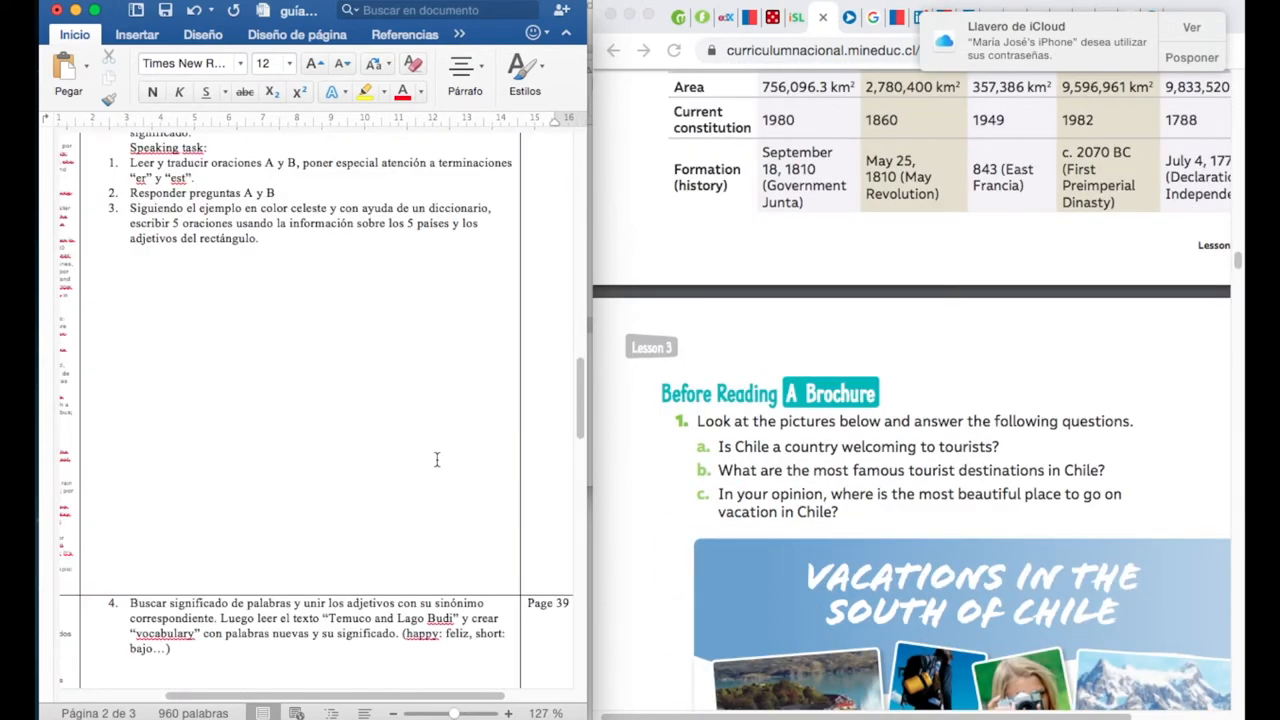
{"action": "scroll", "scroll_direction": "down", "scroll_amount": 3}
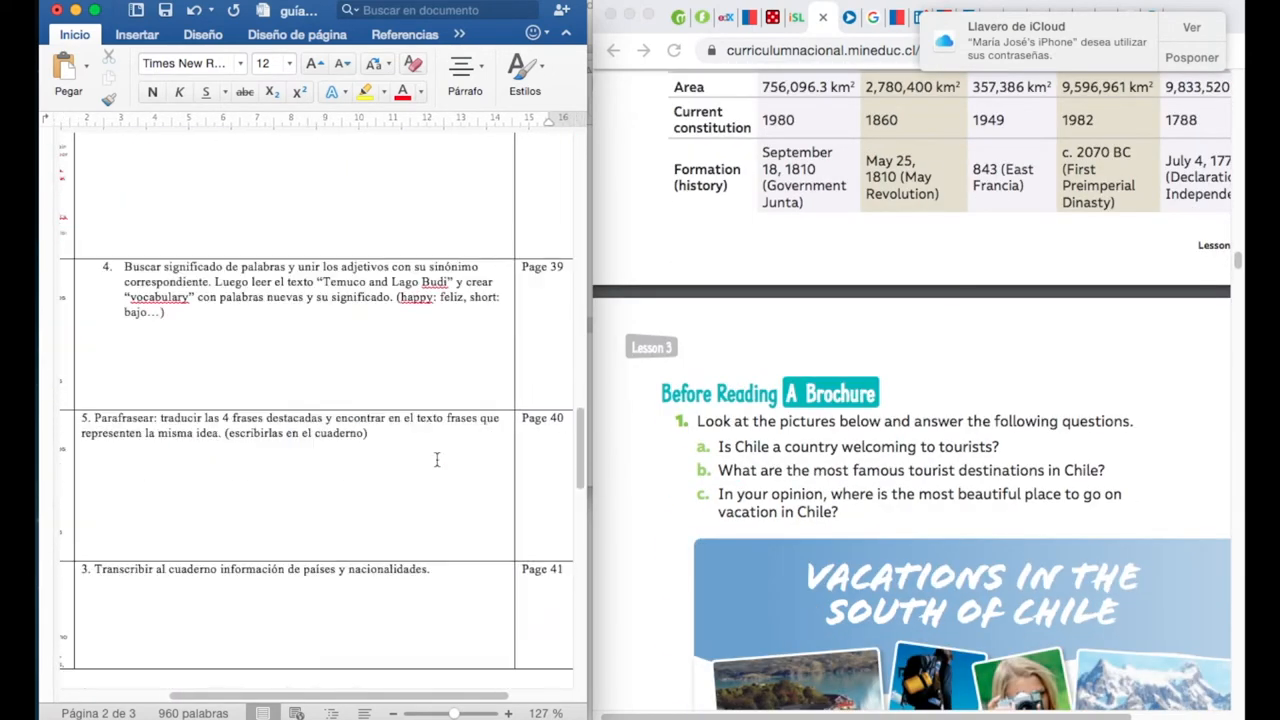
{"action": "scroll", "scroll_direction": "down", "scroll_amount": 3}
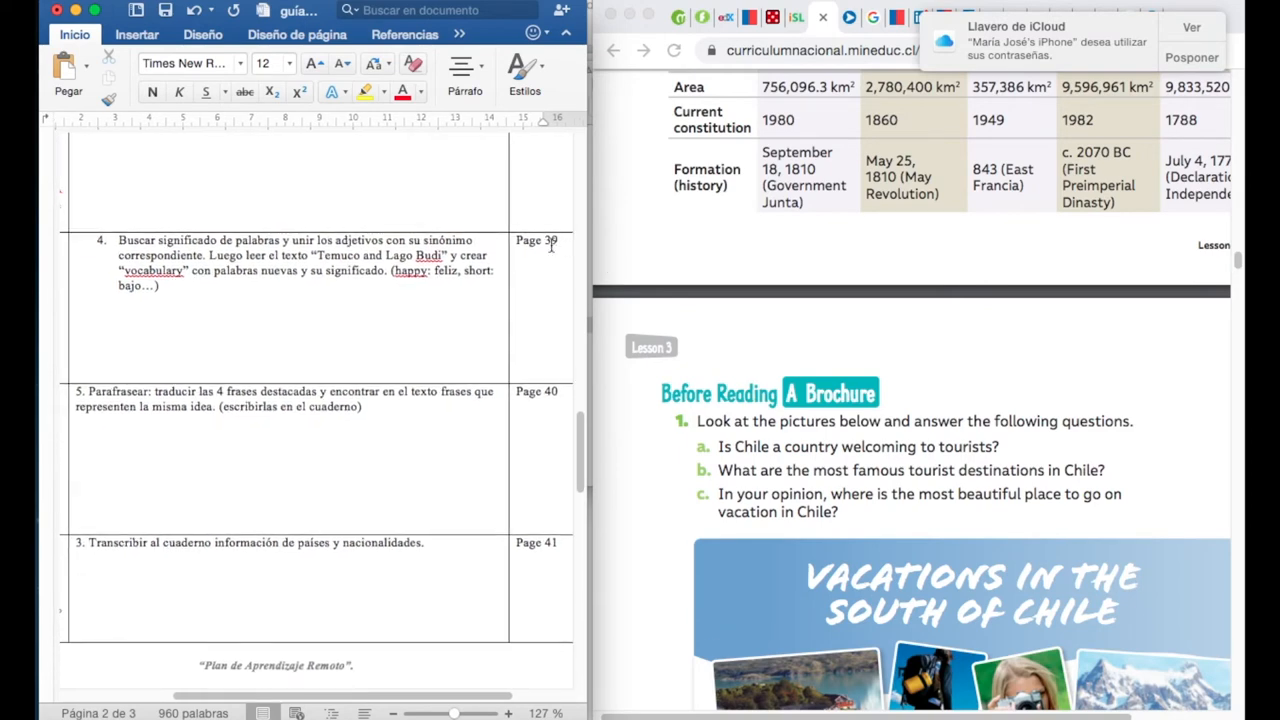
{"action": "scroll", "scroll_direction": "down", "scroll_amount": 3}
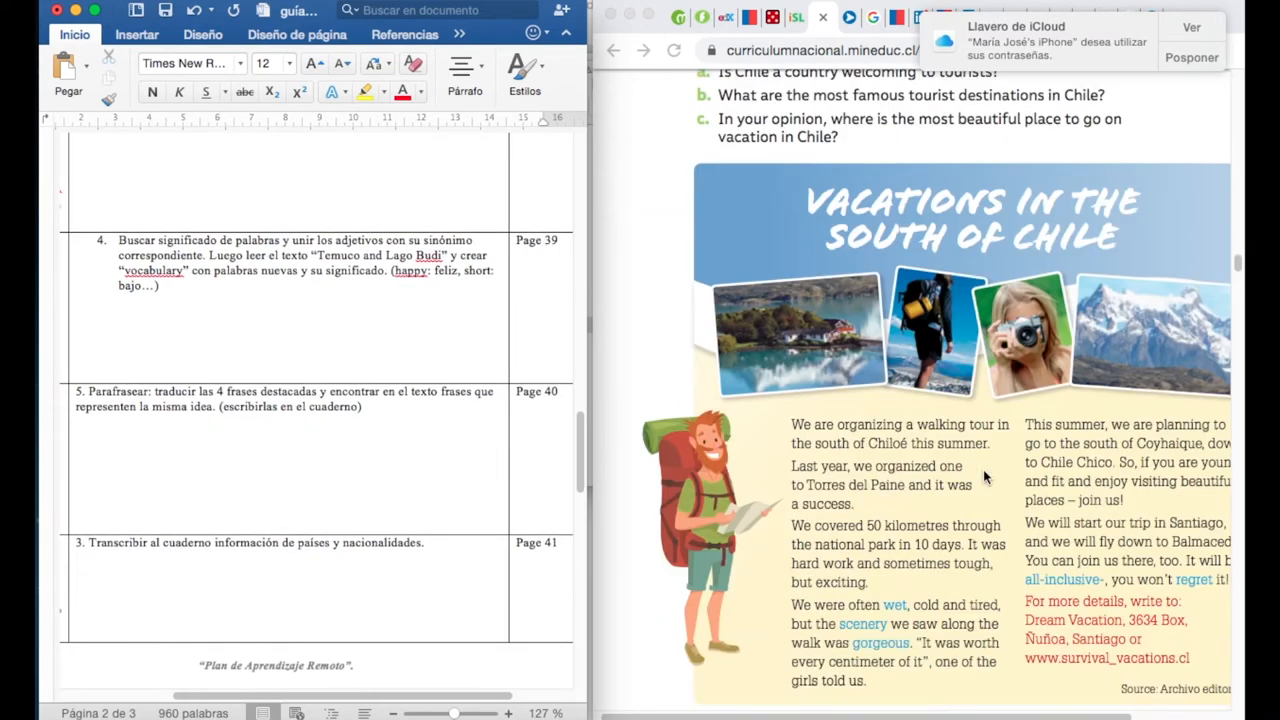
{"action": "scroll", "scroll_direction": "down", "scroll_amount": 3}
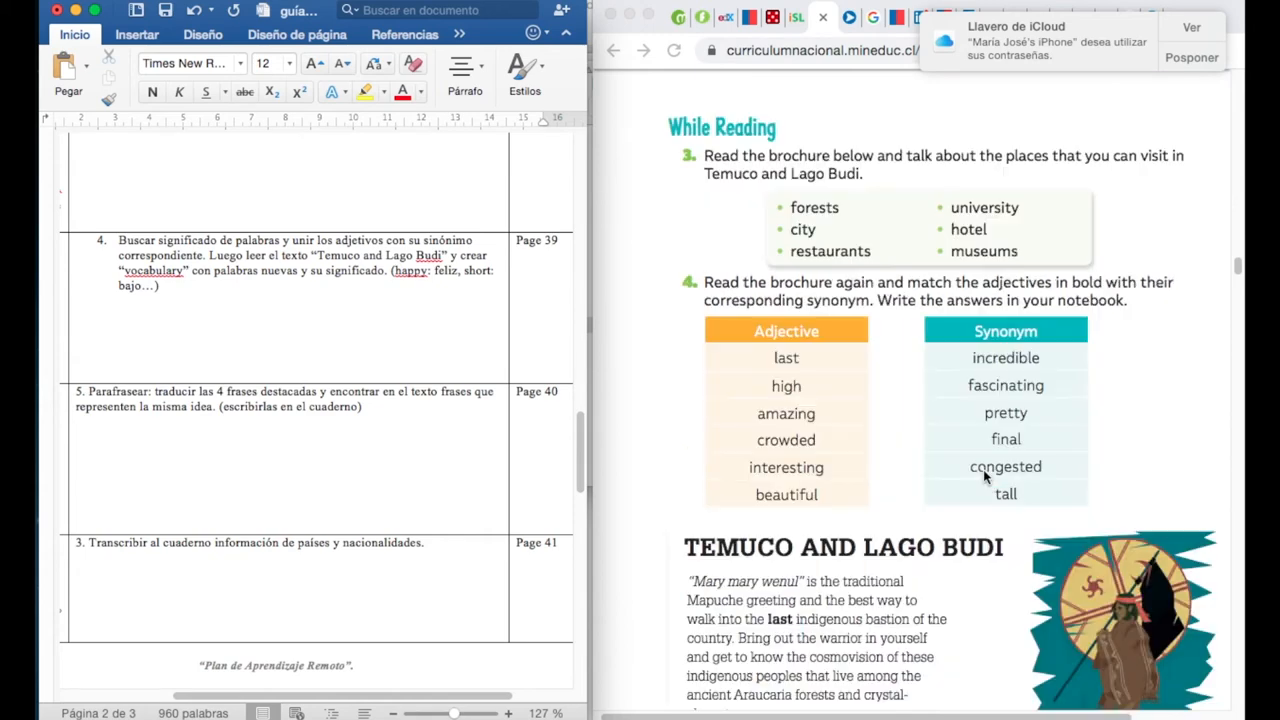
{"action": "scroll", "scroll_direction": "down", "scroll_amount": 3}
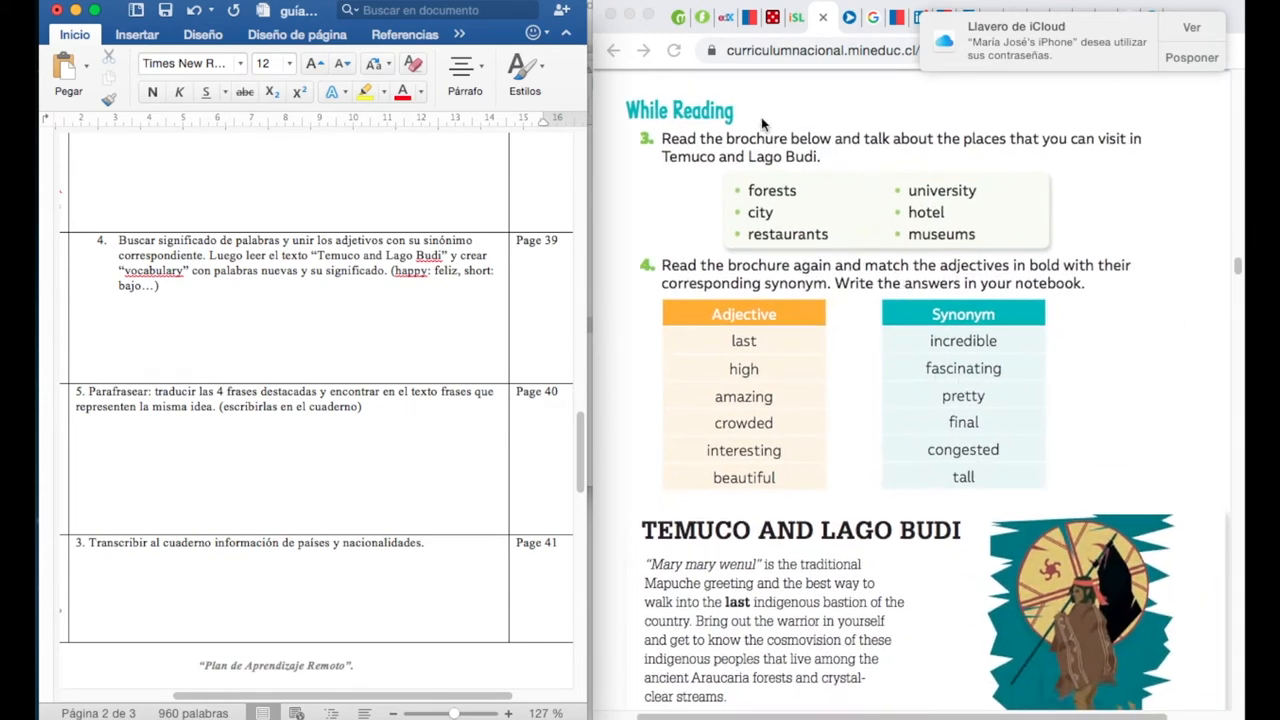
{"action": "mouse_move", "coordinate": [1176, 85]}
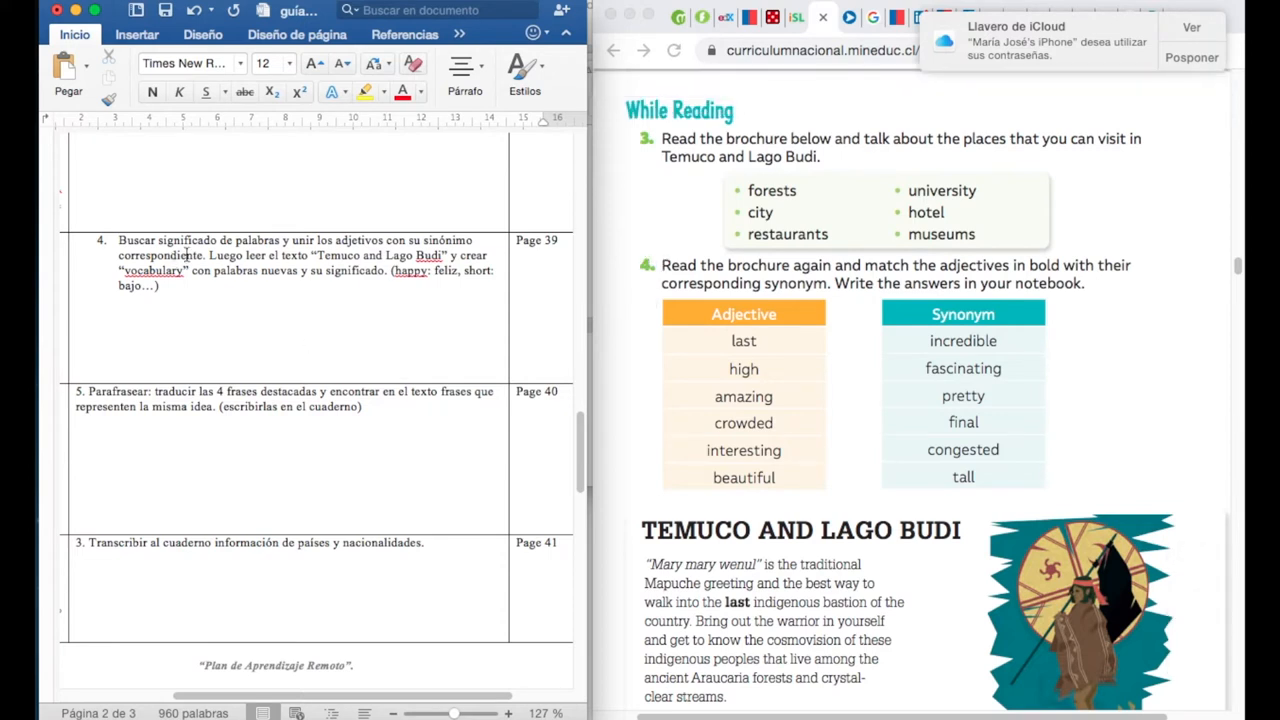
{"action": "mouse_move", "coordinate": [464, 258]}
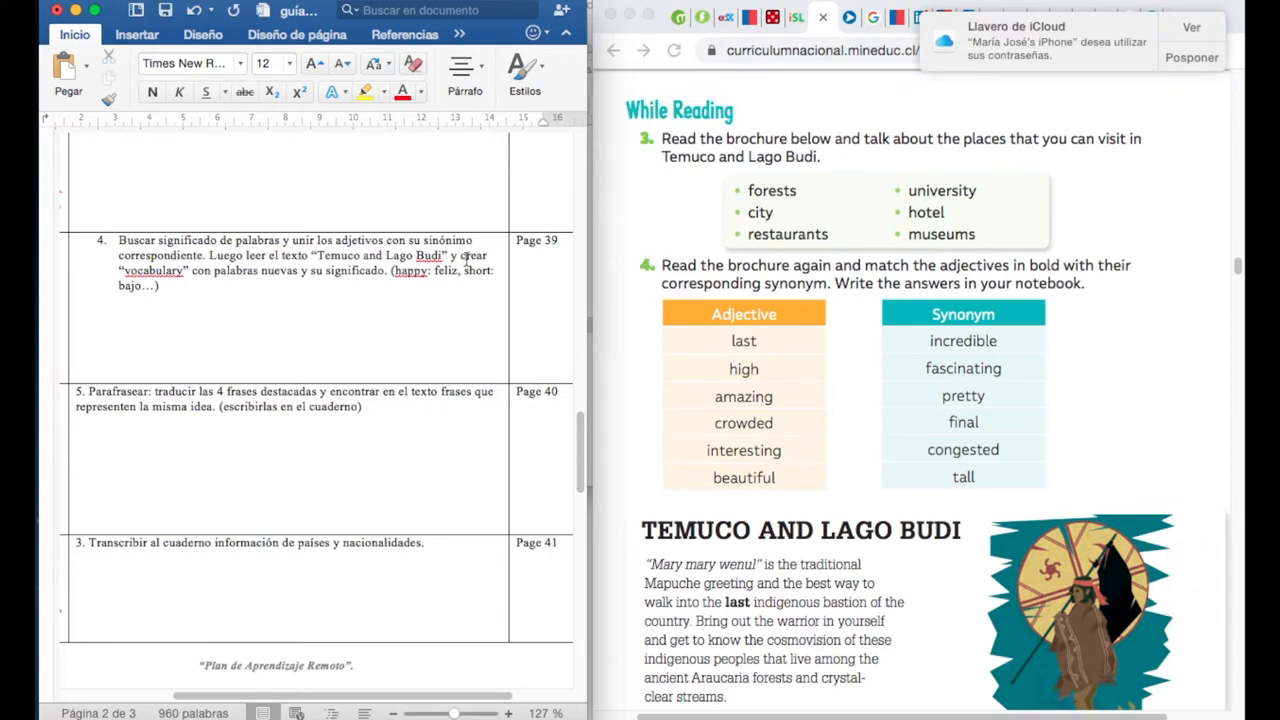
{"action": "mouse_move", "coordinate": [313, 290]}
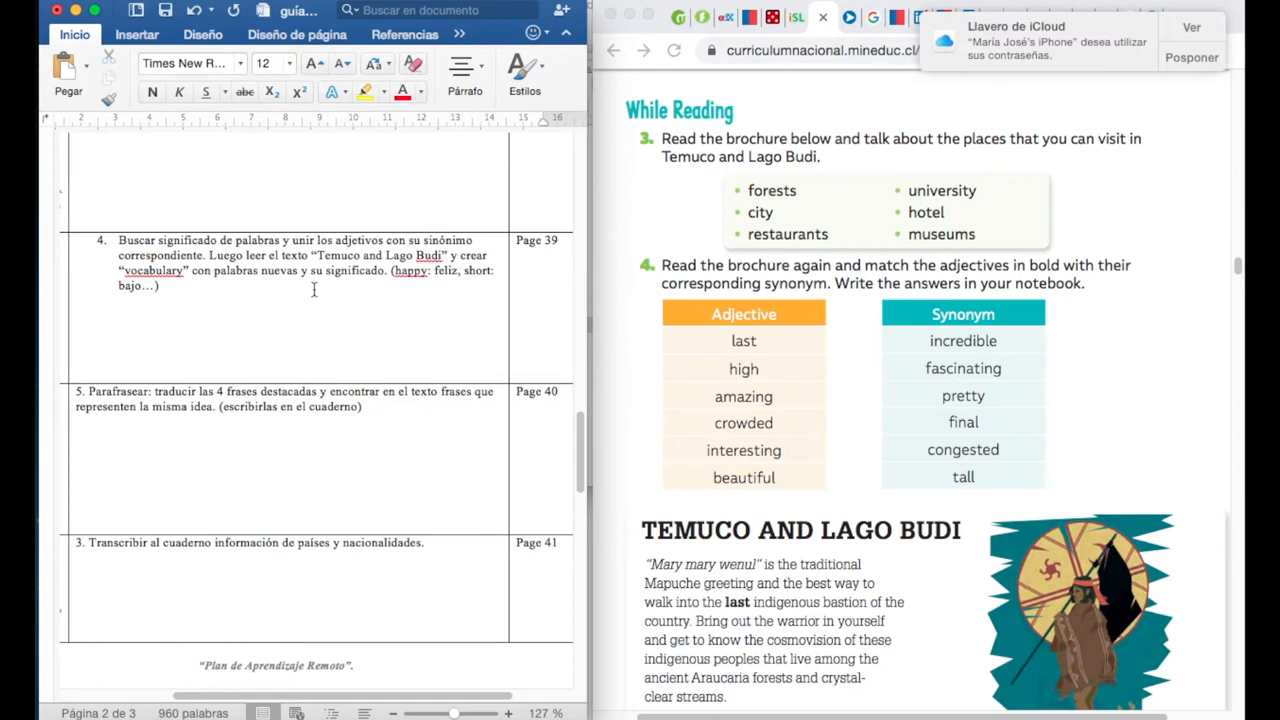
{"action": "mouse_move", "coordinate": [783, 345]}
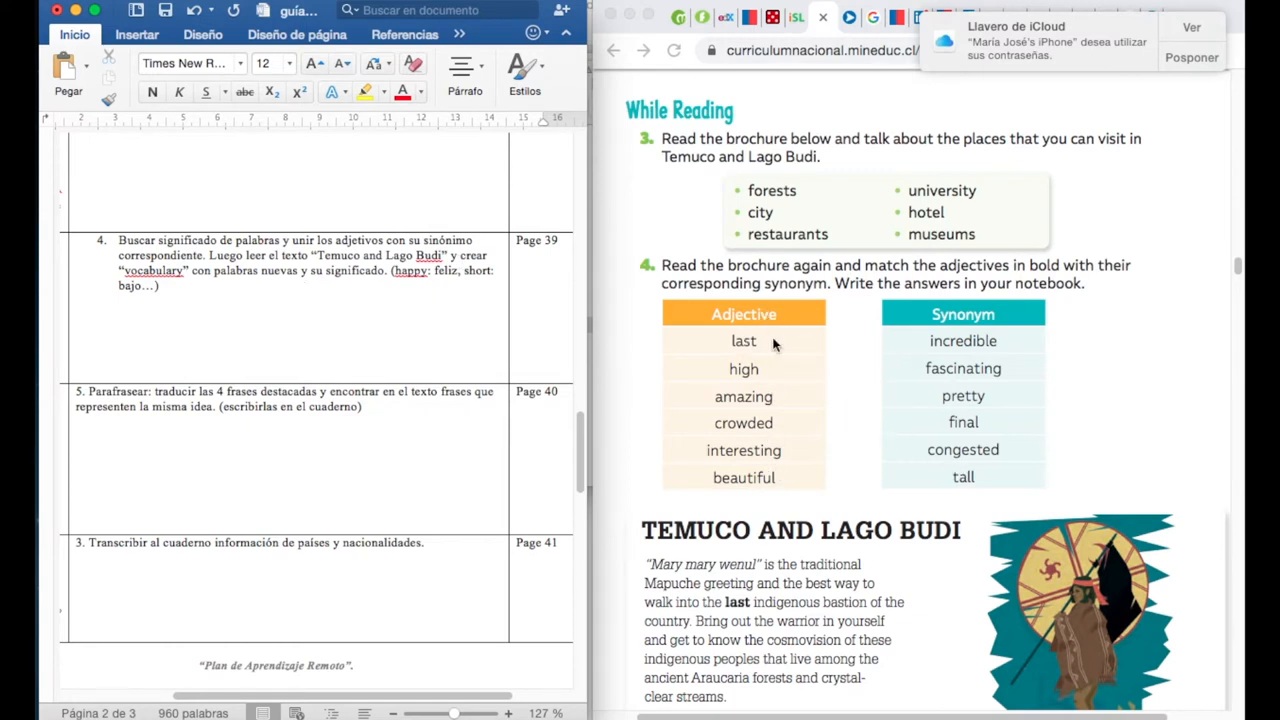
{"action": "mouse_move", "coordinate": [765, 507]}
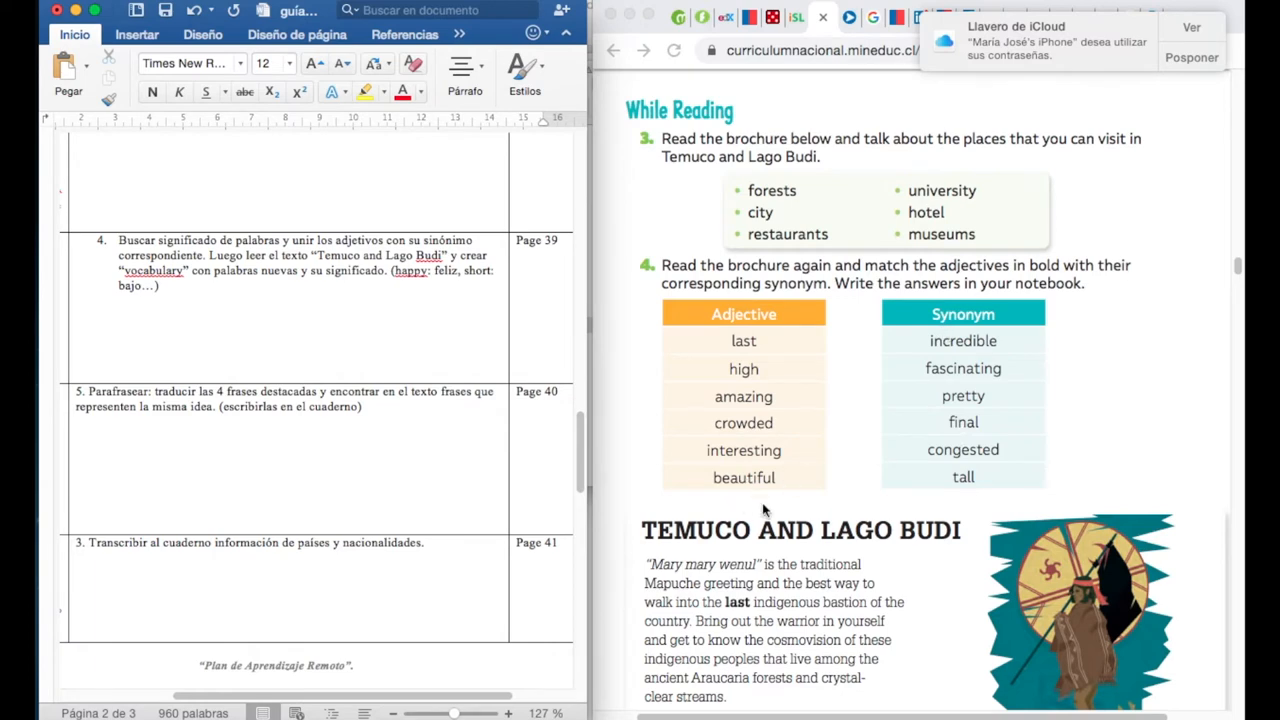
{"action": "scroll", "scroll_direction": "down", "scroll_amount": 3}
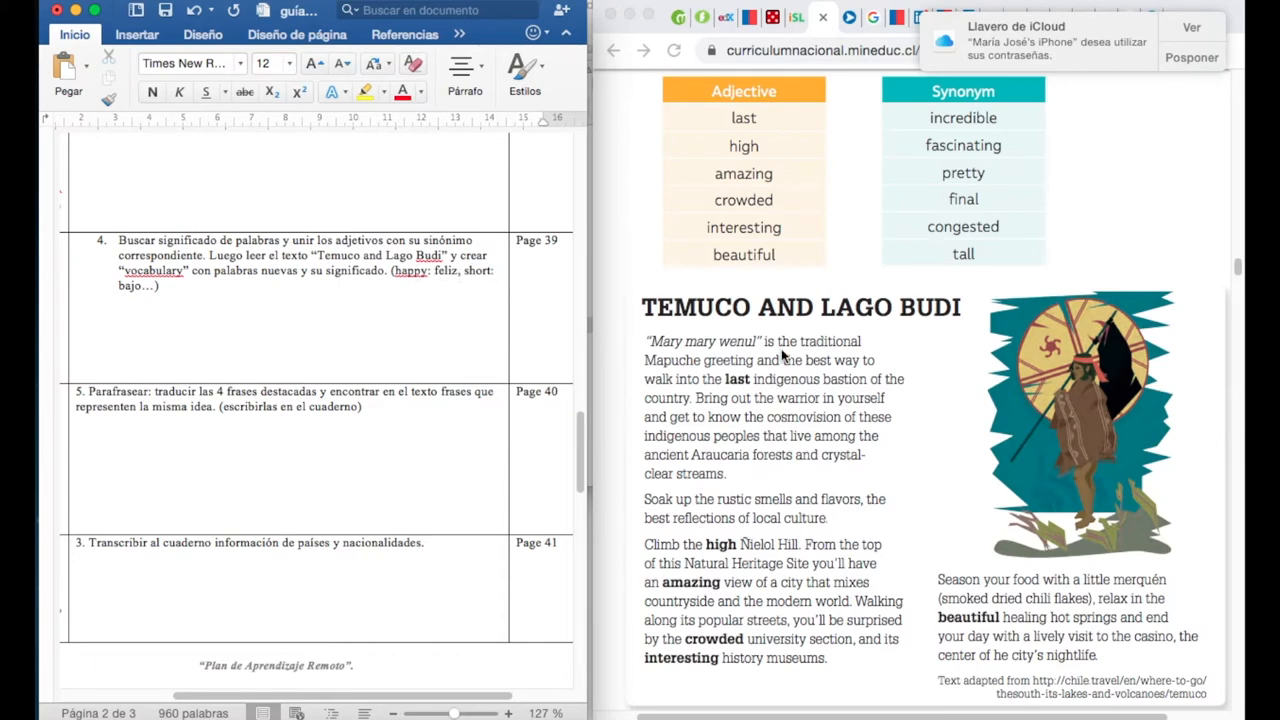
{"action": "scroll", "scroll_direction": "down", "scroll_amount": 3}
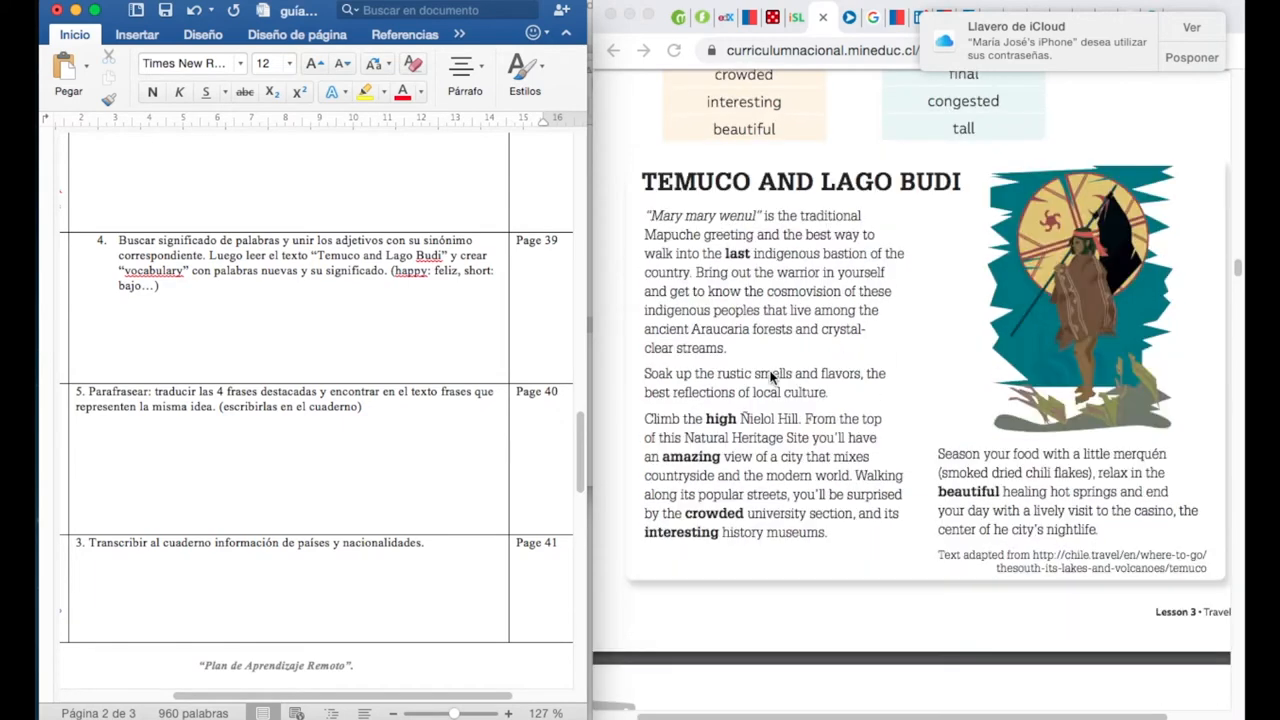
{"action": "mouse_move", "coordinate": [703, 378]}
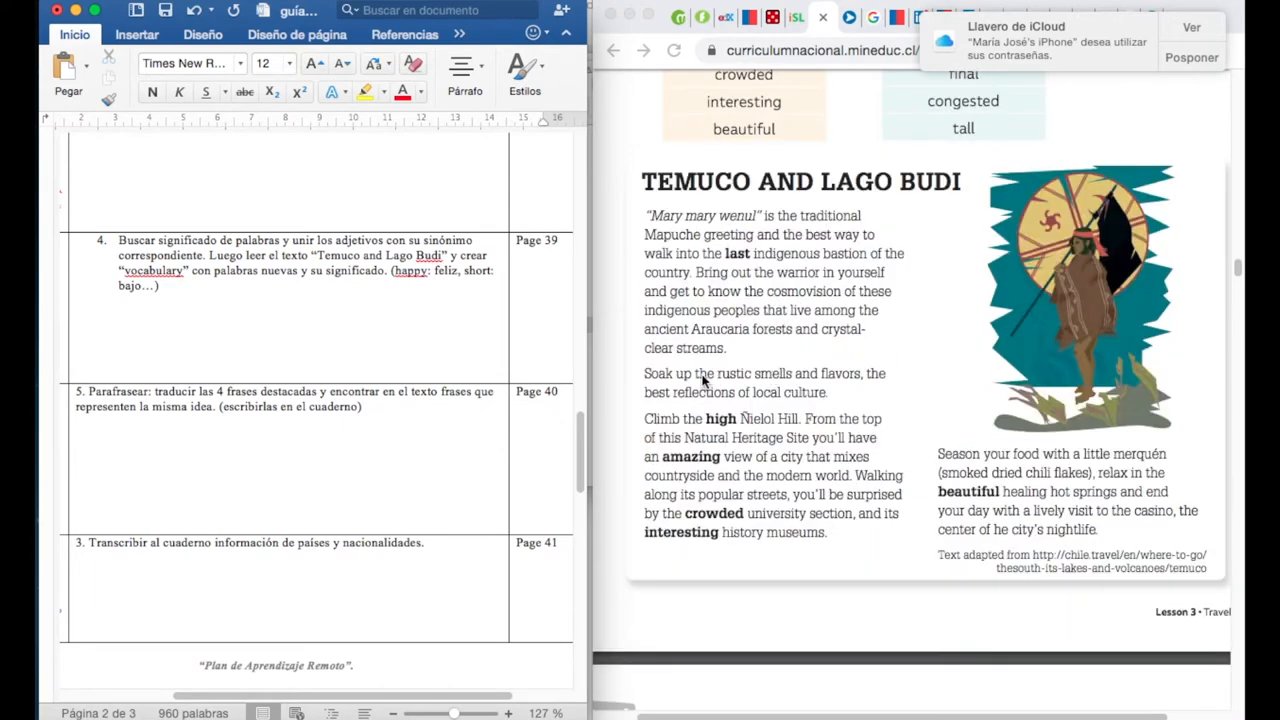
{"action": "mouse_move", "coordinate": [632, 305]}
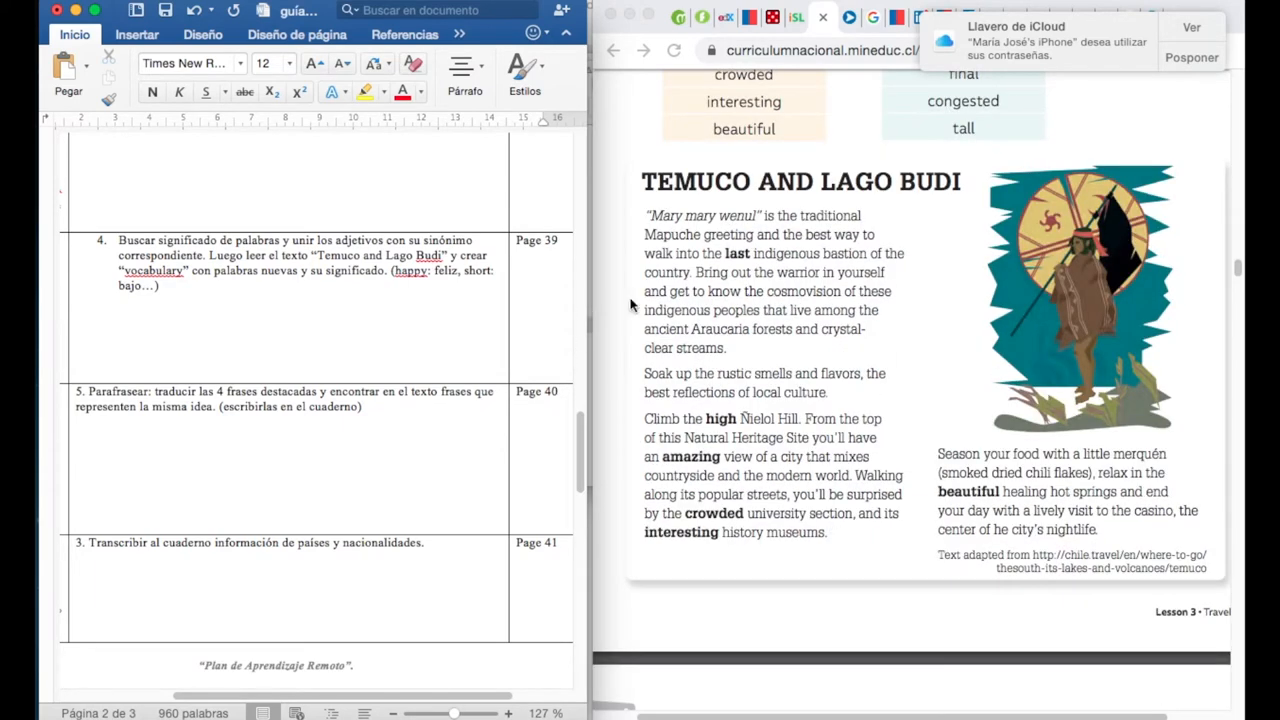
{"action": "mouse_move", "coordinate": [689, 326]}
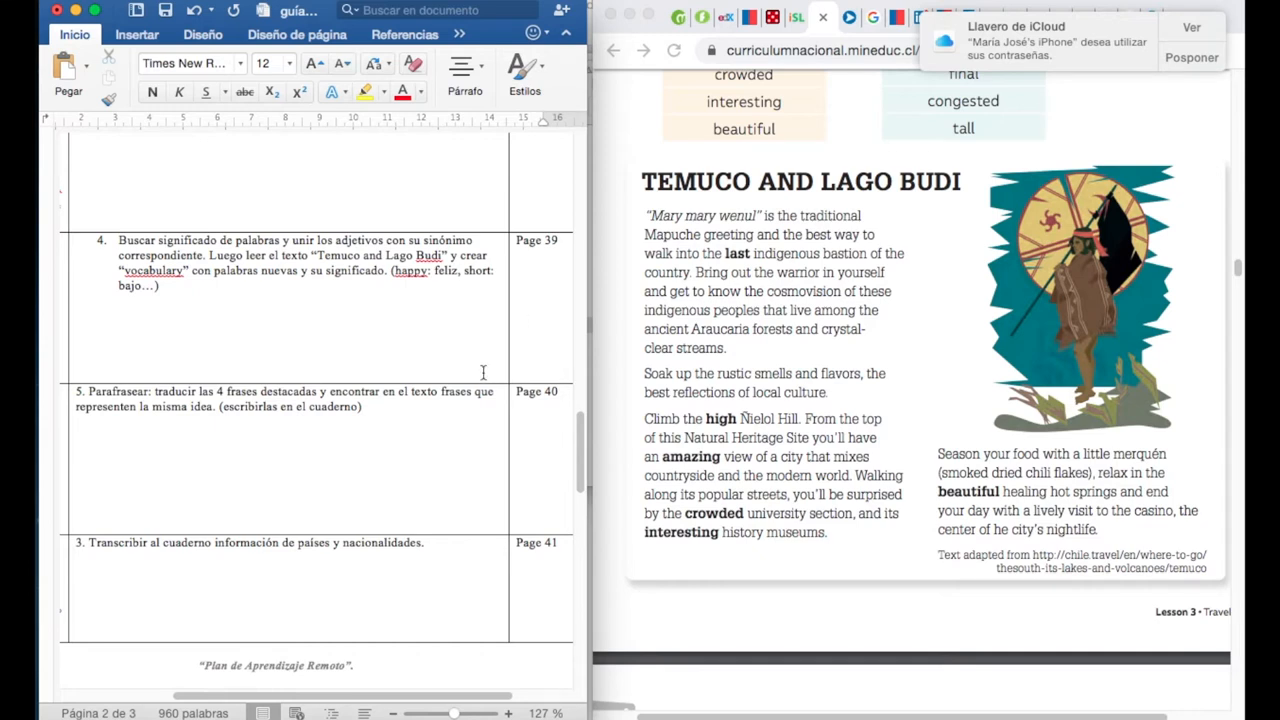
{"action": "mouse_move", "coordinate": [430, 448]}
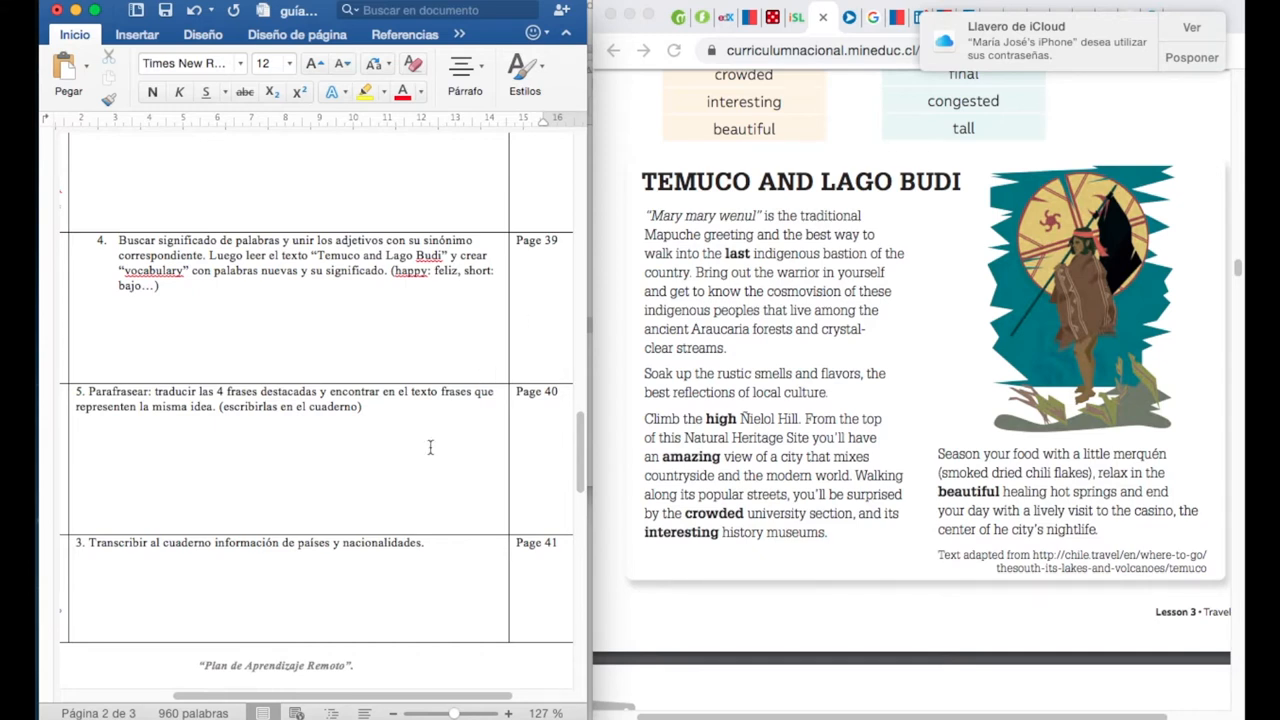
{"action": "scroll", "scroll_direction": "down", "scroll_amount": 3}
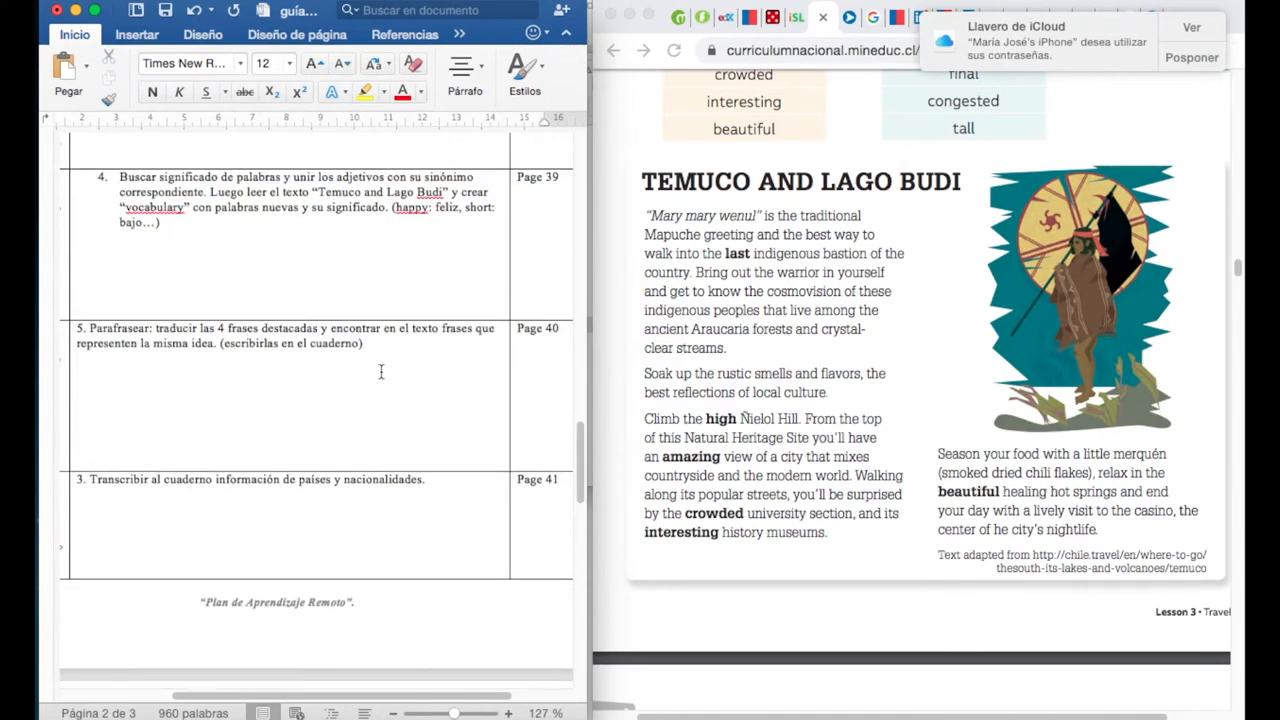
{"action": "scroll", "scroll_direction": "down", "scroll_amount": 3}
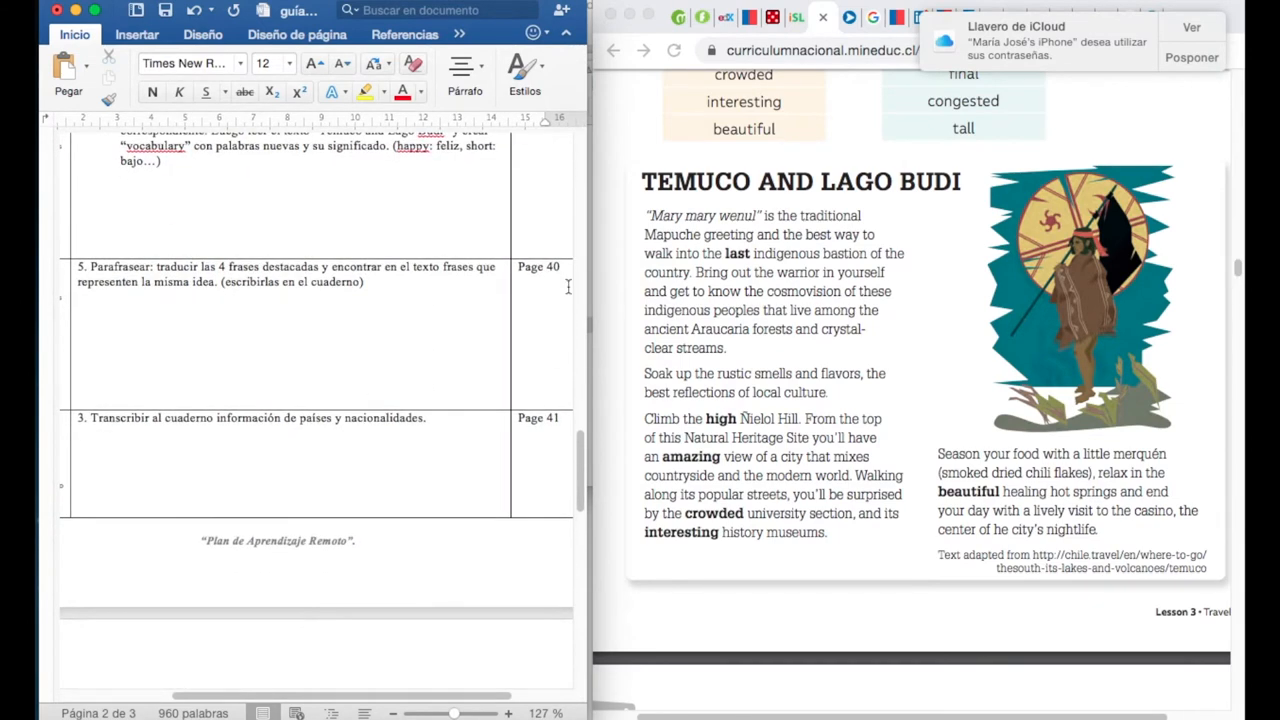
{"action": "scroll", "scroll_direction": "down", "scroll_amount": 3}
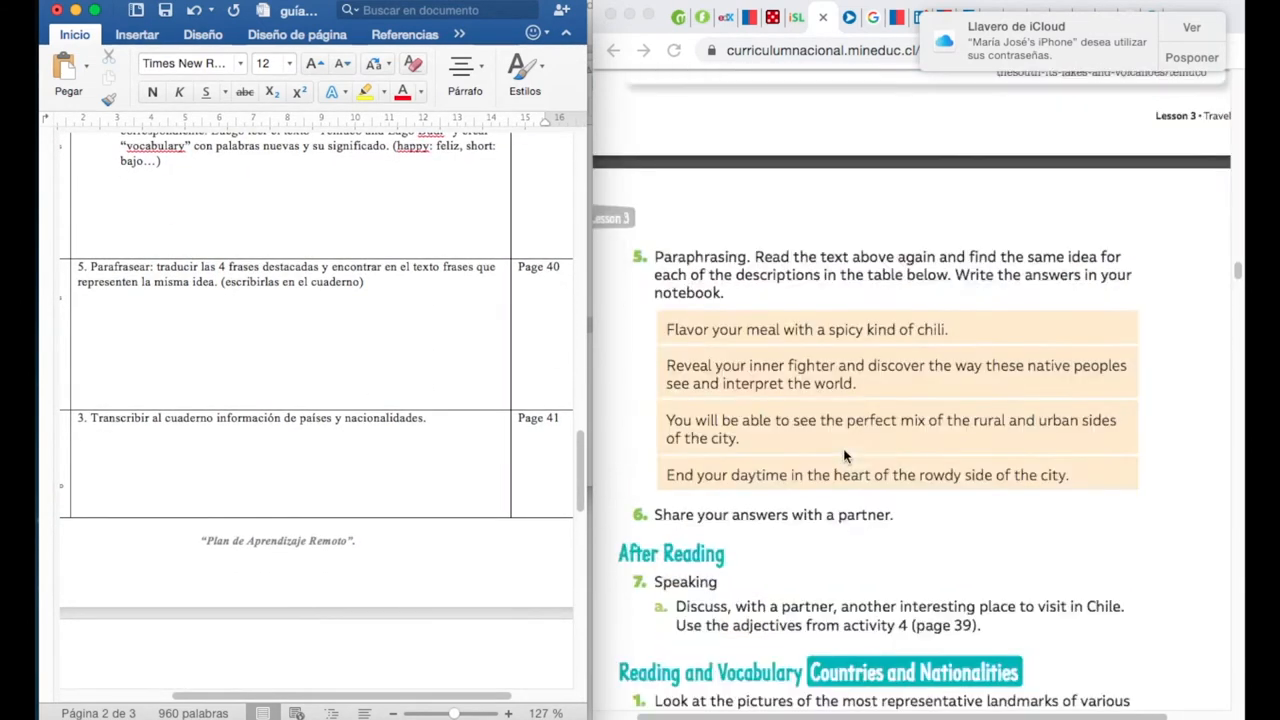
{"action": "scroll", "scroll_direction": "down", "scroll_amount": 3}
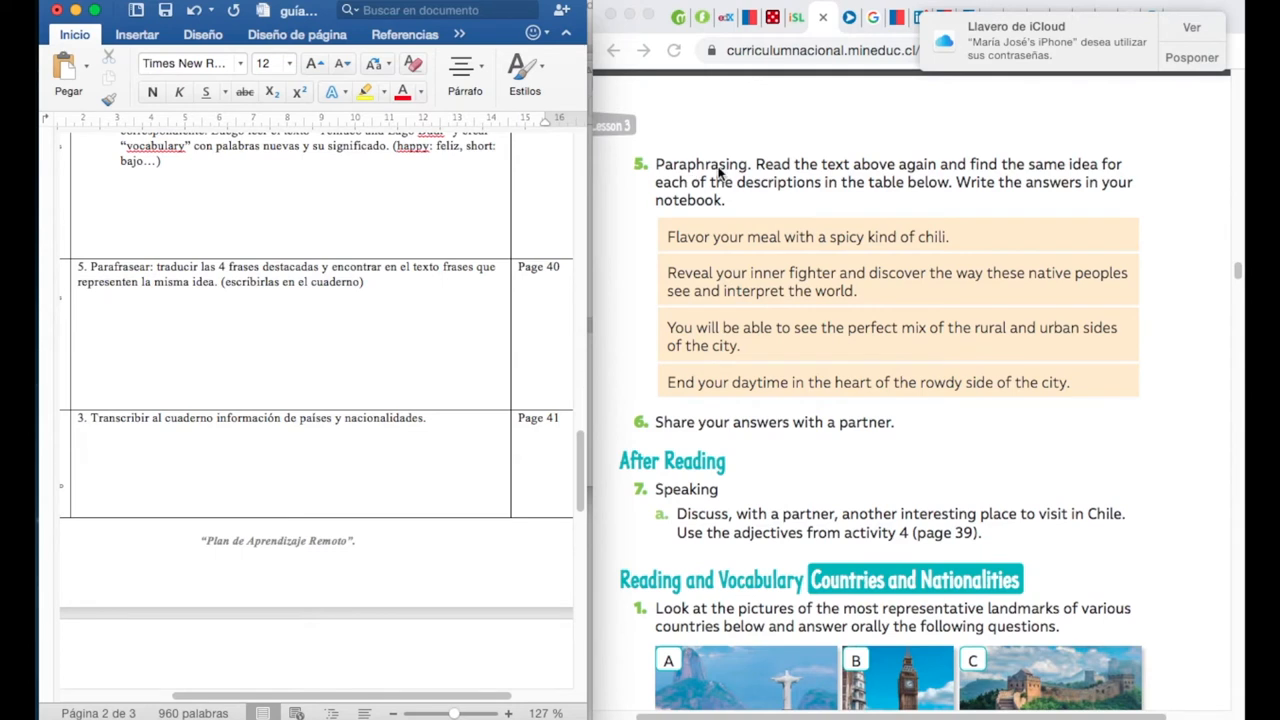
{"action": "mouse_move", "coordinate": [720, 166]}
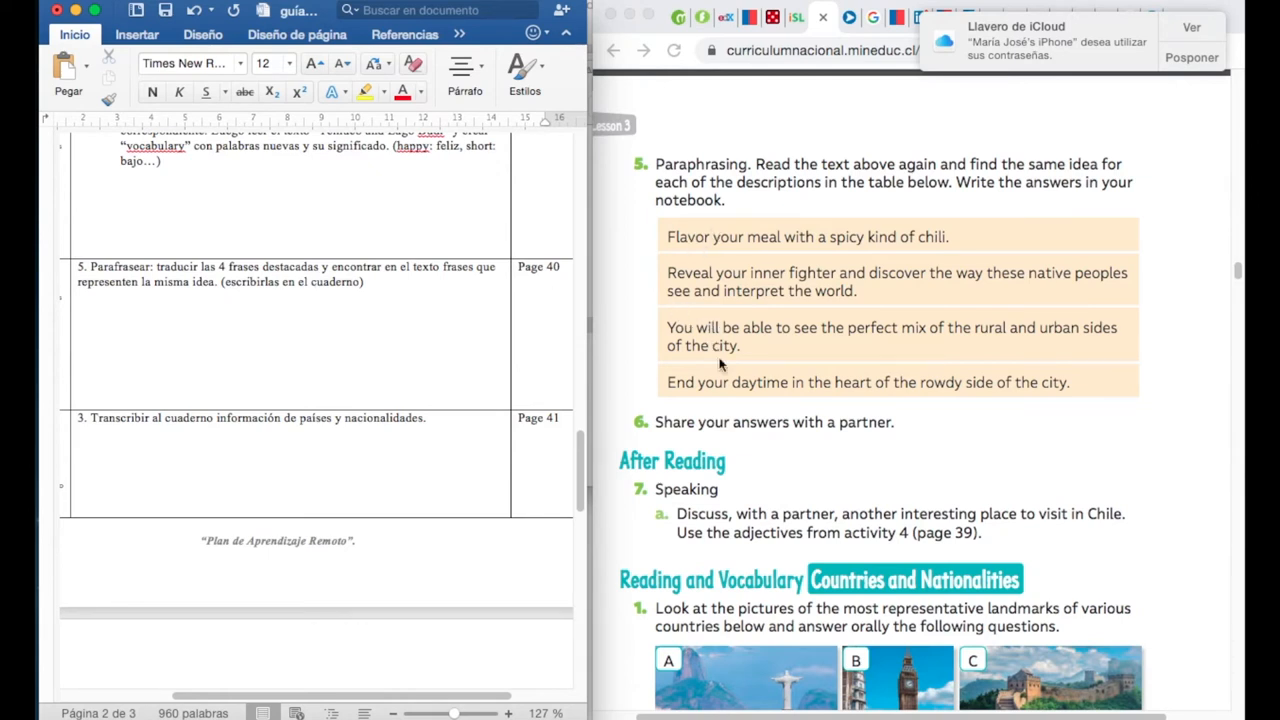
{"action": "mouse_move", "coordinate": [744, 345]}
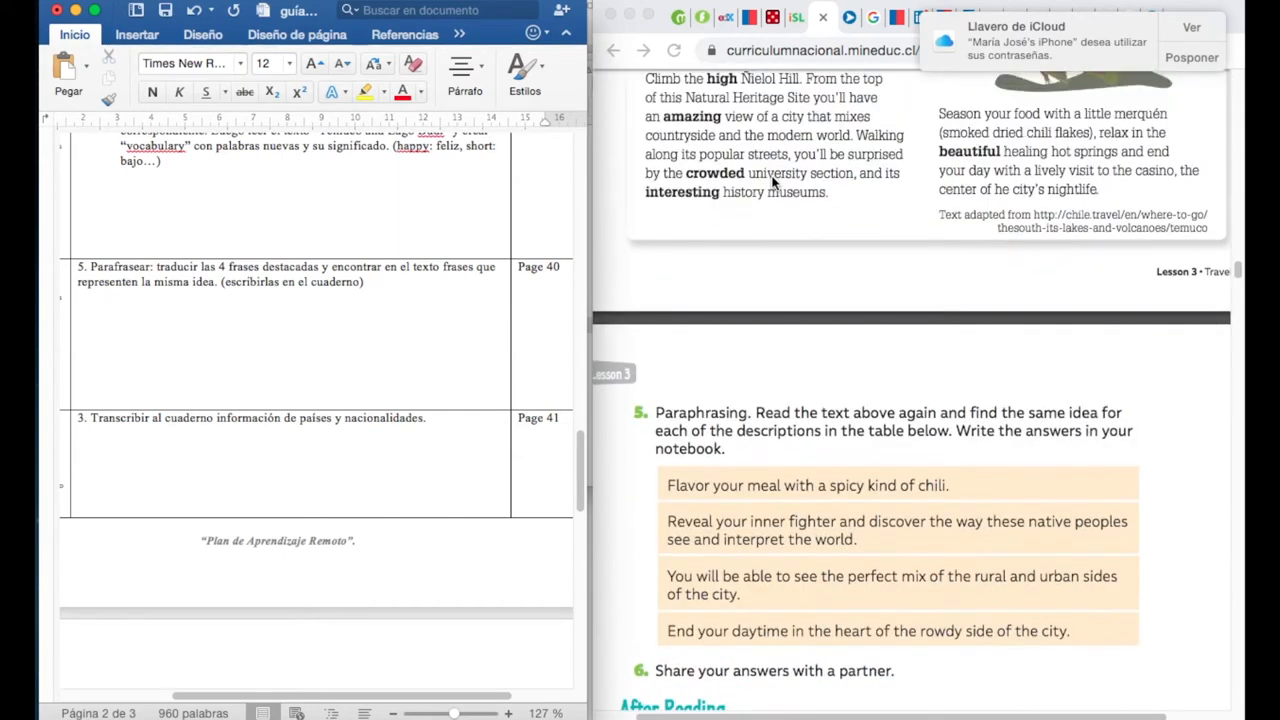
{"action": "scroll", "scroll_direction": "down", "scroll_amount": 3}
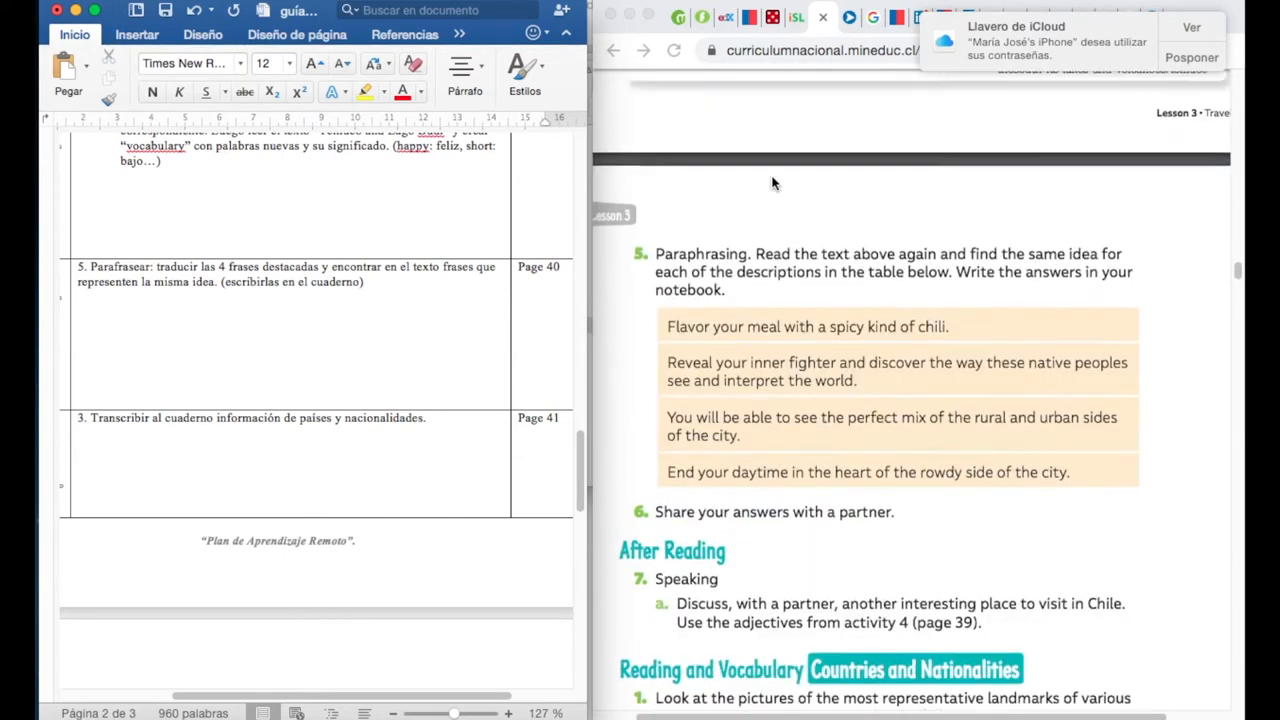
{"action": "scroll", "scroll_direction": "down", "scroll_amount": 3}
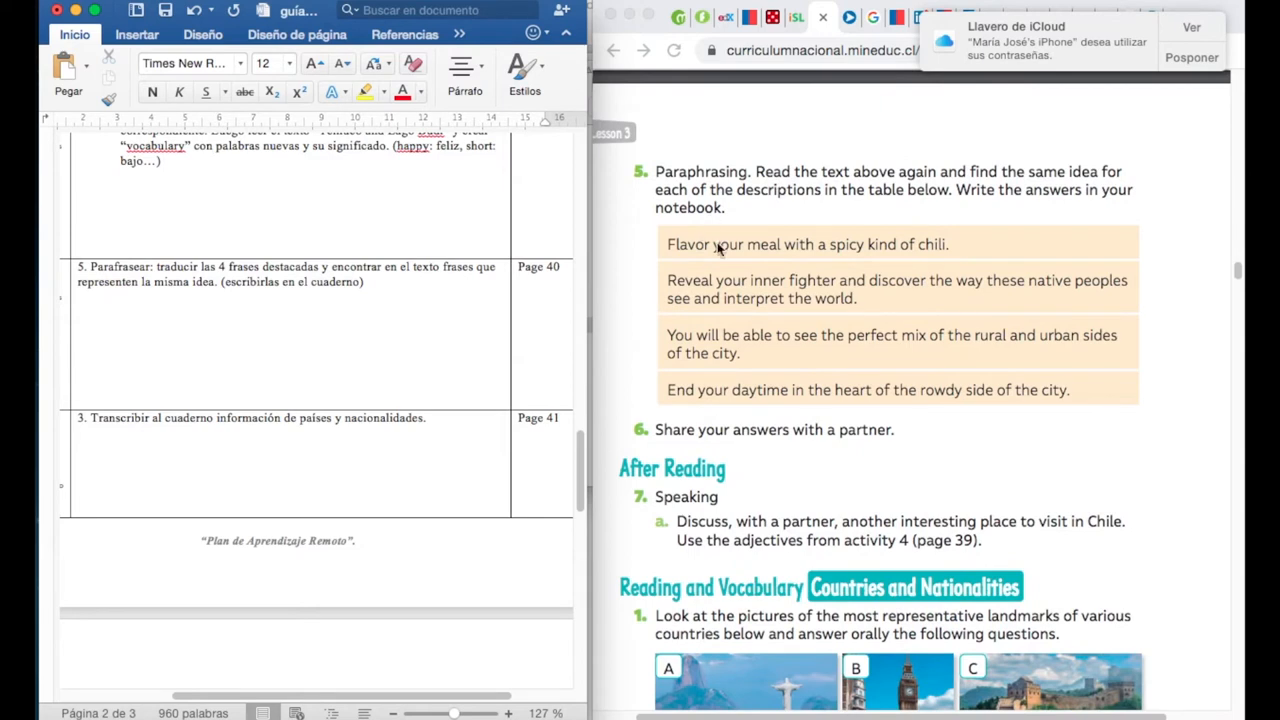
{"action": "mouse_move", "coordinate": [924, 254]}
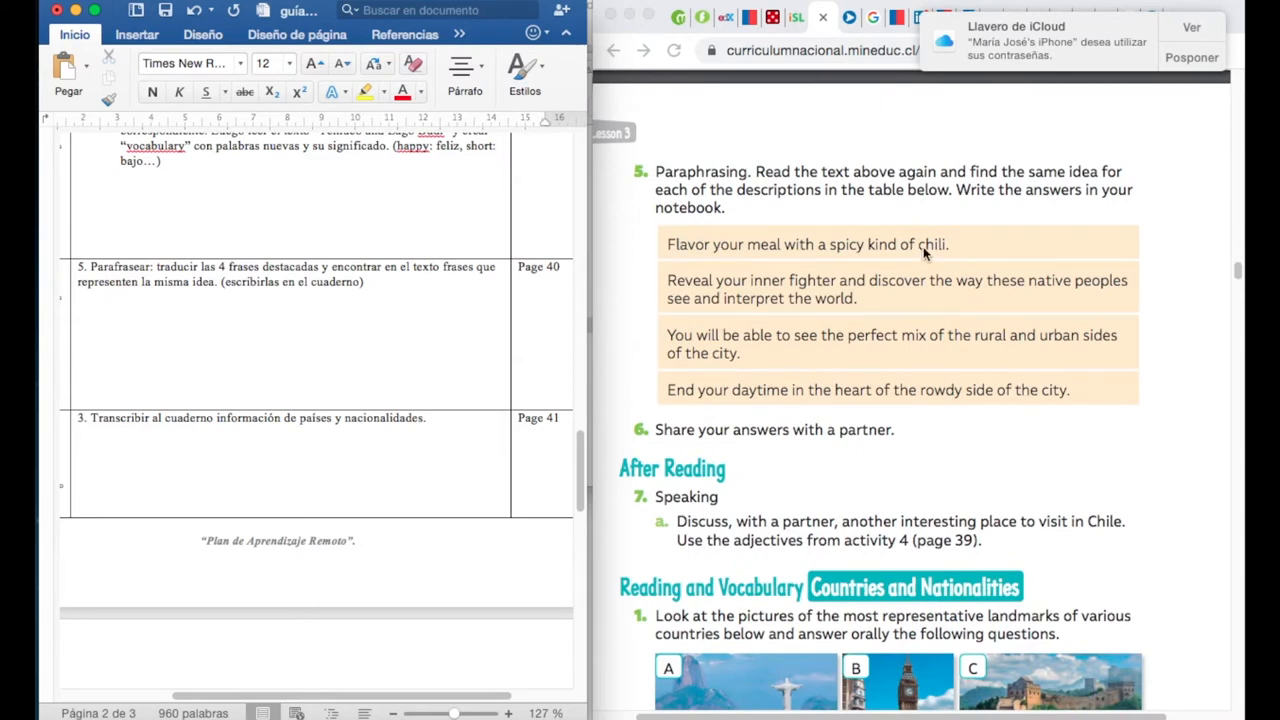
{"action": "mouse_move", "coordinate": [952, 250]}
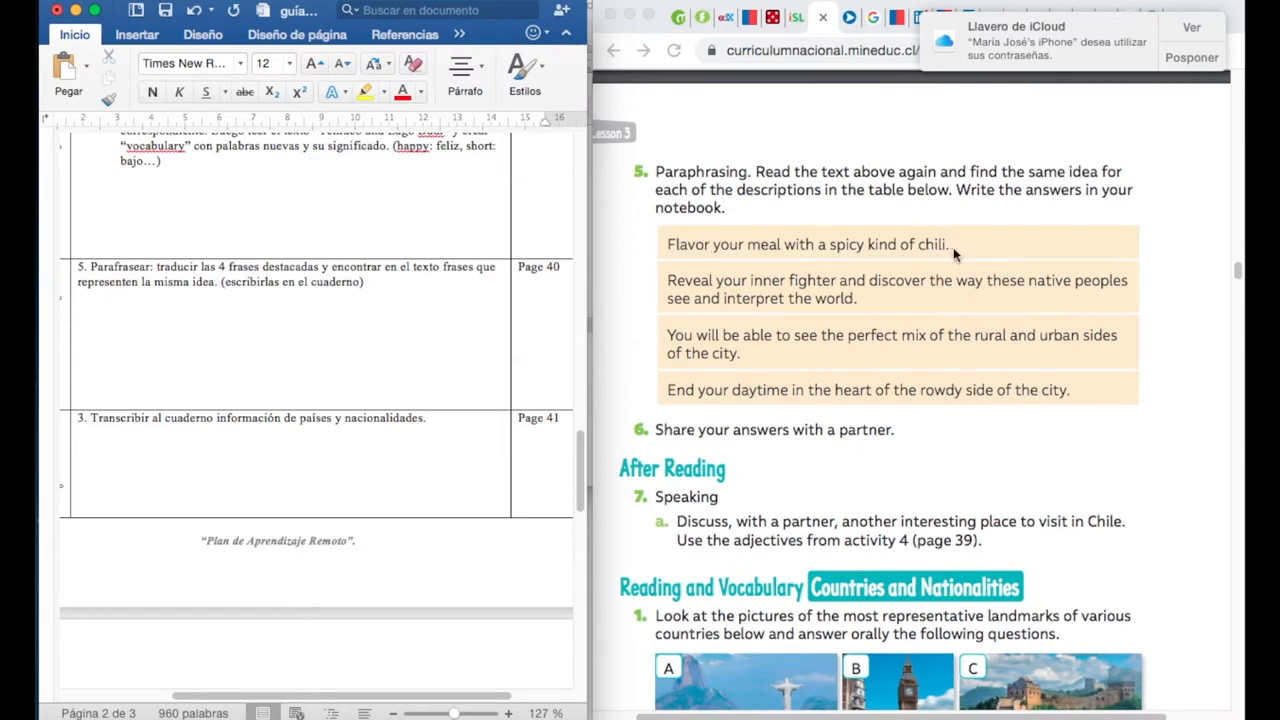
{"action": "mouse_move", "coordinate": [846, 350]}
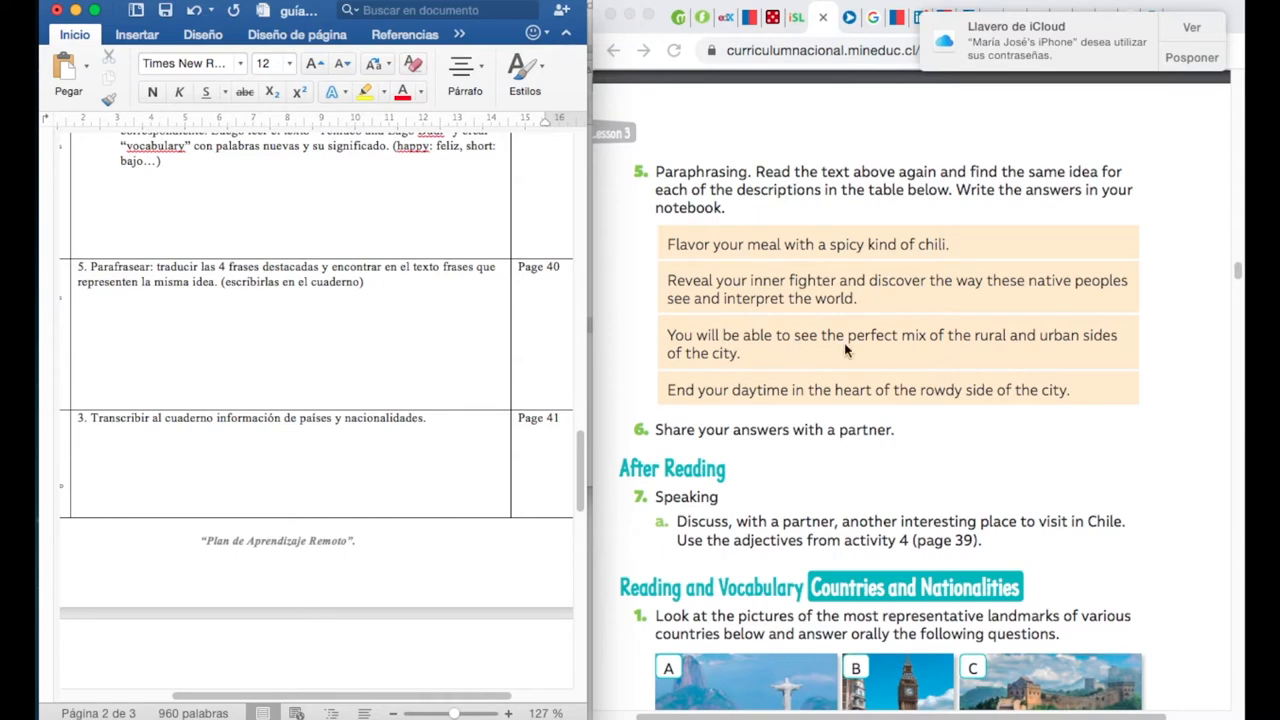
{"action": "mouse_move", "coordinate": [851, 411]}
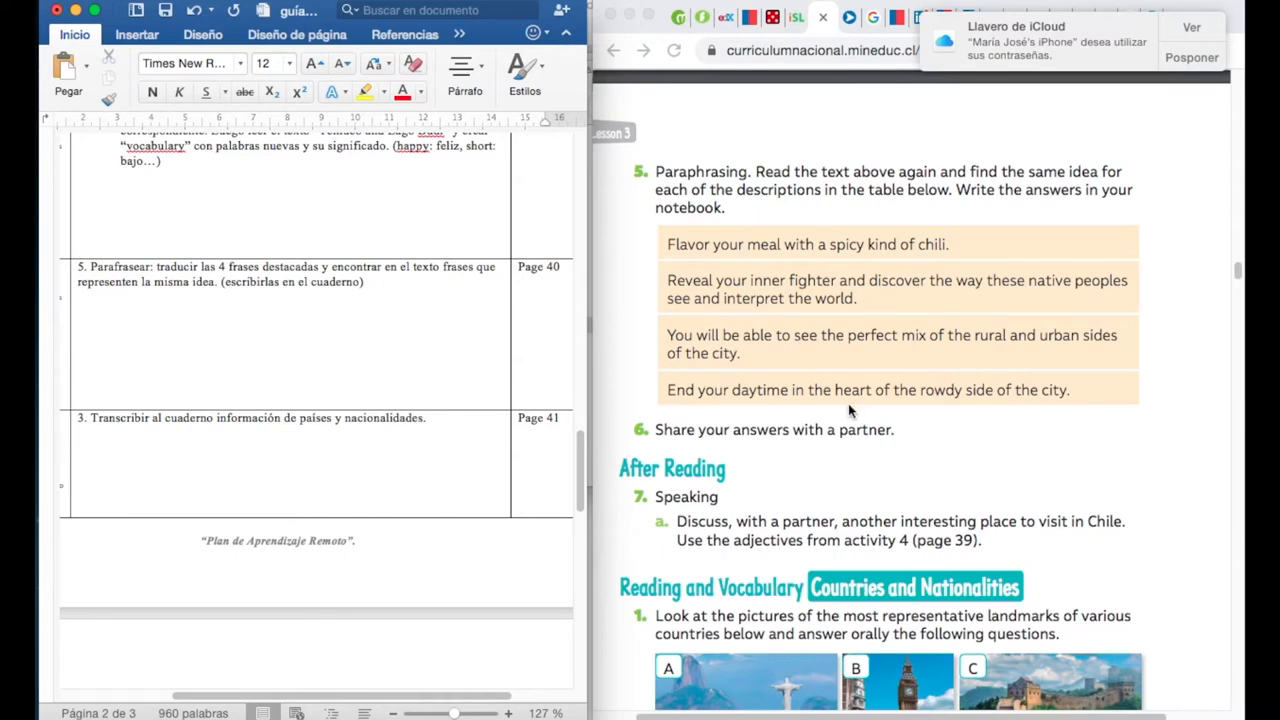
{"action": "scroll", "scroll_direction": "down", "scroll_amount": 3}
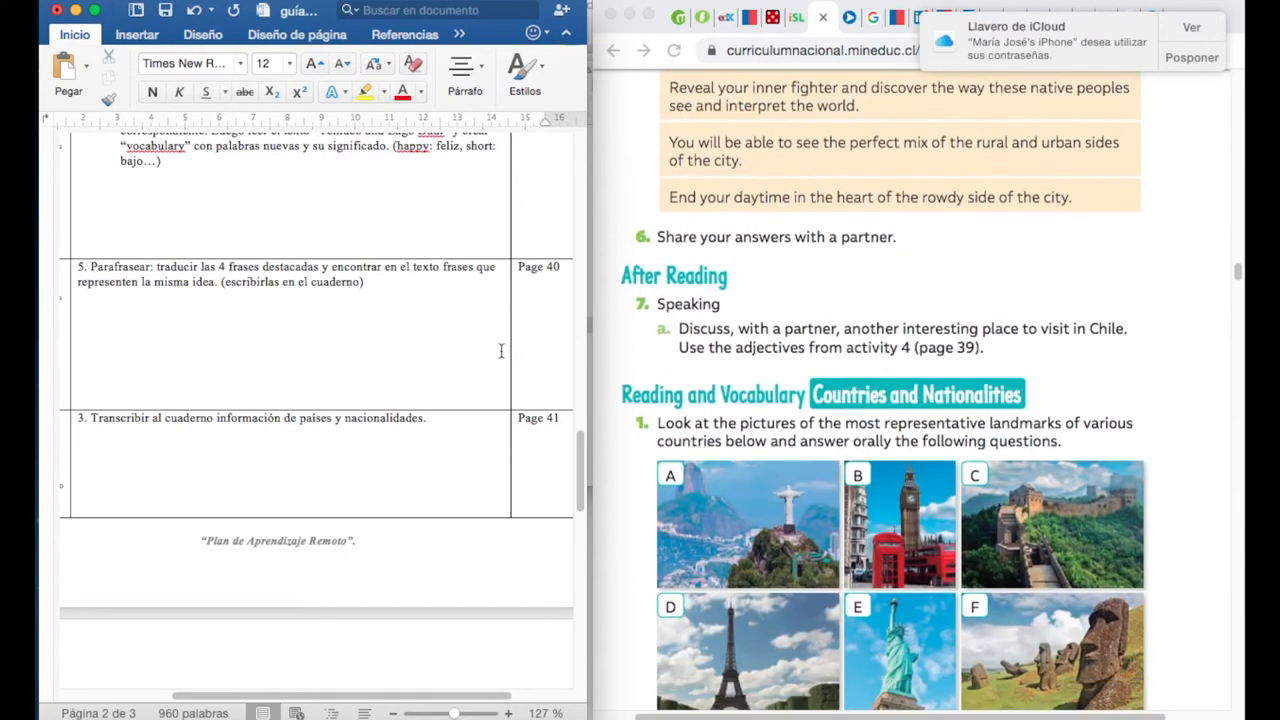
{"action": "scroll", "scroll_direction": "down", "scroll_amount": 3}
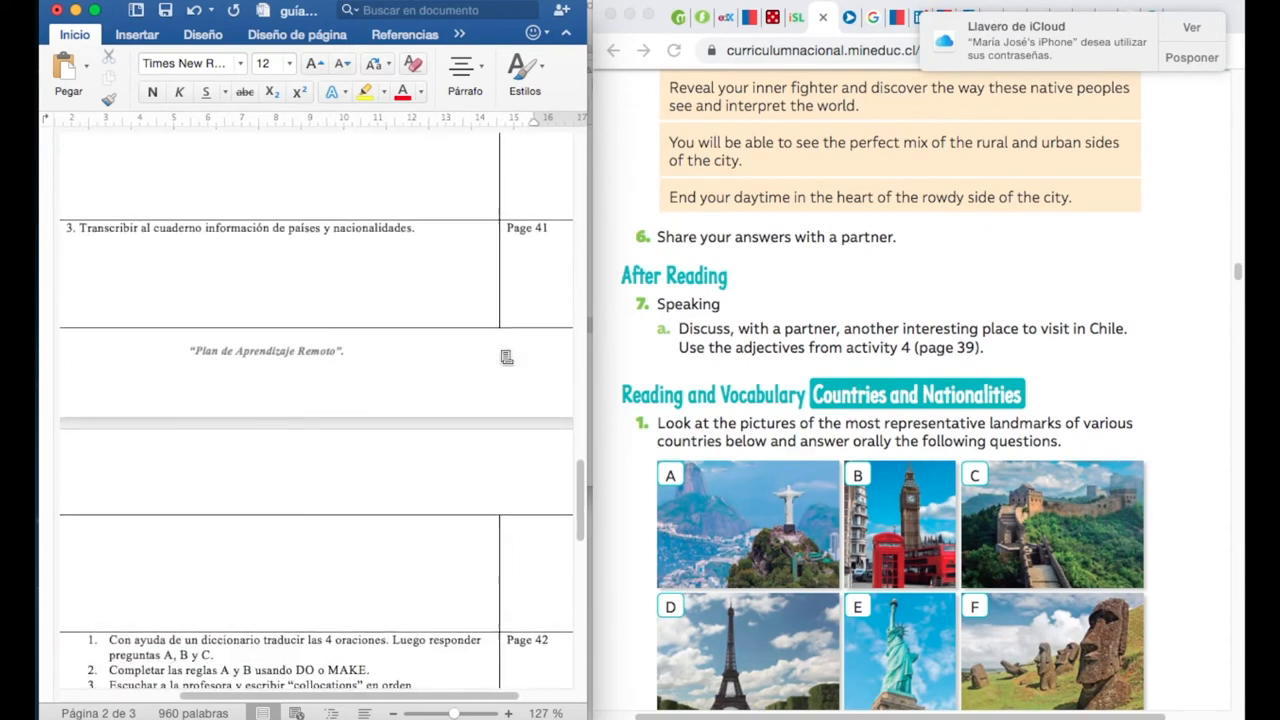
{"action": "scroll", "scroll_direction": "down", "scroll_amount": 3}
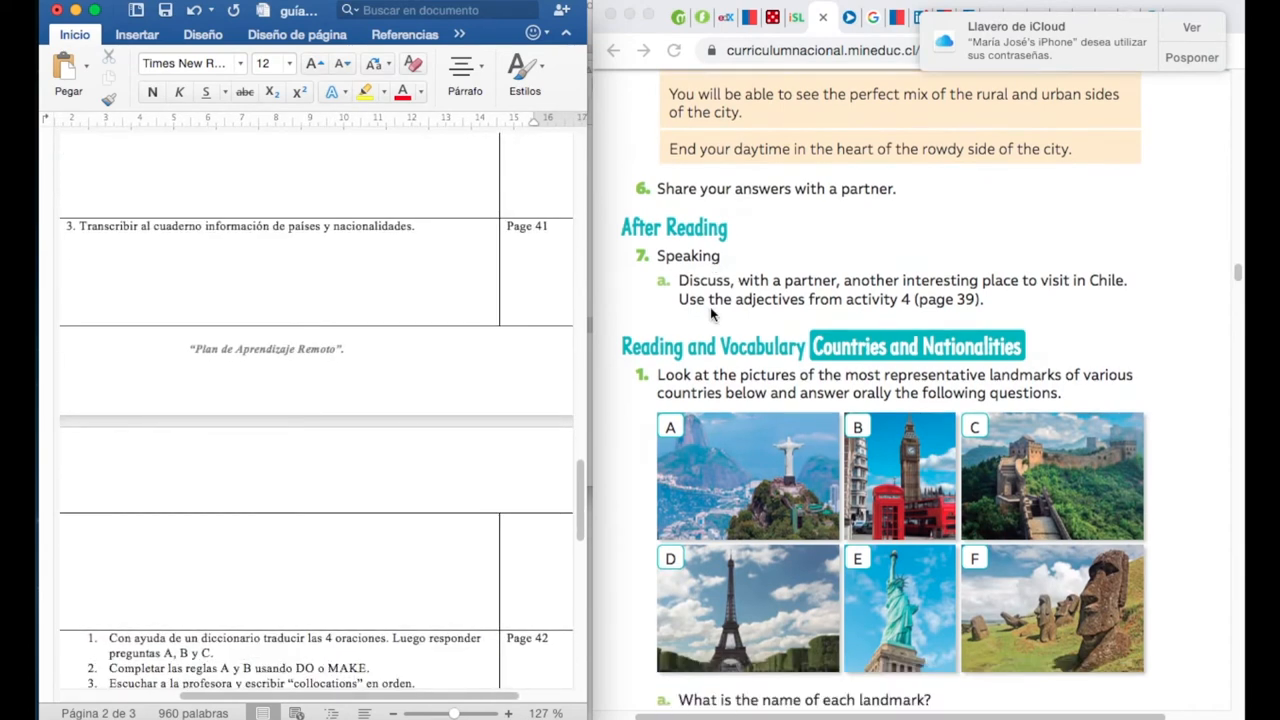
{"action": "scroll", "scroll_direction": "down", "scroll_amount": 3}
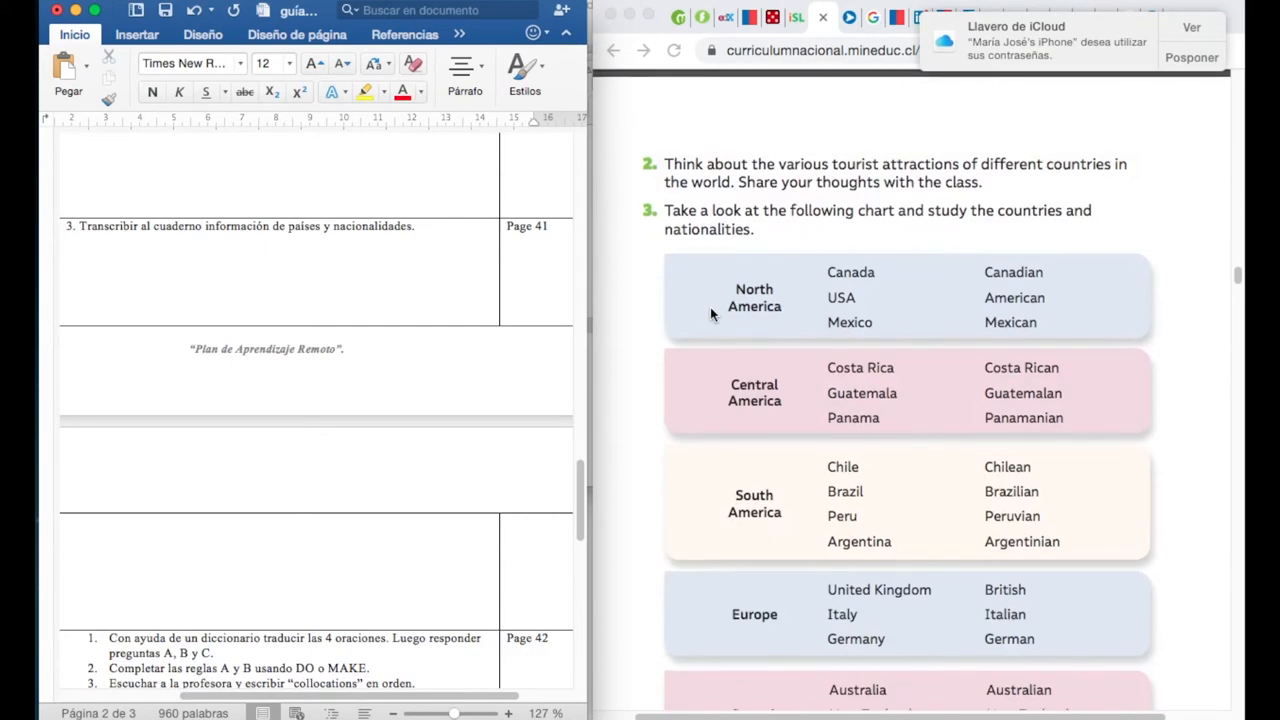
{"action": "scroll", "scroll_direction": "down", "scroll_amount": 3}
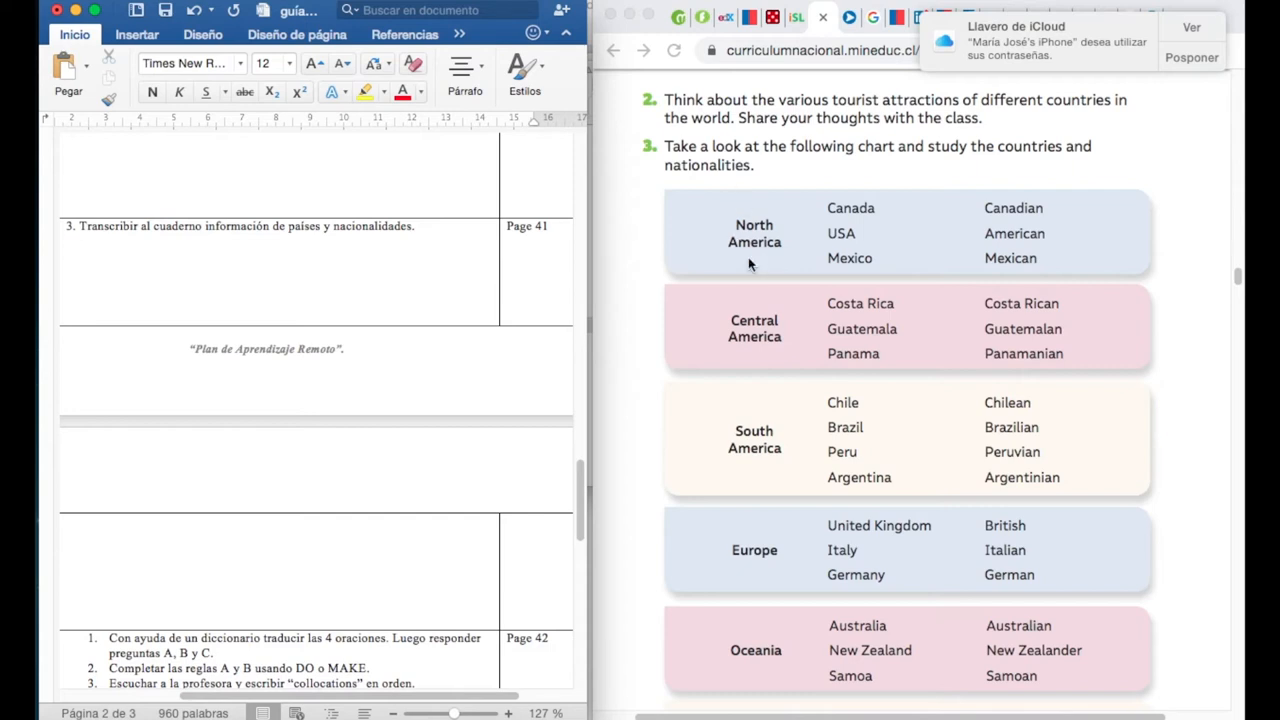
{"action": "mouse_move", "coordinate": [855, 328]}
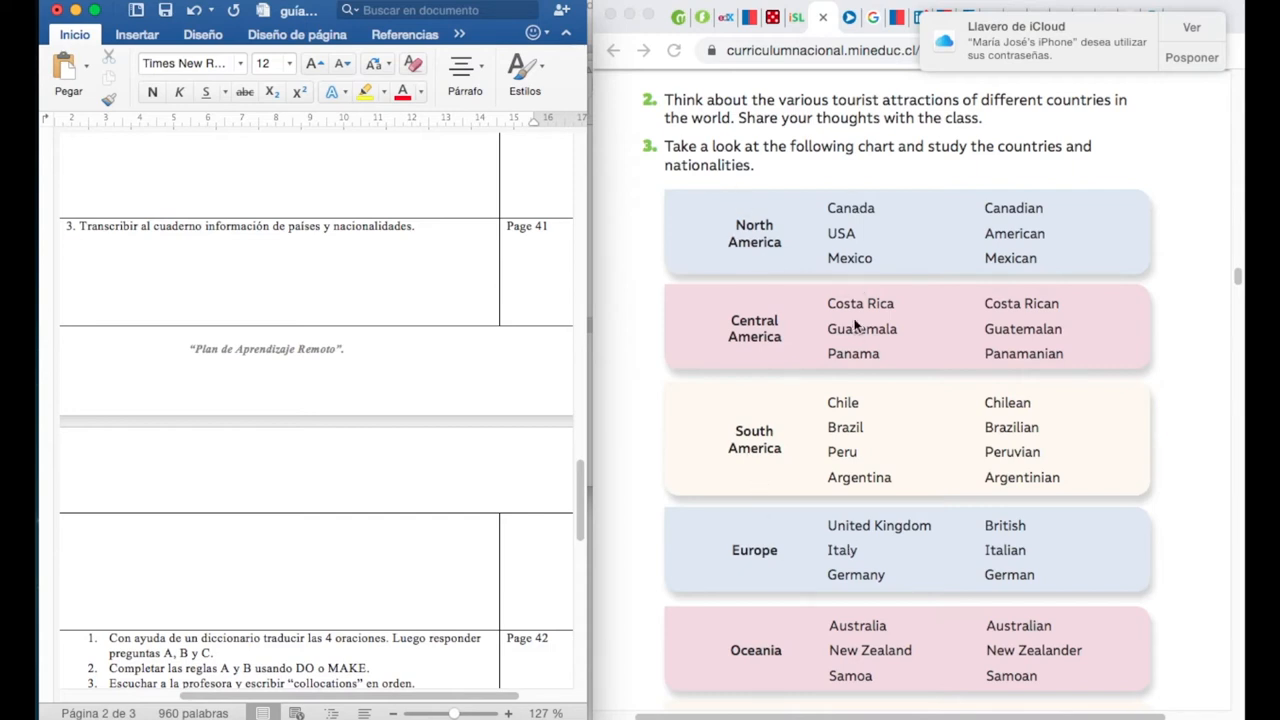
{"action": "mouse_move", "coordinate": [886, 553]}
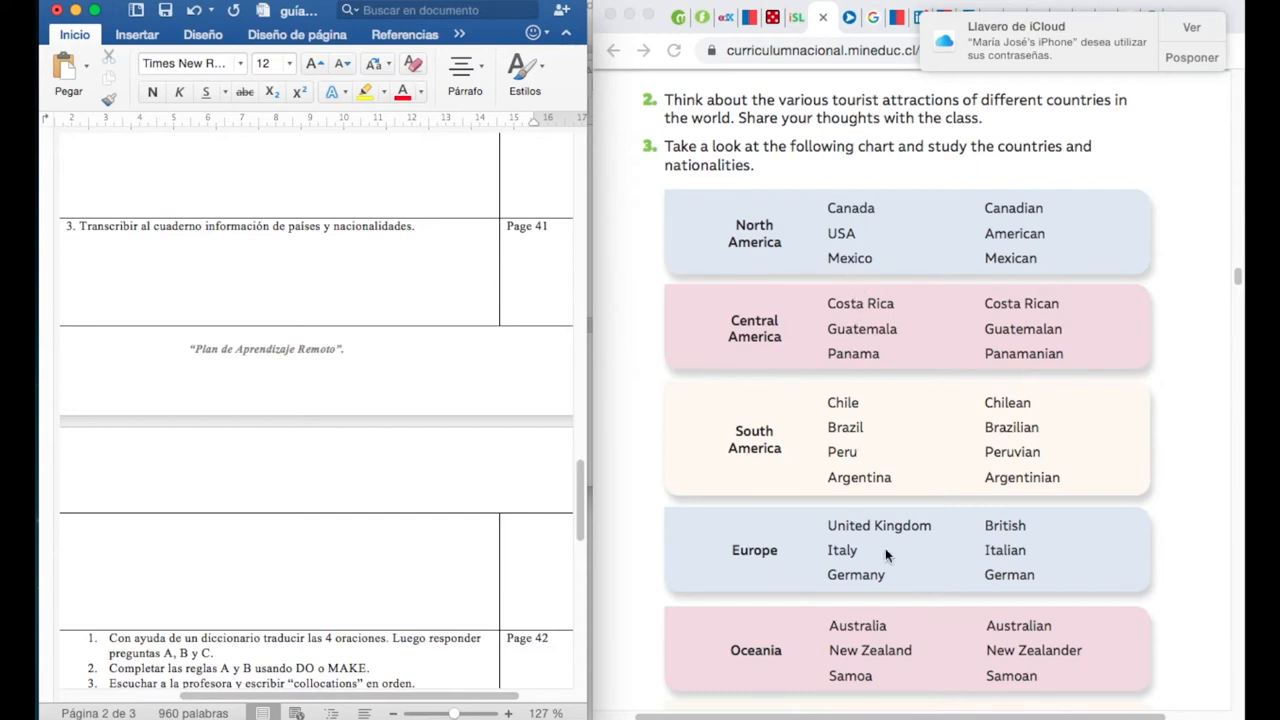
{"action": "mouse_move", "coordinate": [1008, 328]}
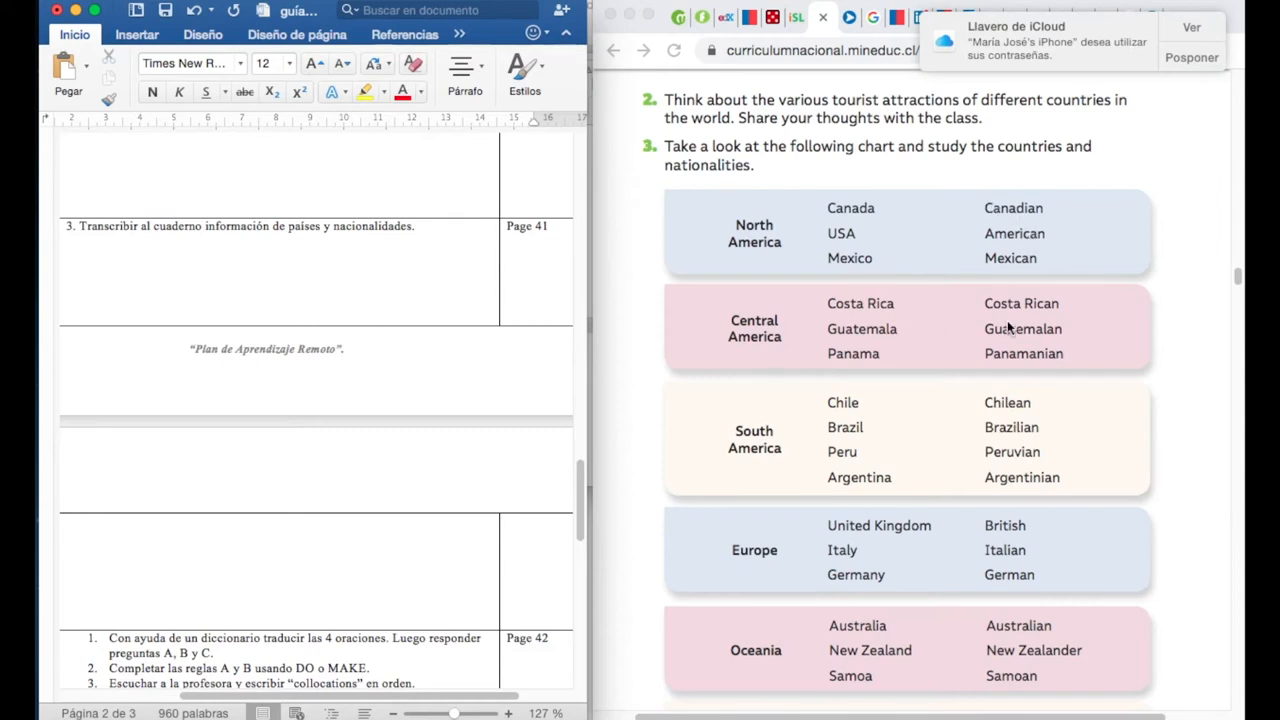
{"action": "mouse_move", "coordinate": [1020, 677]}
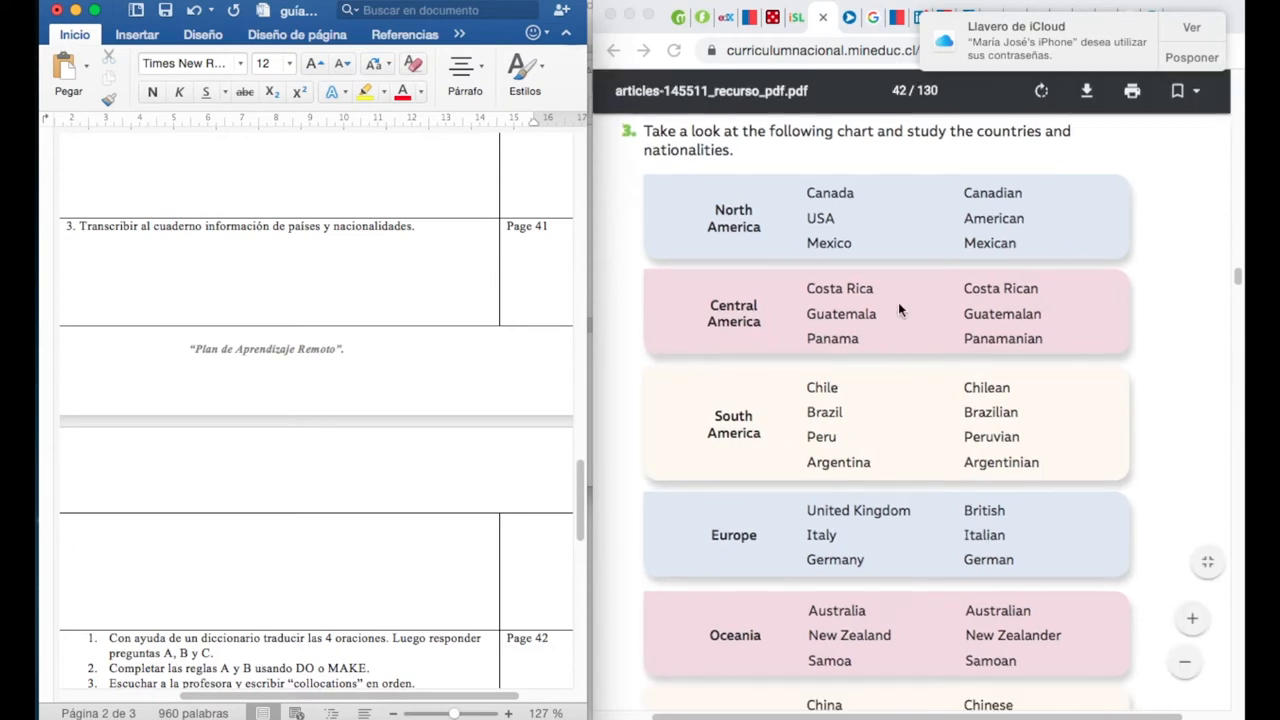
{"action": "mouse_move", "coordinate": [867, 322]}
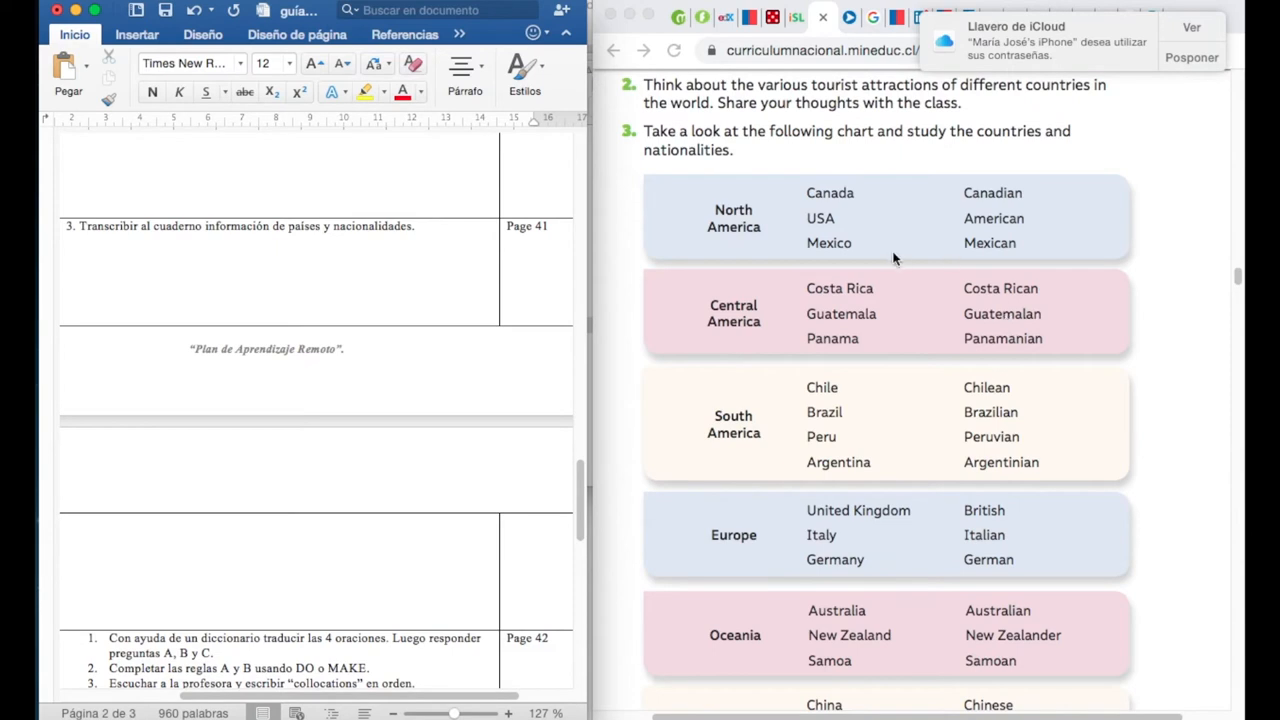
{"action": "scroll", "scroll_direction": "down", "scroll_amount": 3}
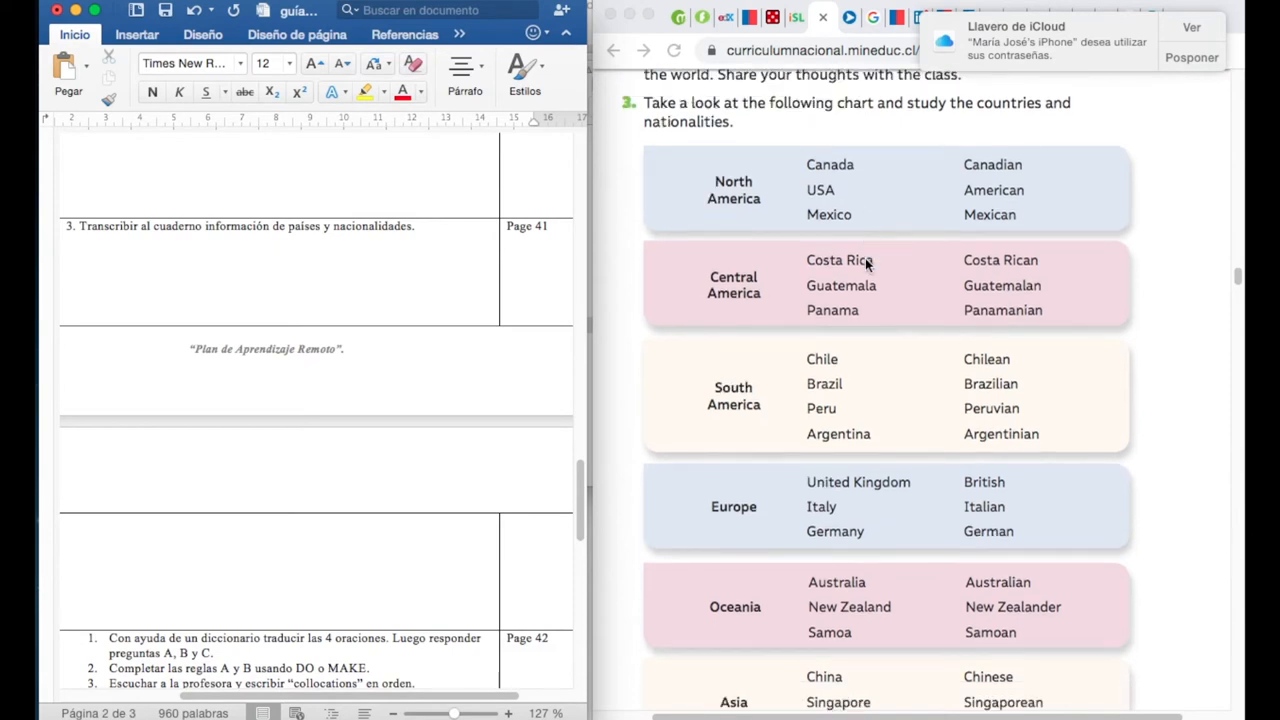
{"action": "scroll", "scroll_direction": "down", "scroll_amount": 3}
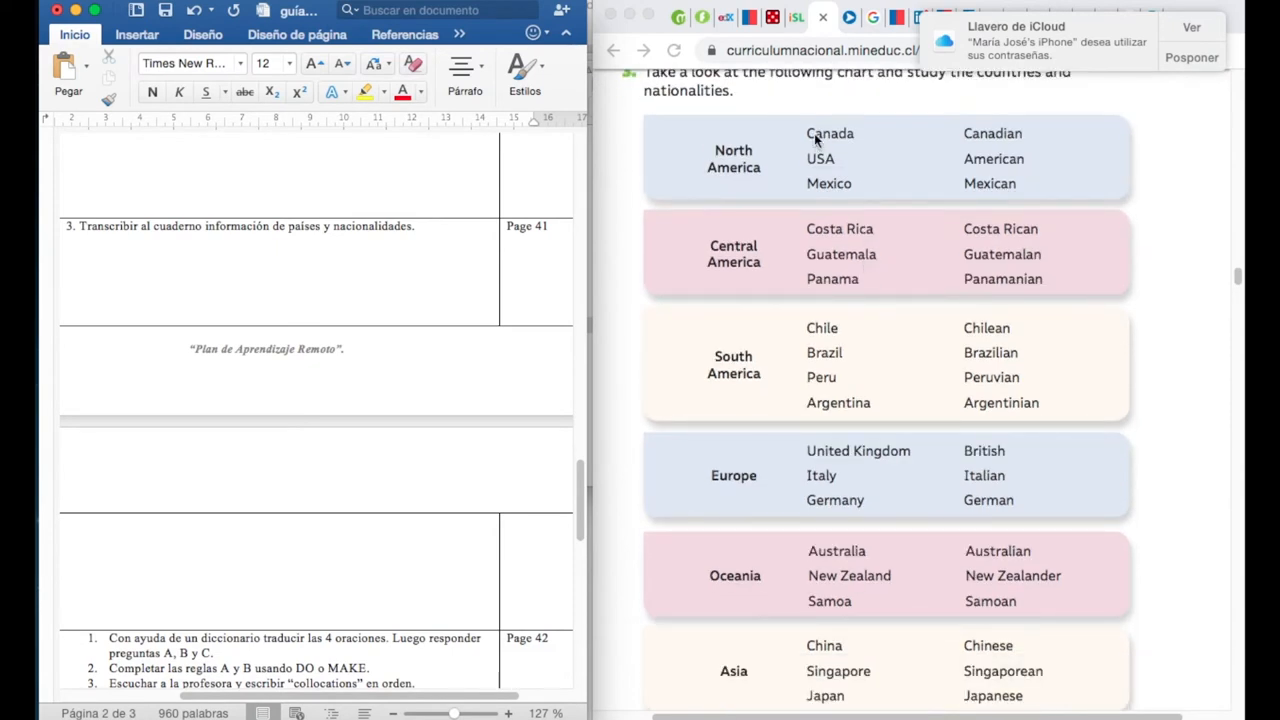
{"action": "mouse_move", "coordinate": [847, 169]}
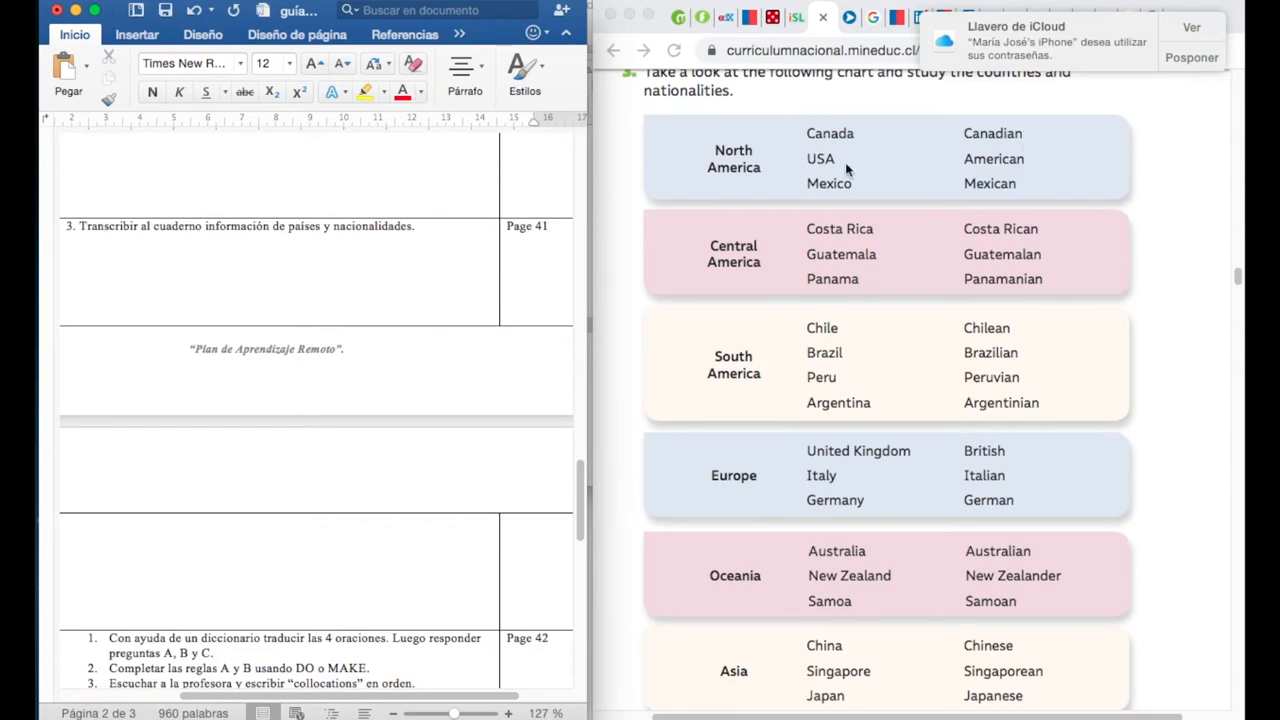
{"action": "mouse_move", "coordinate": [845, 169]}
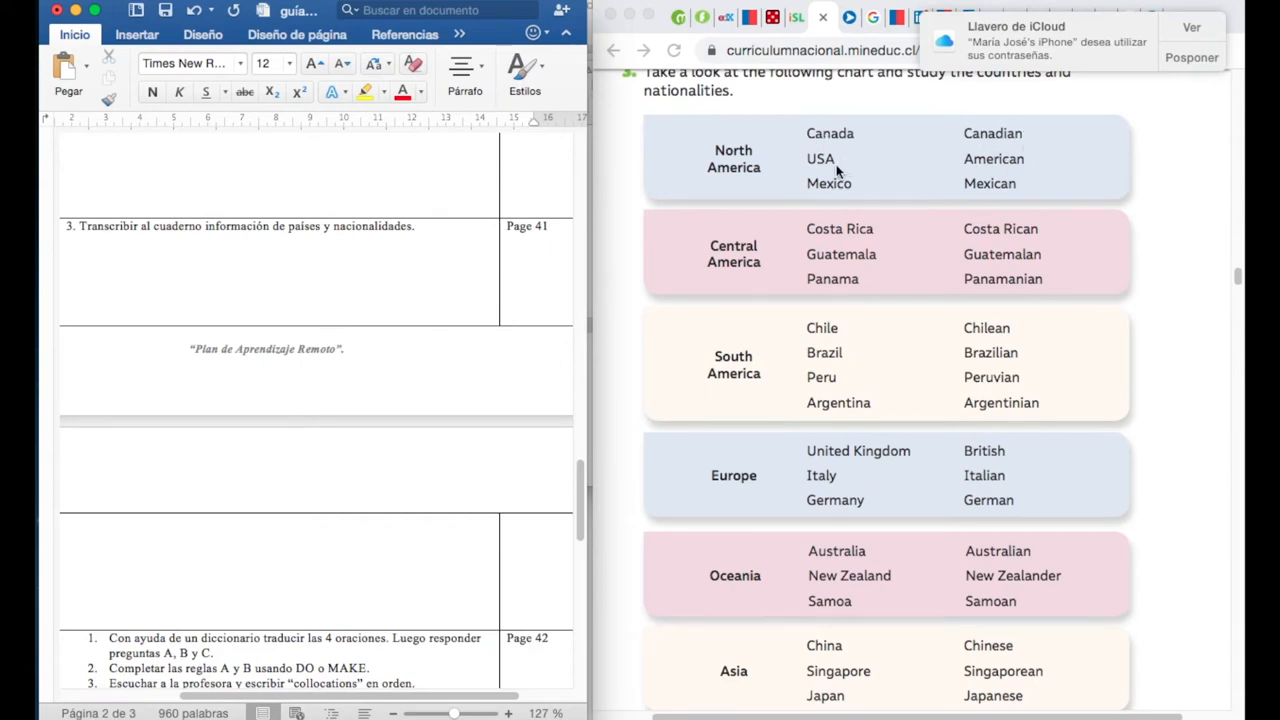
{"action": "mouse_move", "coordinate": [1010, 176]}
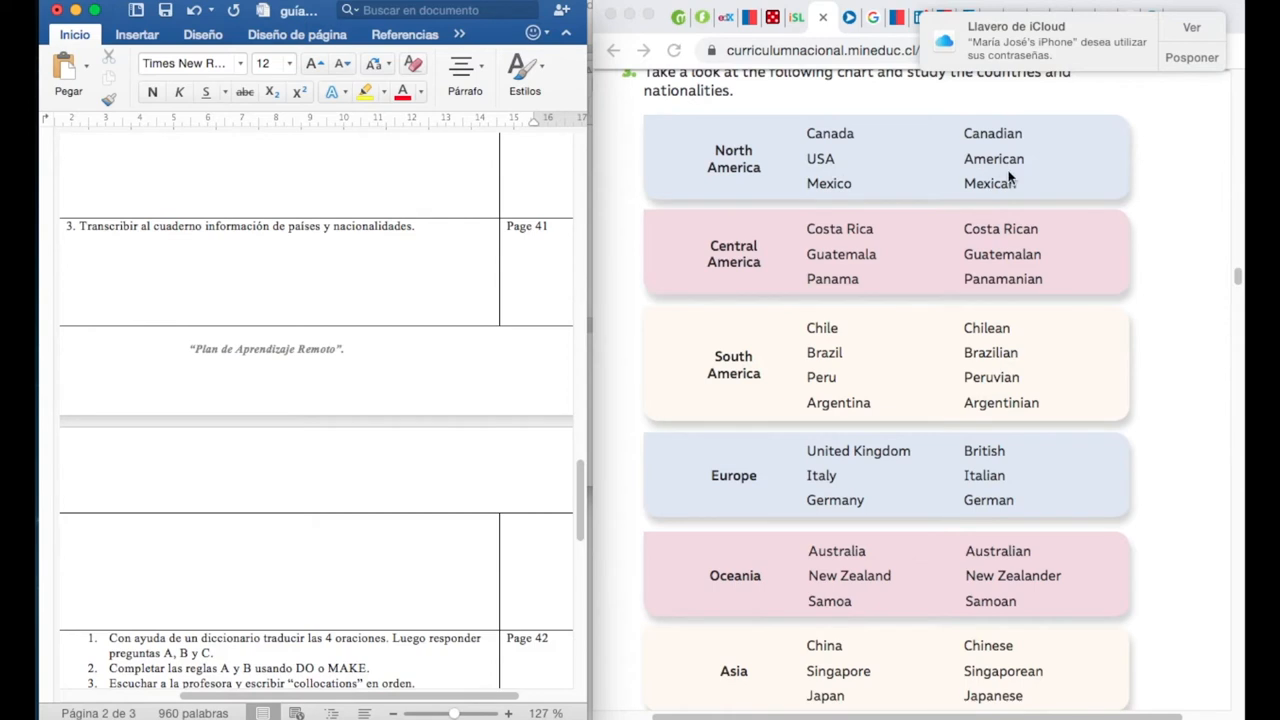
{"action": "mouse_move", "coordinate": [880, 187]}
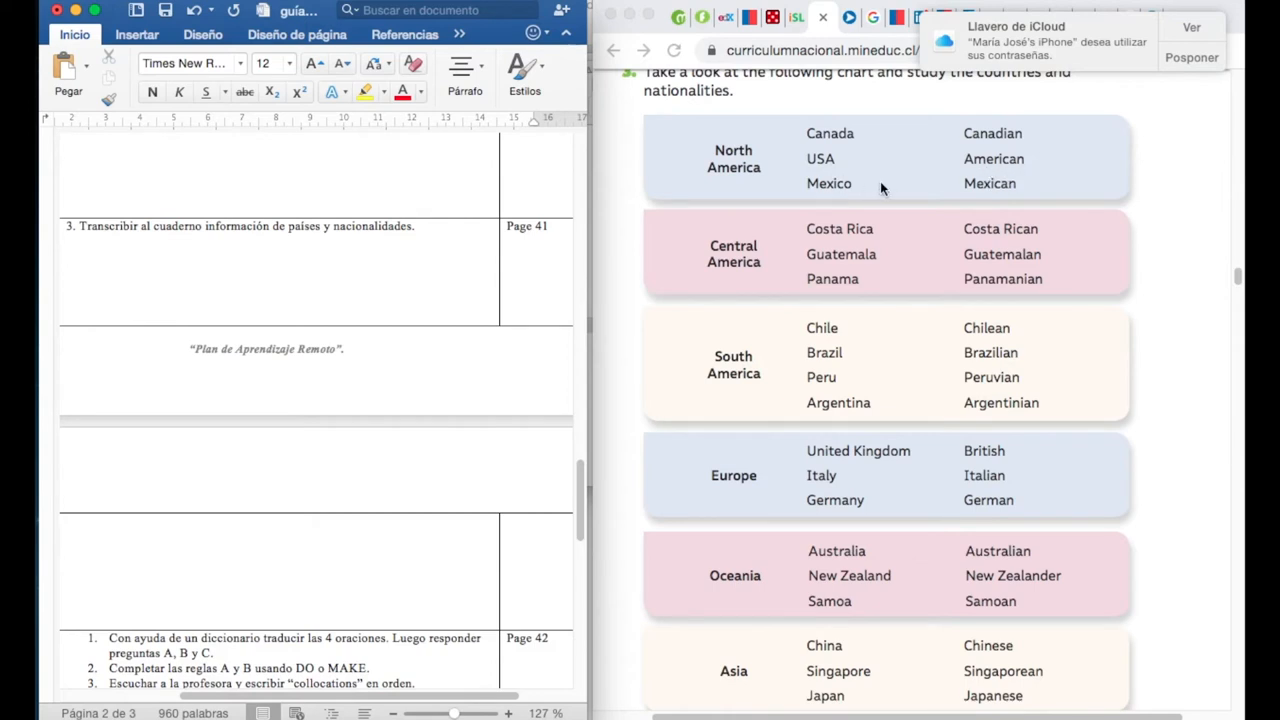
{"action": "mouse_move", "coordinate": [937, 192]}
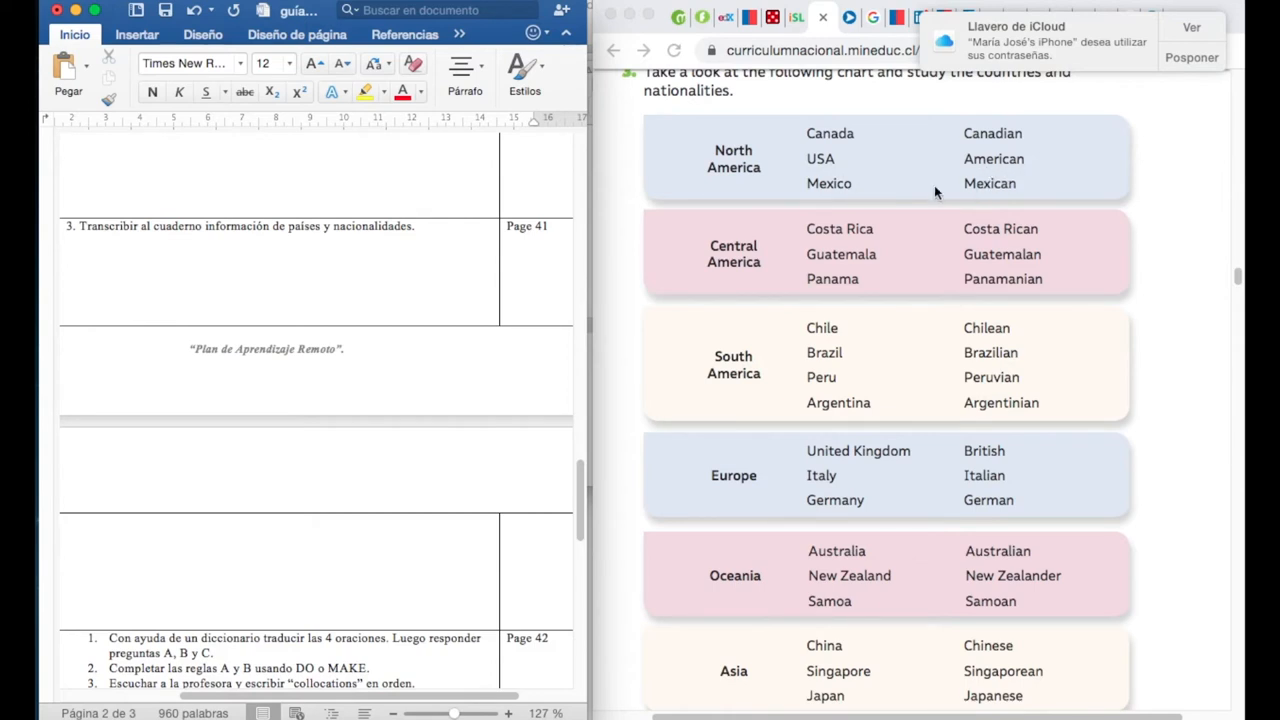
{"action": "mouse_move", "coordinate": [889, 231]}
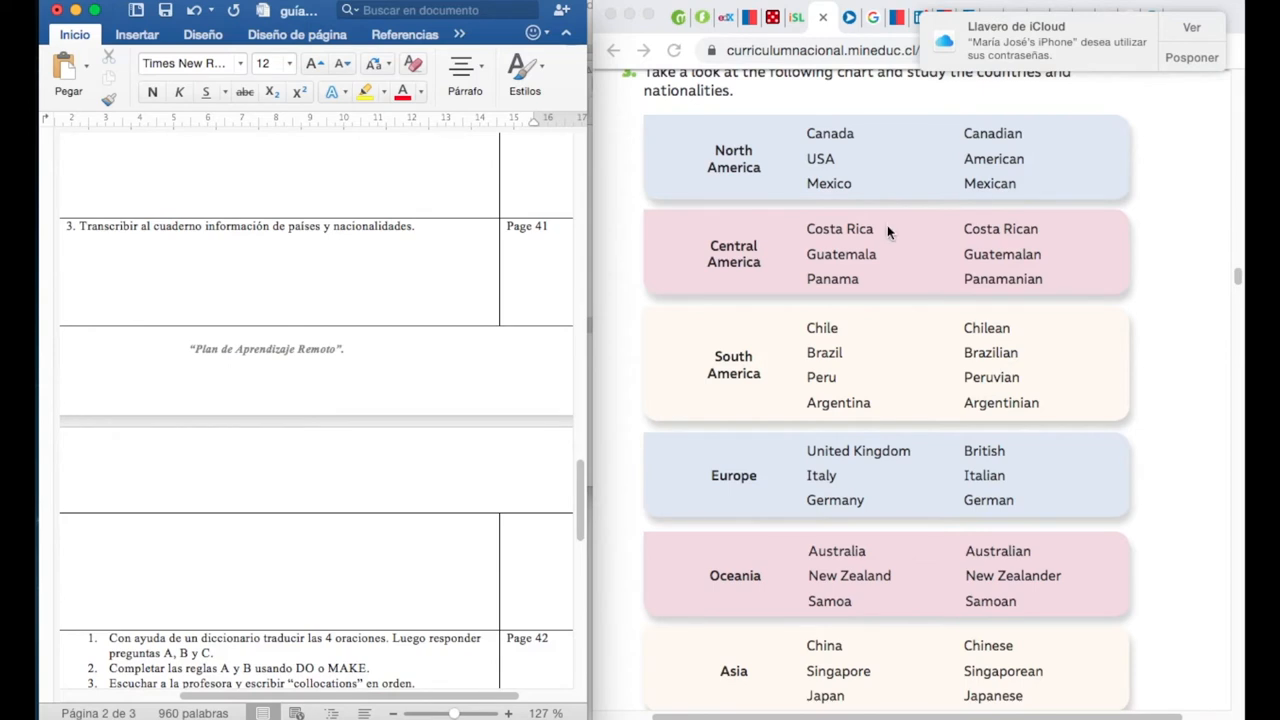
{"action": "scroll", "scroll_direction": "down", "scroll_amount": 3}
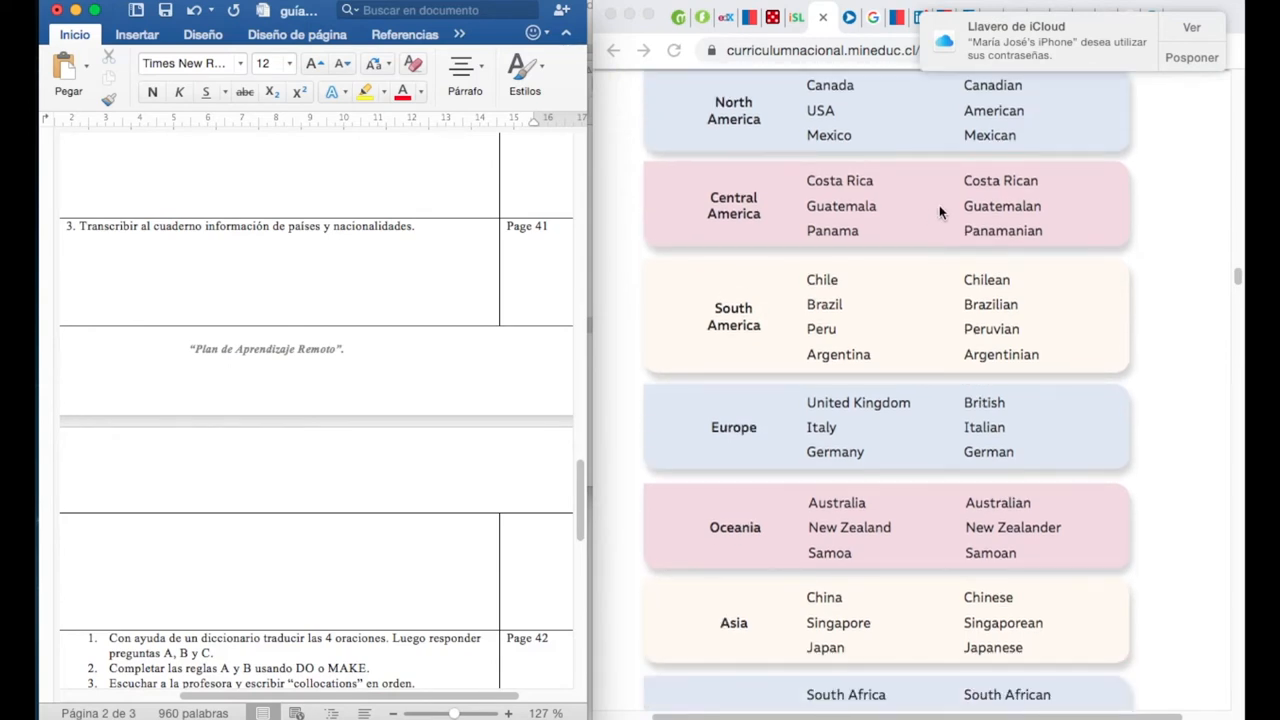
{"action": "mouse_move", "coordinate": [880, 230]}
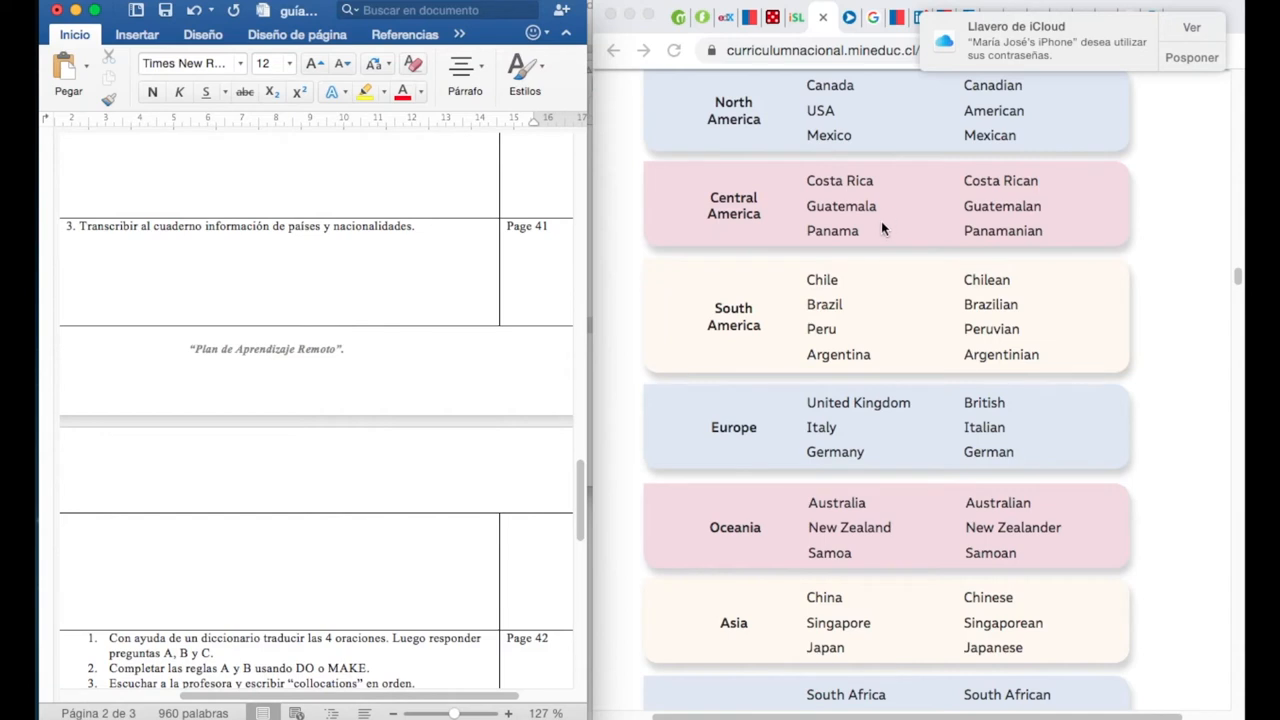
{"action": "mouse_move", "coordinate": [1113, 222]}
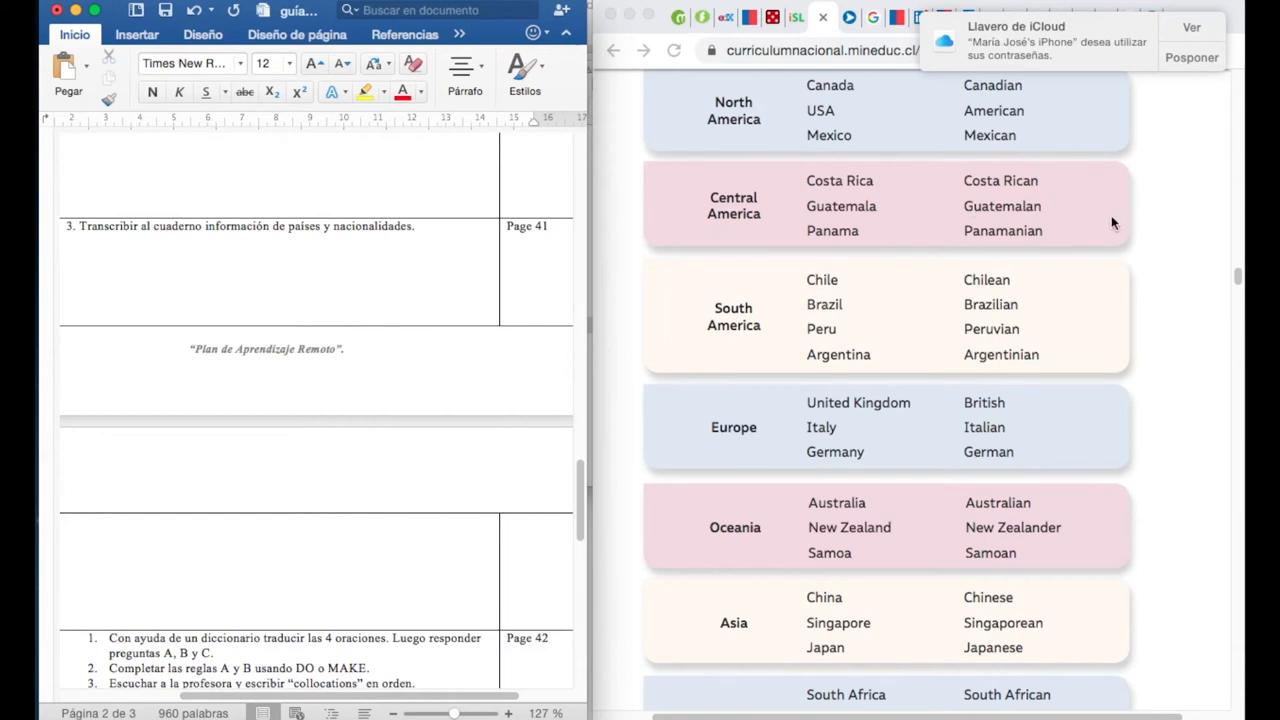
{"action": "scroll", "scroll_direction": "down", "scroll_amount": 3}
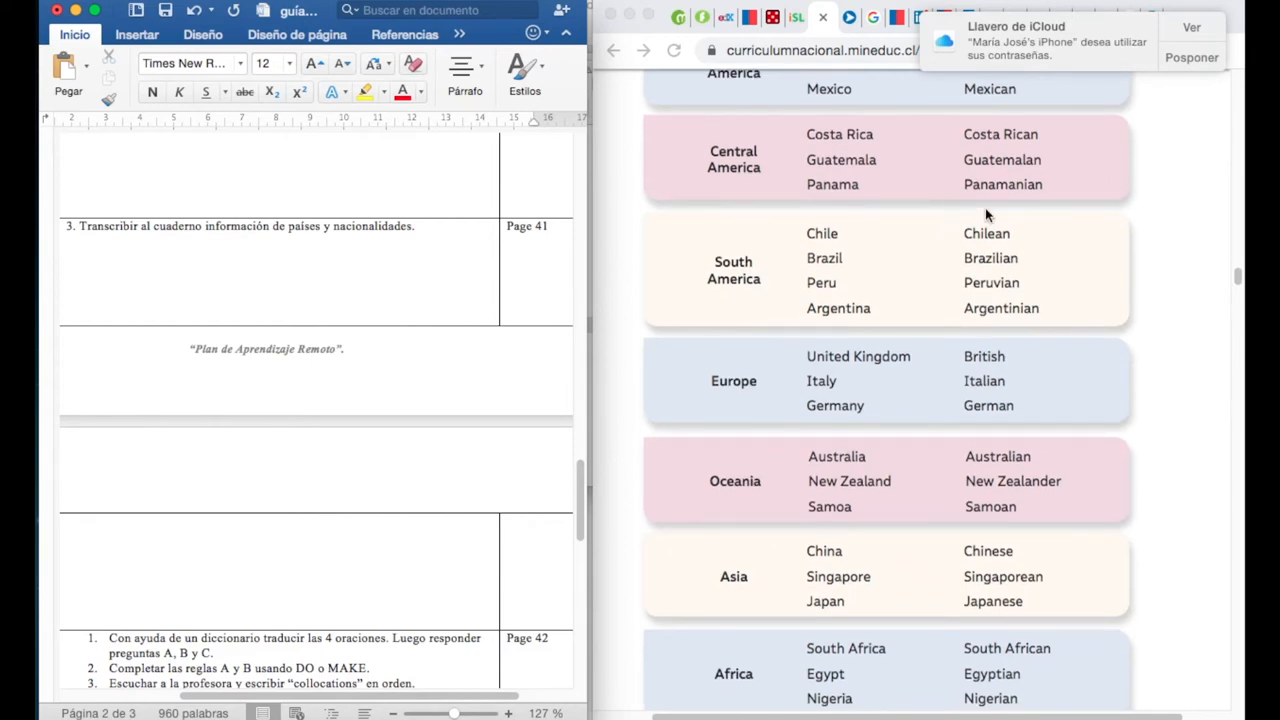
{"action": "mouse_move", "coordinate": [925, 247]}
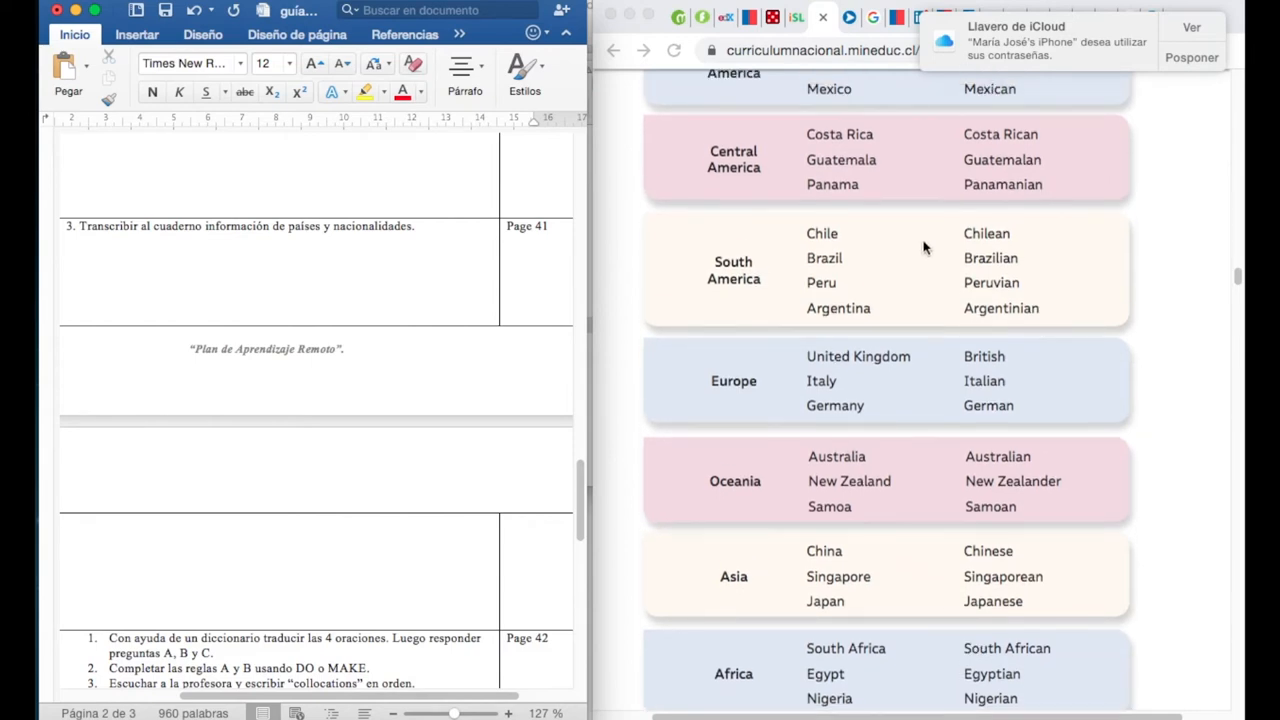
{"action": "scroll", "scroll_direction": "down", "scroll_amount": 3}
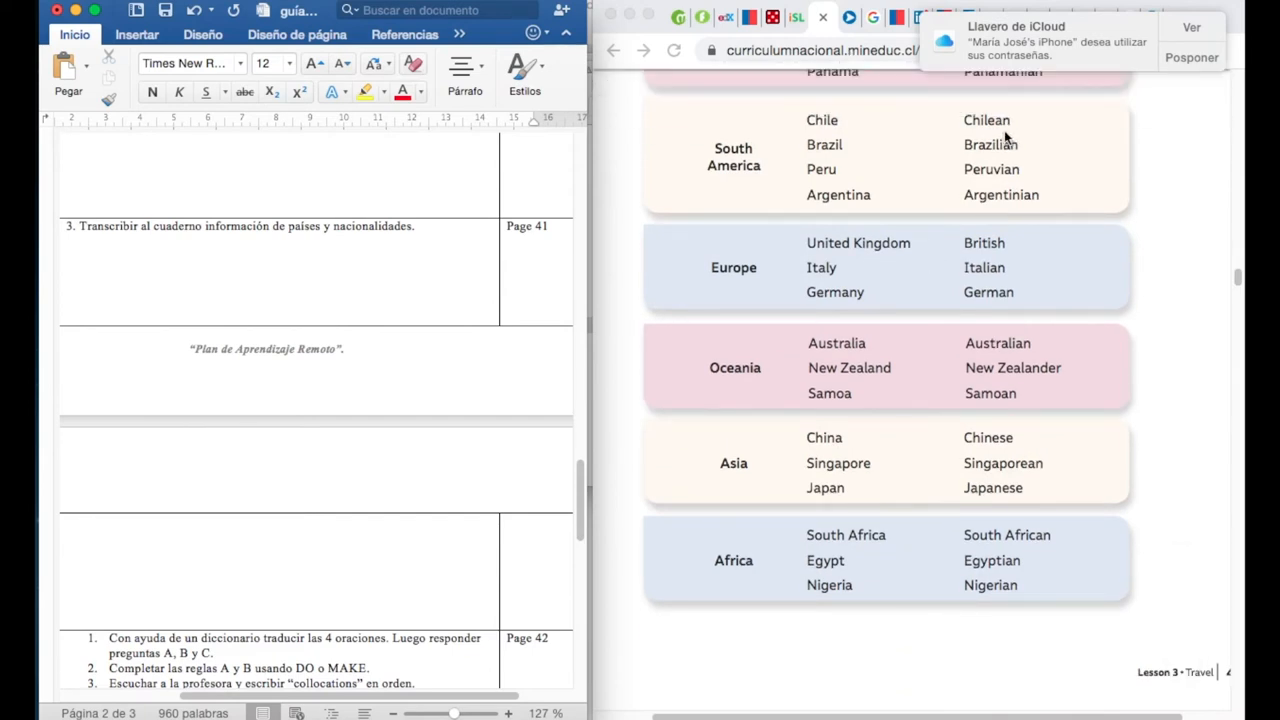
{"action": "mouse_move", "coordinate": [931, 155]}
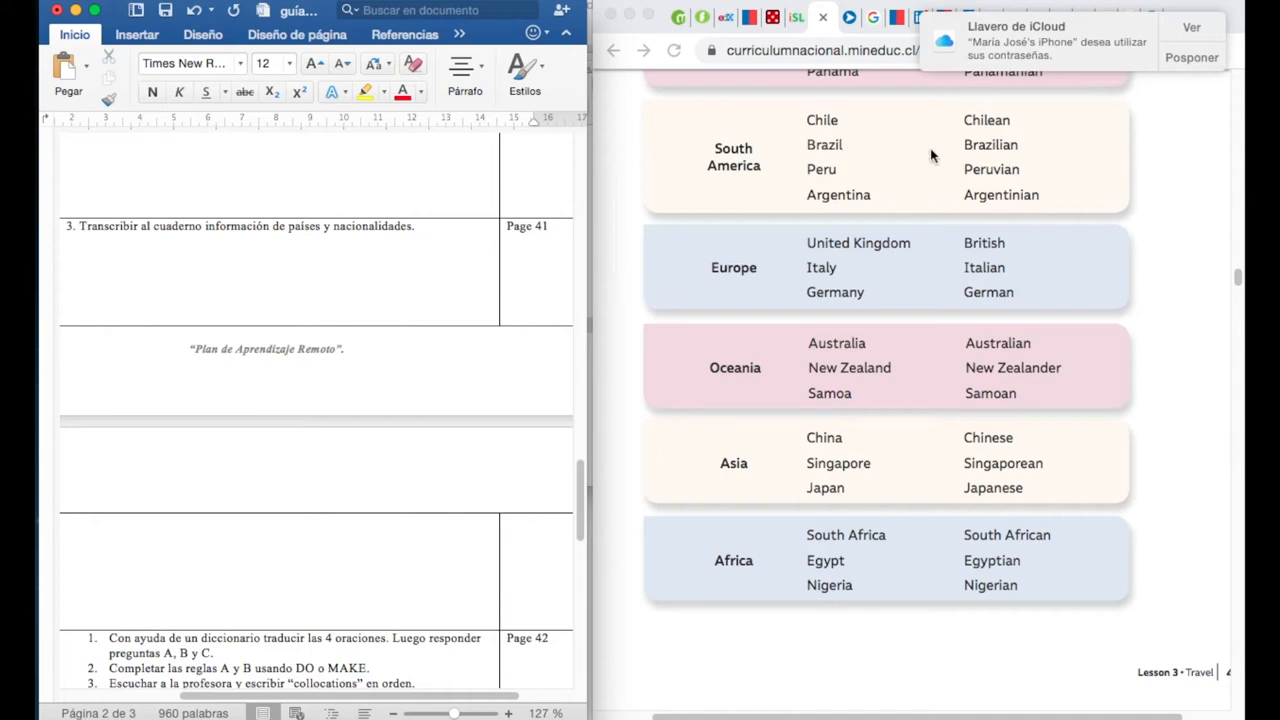
{"action": "mouse_move", "coordinate": [865, 169]}
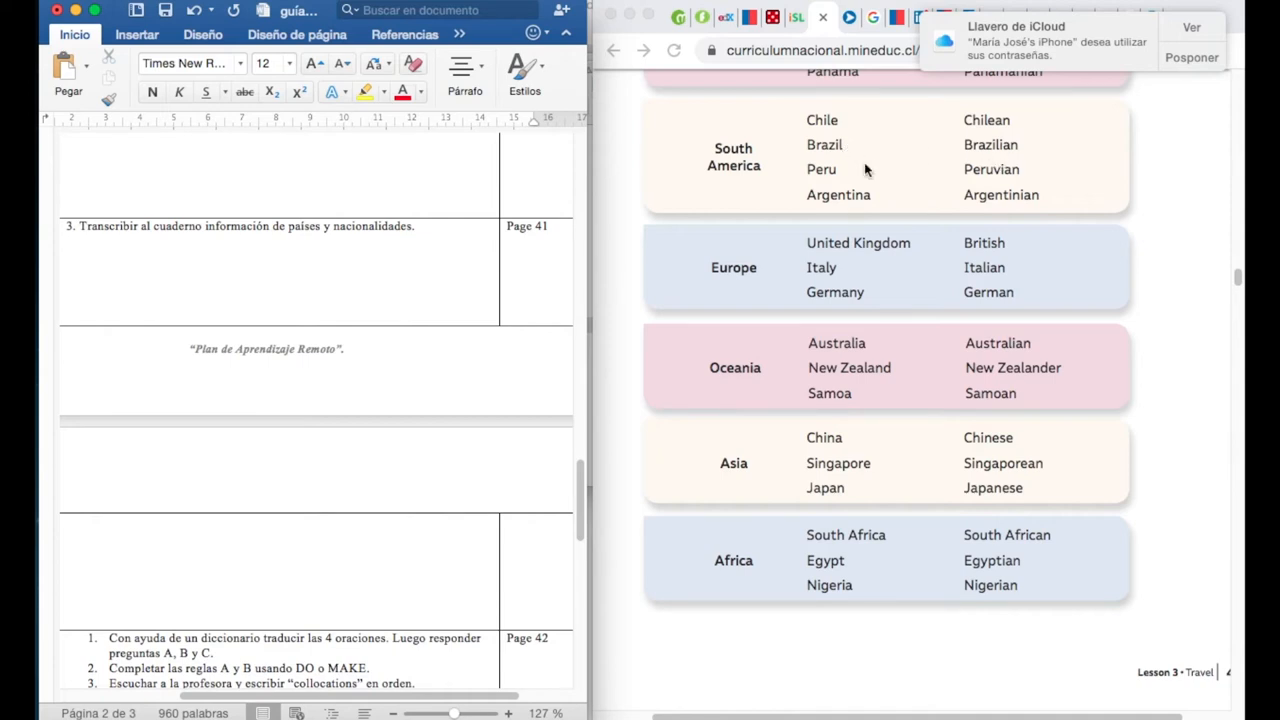
{"action": "mouse_move", "coordinate": [1014, 181]}
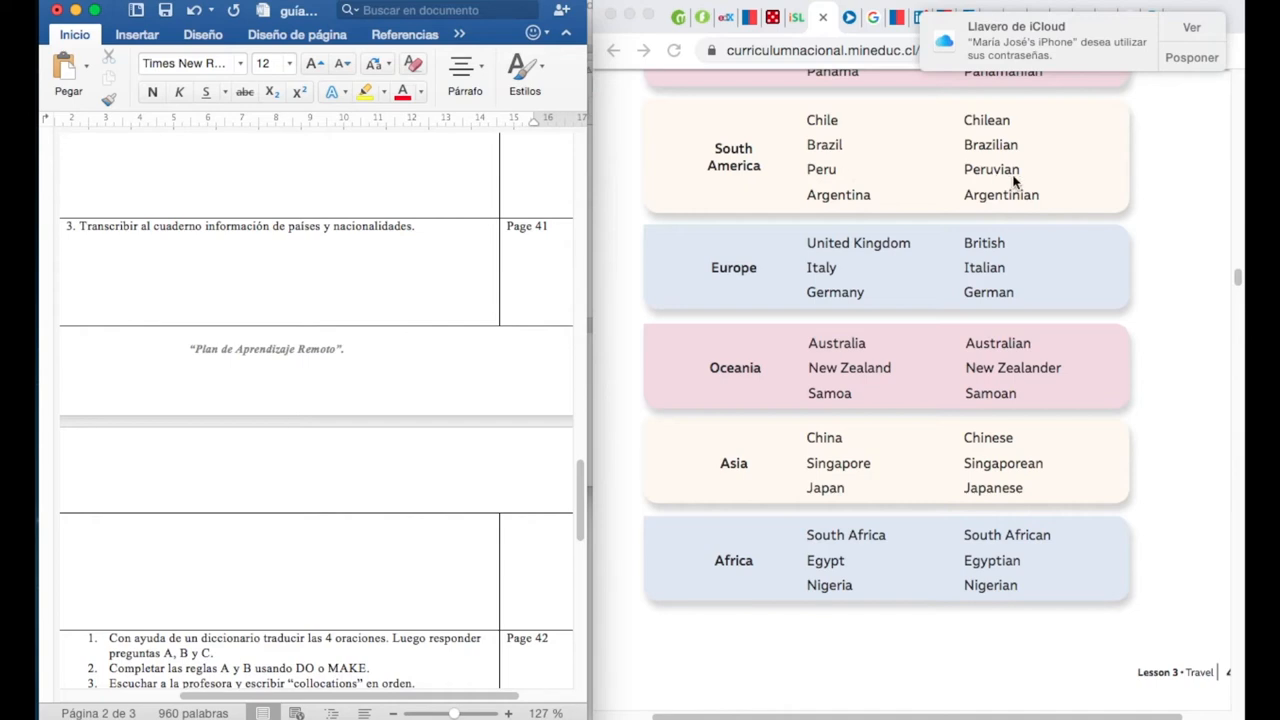
{"action": "mouse_move", "coordinate": [937, 202]}
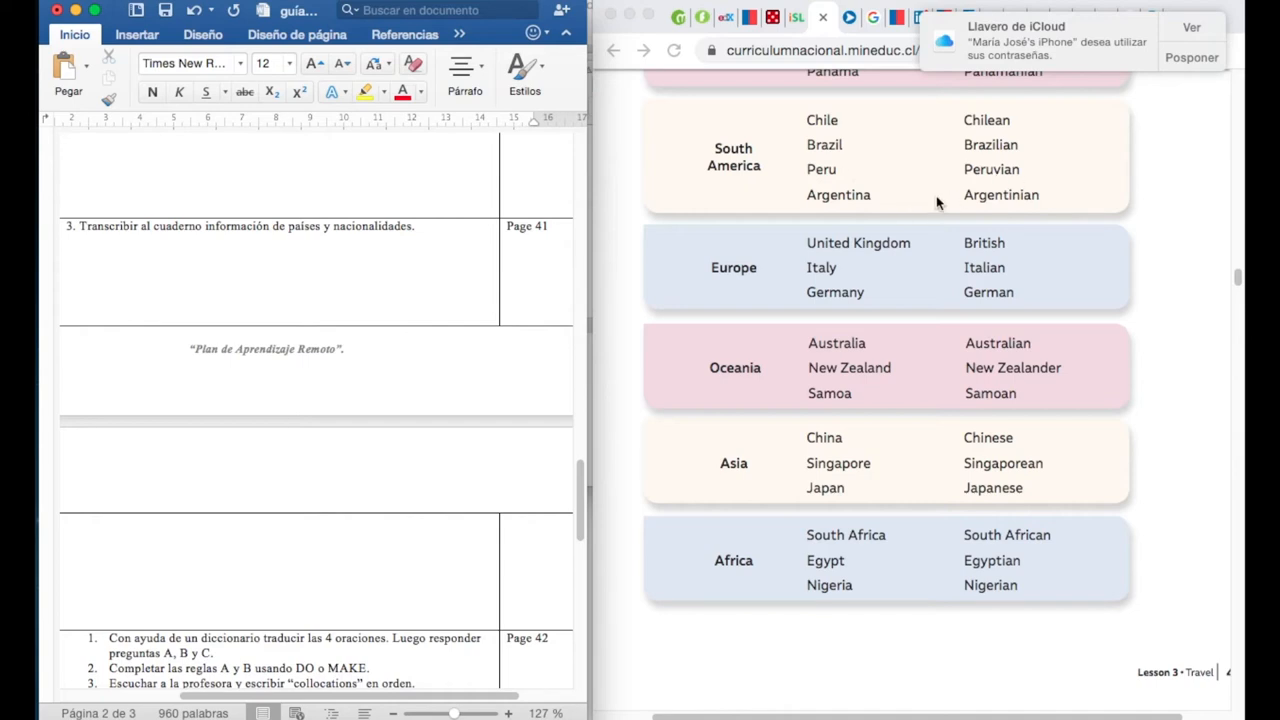
{"action": "mouse_move", "coordinate": [1047, 206]}
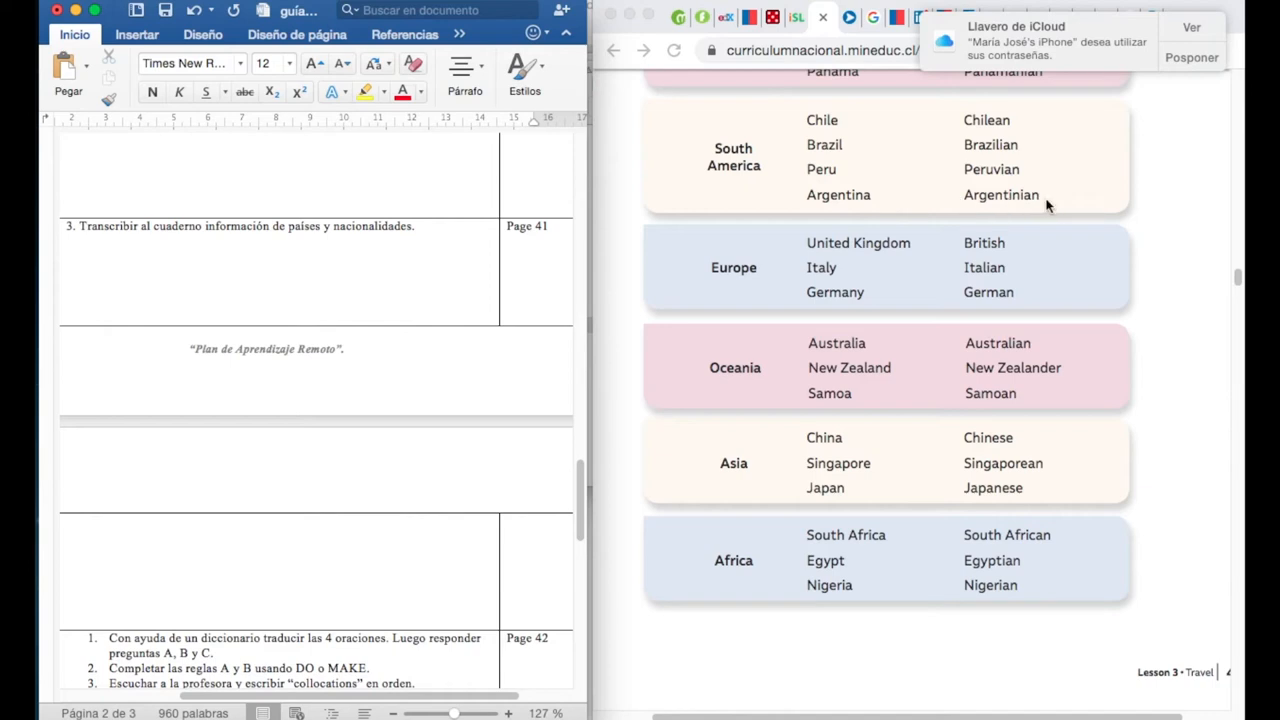
{"action": "scroll", "scroll_direction": "down", "scroll_amount": 3}
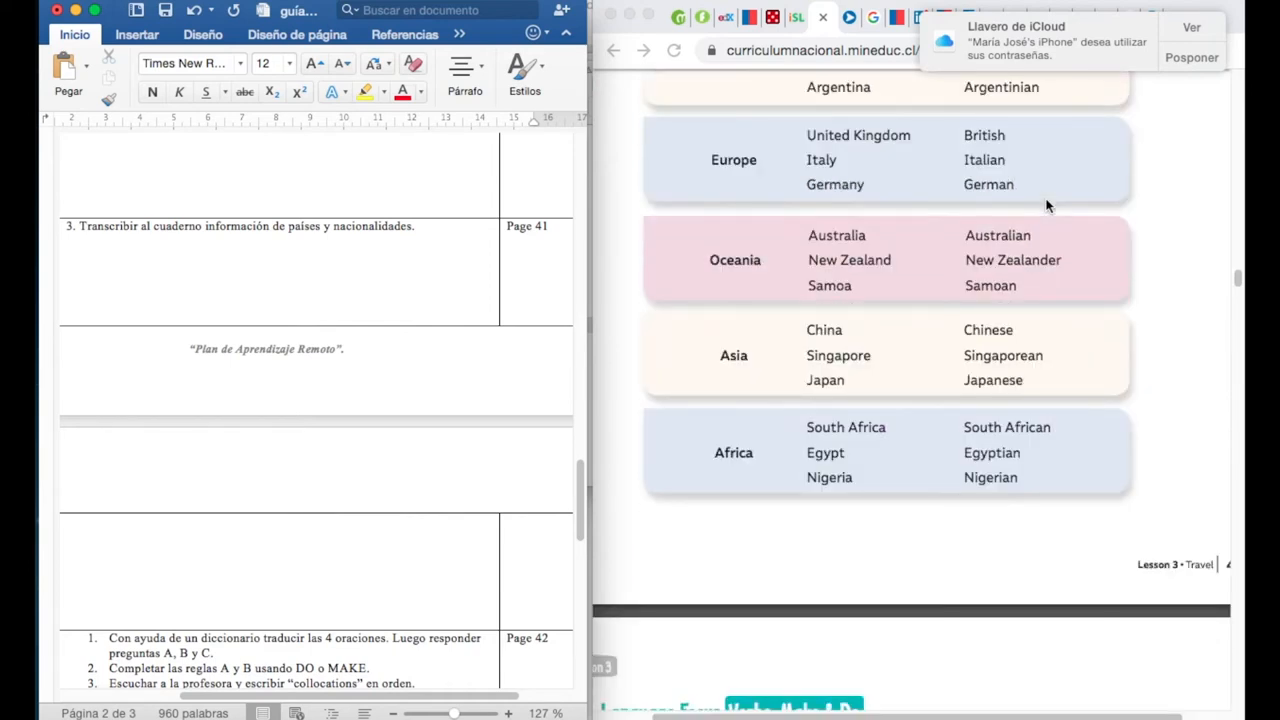
{"action": "mouse_move", "coordinate": [902, 169]}
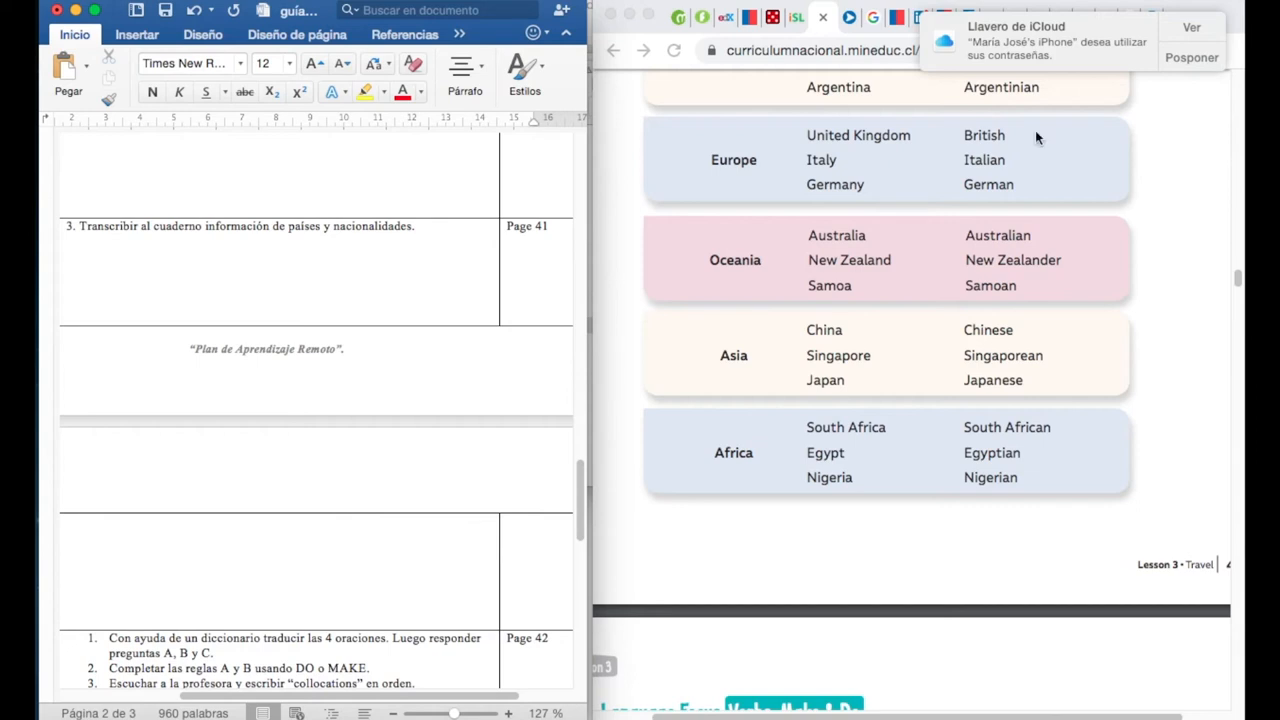
{"action": "mouse_move", "coordinate": [863, 172]}
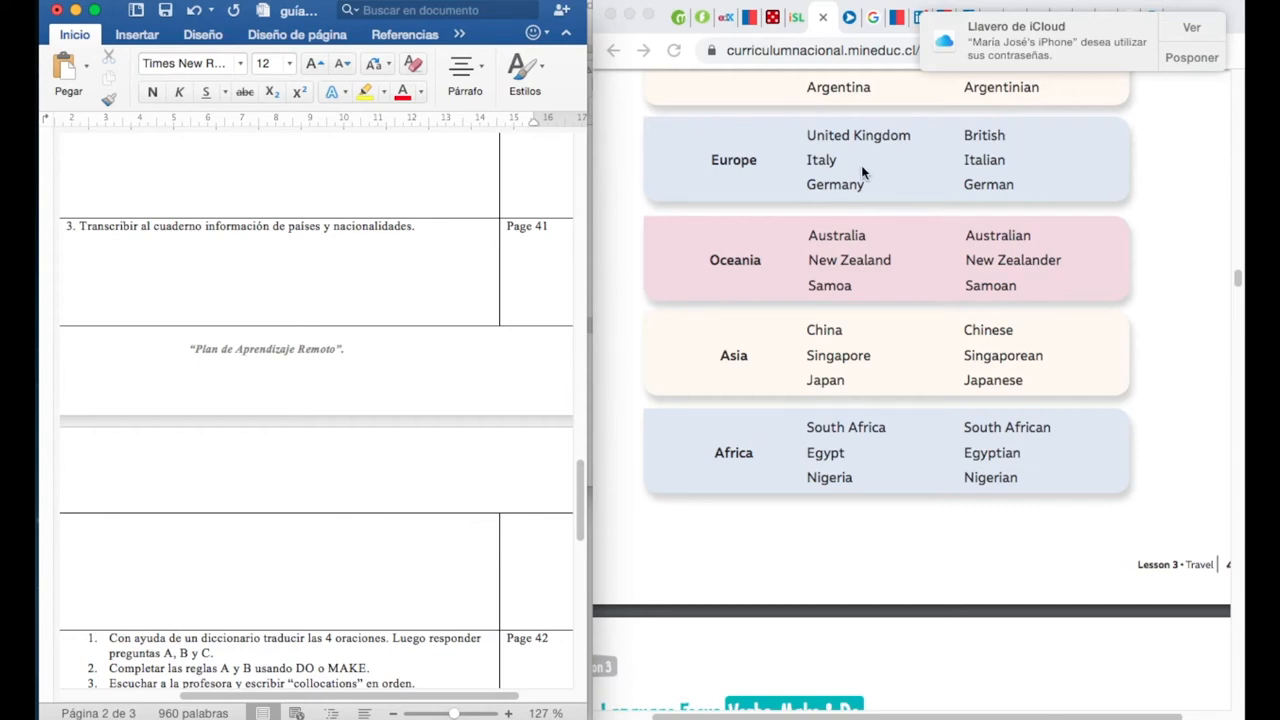
{"action": "mouse_move", "coordinate": [1020, 170]}
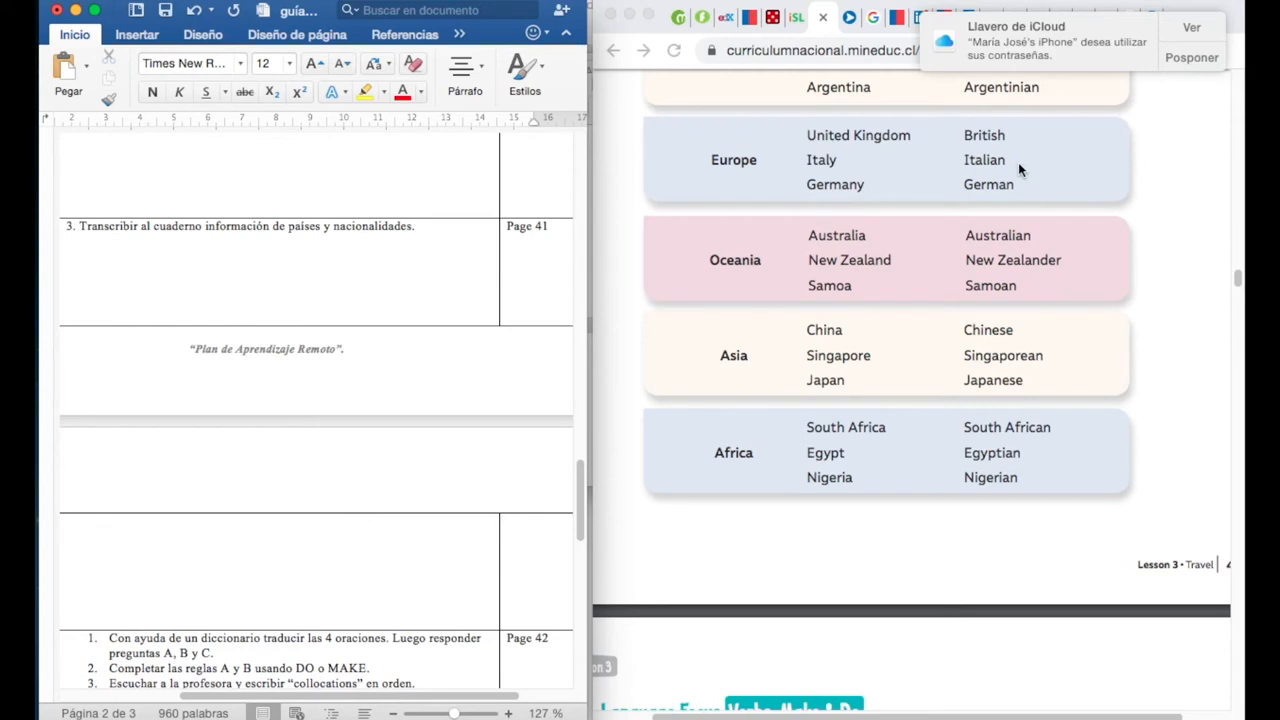
{"action": "mouse_move", "coordinate": [895, 202]}
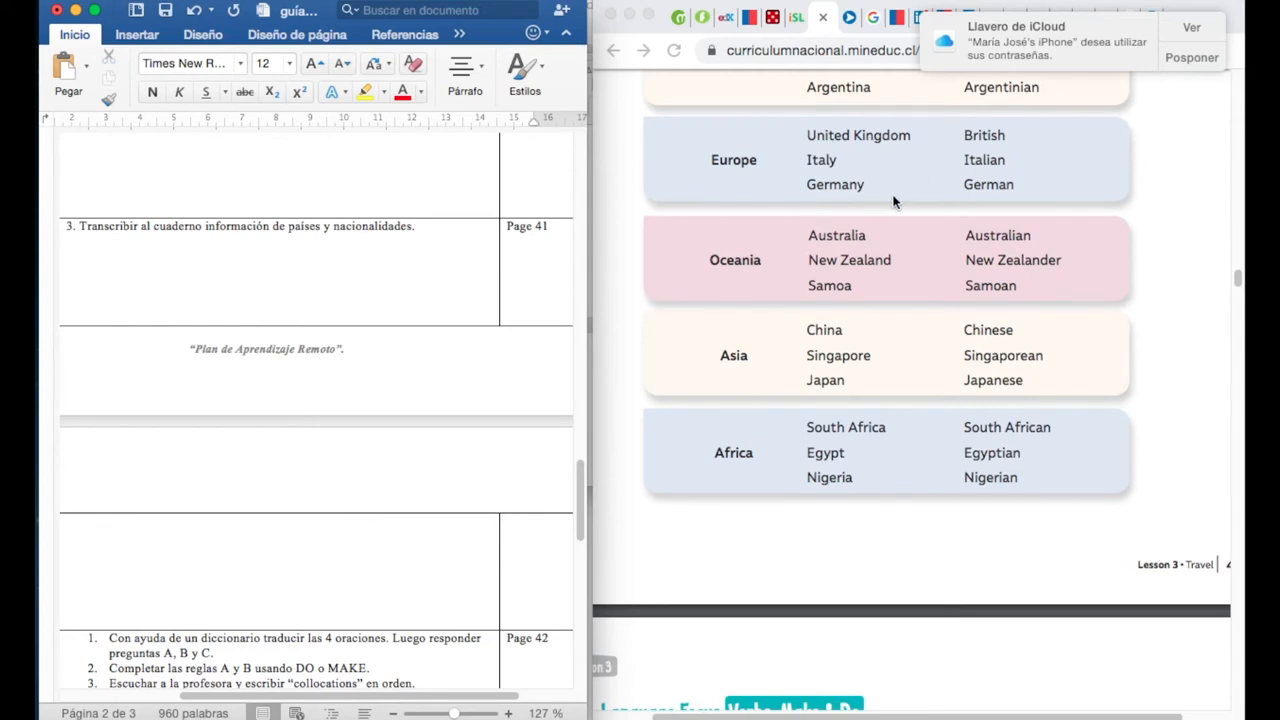
{"action": "mouse_move", "coordinate": [888, 202]}
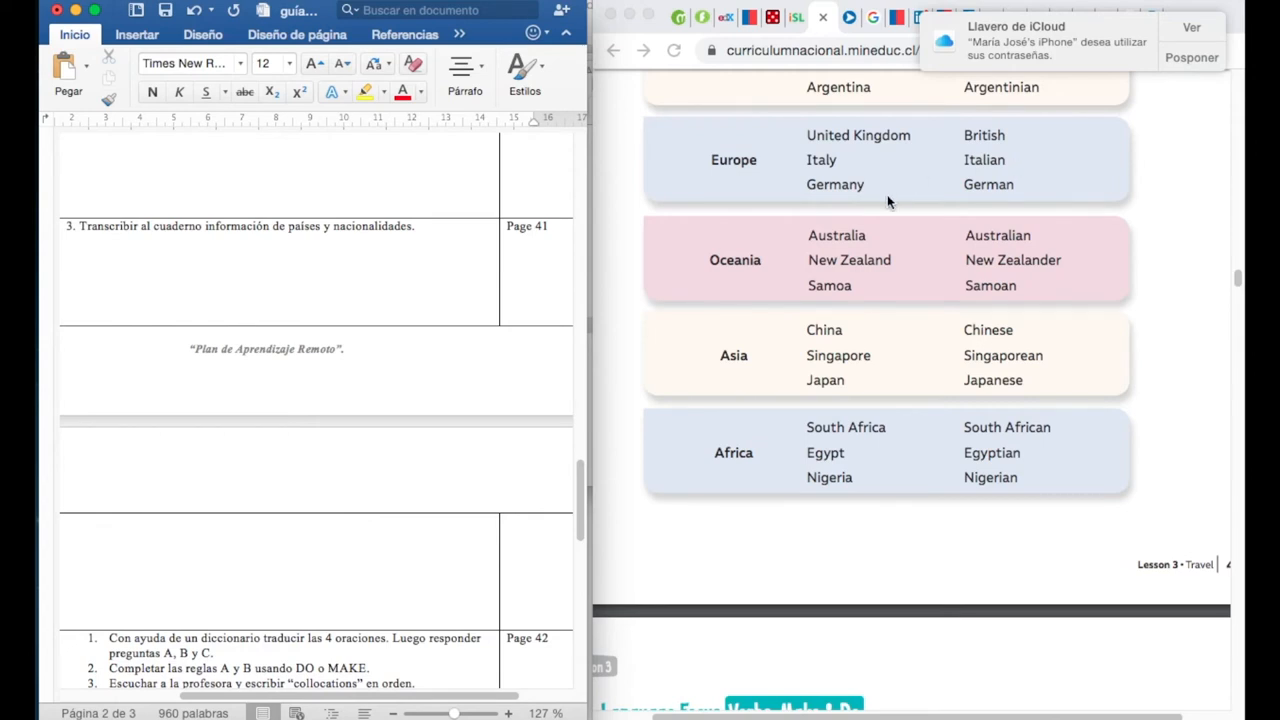
{"action": "mouse_move", "coordinate": [988, 200]}
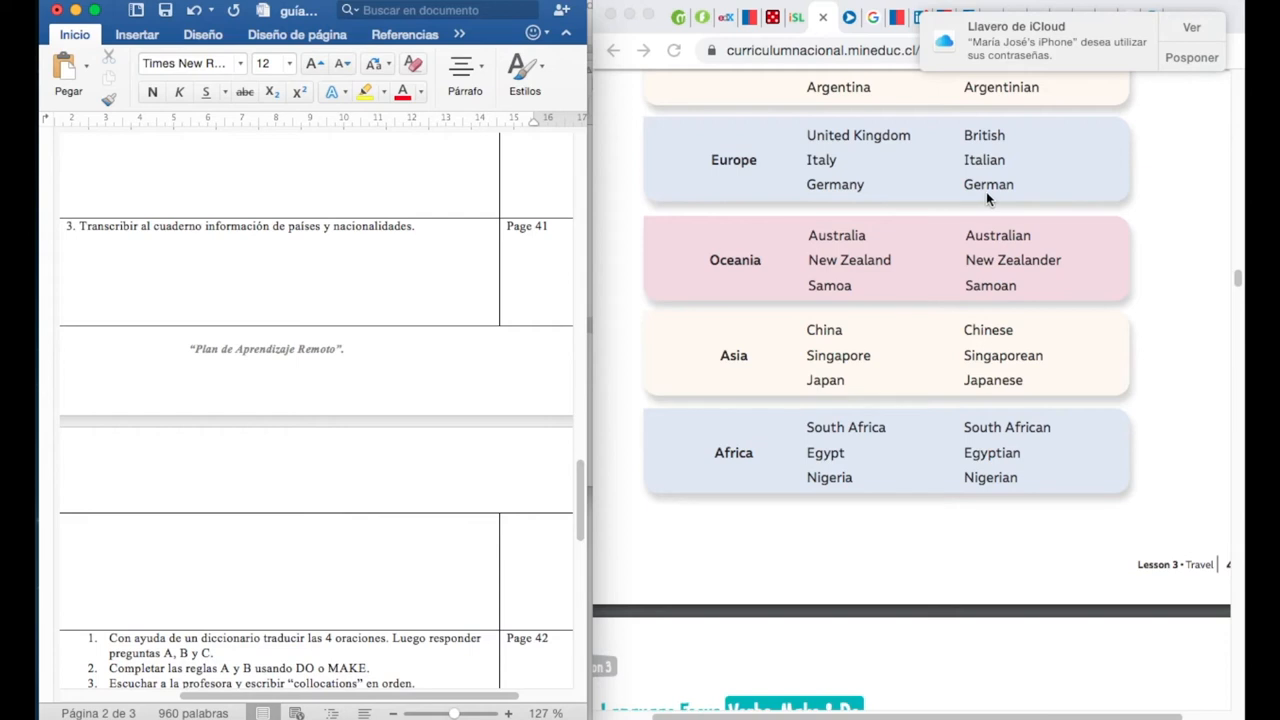
{"action": "mouse_move", "coordinate": [861, 245]}
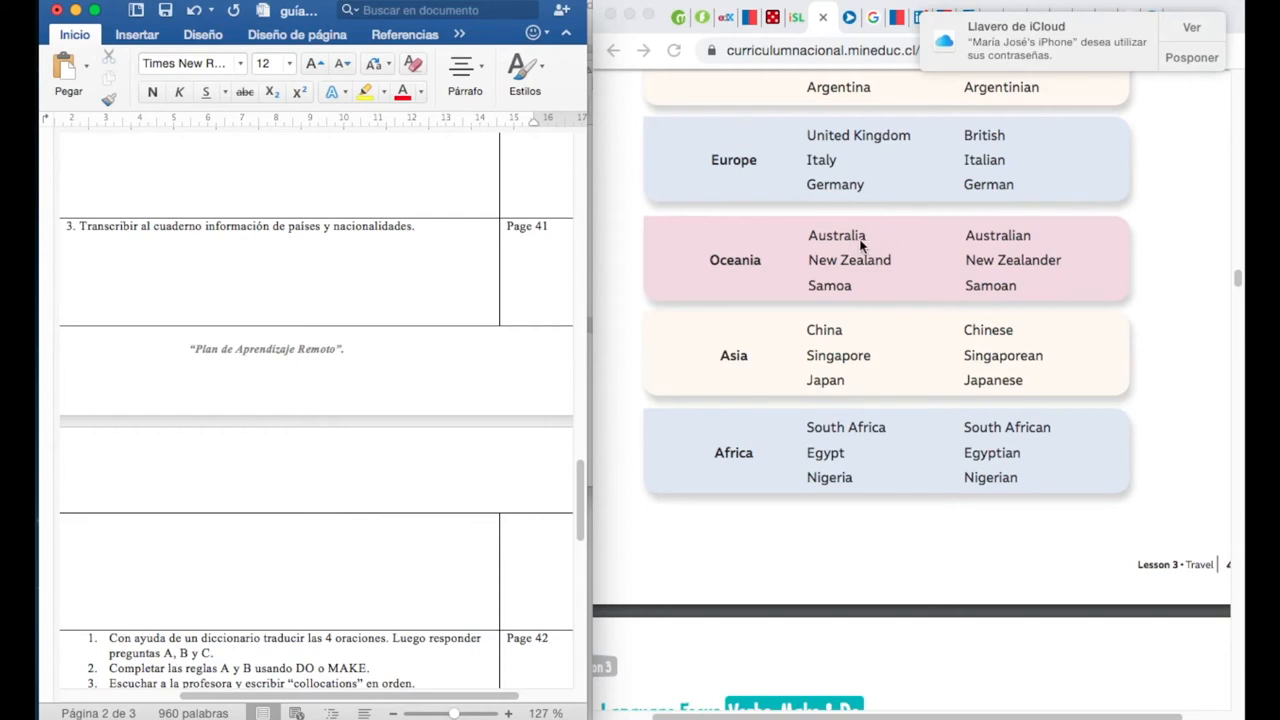
{"action": "mouse_move", "coordinate": [1049, 245]}
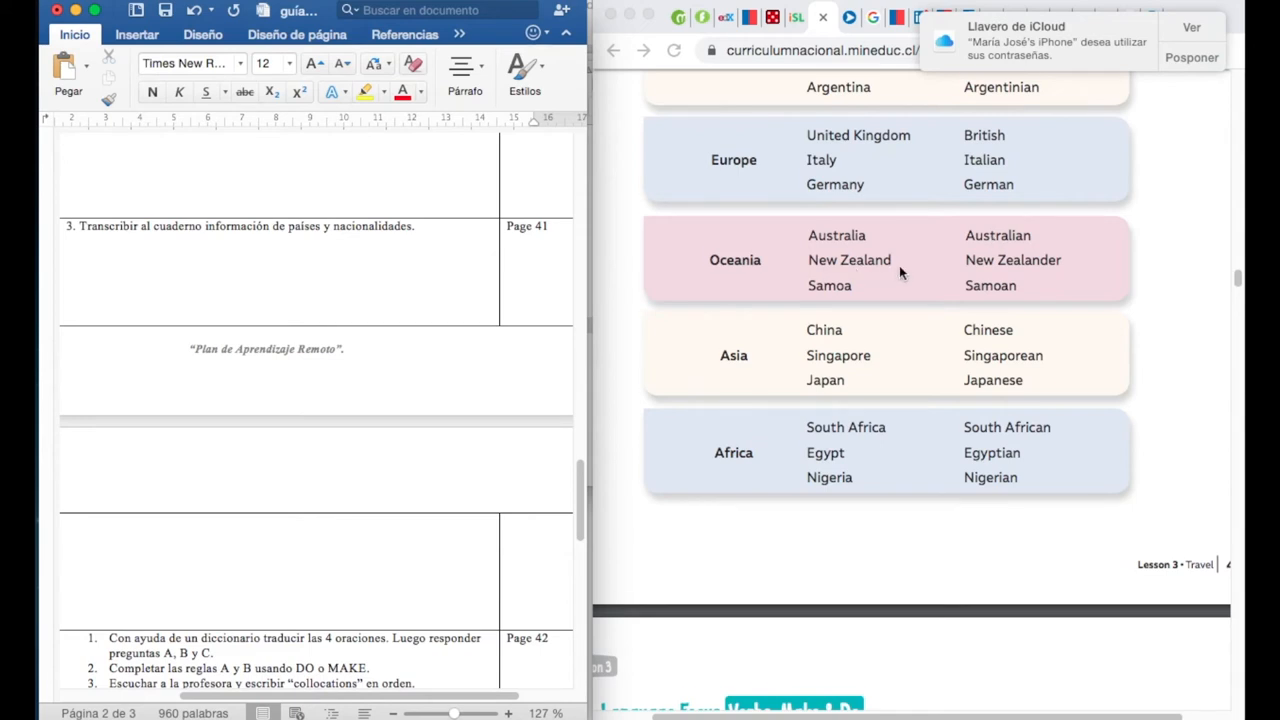
{"action": "scroll", "scroll_direction": "down", "scroll_amount": 3}
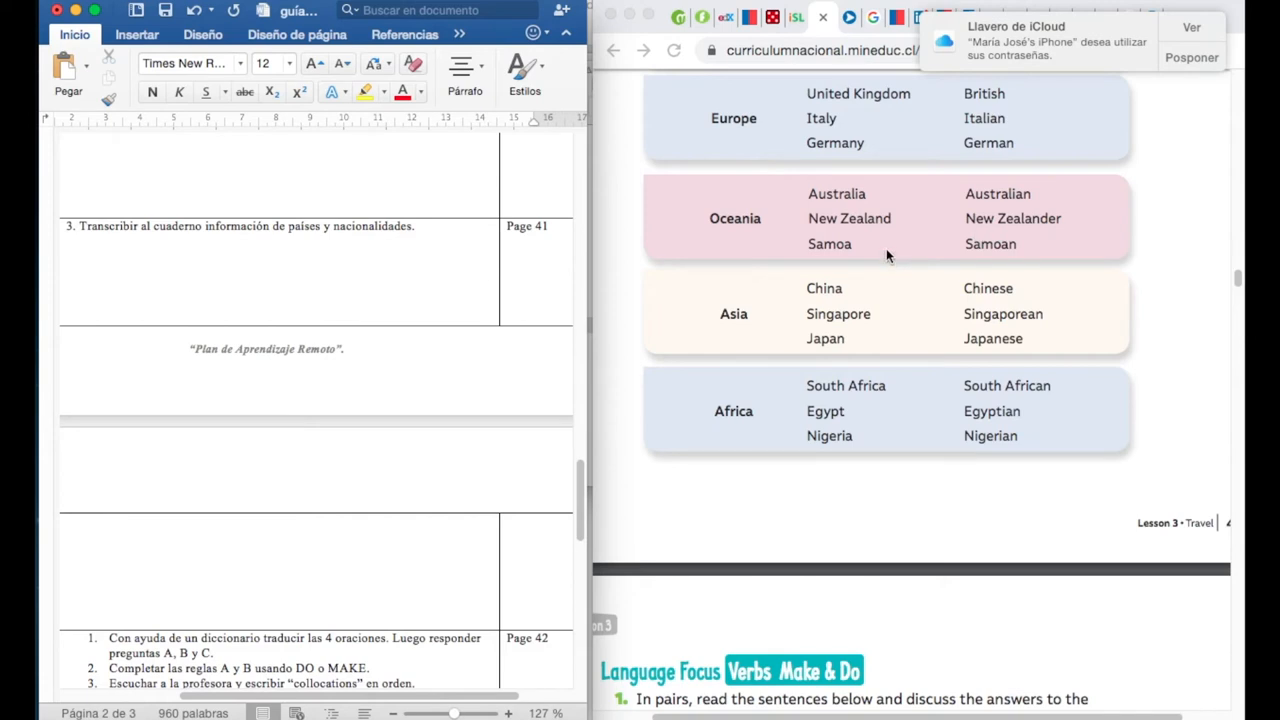
{"action": "scroll", "scroll_direction": "down", "scroll_amount": 3}
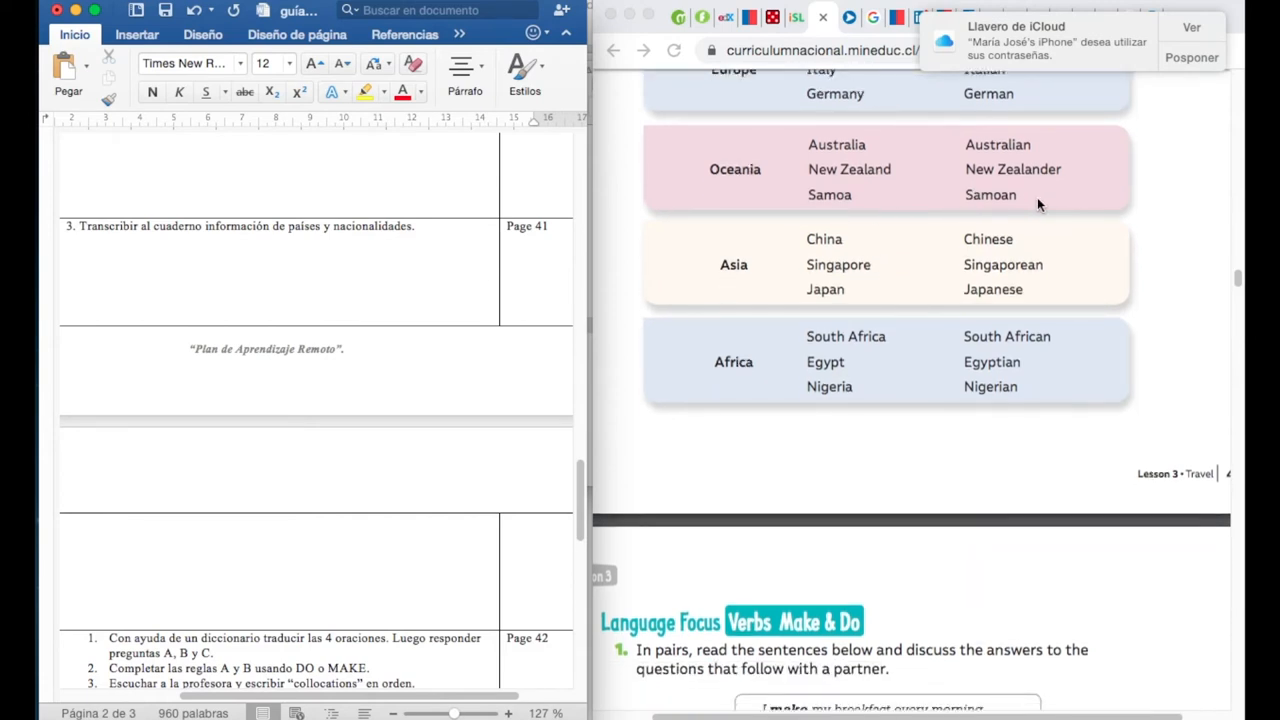
{"action": "scroll", "scroll_direction": "down", "scroll_amount": 3}
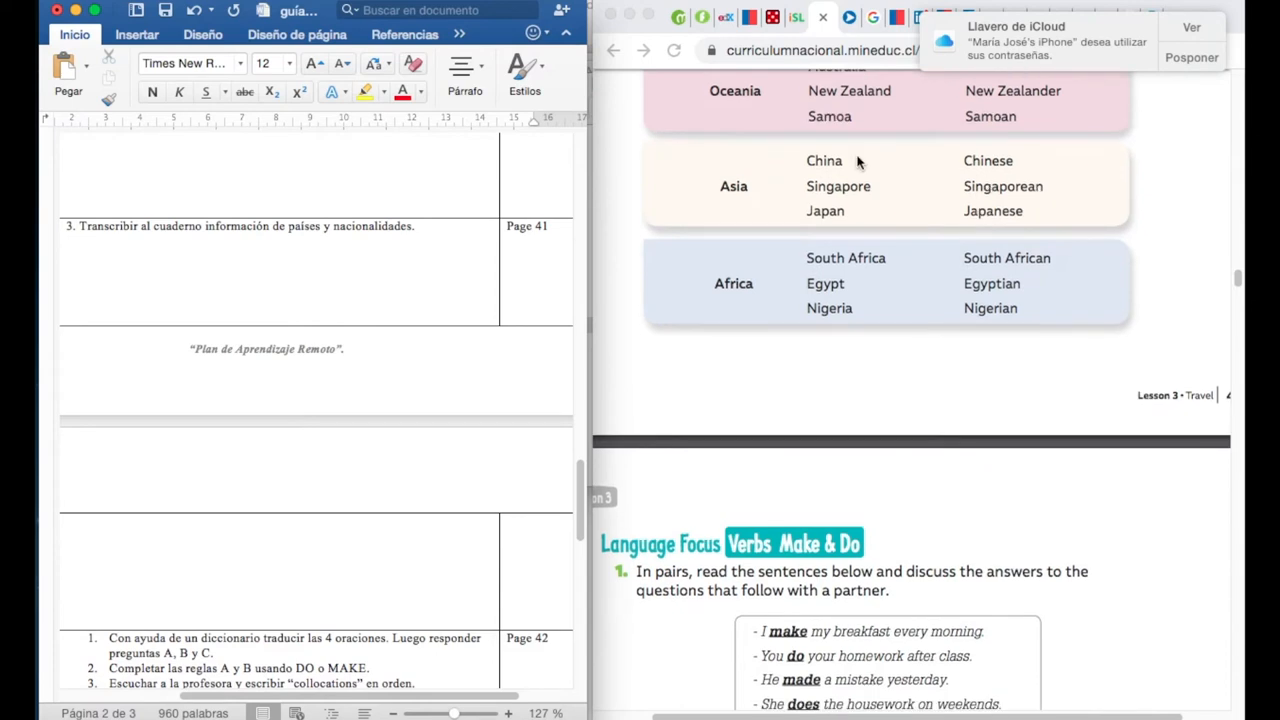
{"action": "mouse_move", "coordinate": [855, 166]}
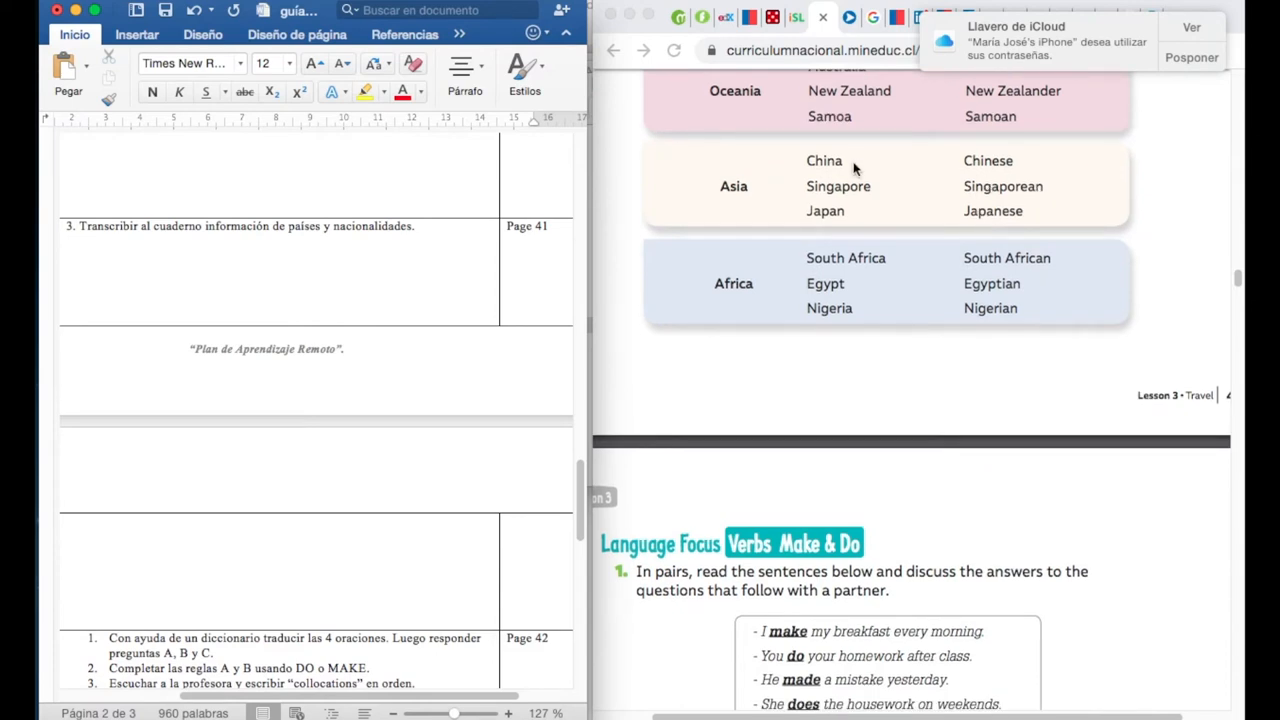
{"action": "mouse_move", "coordinate": [1025, 170]}
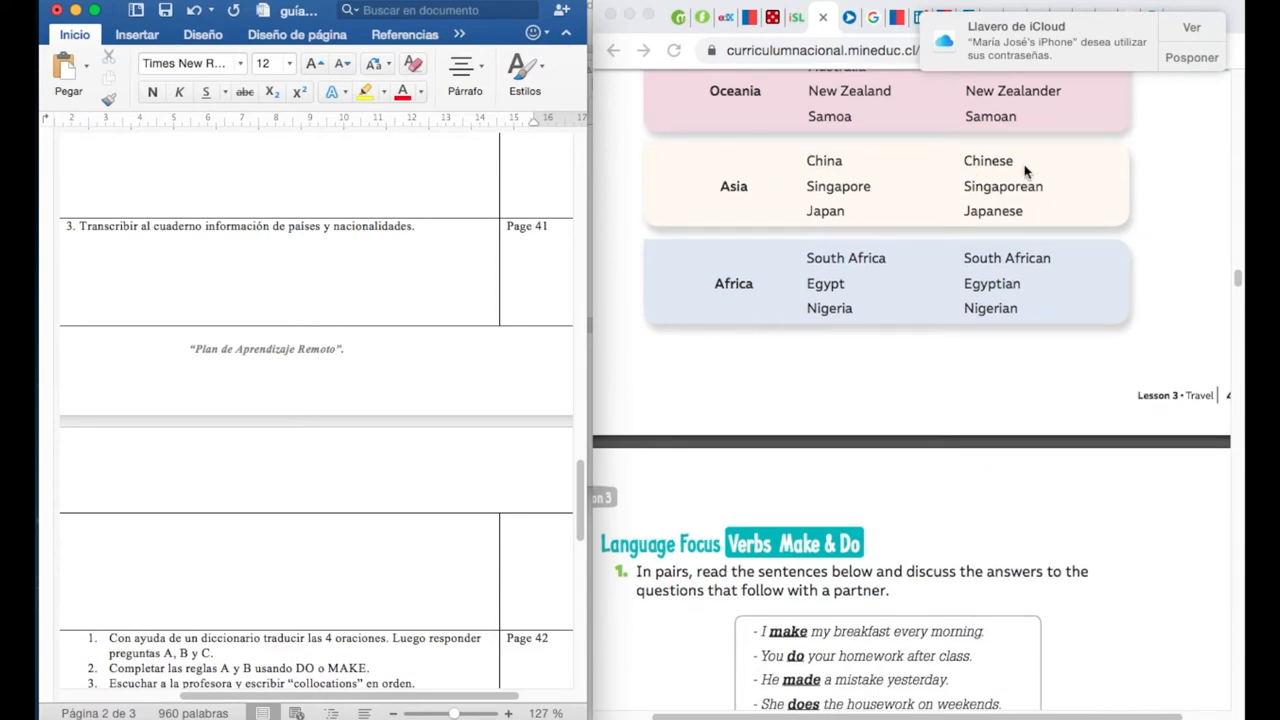
{"action": "scroll", "scroll_direction": "down", "scroll_amount": 3}
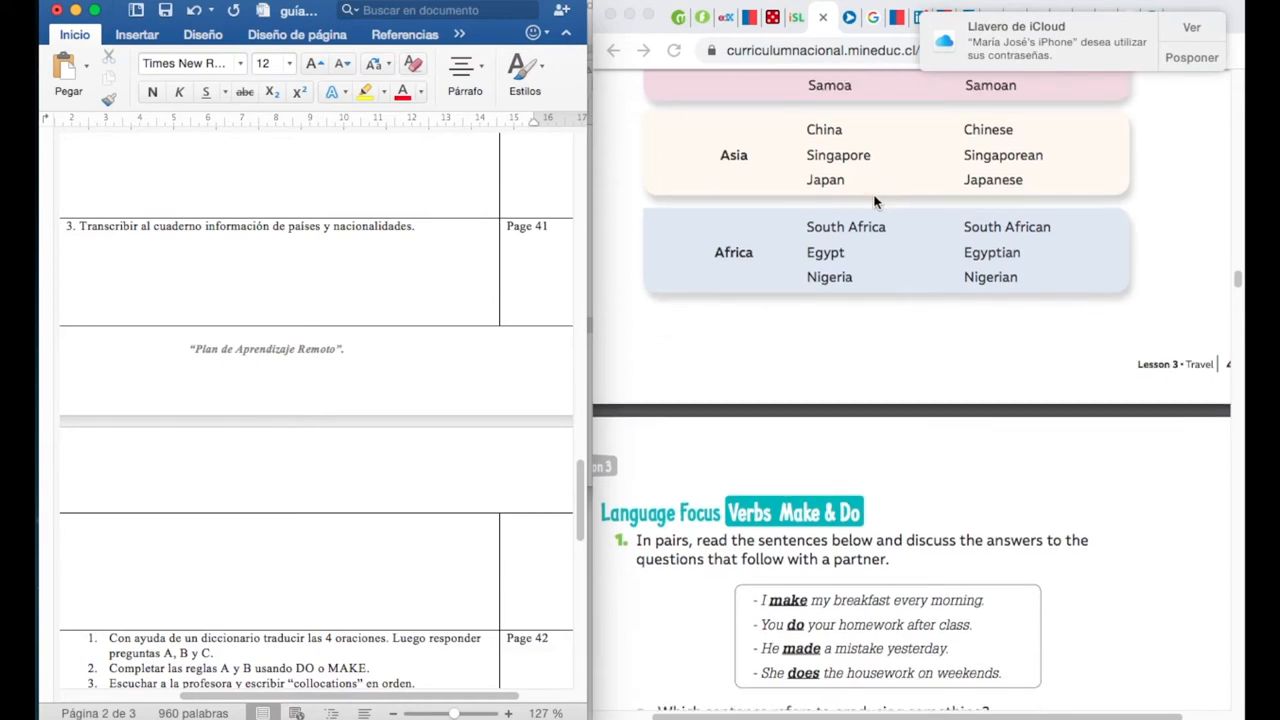
{"action": "mouse_move", "coordinate": [1072, 161]}
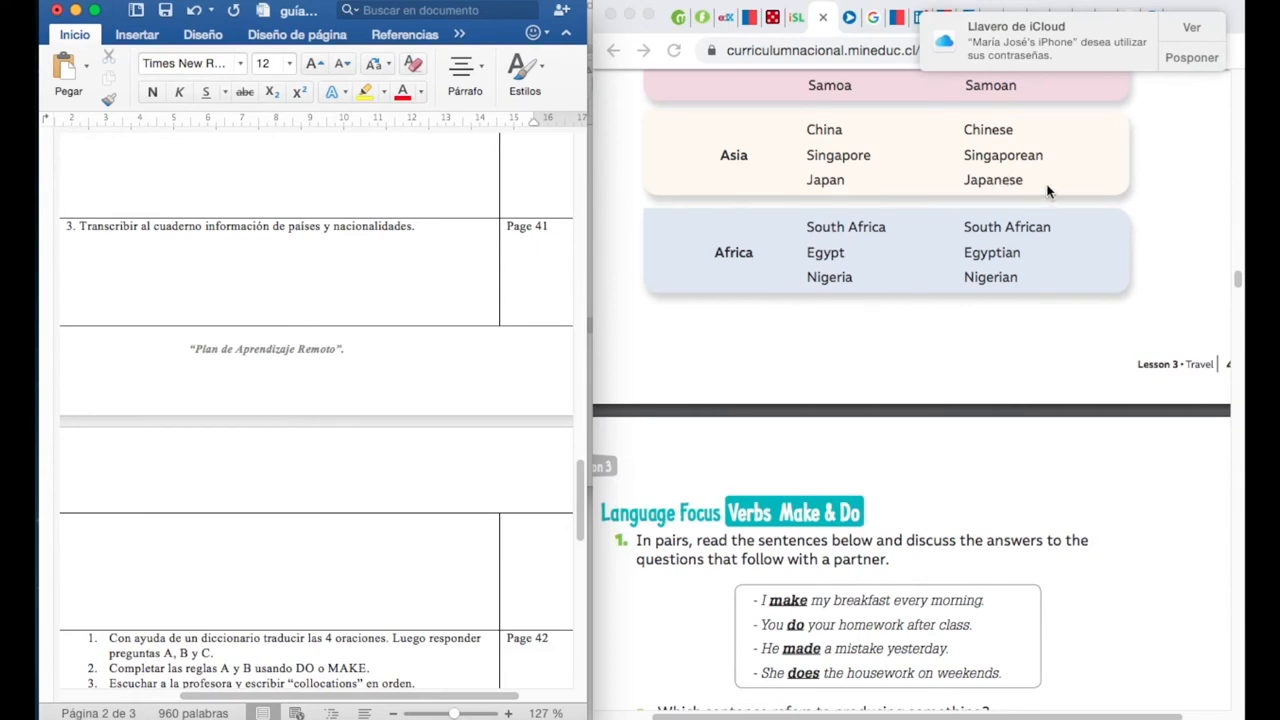
{"action": "scroll", "scroll_direction": "down", "scroll_amount": 3}
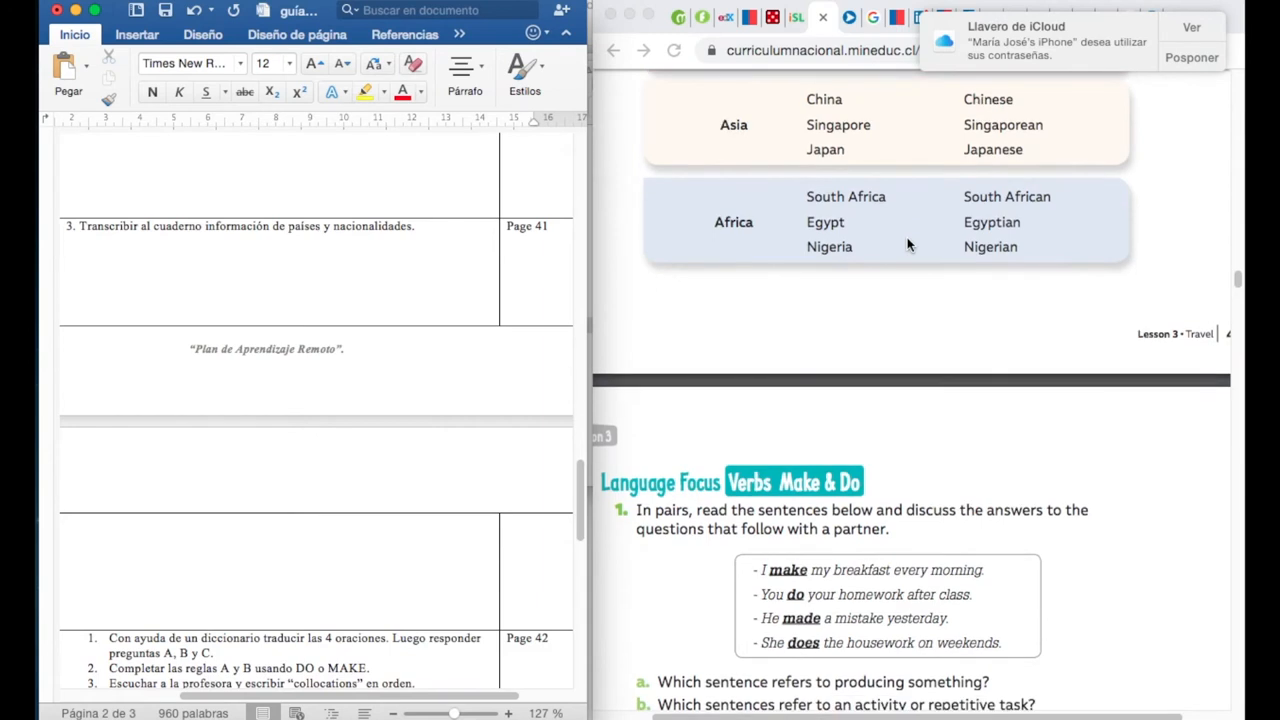
{"action": "mouse_move", "coordinate": [1062, 212]}
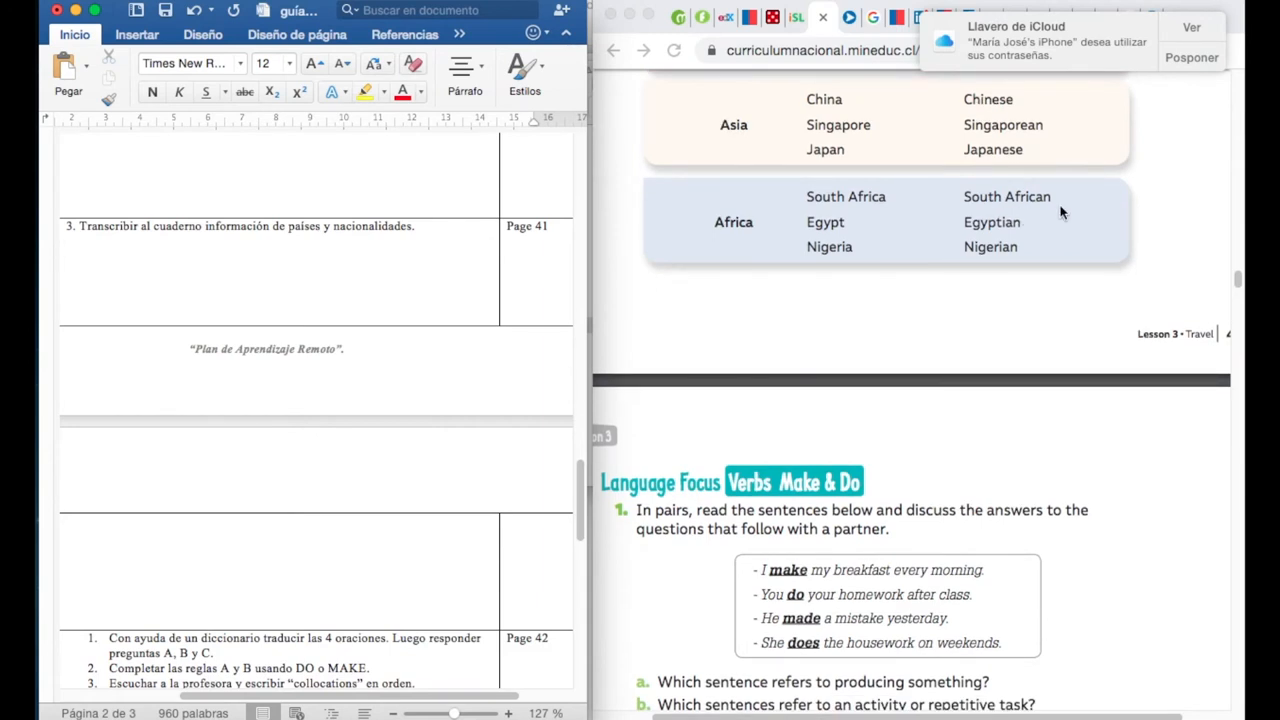
{"action": "mouse_move", "coordinate": [886, 233]}
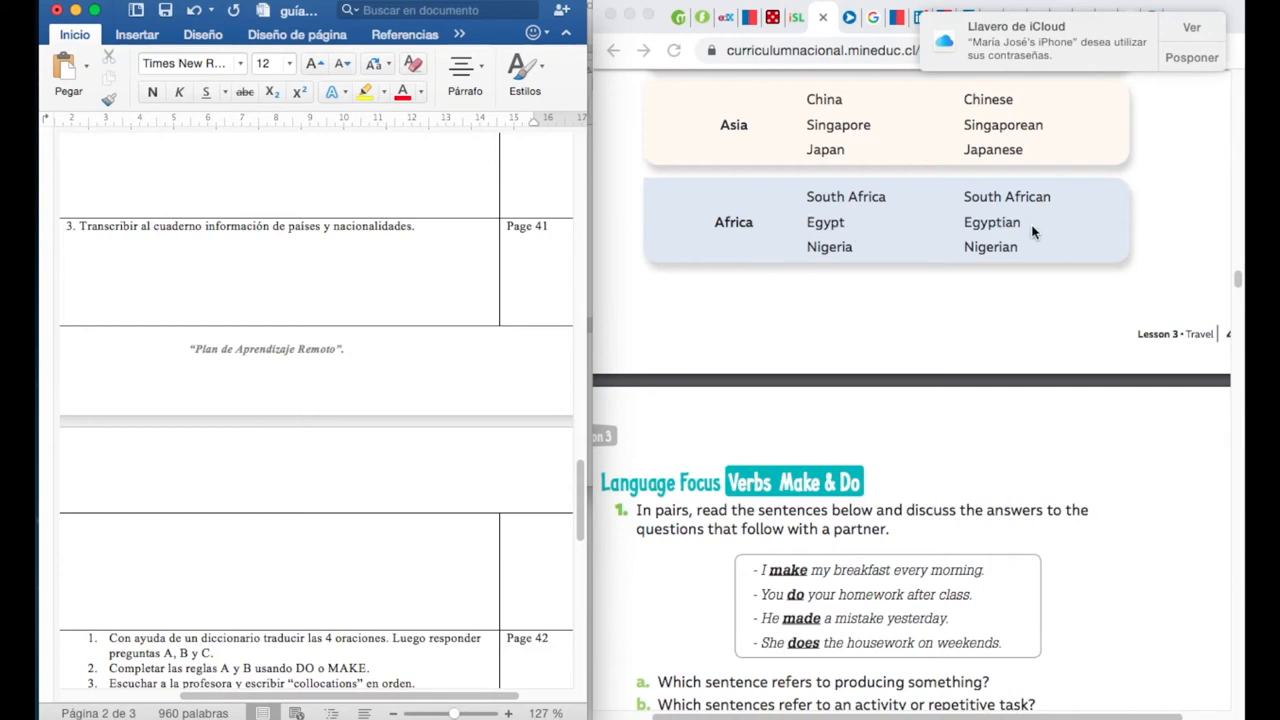
{"action": "mouse_move", "coordinate": [865, 260]}
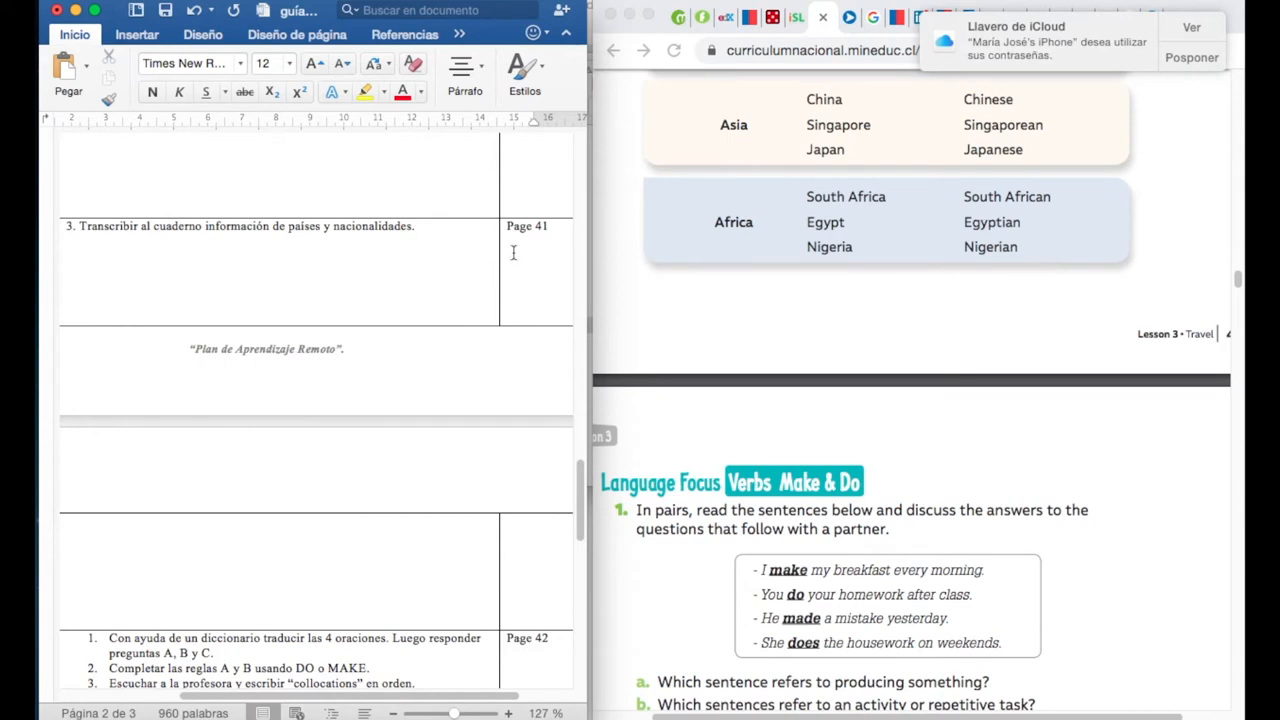
{"action": "scroll", "scroll_direction": "down", "scroll_amount": 3}
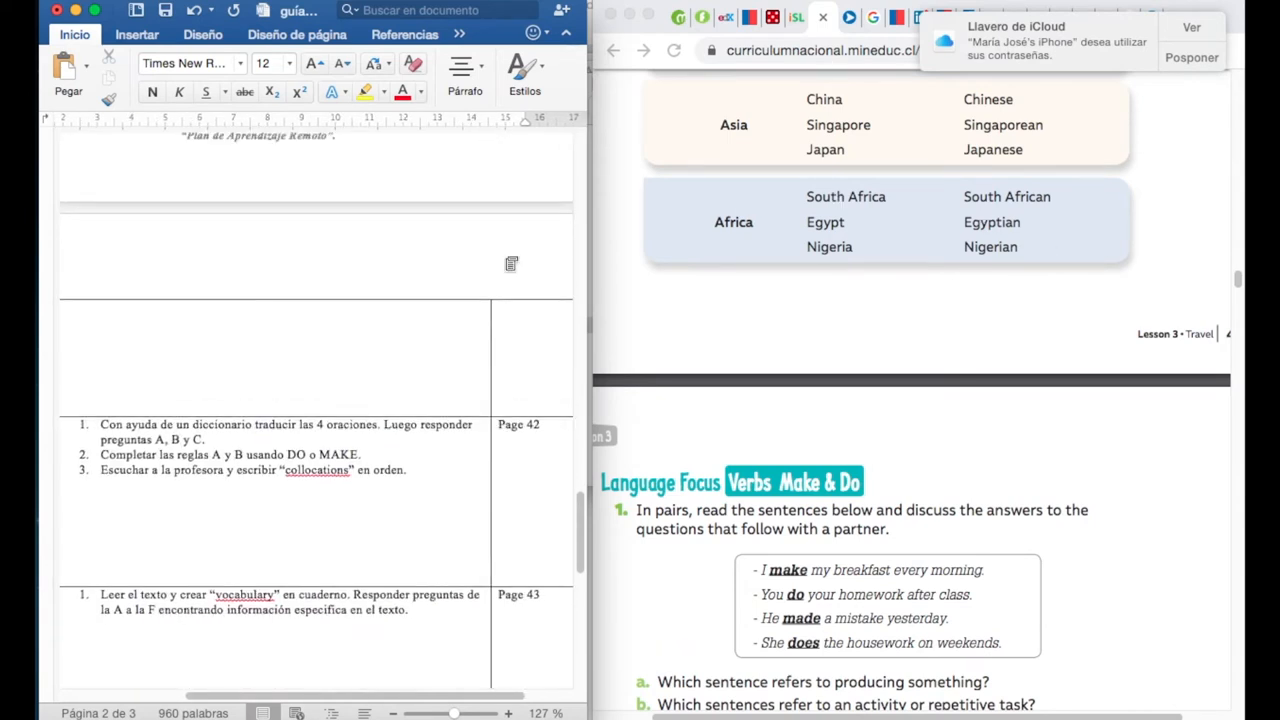
{"action": "scroll", "scroll_direction": "down", "scroll_amount": 3}
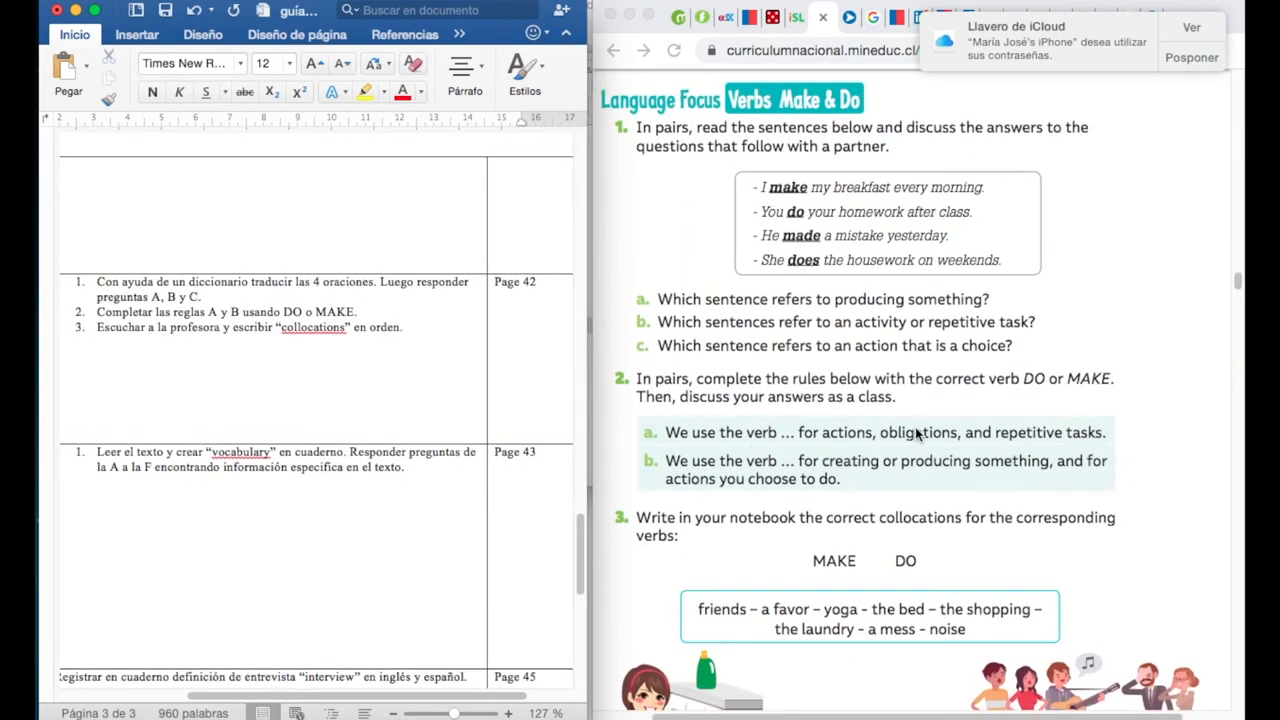
{"action": "mouse_move", "coordinate": [106, 285]}
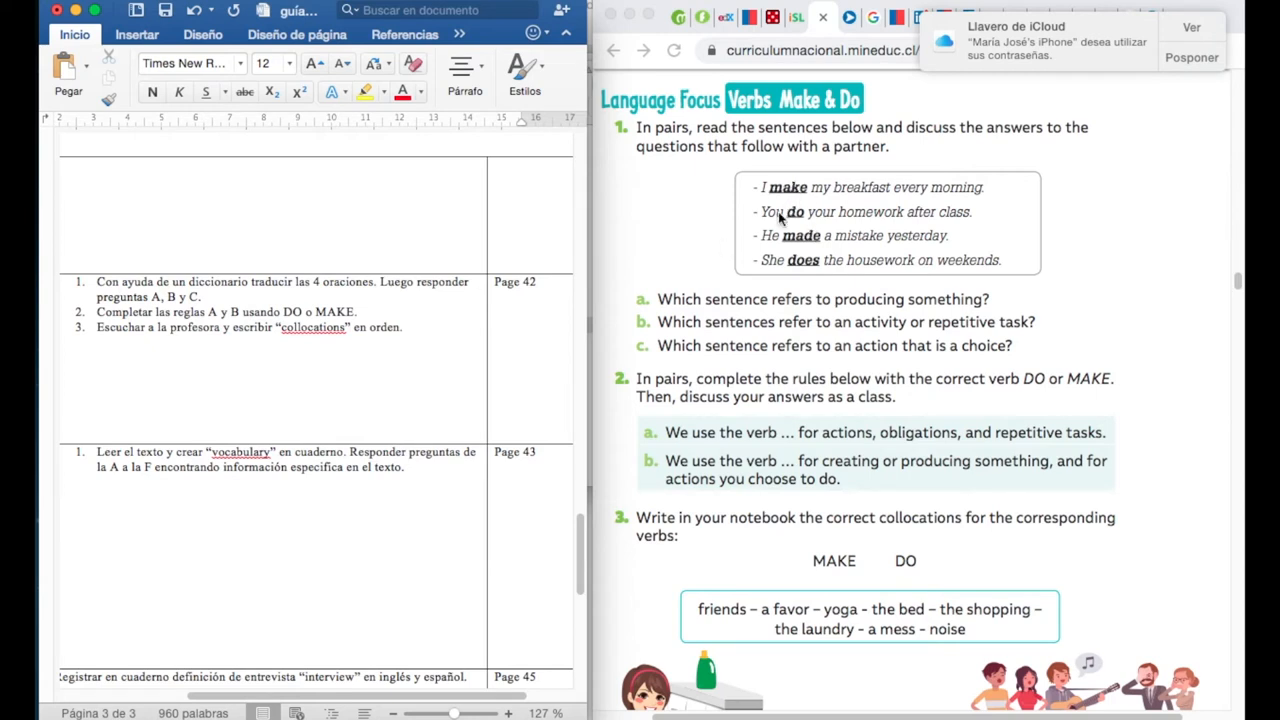
{"action": "mouse_move", "coordinate": [771, 268]}
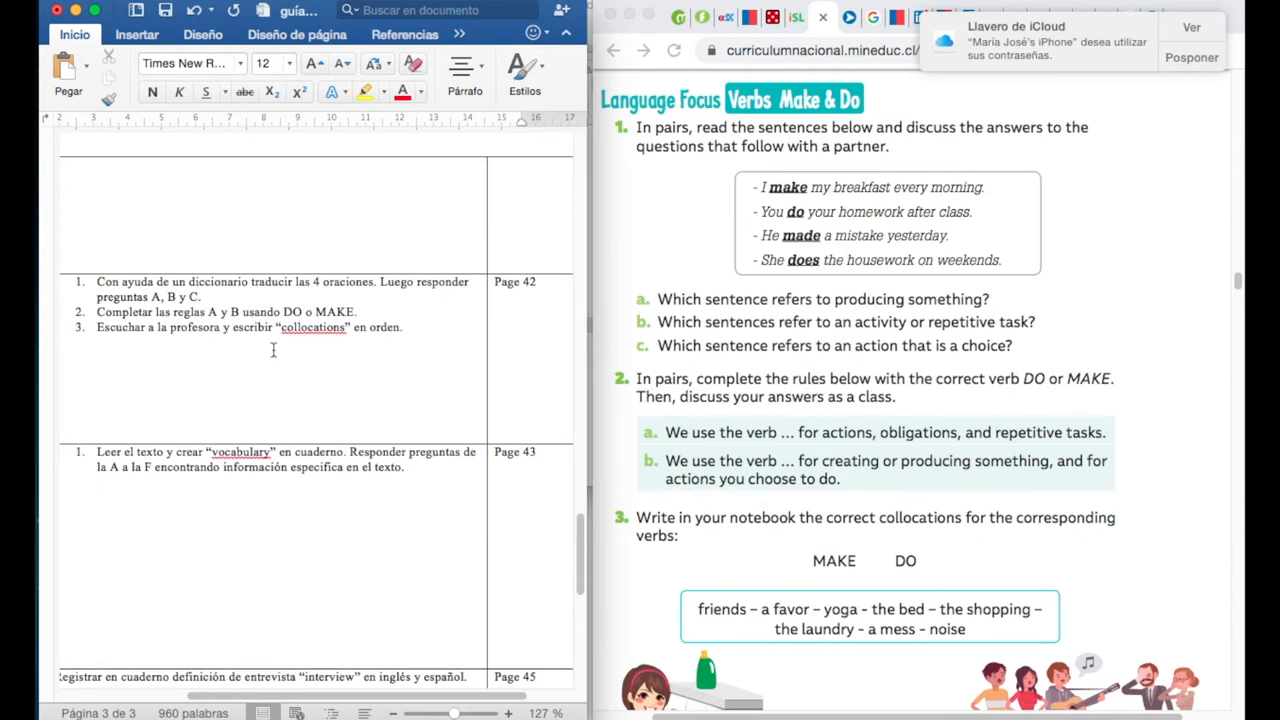
{"action": "mouse_move", "coordinate": [650, 312]}
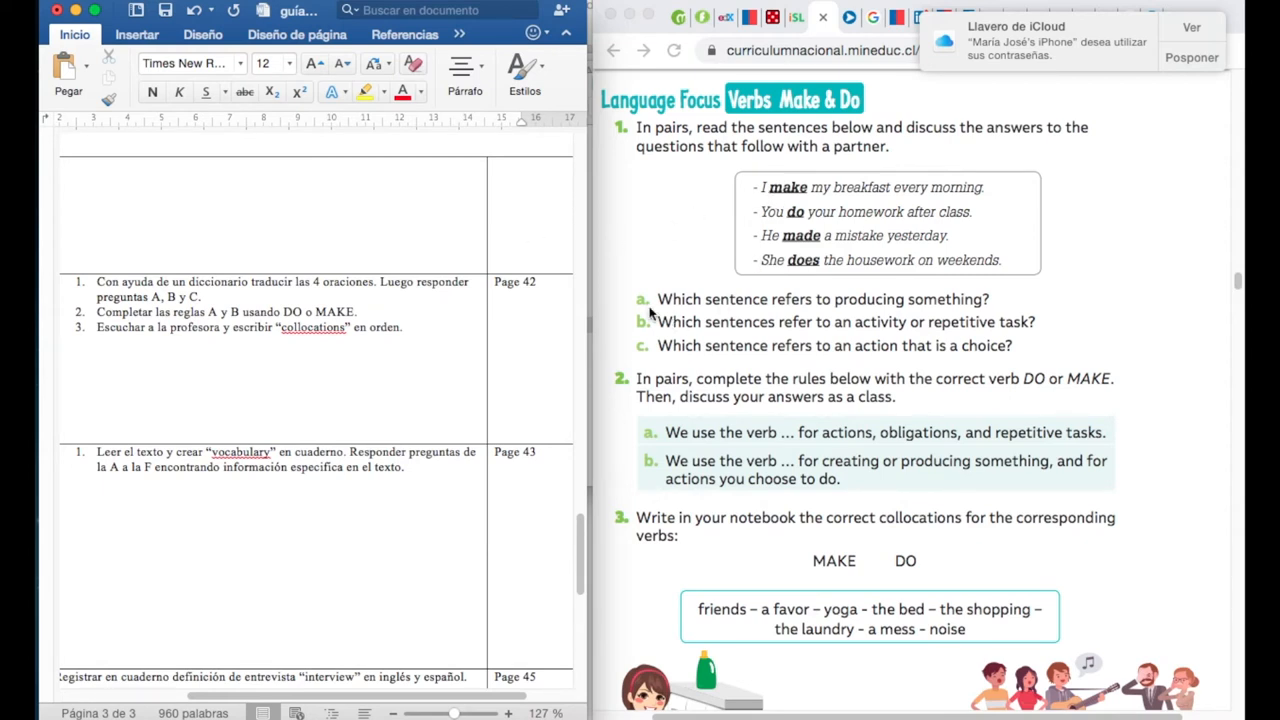
{"action": "mouse_move", "coordinate": [652, 352]}
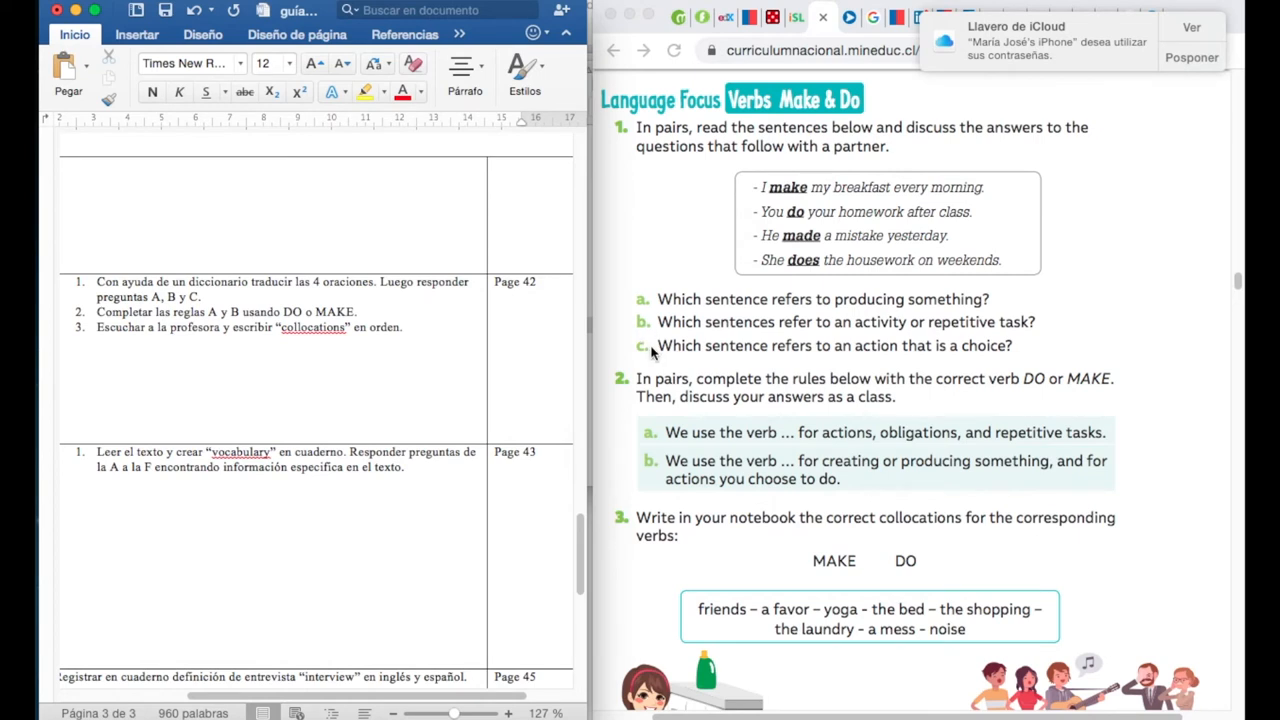
{"action": "mouse_move", "coordinate": [768, 166]}
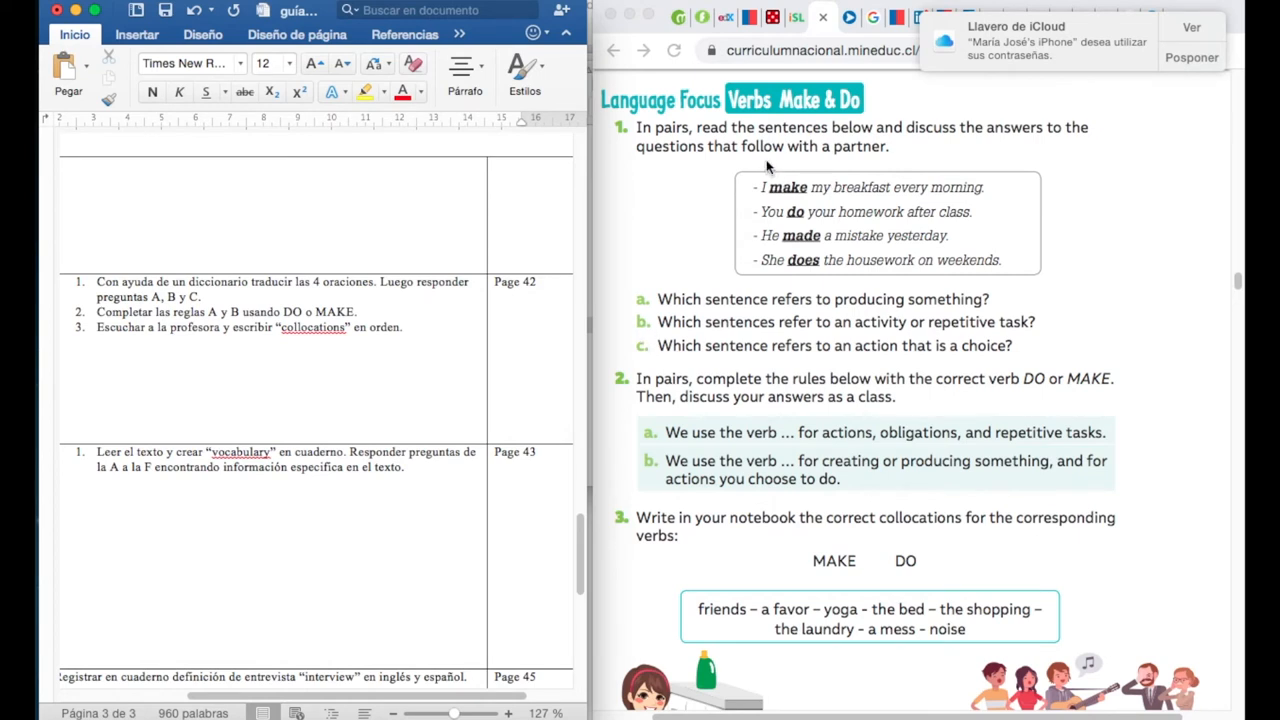
{"action": "mouse_move", "coordinate": [817, 197]}
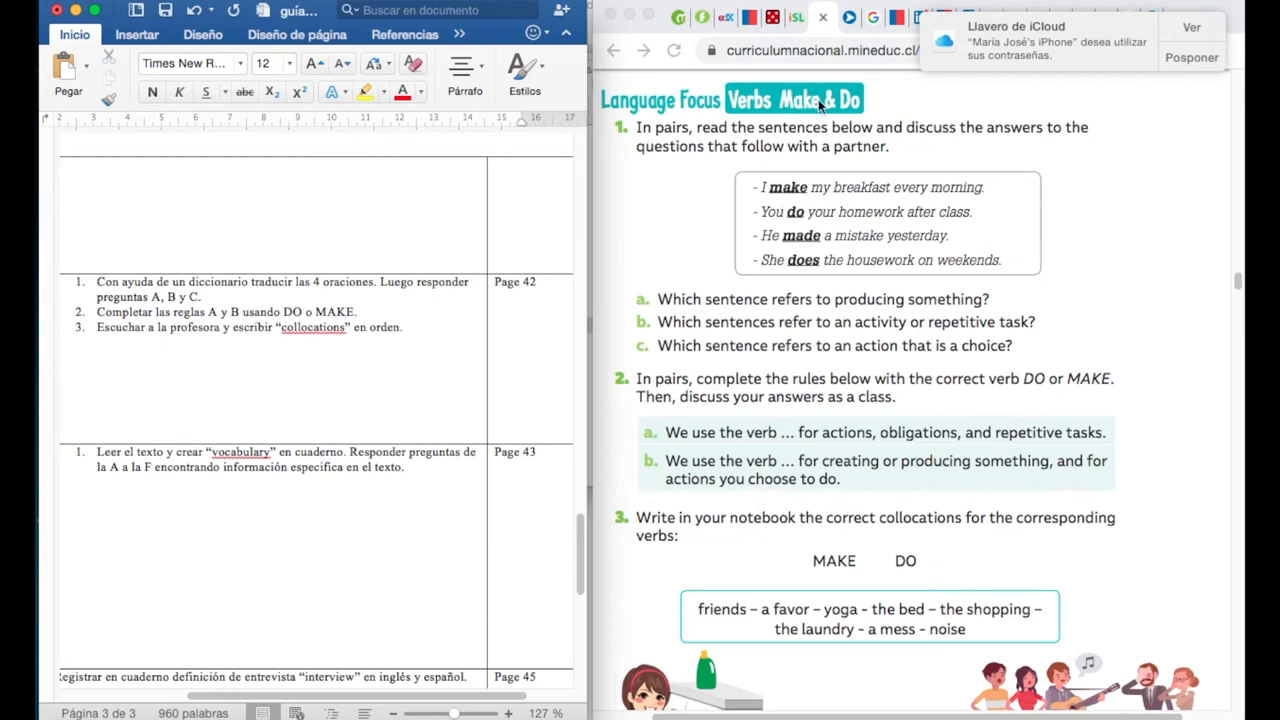
{"action": "mouse_move", "coordinate": [868, 108]}
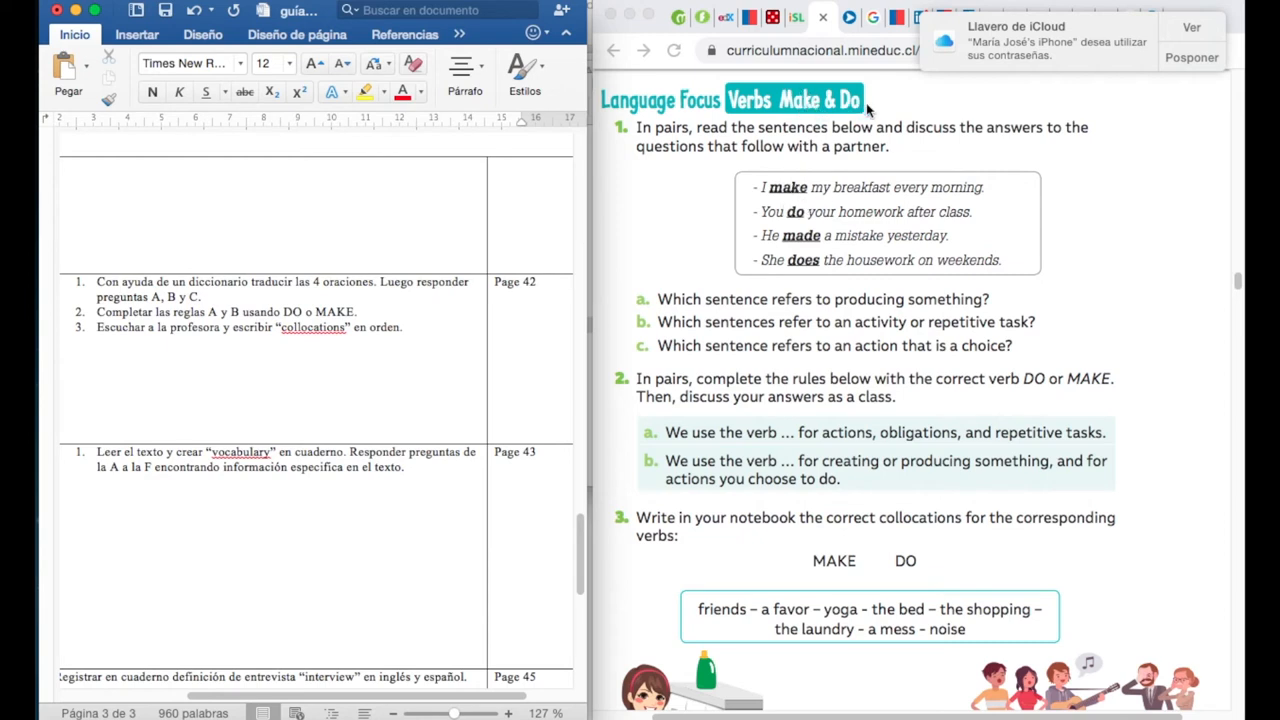
{"action": "mouse_move", "coordinate": [813, 112]}
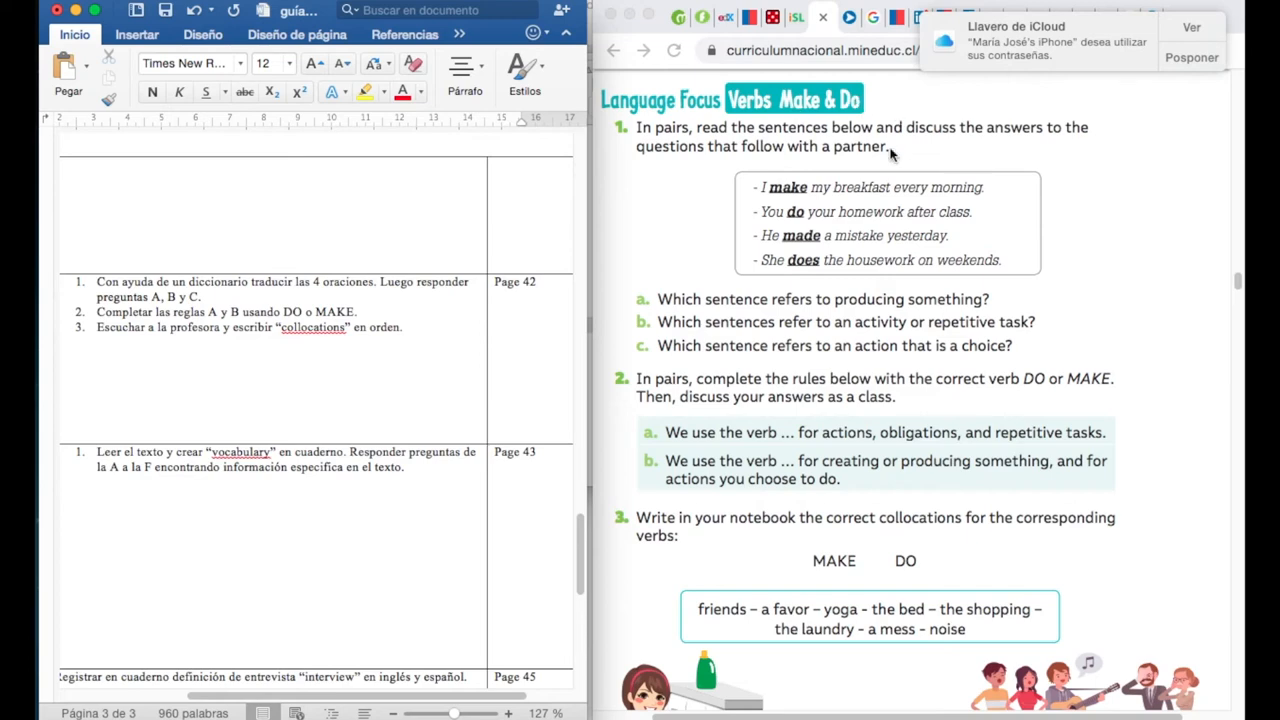
{"action": "mouse_move", "coordinate": [881, 208]}
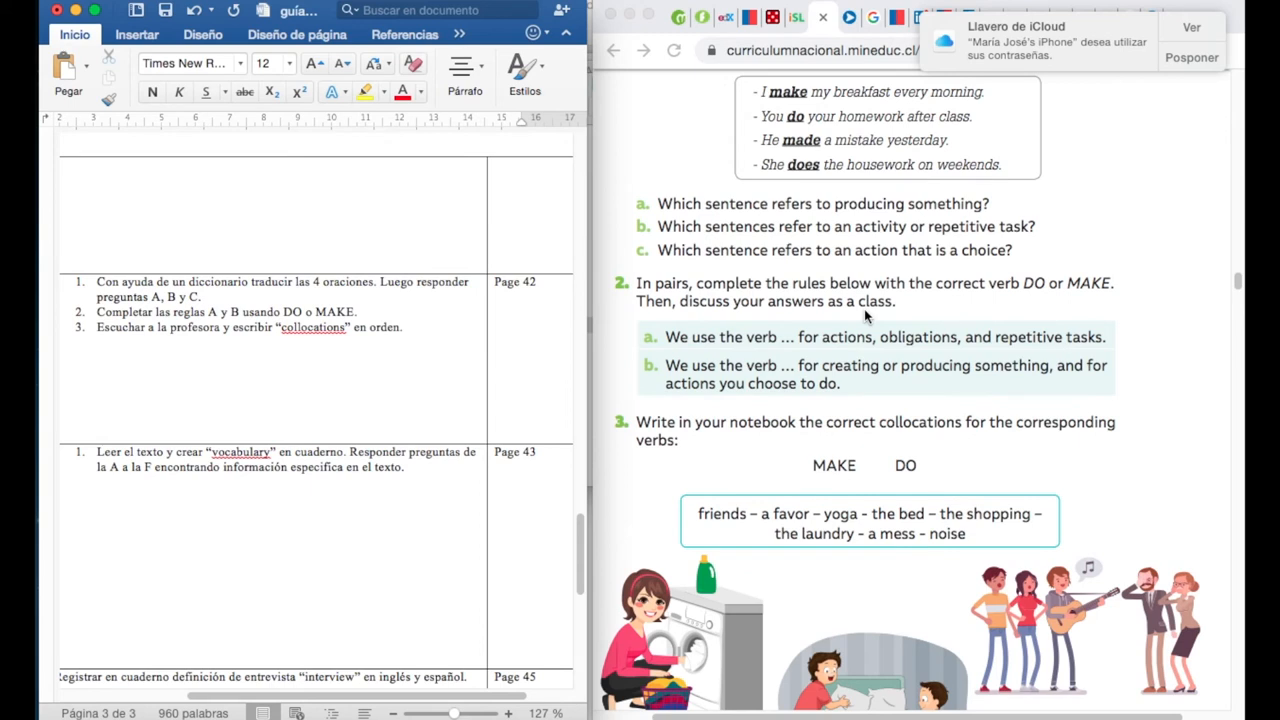
{"action": "scroll", "scroll_direction": "down", "scroll_amount": 3}
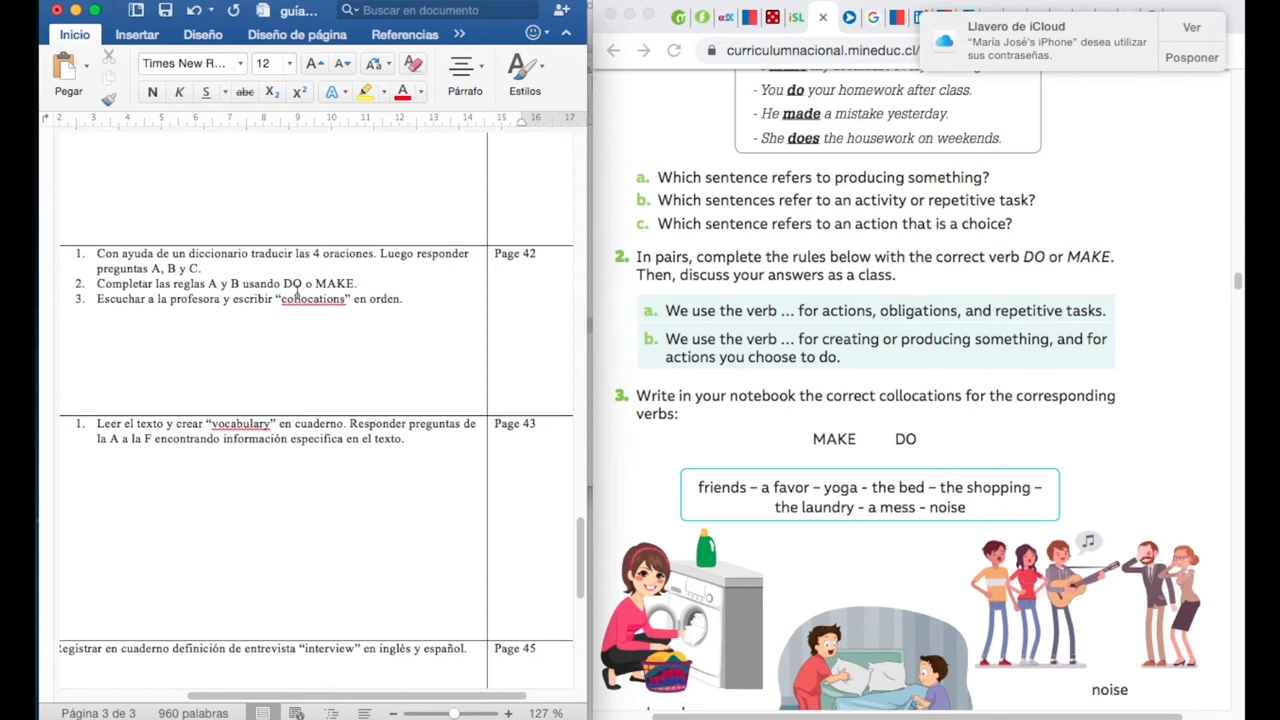
{"action": "mouse_move", "coordinate": [483, 264]}
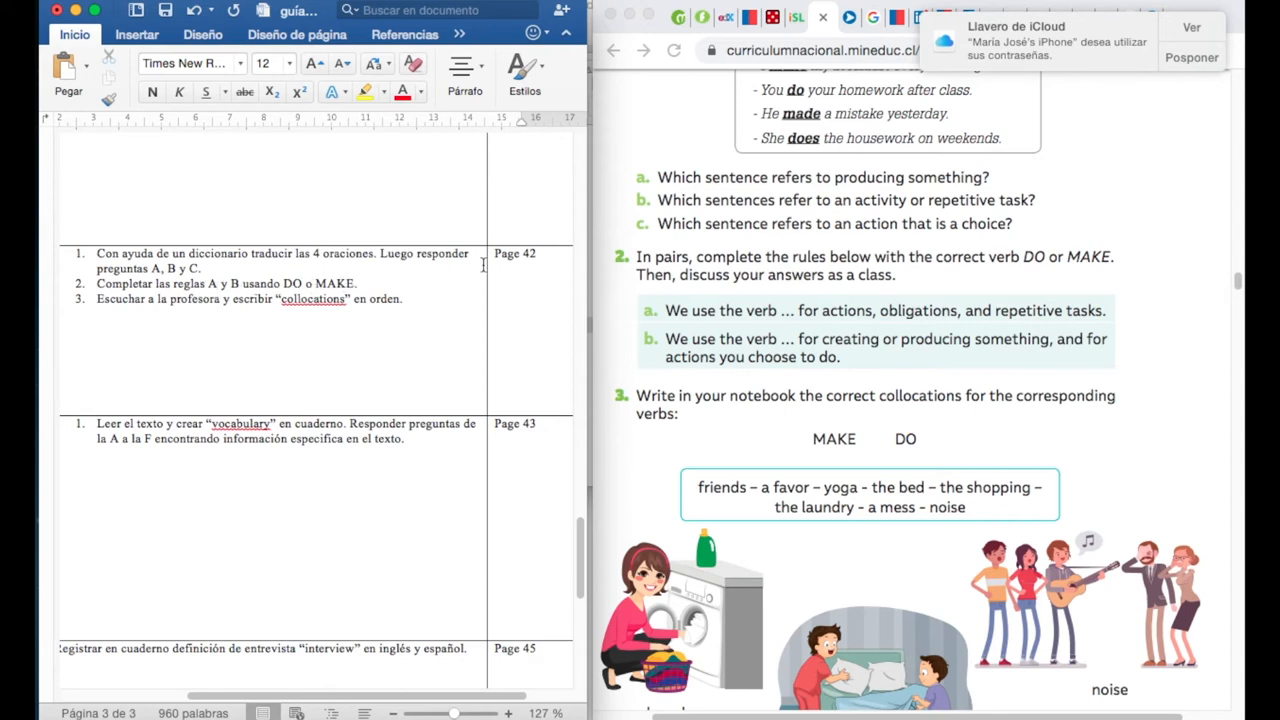
{"action": "mouse_move", "coordinate": [792, 314]}
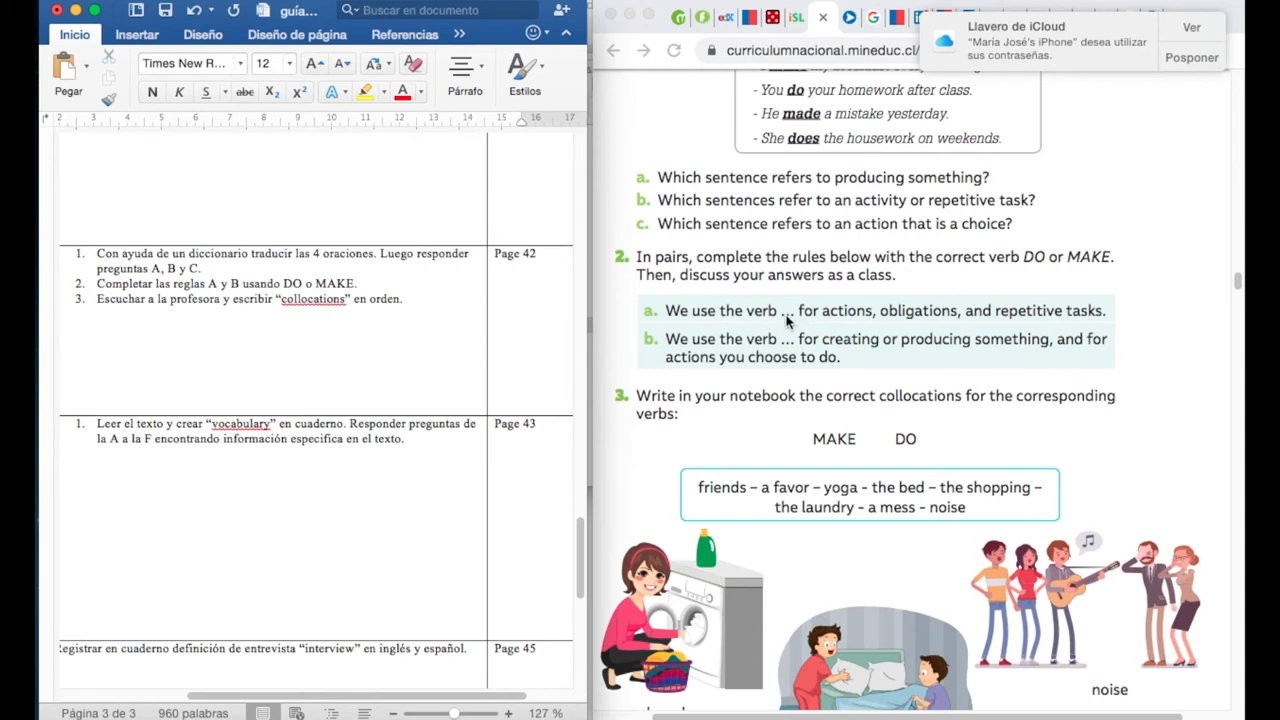
{"action": "mouse_move", "coordinate": [666, 356]}
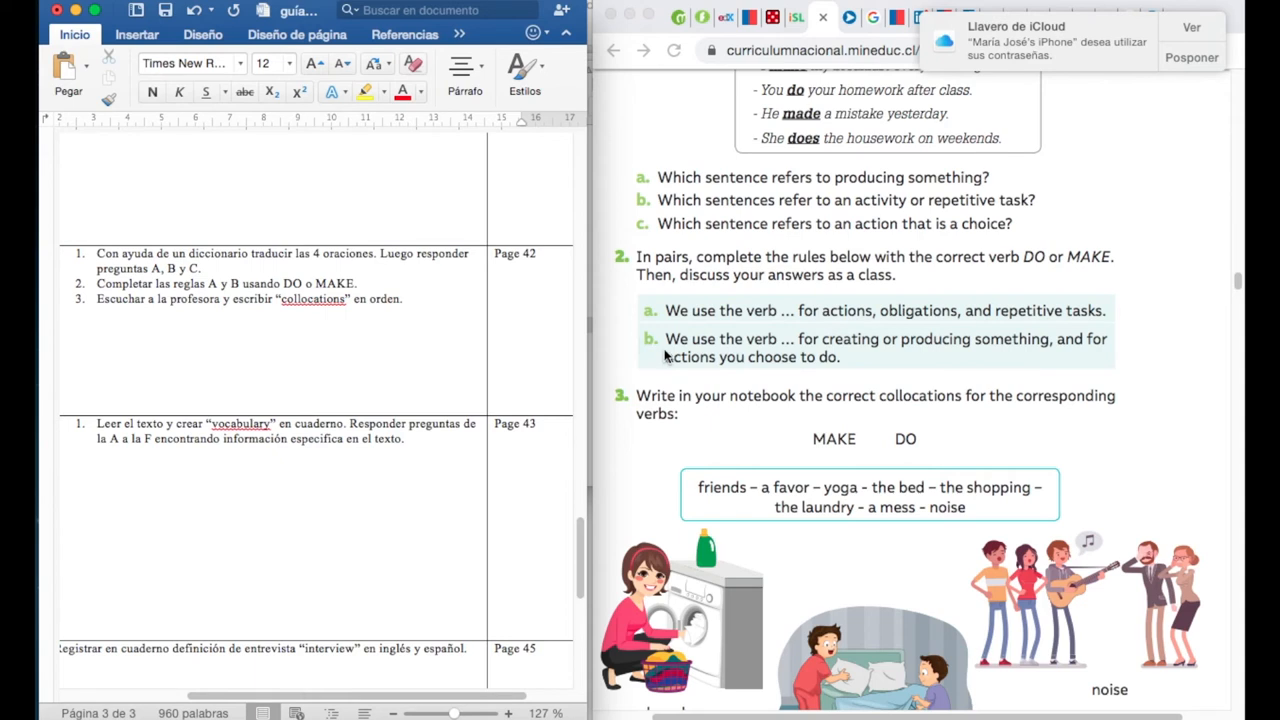
{"action": "mouse_move", "coordinate": [812, 349]}
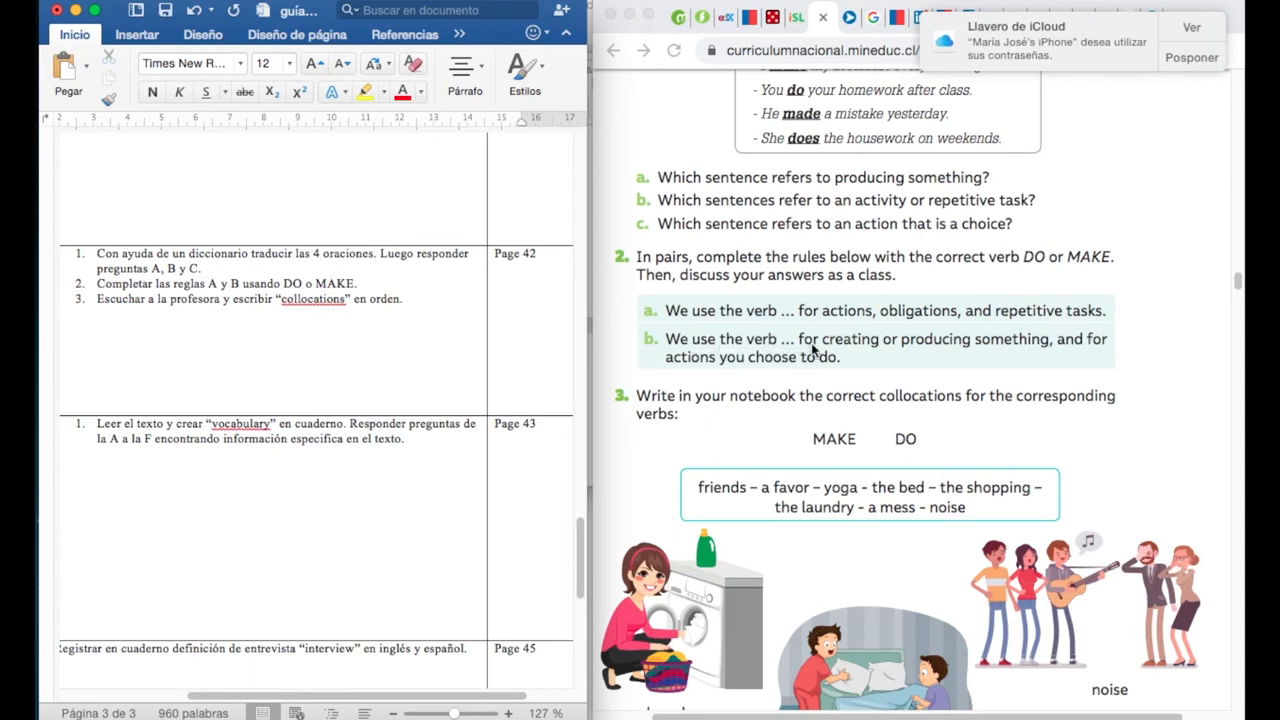
{"action": "mouse_move", "coordinate": [1085, 349]}
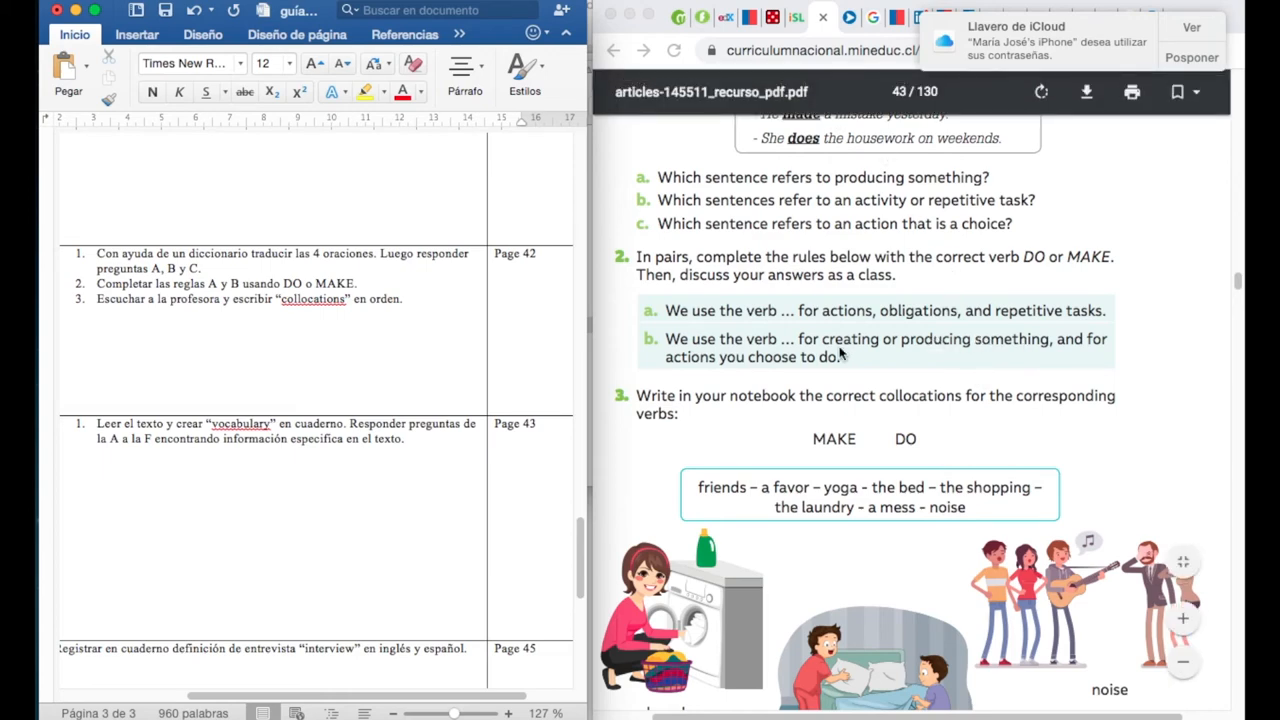
{"action": "scroll", "scroll_direction": "down", "scroll_amount": 3}
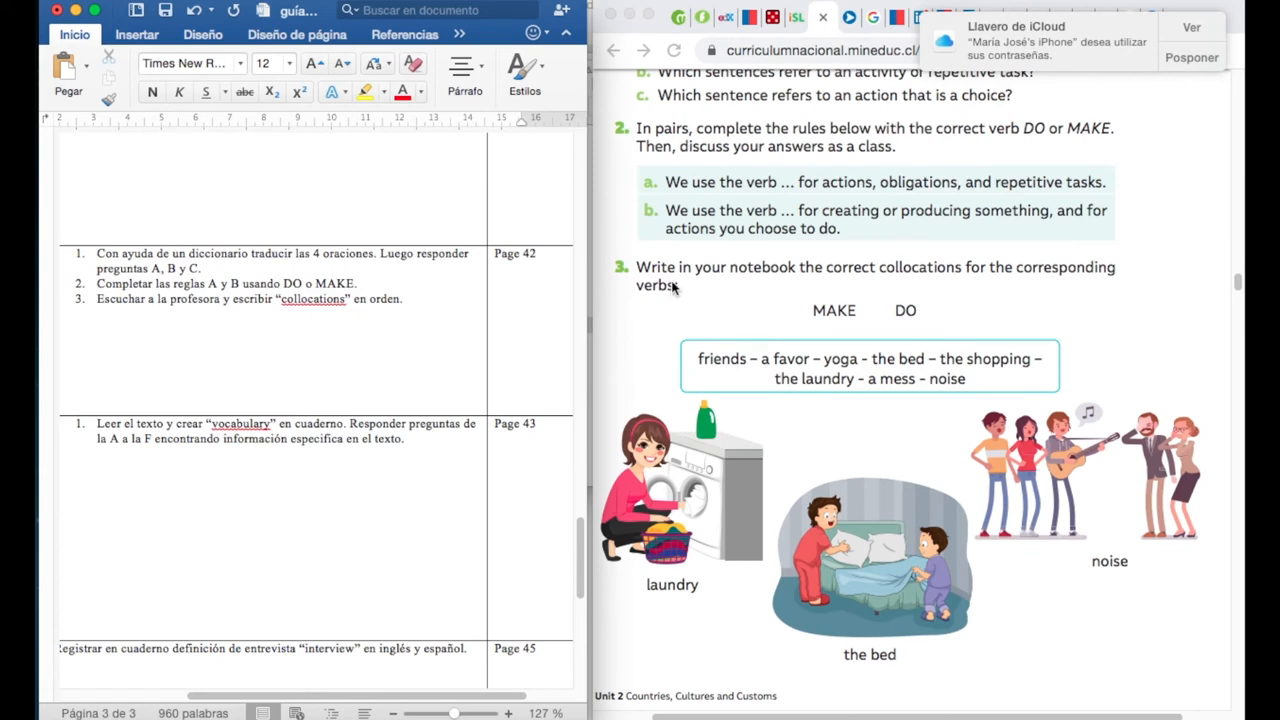
{"action": "mouse_move", "coordinate": [892, 277]}
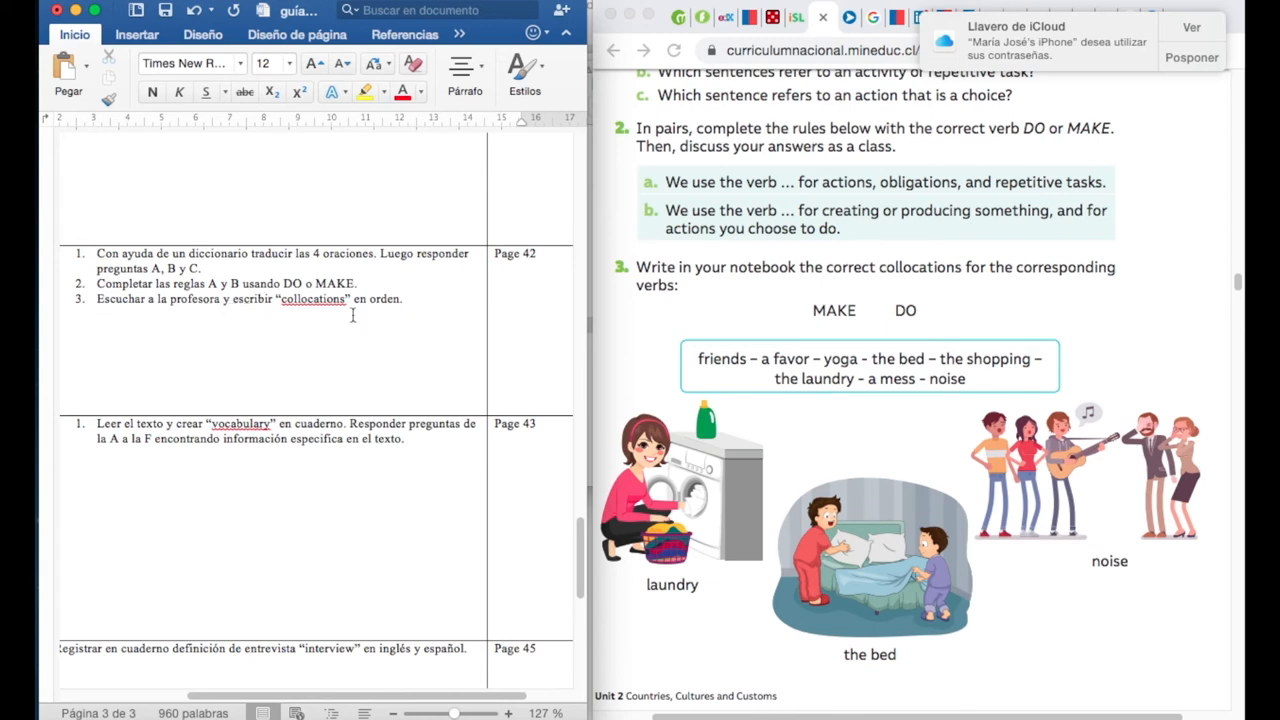
{"action": "mouse_move", "coordinate": [485, 320]}
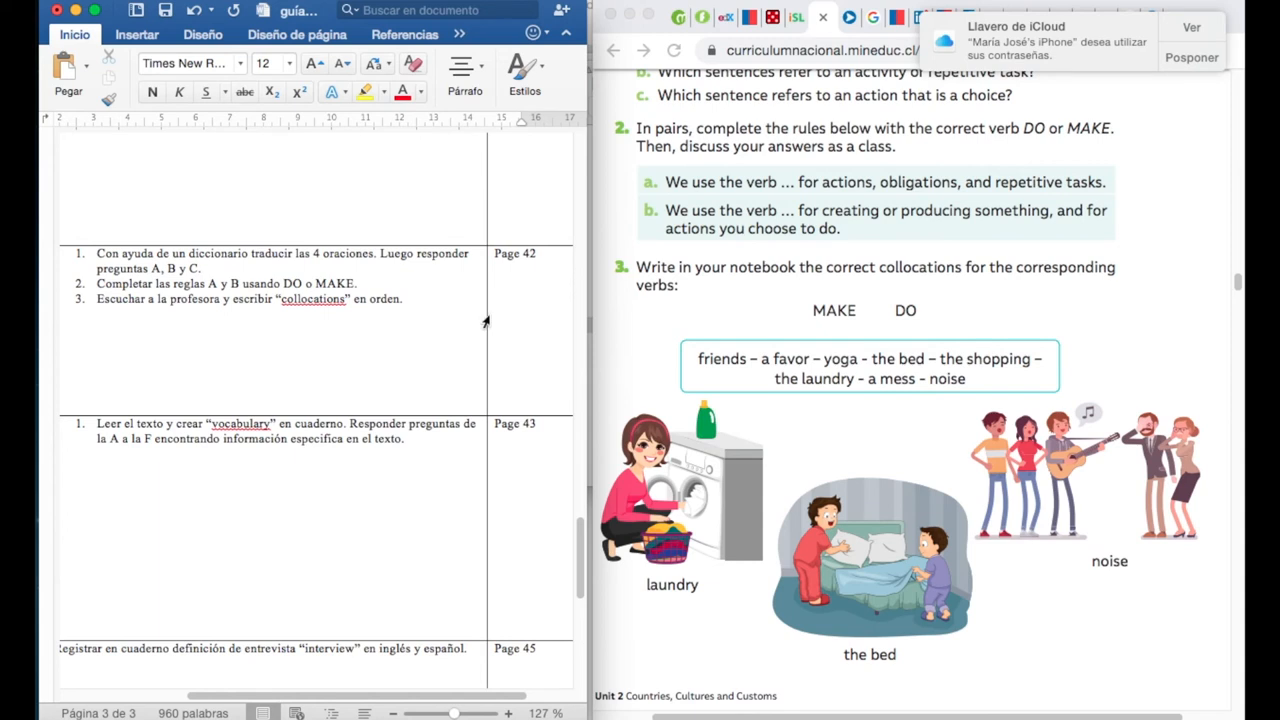
{"action": "mouse_move", "coordinate": [796, 282]}
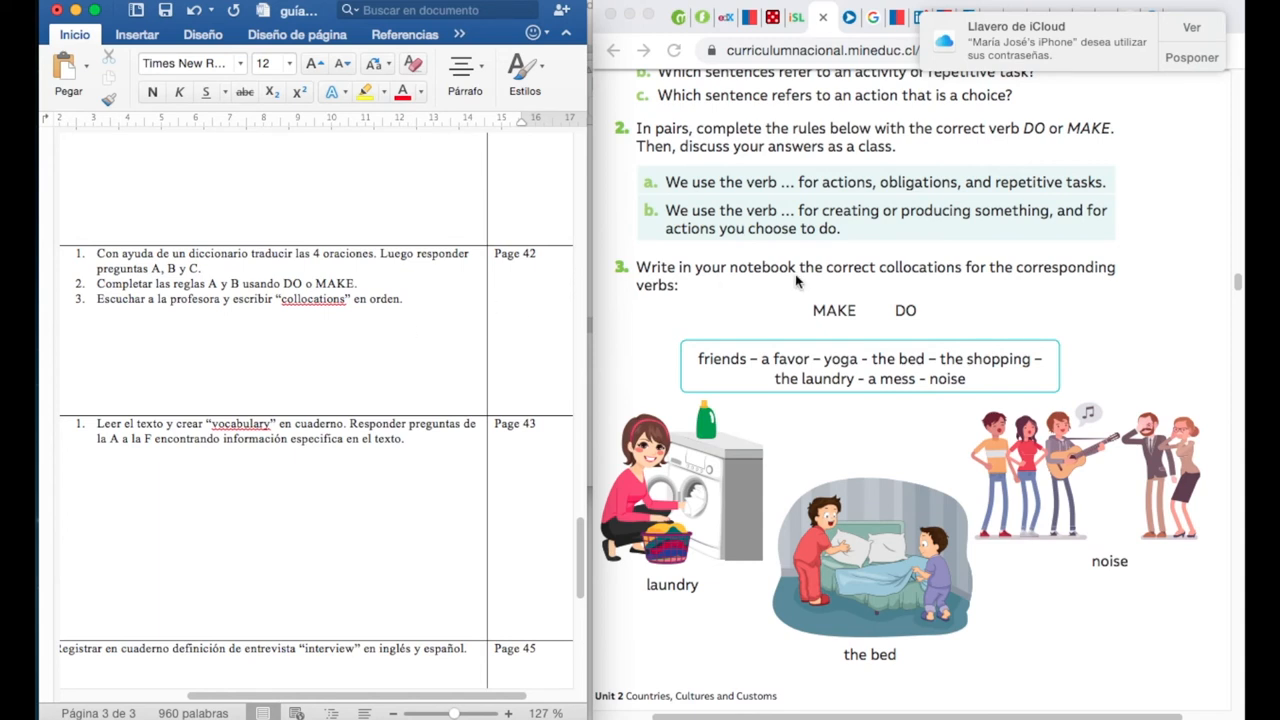
{"action": "mouse_move", "coordinate": [792, 272]}
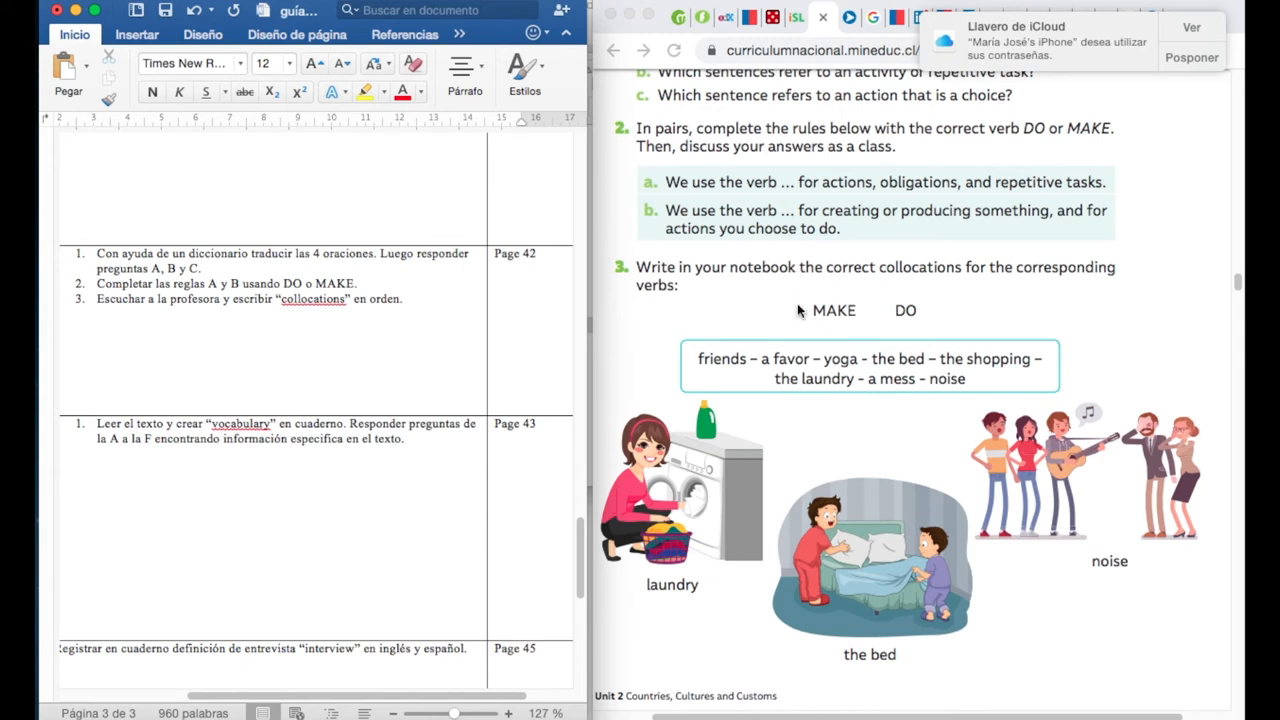
{"action": "mouse_move", "coordinate": [829, 324]}
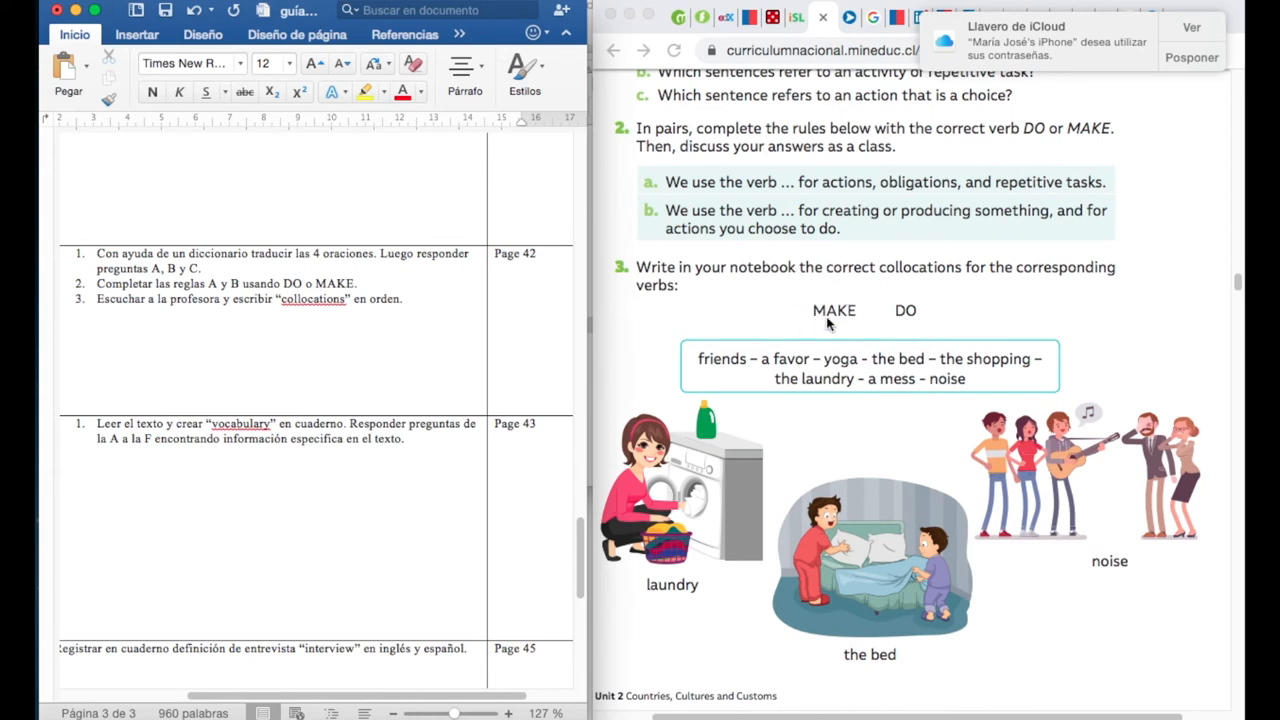
{"action": "mouse_move", "coordinate": [853, 310]}
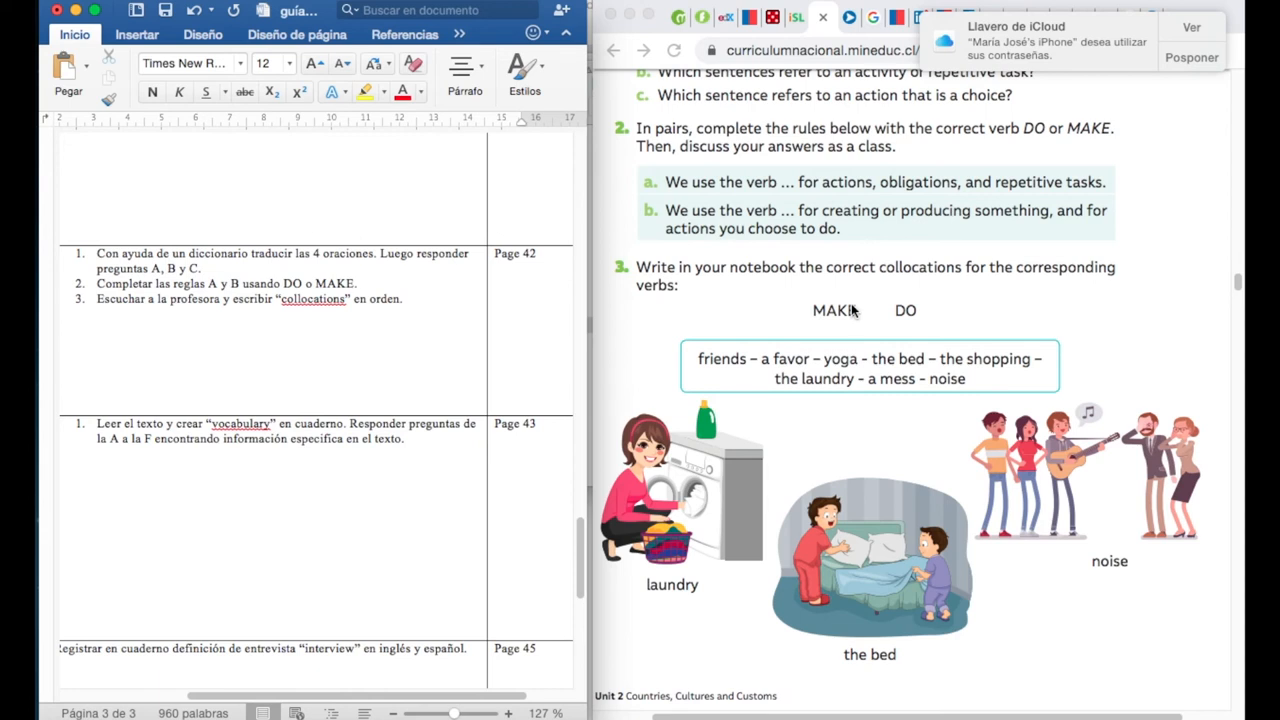
{"action": "mouse_move", "coordinate": [718, 345]}
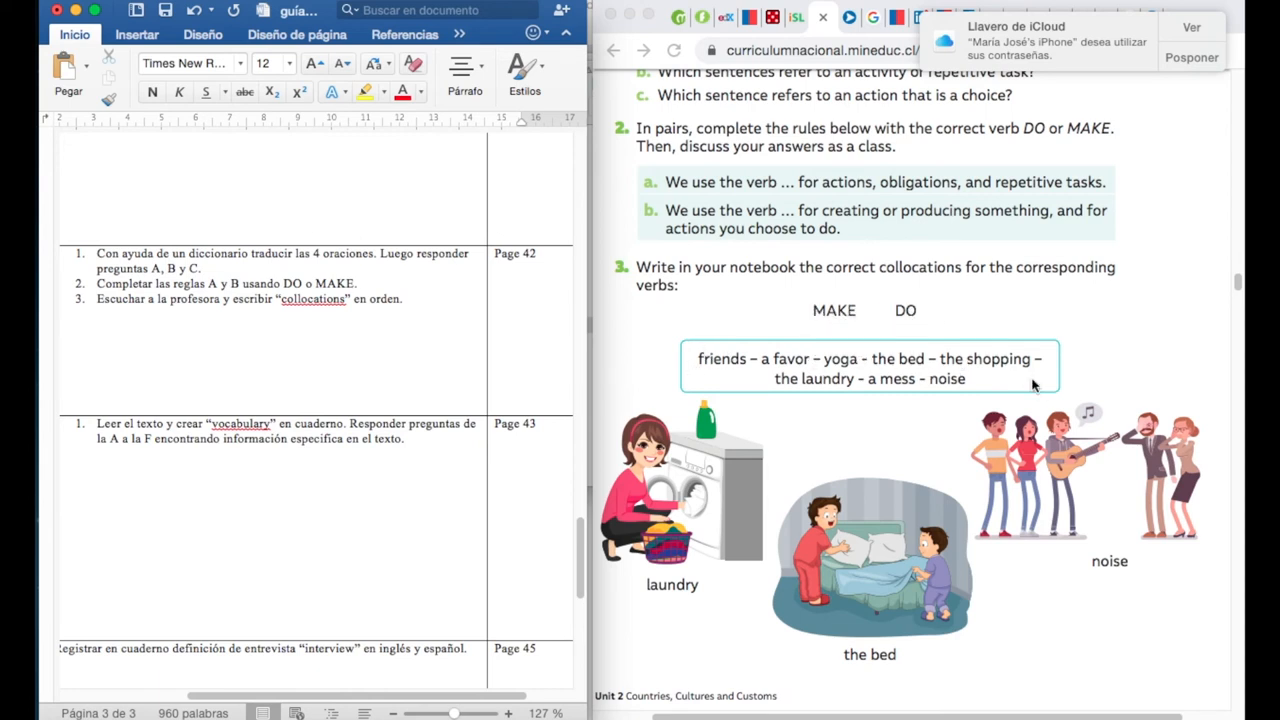
{"action": "mouse_move", "coordinate": [770, 482]}
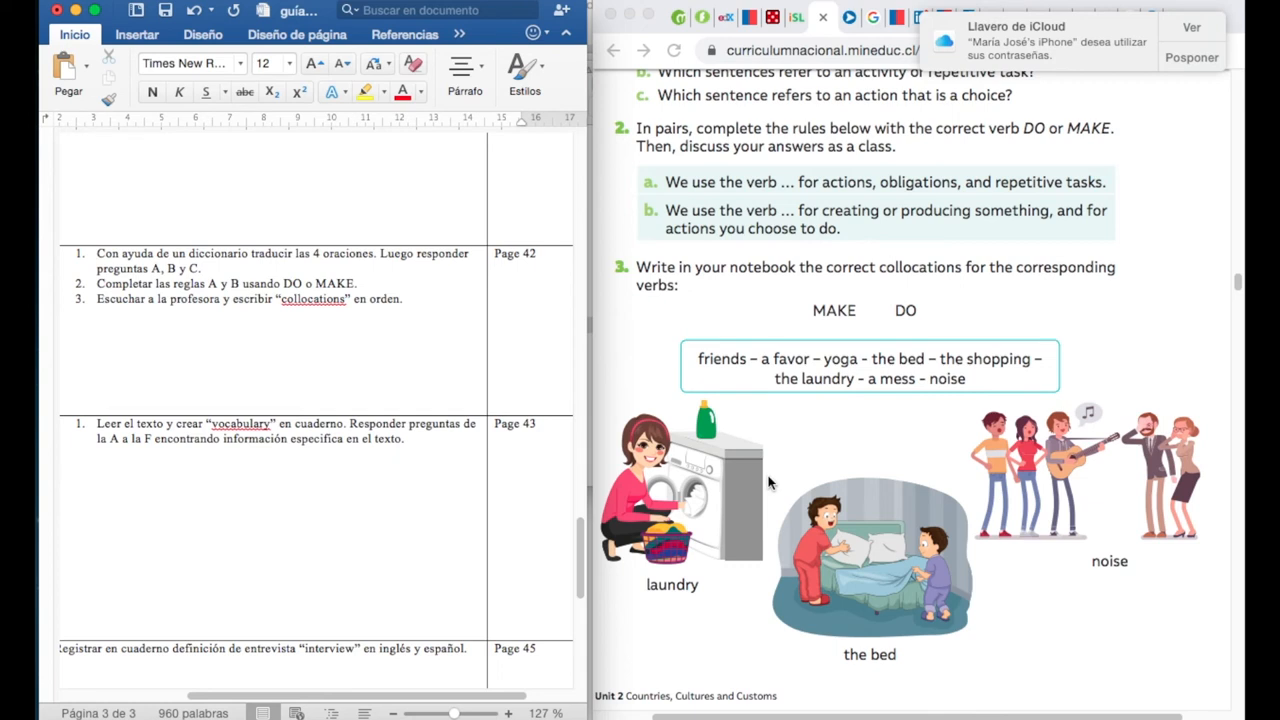
{"action": "mouse_move", "coordinate": [762, 387]}
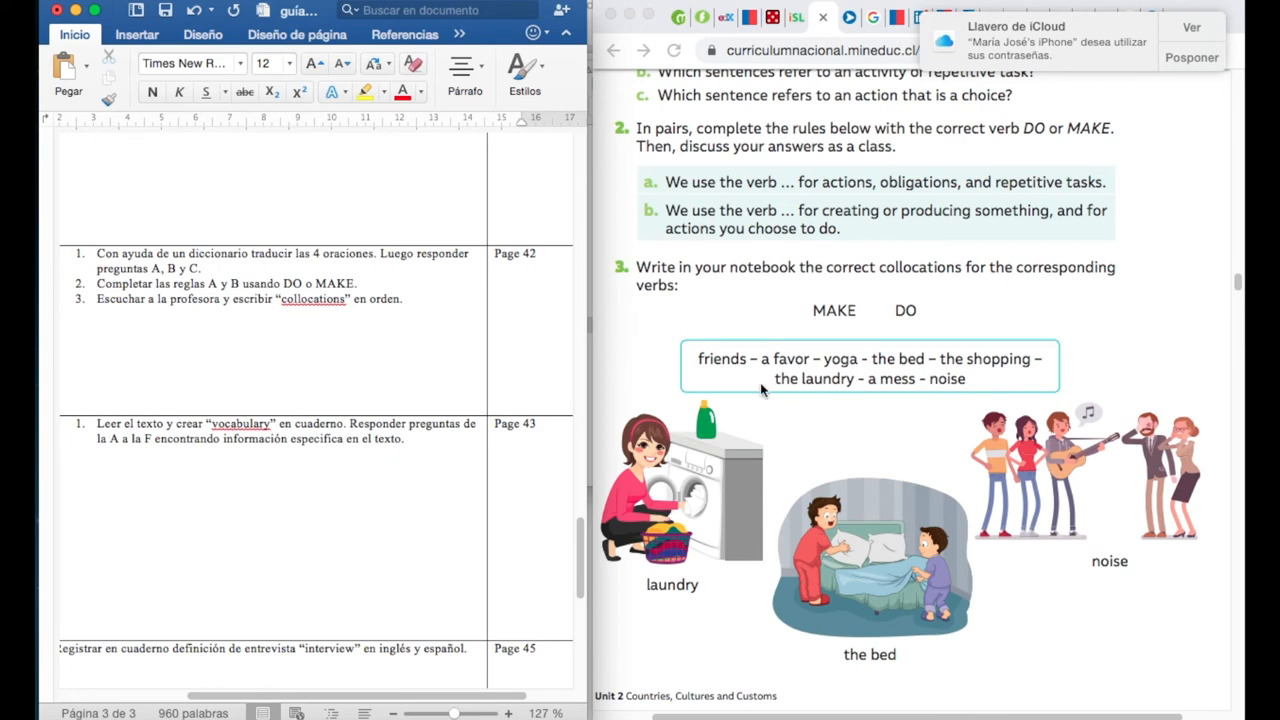
{"action": "scroll", "scroll_direction": "down", "scroll_amount": 3}
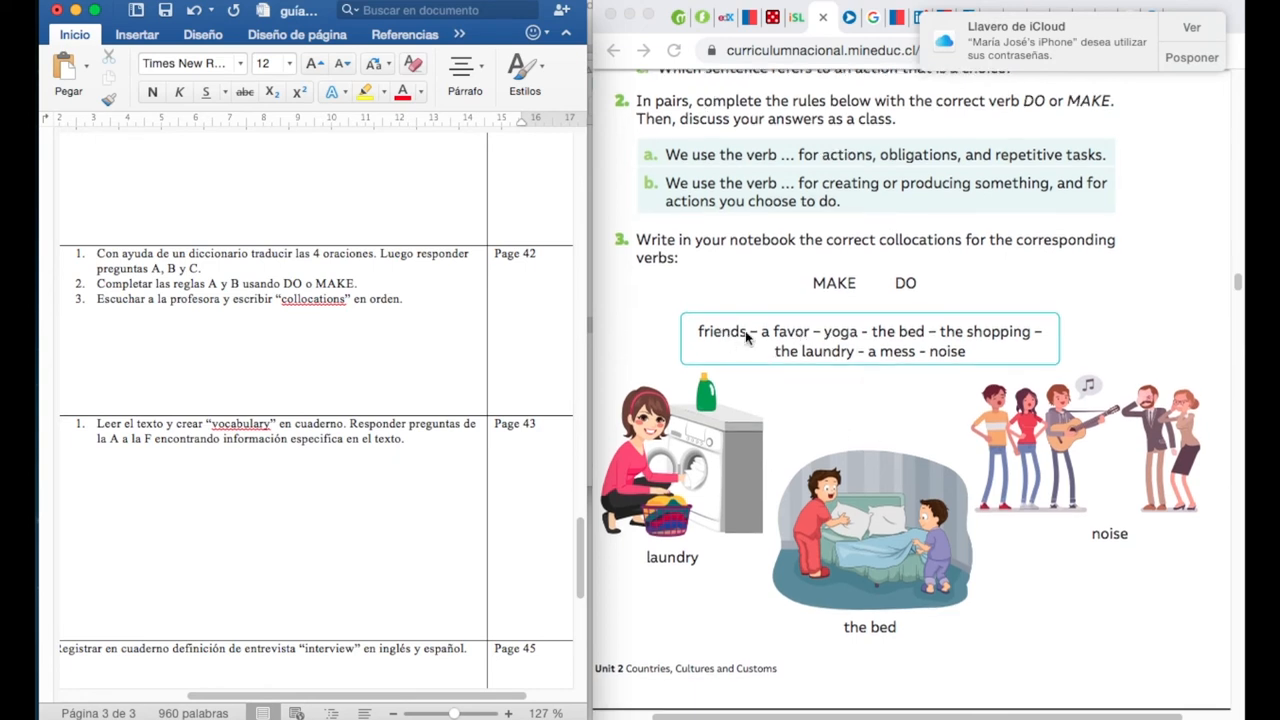
{"action": "mouse_move", "coordinate": [828, 344]}
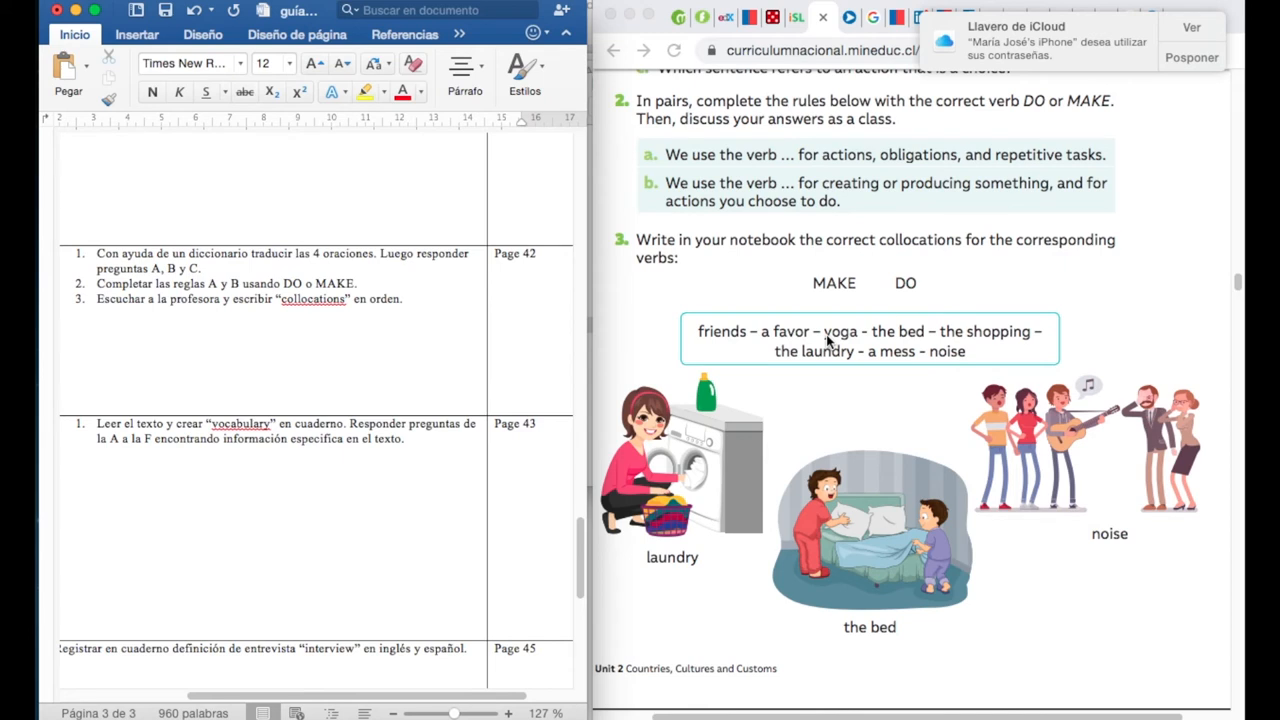
{"action": "mouse_move", "coordinate": [720, 320]}
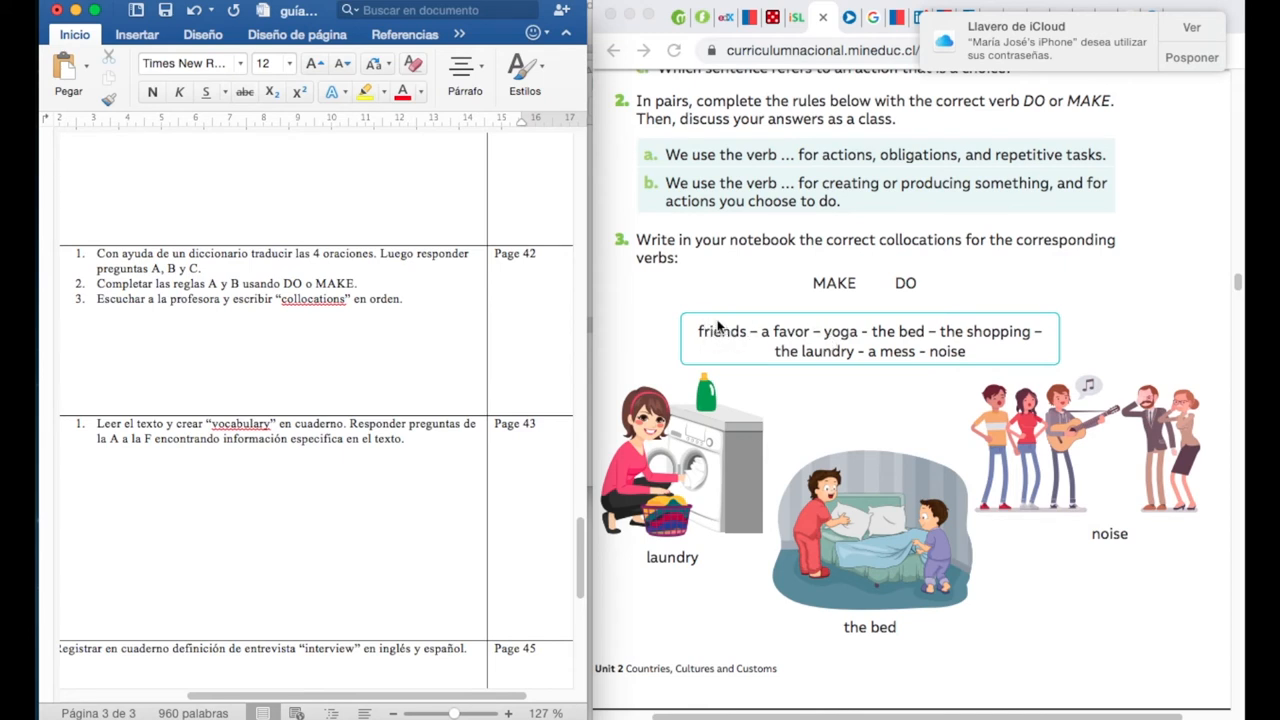
{"action": "mouse_move", "coordinate": [720, 338]}
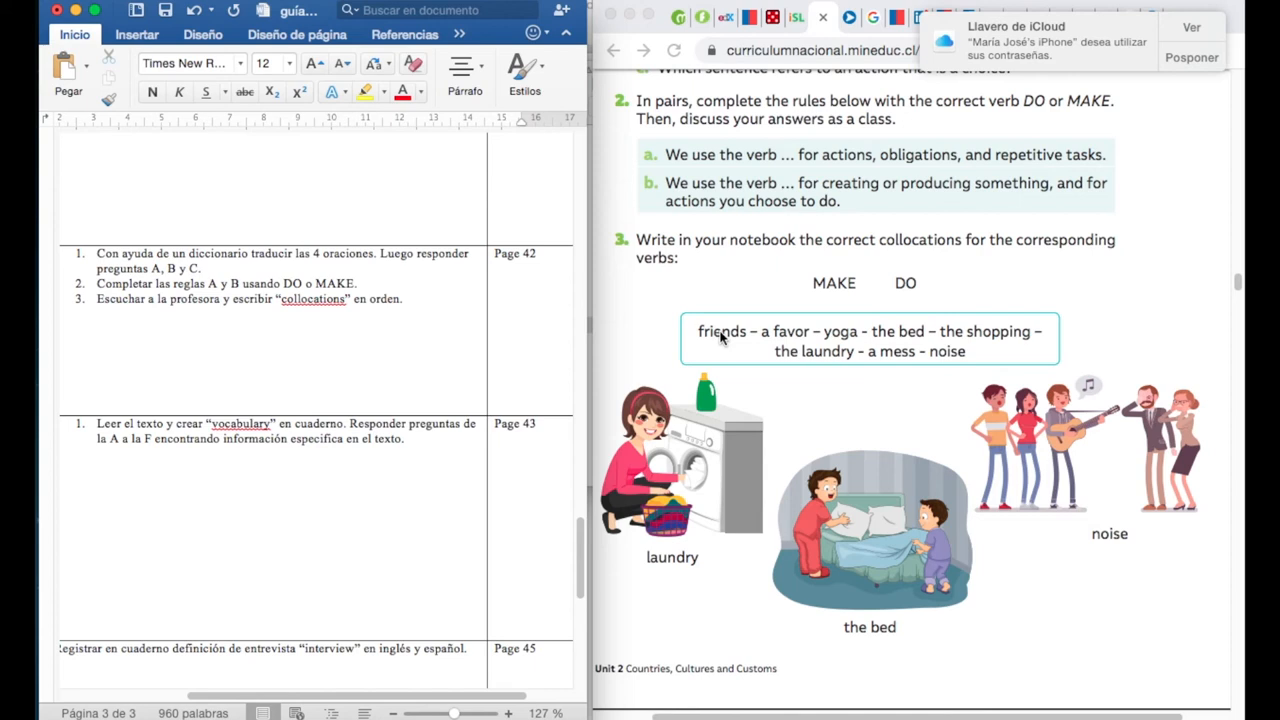
{"action": "mouse_move", "coordinate": [800, 345]}
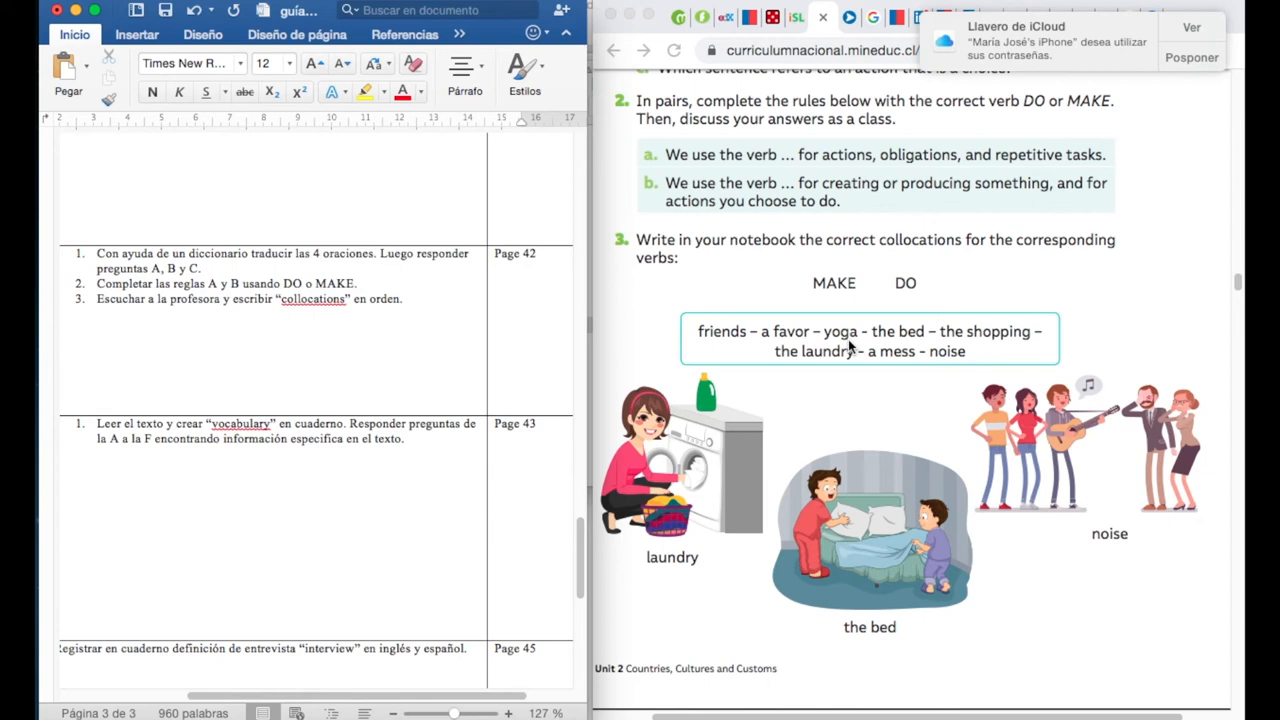
{"action": "mouse_move", "coordinate": [900, 345]}
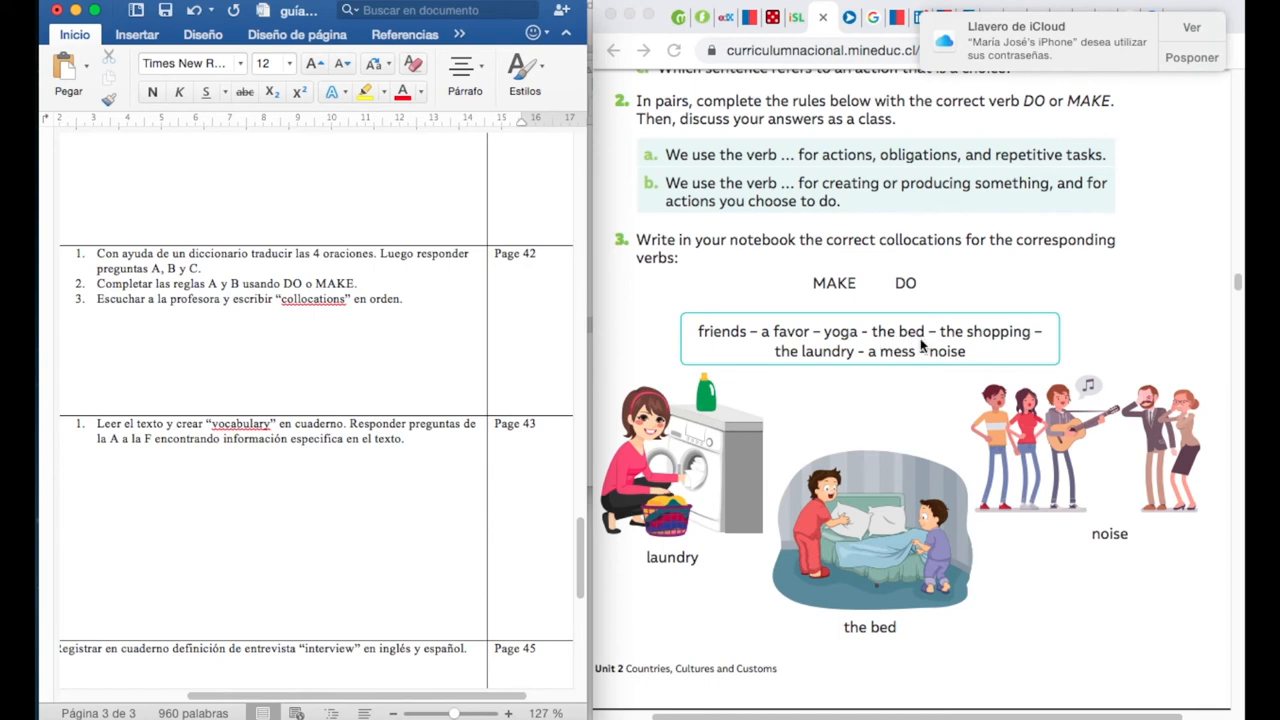
{"action": "mouse_move", "coordinate": [965, 344]}
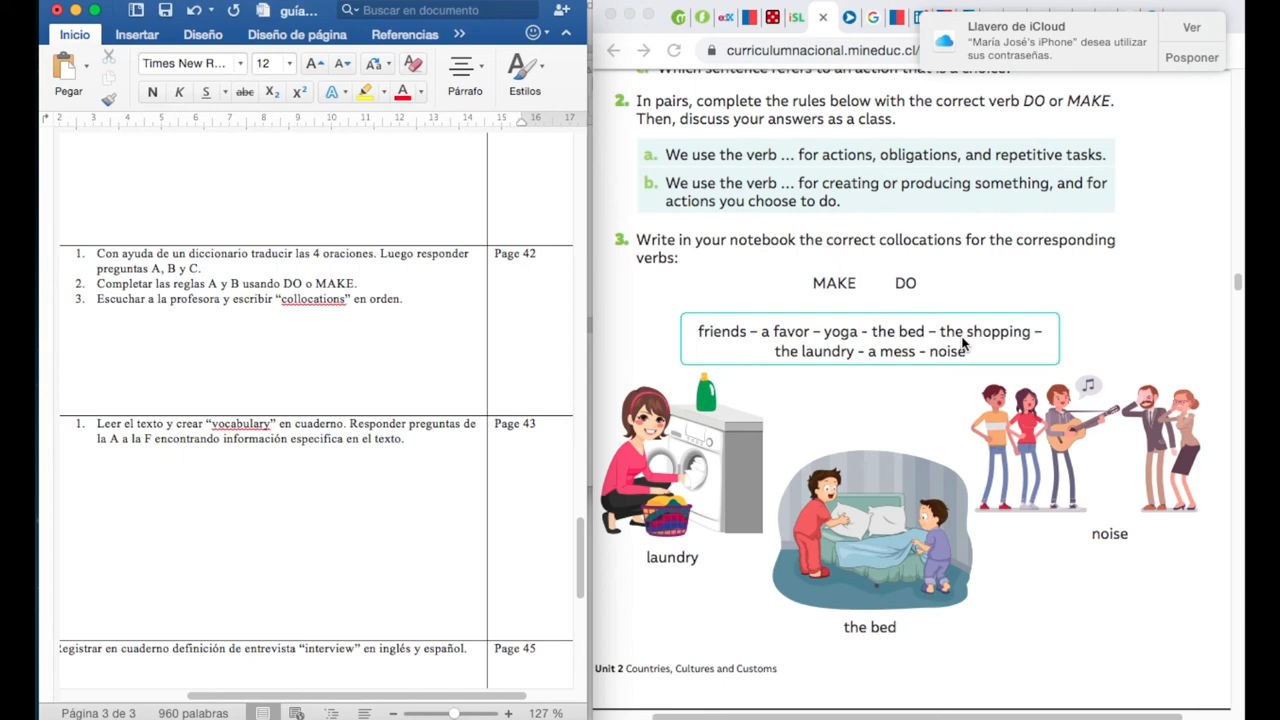
{"action": "mouse_move", "coordinate": [1016, 347]}
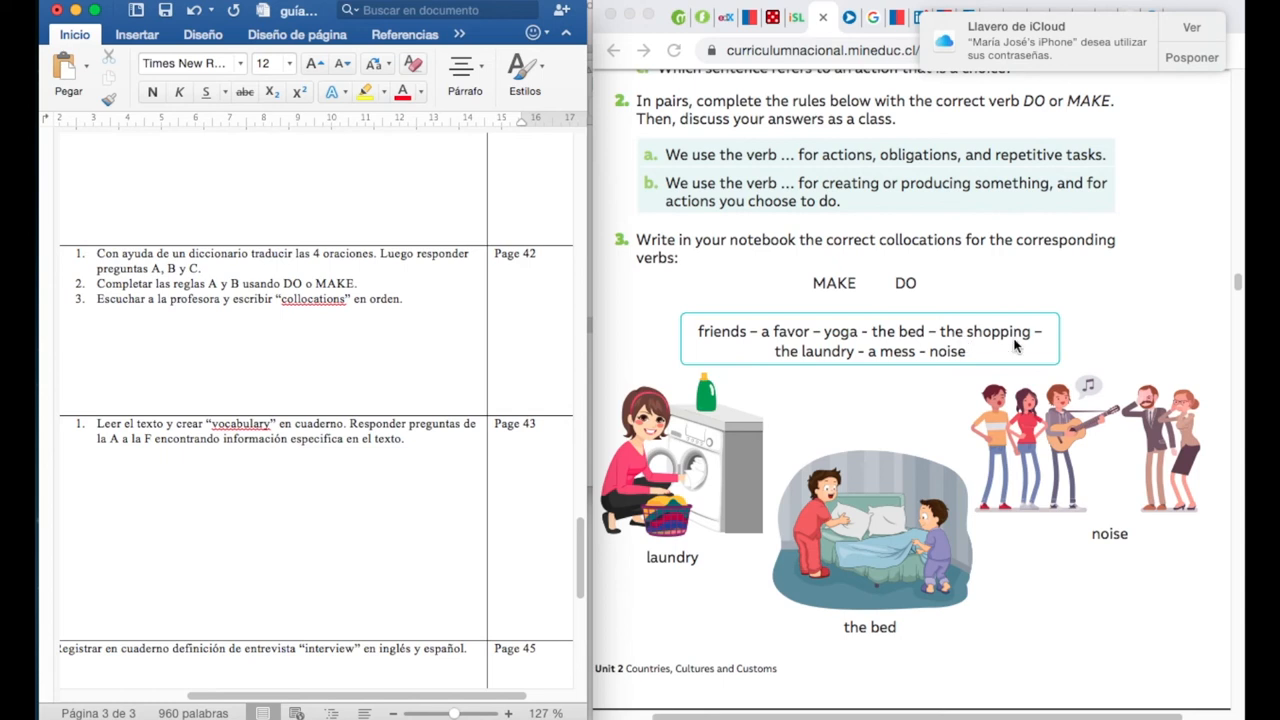
{"action": "mouse_move", "coordinate": [790, 360]}
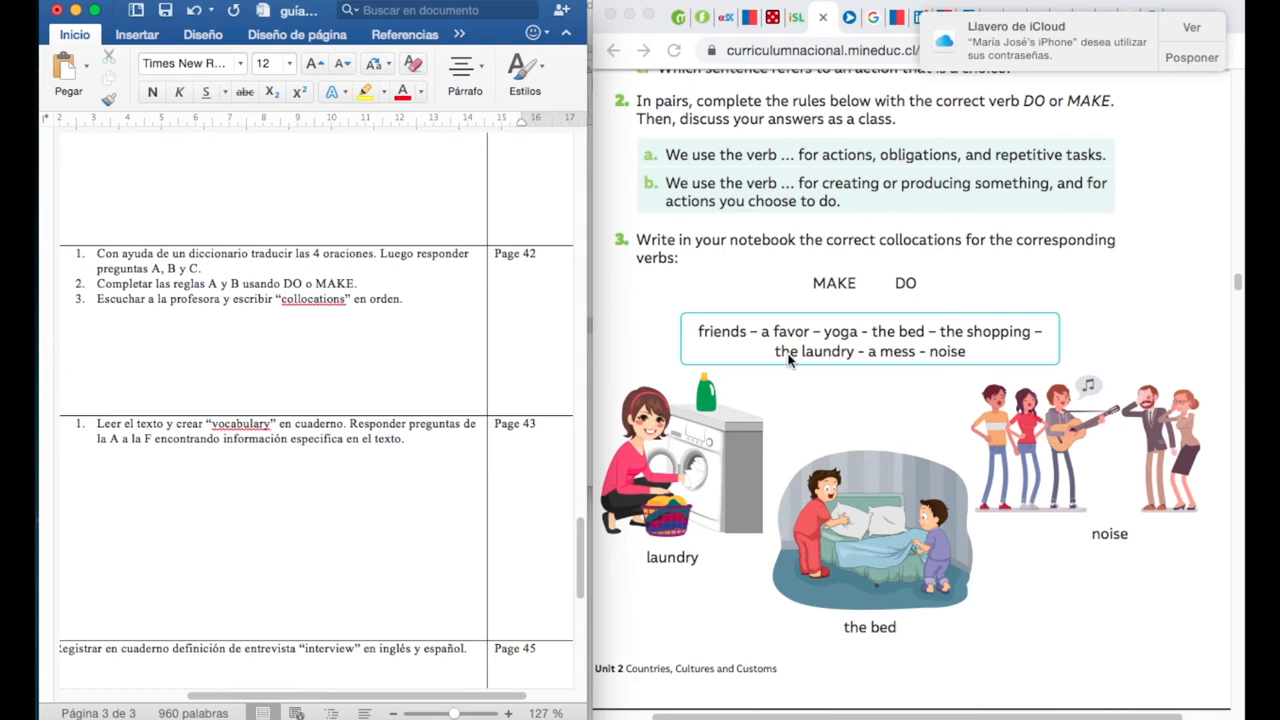
{"action": "mouse_move", "coordinate": [802, 368]}
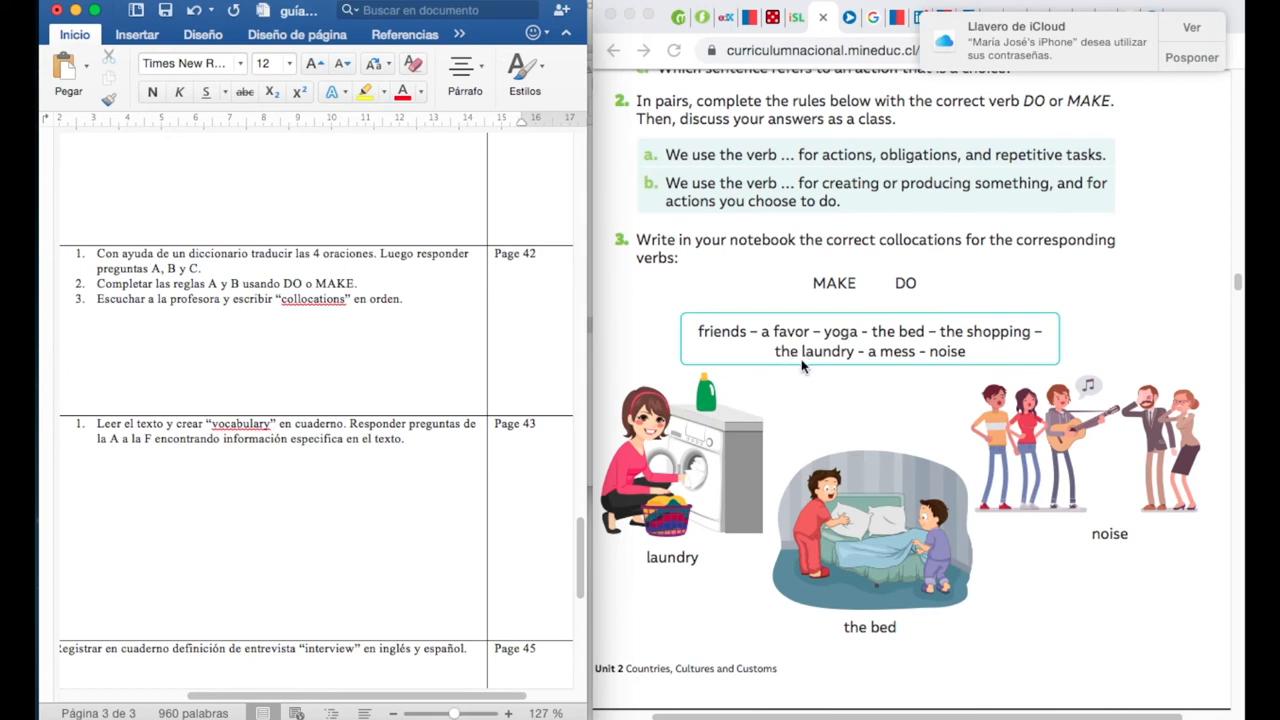
{"action": "mouse_move", "coordinate": [842, 371]}
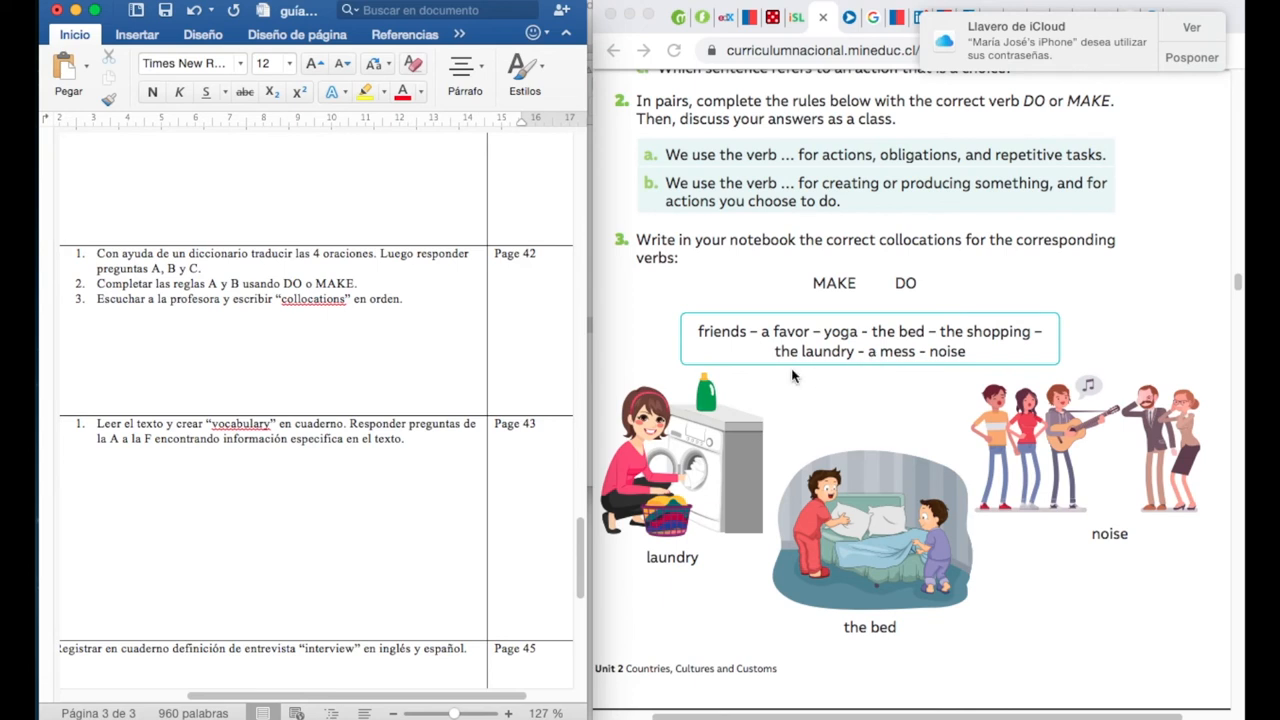
{"action": "mouse_move", "coordinate": [853, 371]}
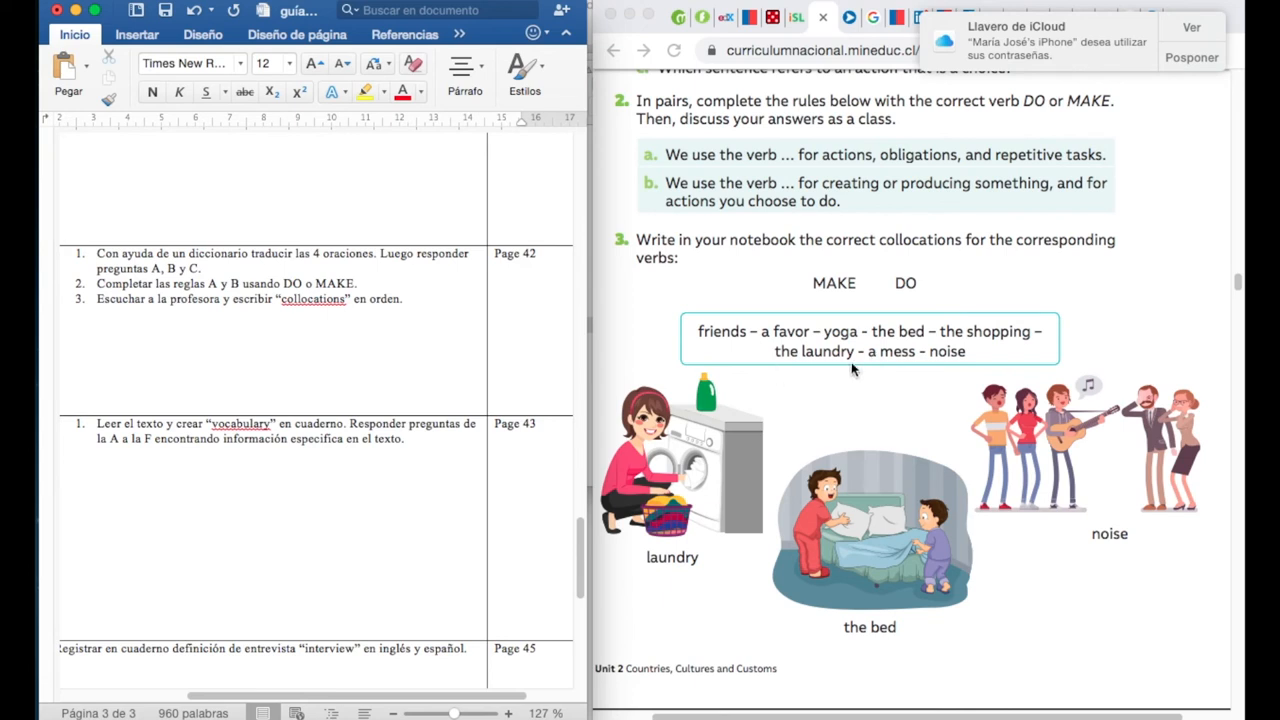
{"action": "mouse_move", "coordinate": [875, 364]}
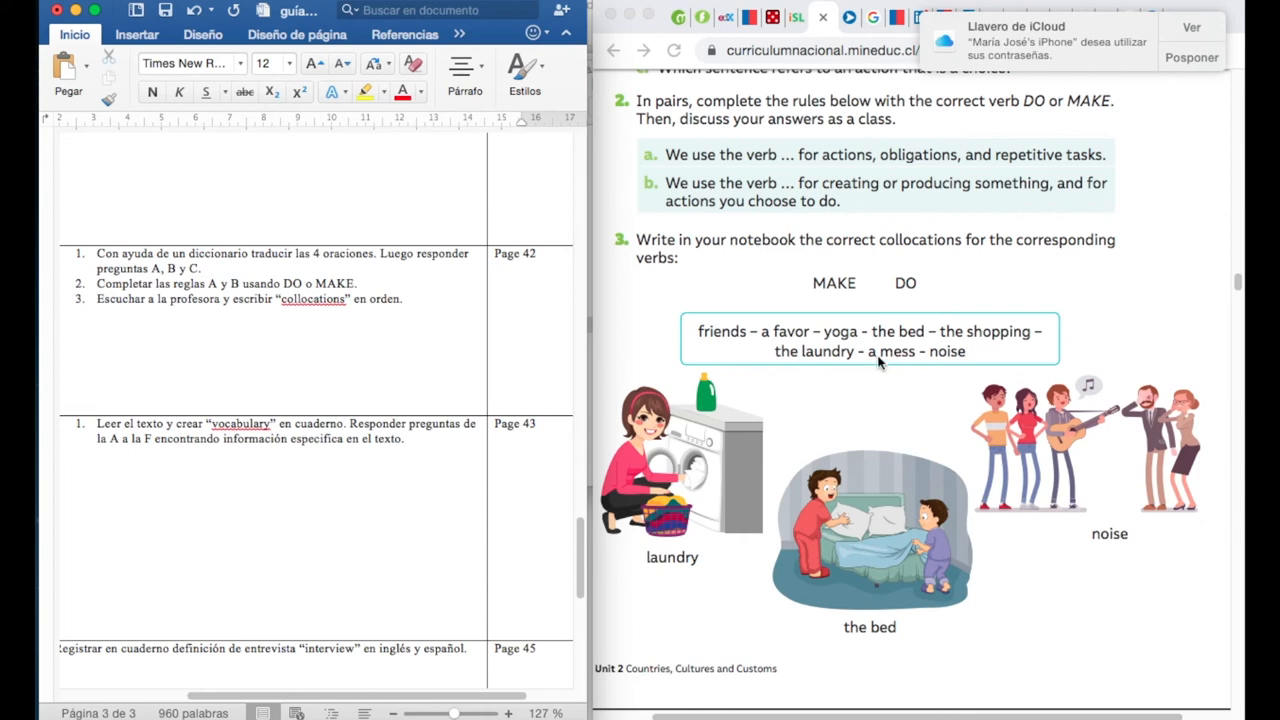
{"action": "mouse_move", "coordinate": [883, 369]}
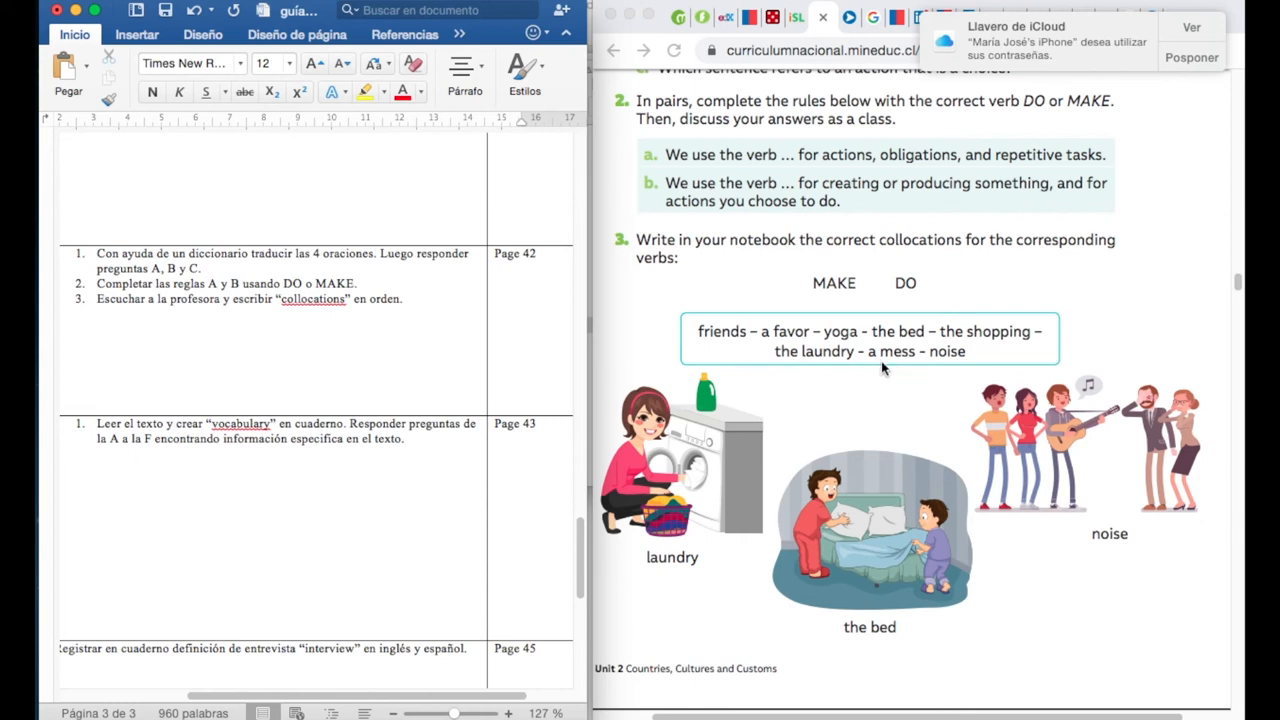
{"action": "mouse_move", "coordinate": [915, 370]}
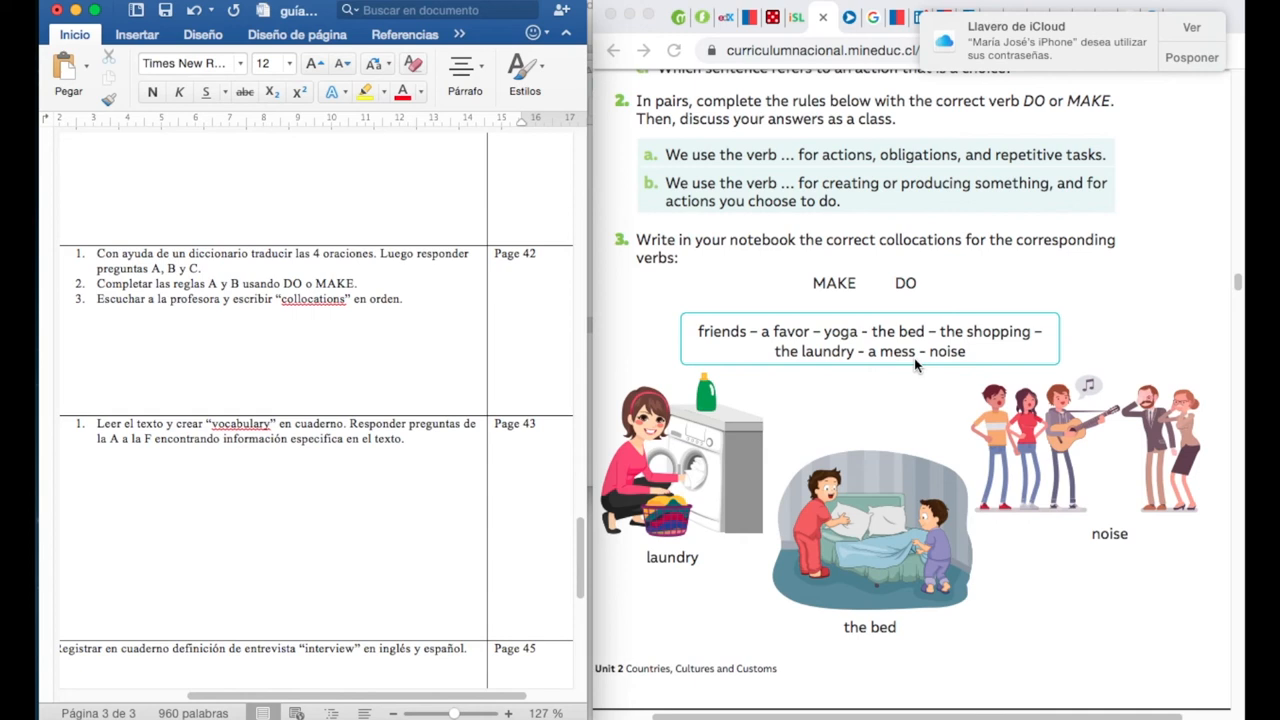
{"action": "mouse_move", "coordinate": [975, 360]}
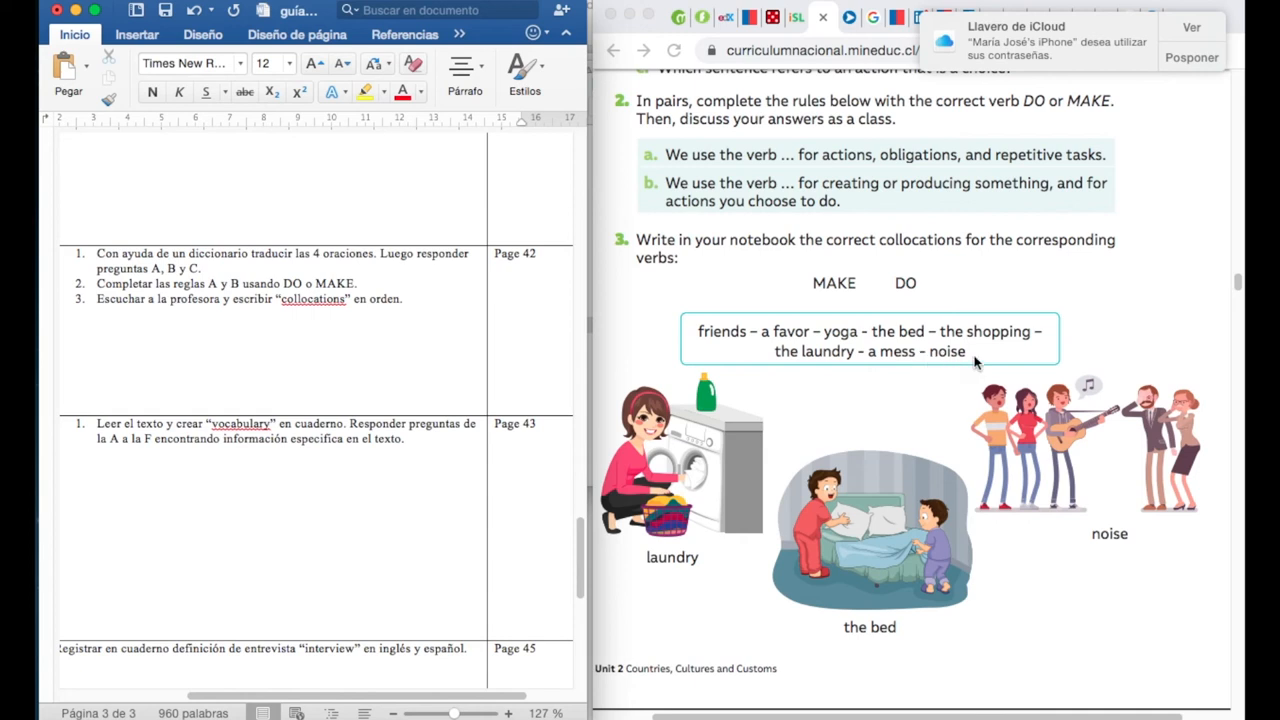
{"action": "mouse_move", "coordinate": [930, 378]}
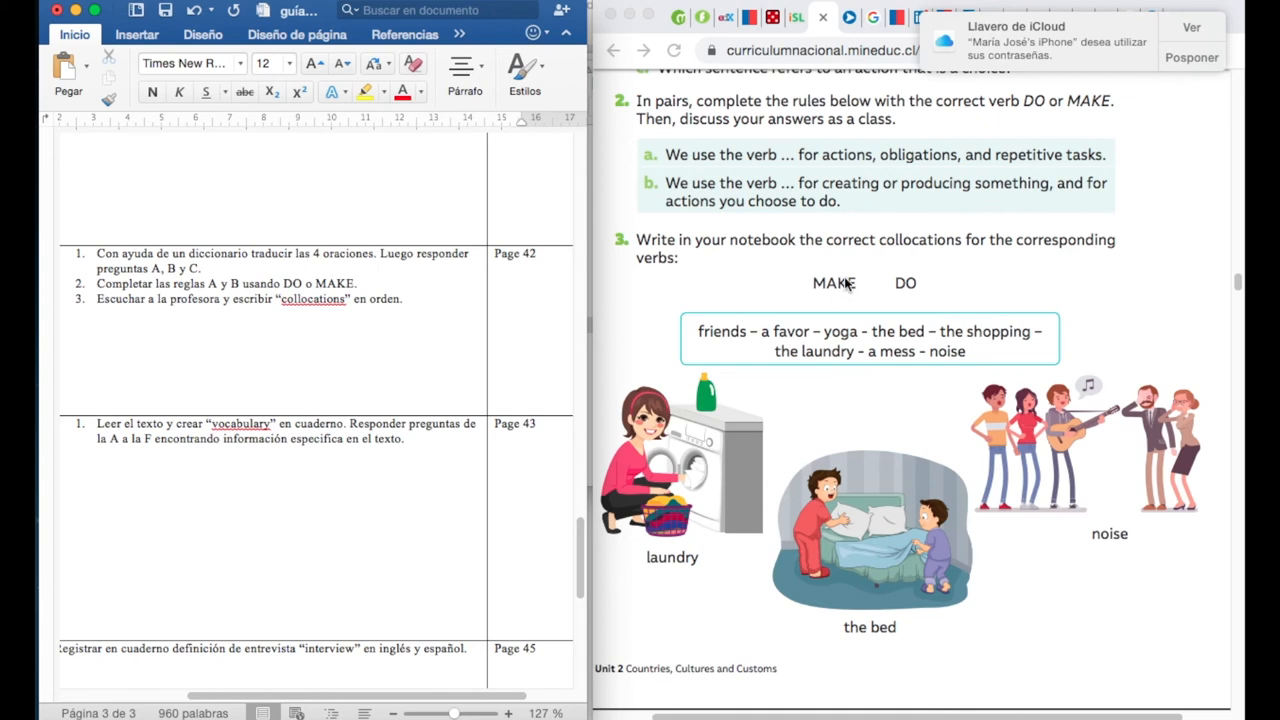
{"action": "mouse_move", "coordinate": [907, 301]}
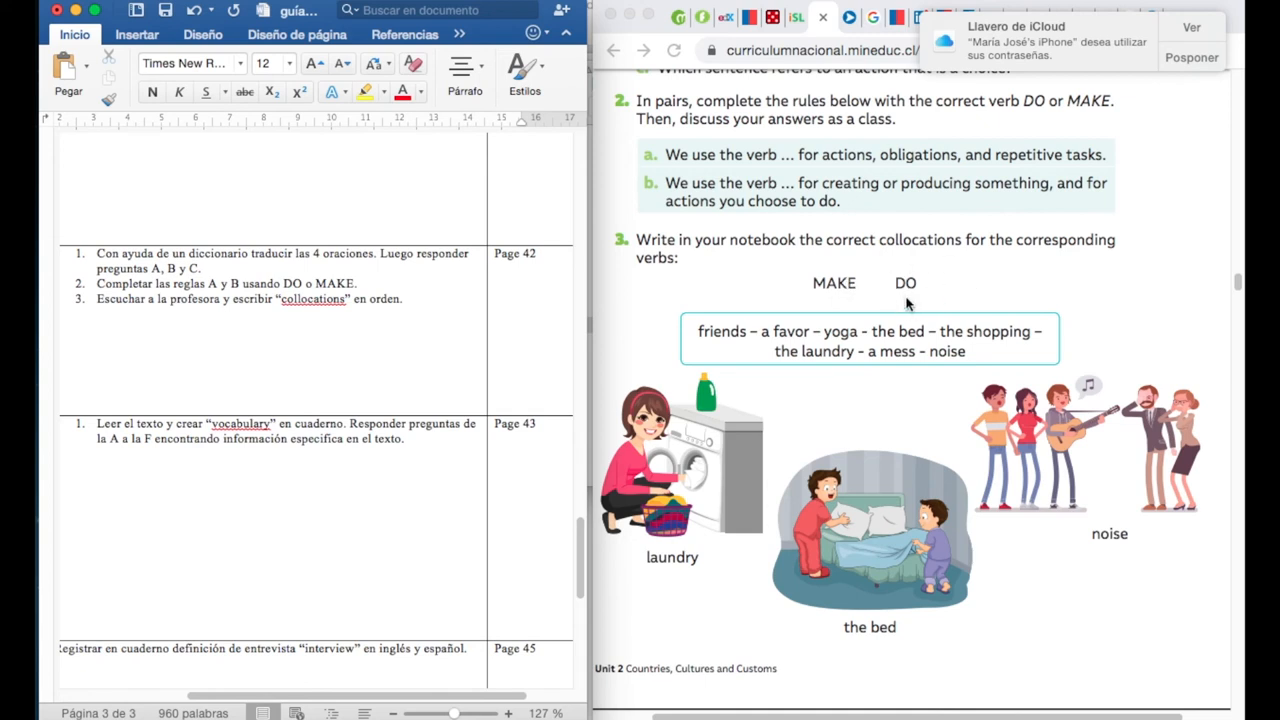
{"action": "mouse_move", "coordinate": [740, 510]}
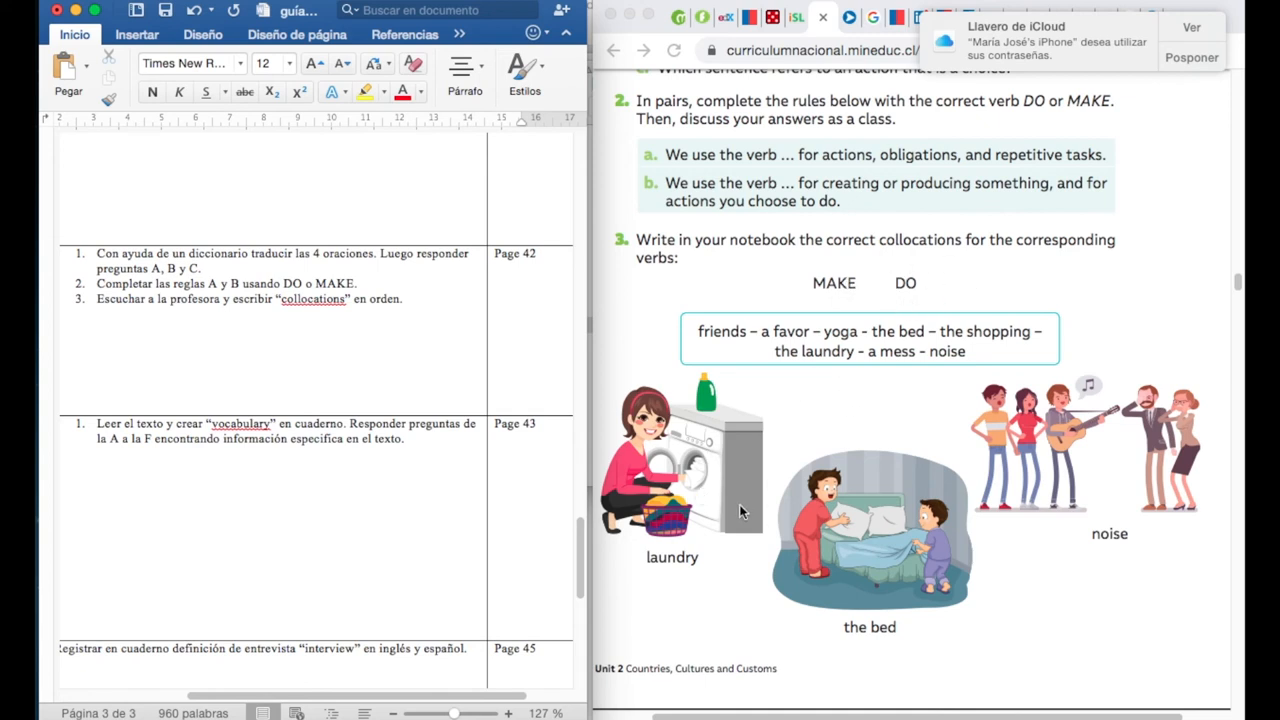
{"action": "scroll", "scroll_direction": "down", "scroll_amount": 3}
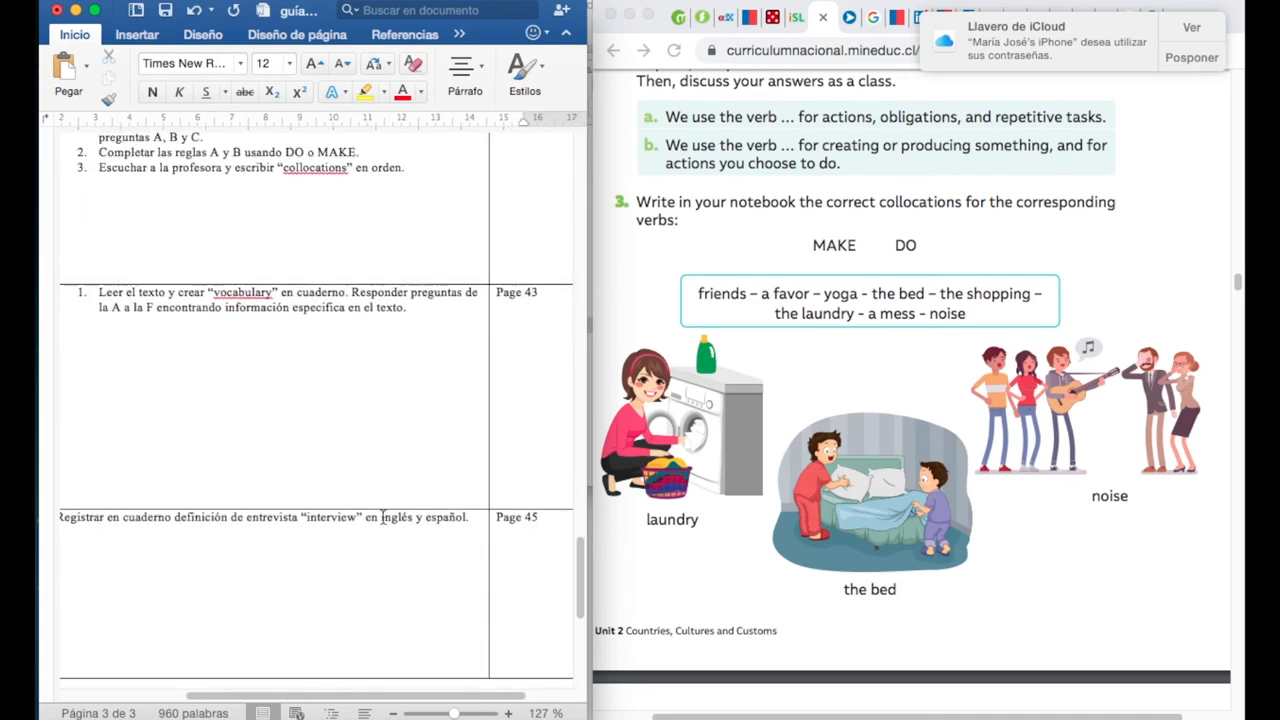
{"action": "scroll", "scroll_direction": "down", "scroll_amount": 3}
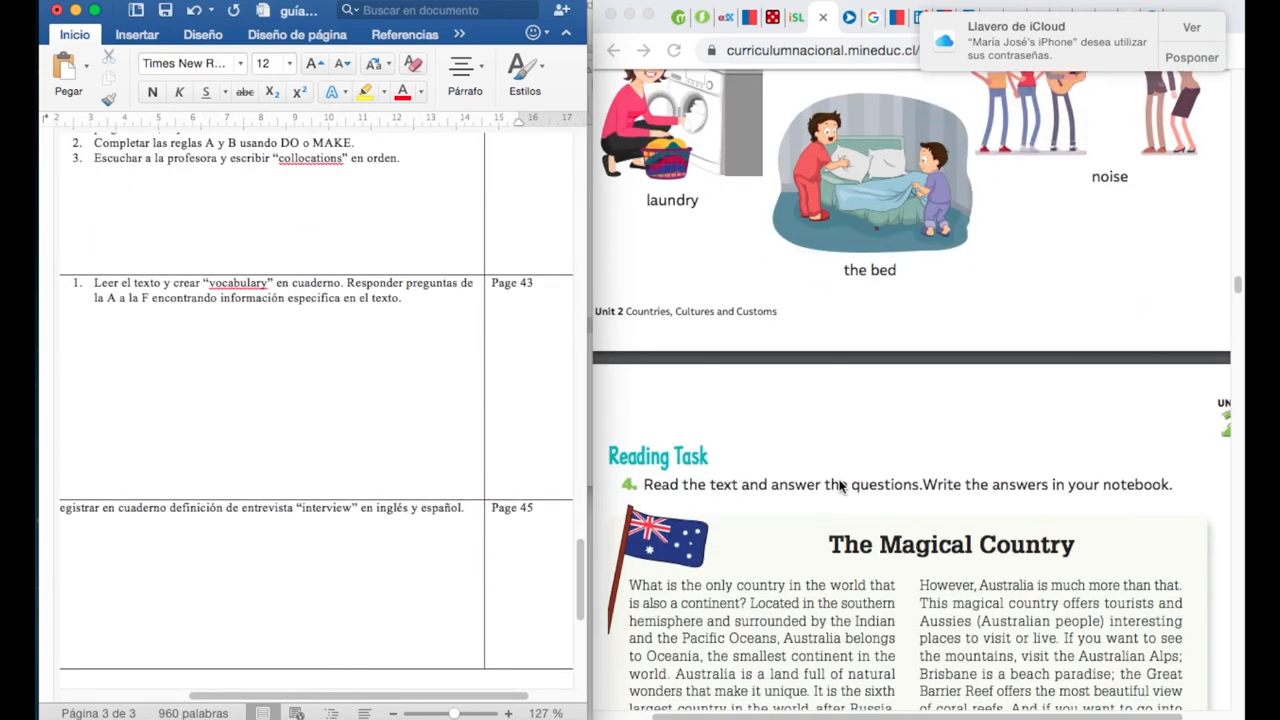
{"action": "scroll", "scroll_direction": "down", "scroll_amount": 3}
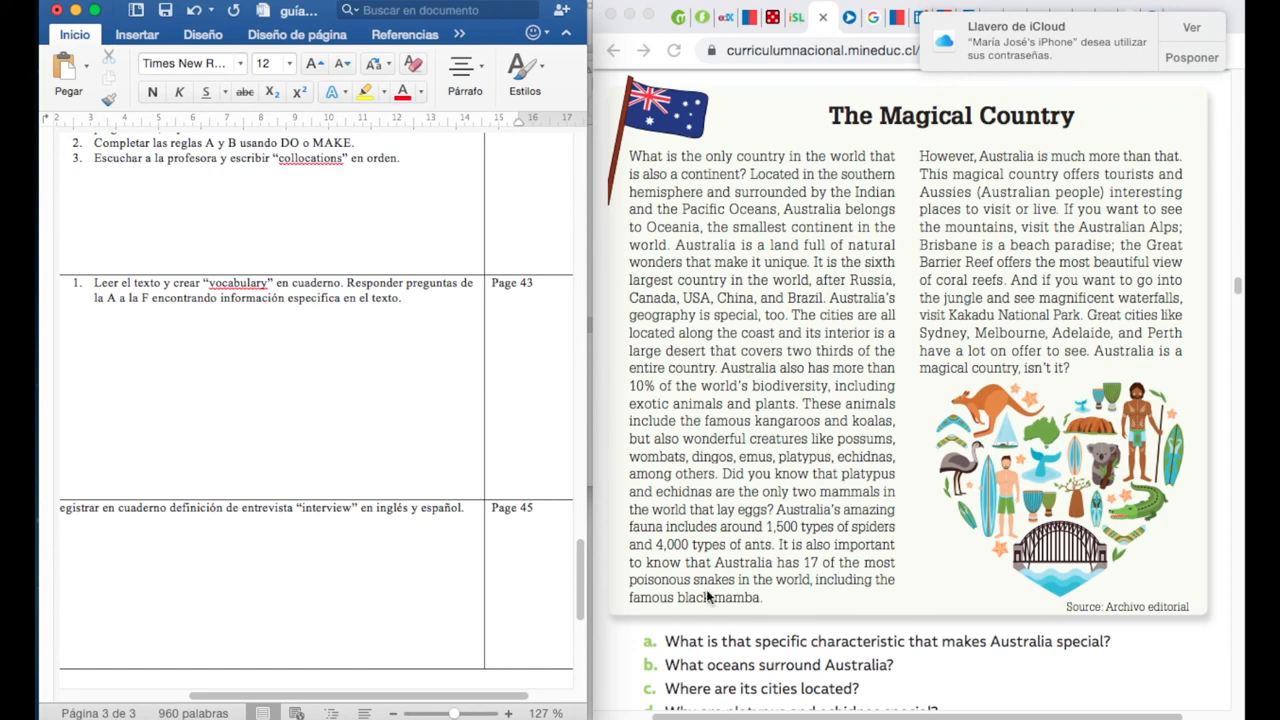
{"action": "scroll", "scroll_direction": "down", "scroll_amount": 3}
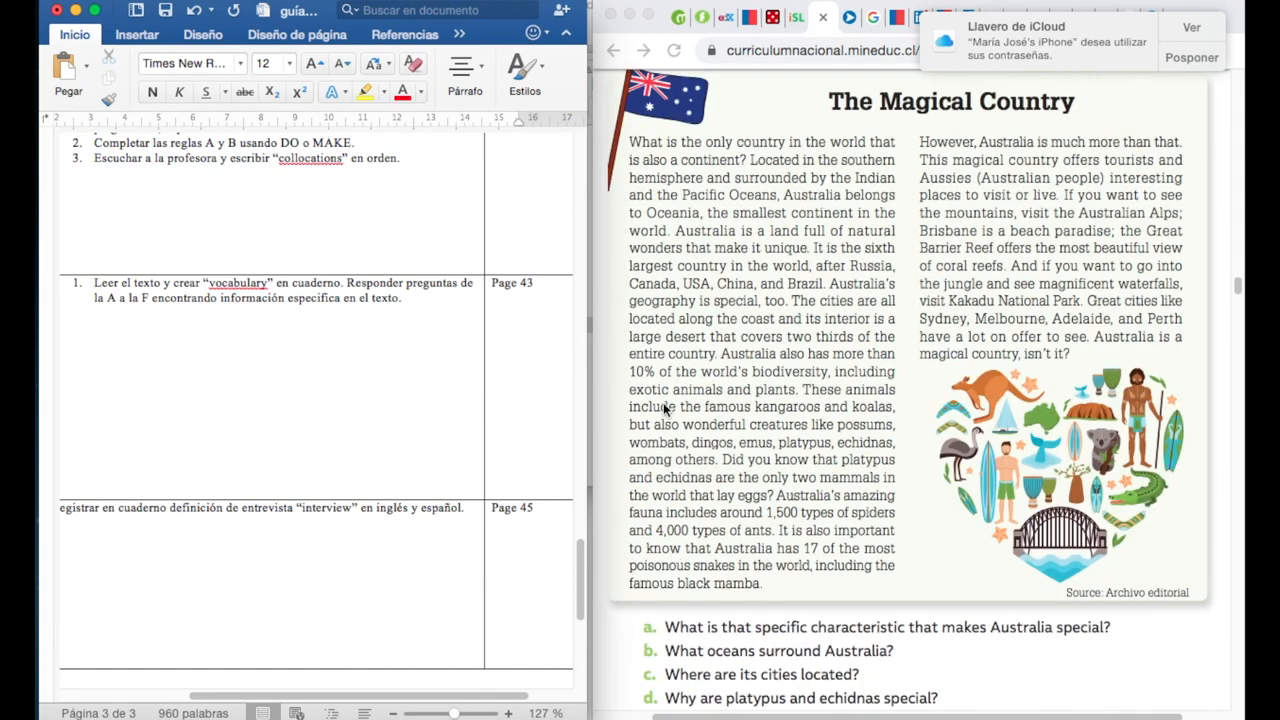
{"action": "mouse_move", "coordinate": [808, 218]}
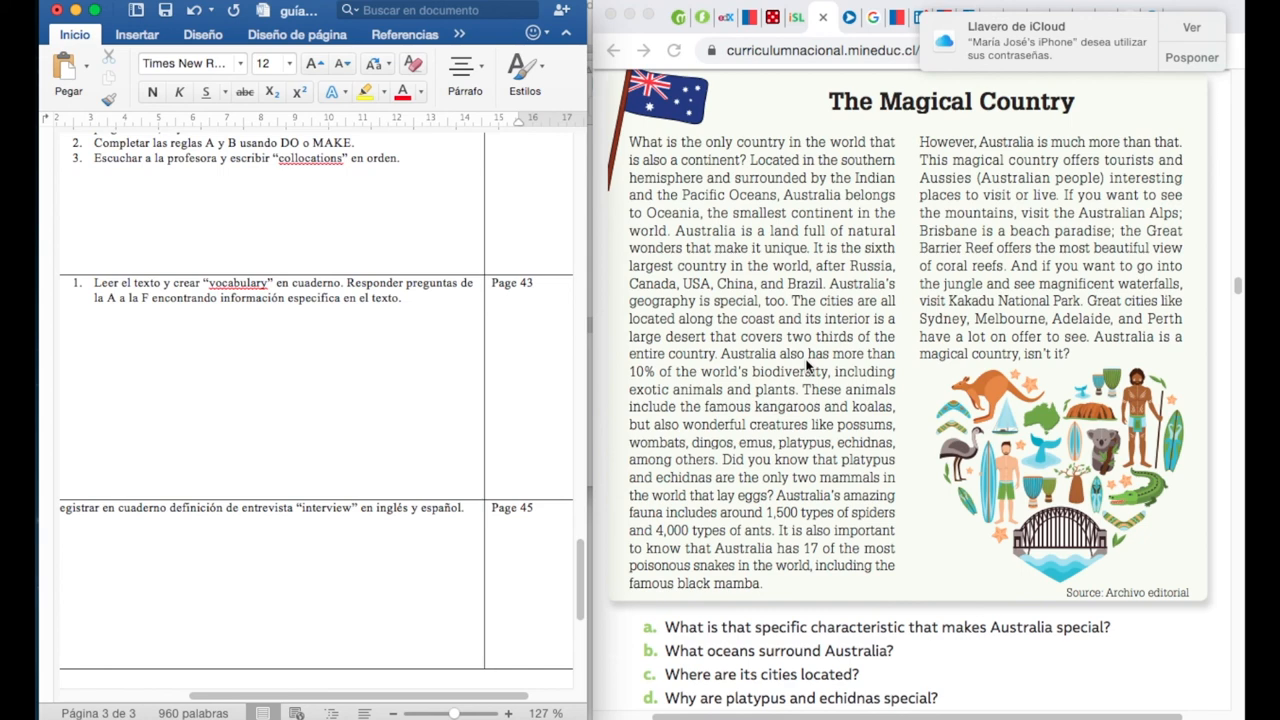
{"action": "scroll", "scroll_direction": "down", "scroll_amount": 3}
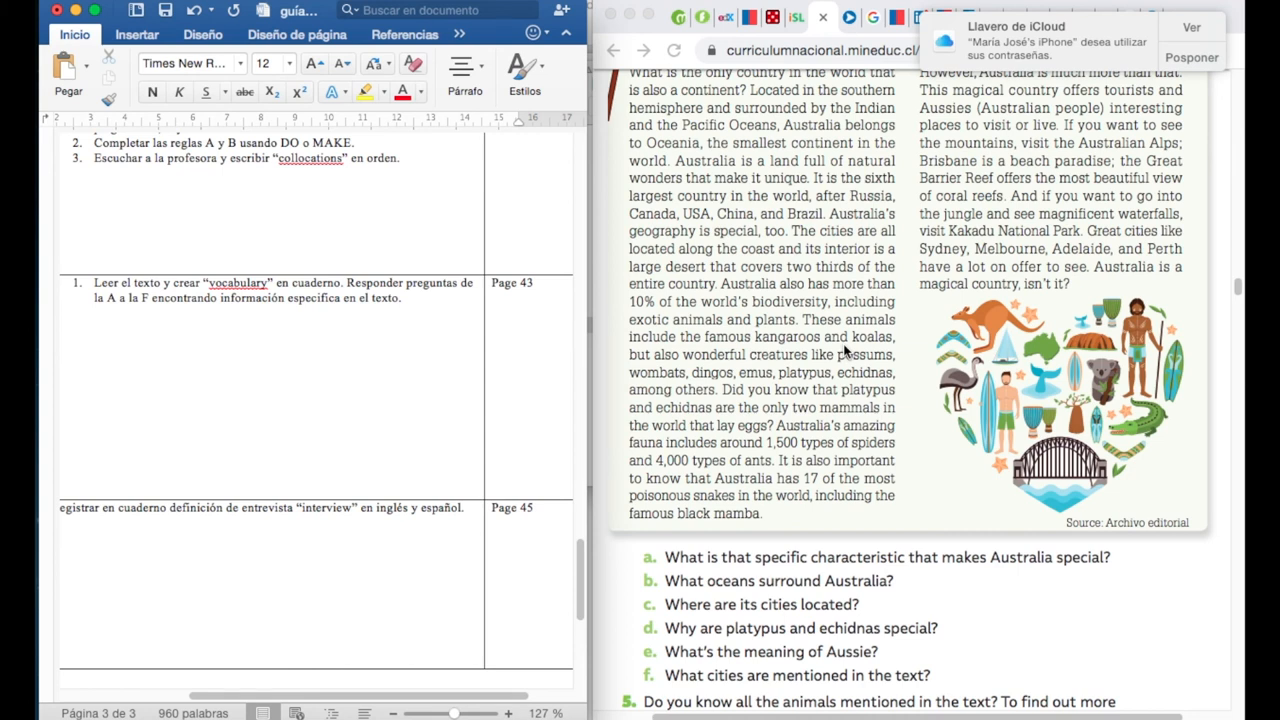
{"action": "mouse_move", "coordinate": [650, 564]}
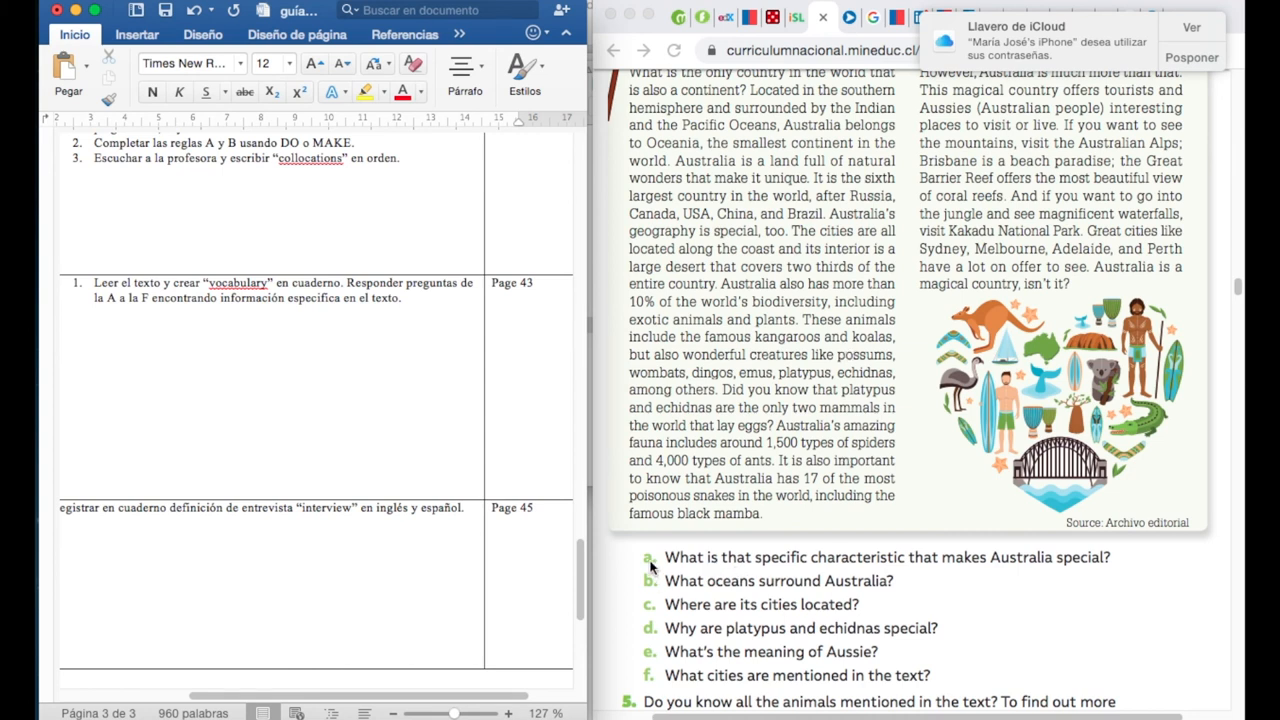
{"action": "mouse_move", "coordinate": [673, 663]}
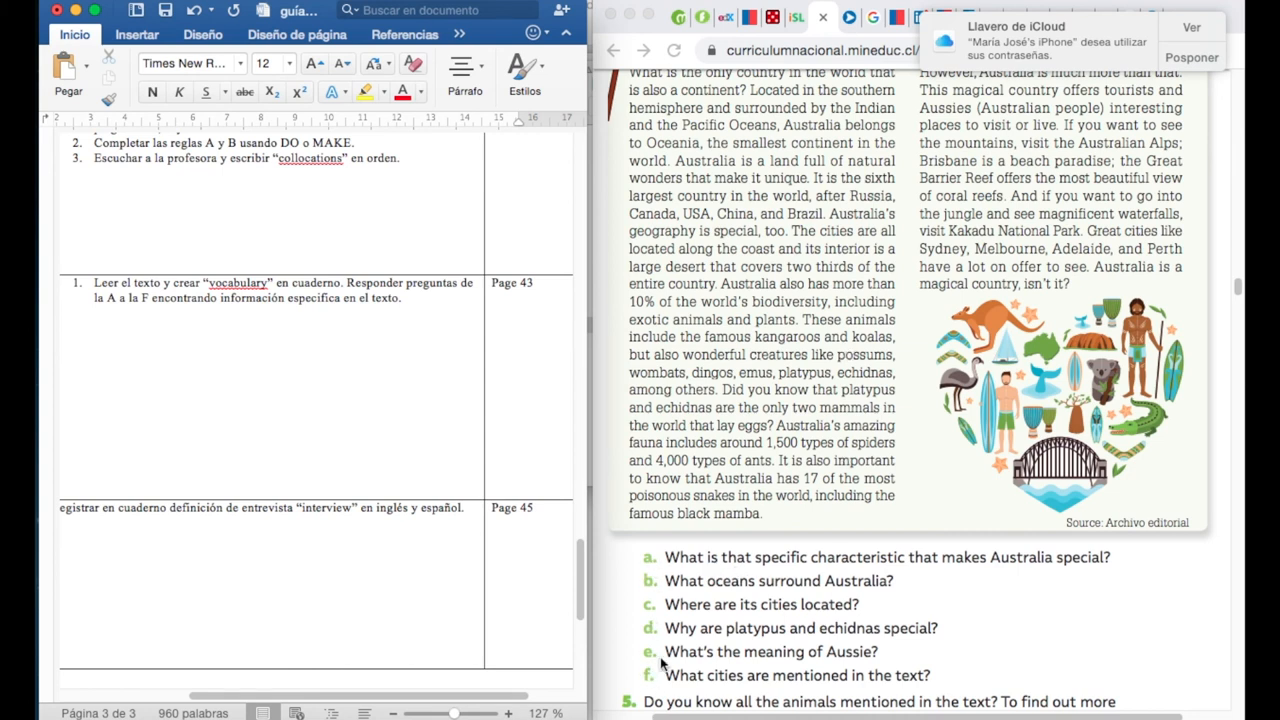
{"action": "mouse_move", "coordinate": [825, 154]}
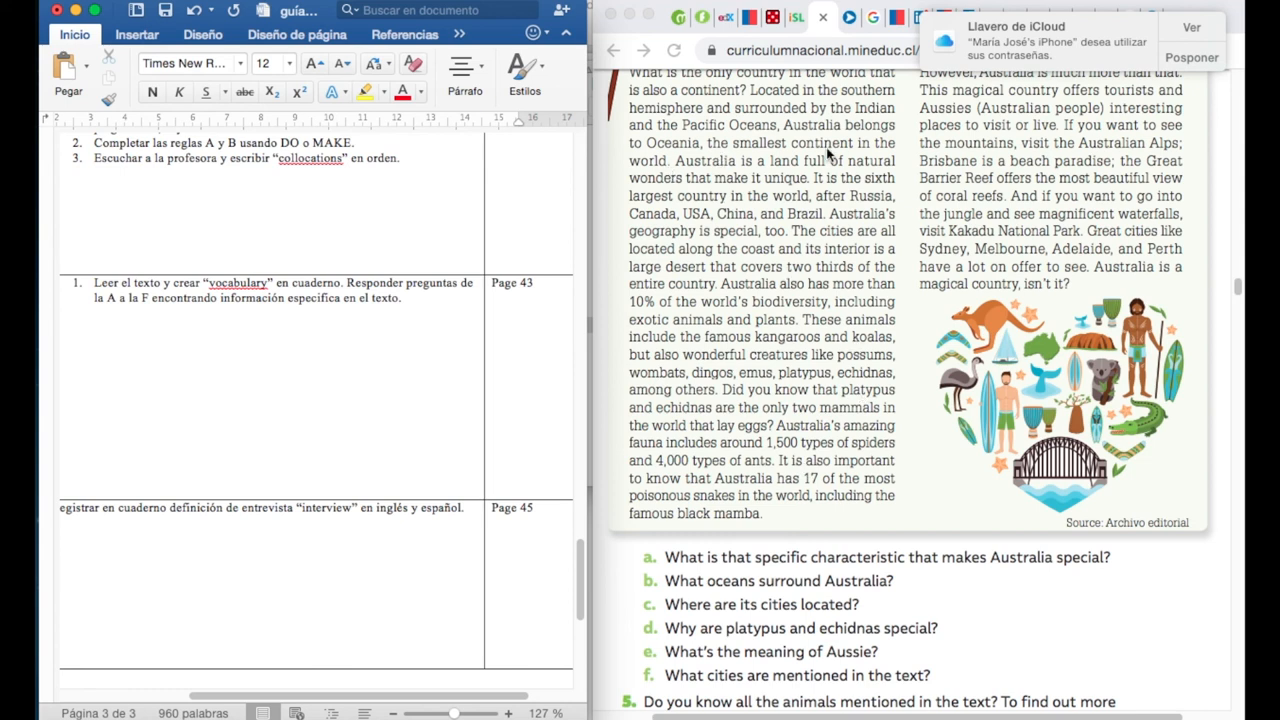
{"action": "mouse_move", "coordinate": [1000, 253]}
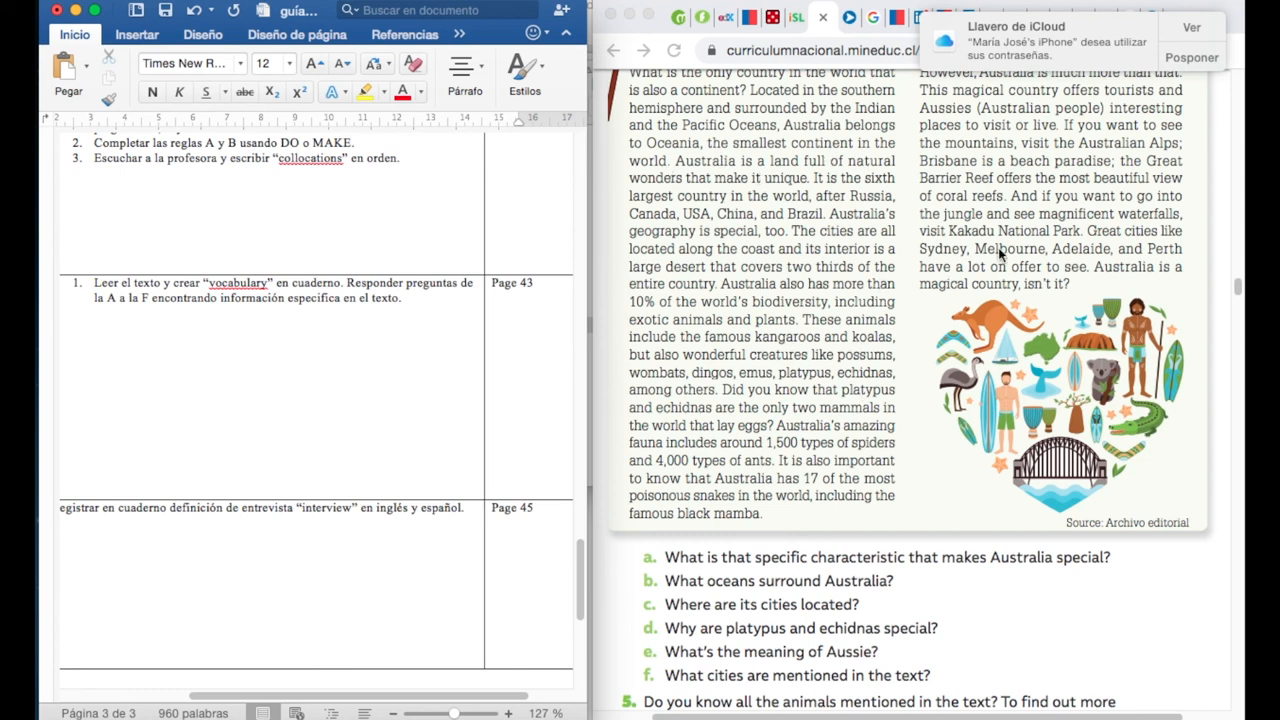
{"action": "mouse_move", "coordinate": [742, 347]}
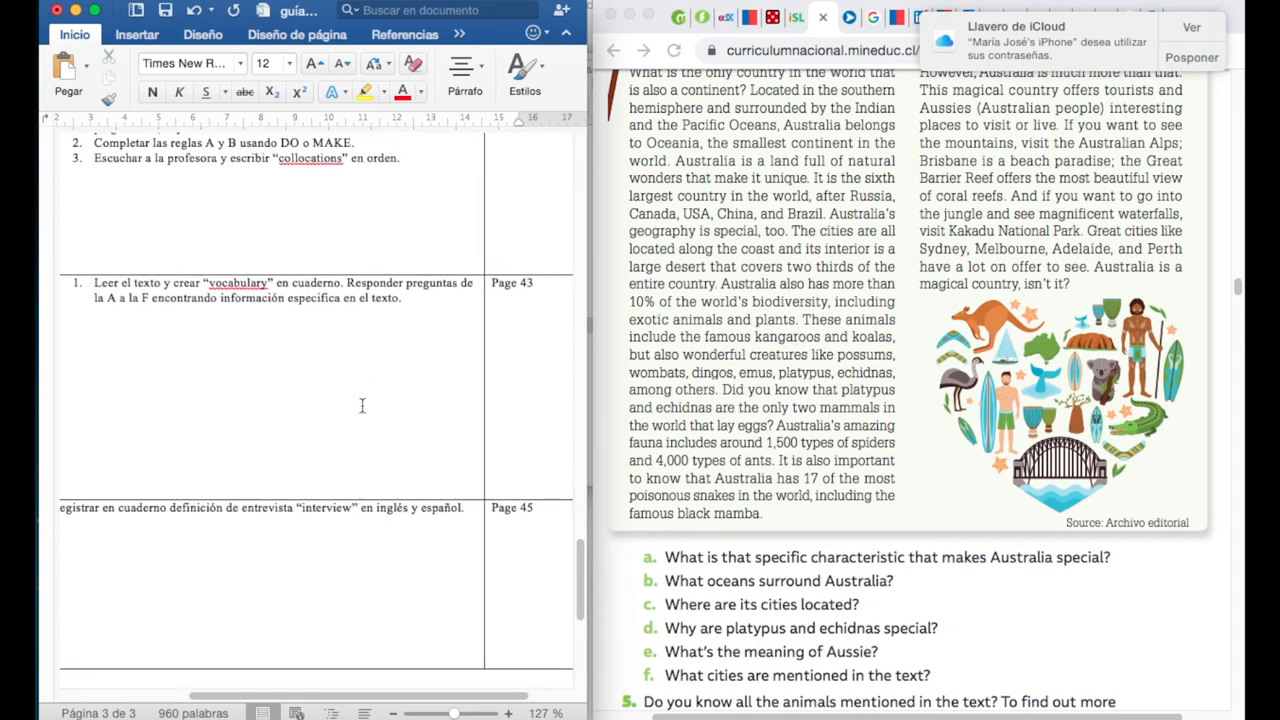
{"action": "scroll", "scroll_direction": "down", "scroll_amount": 3}
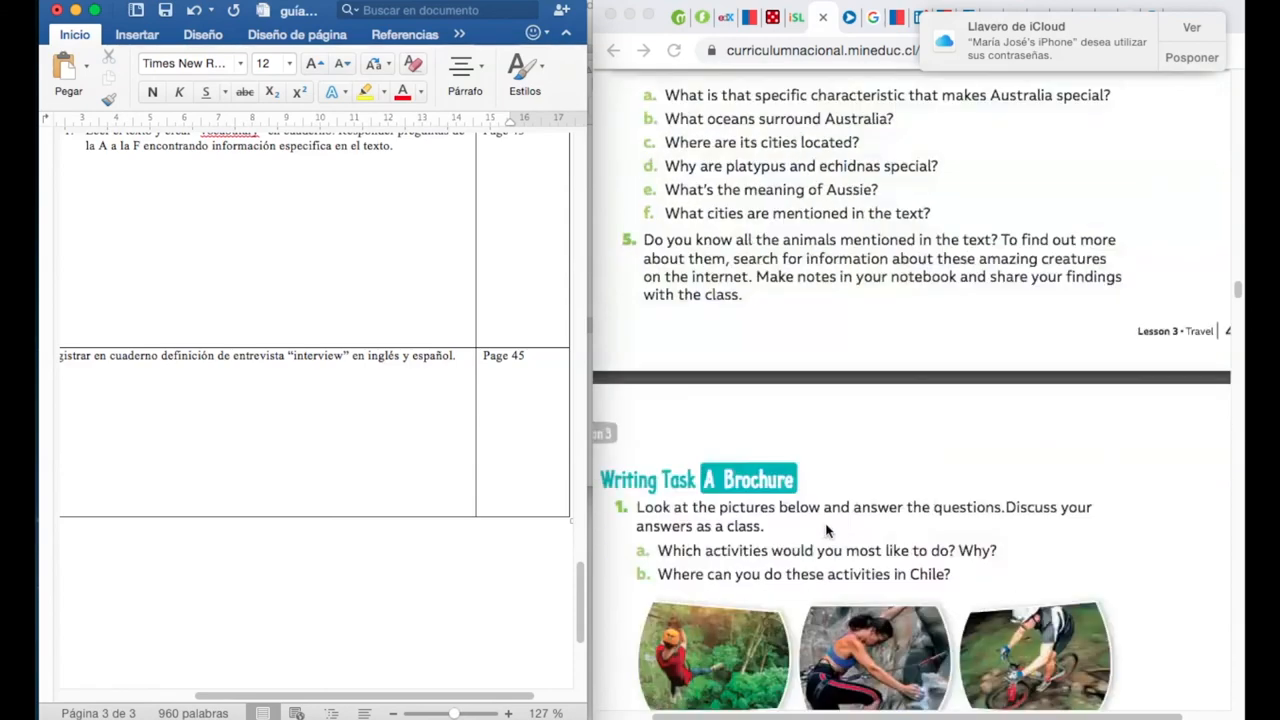
{"action": "scroll", "scroll_direction": "down", "scroll_amount": 3}
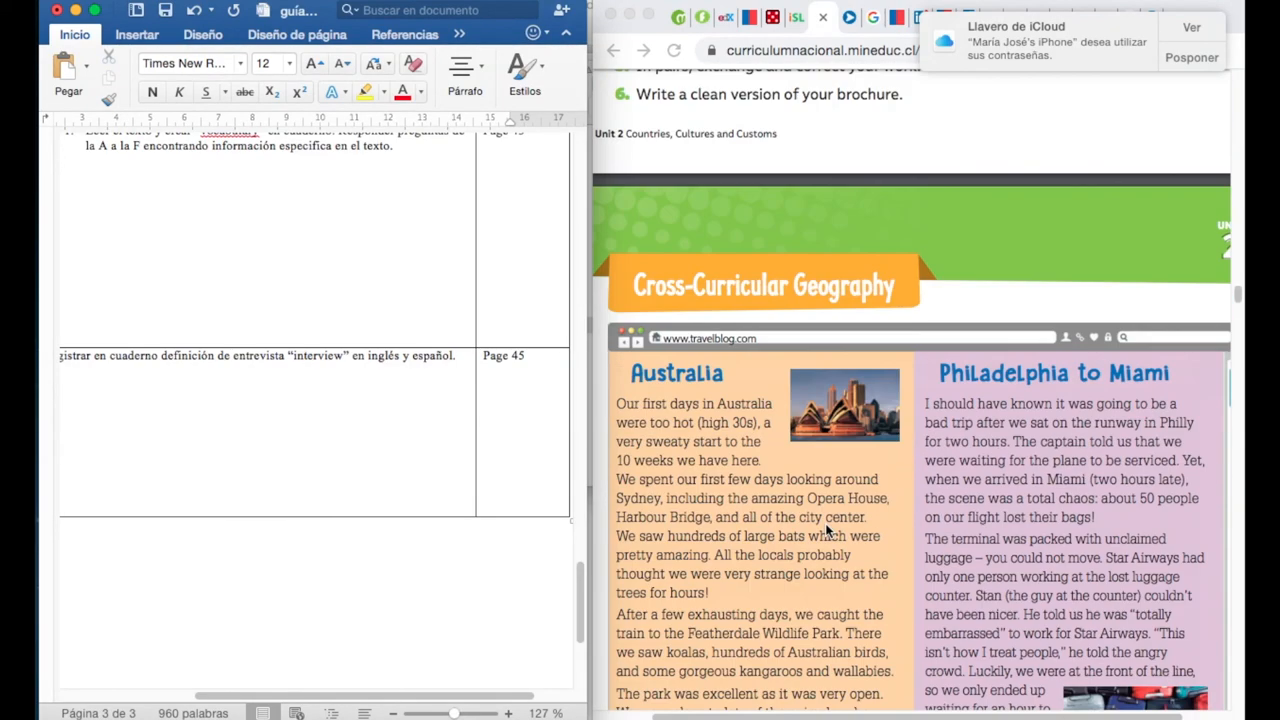
{"action": "scroll", "scroll_direction": "down", "scroll_amount": 3}
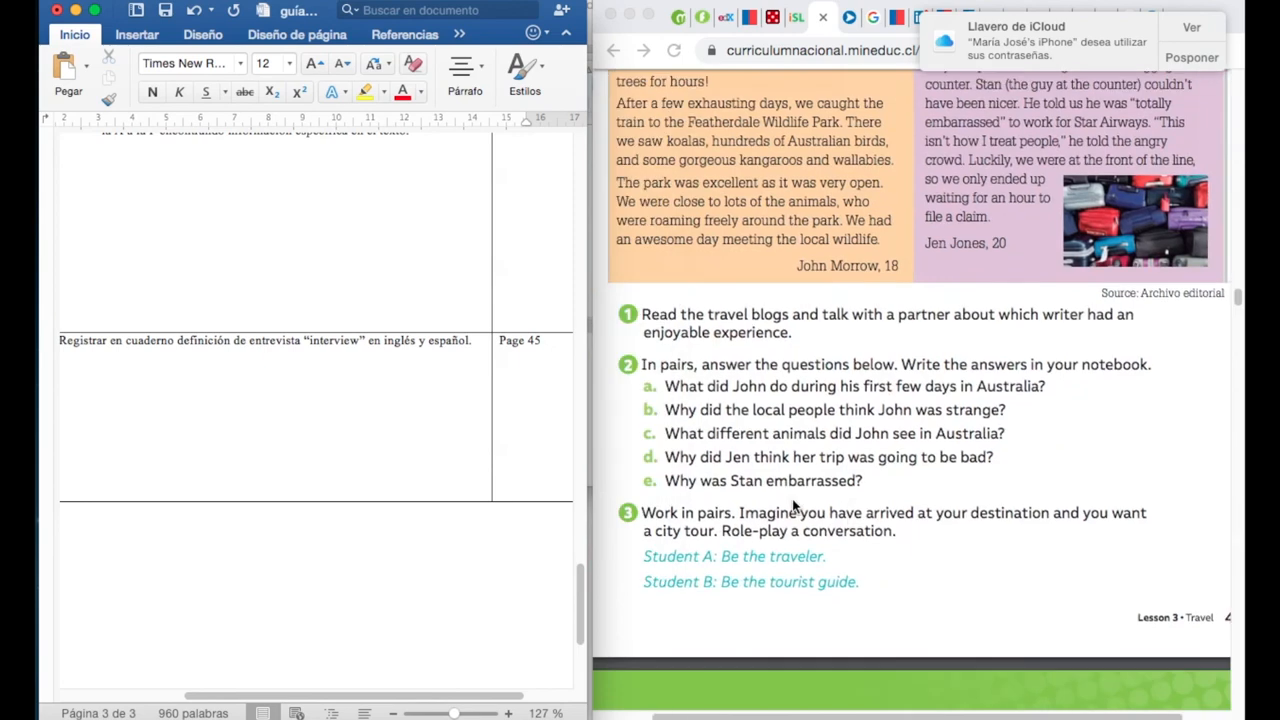
{"action": "scroll", "scroll_direction": "down", "scroll_amount": 3}
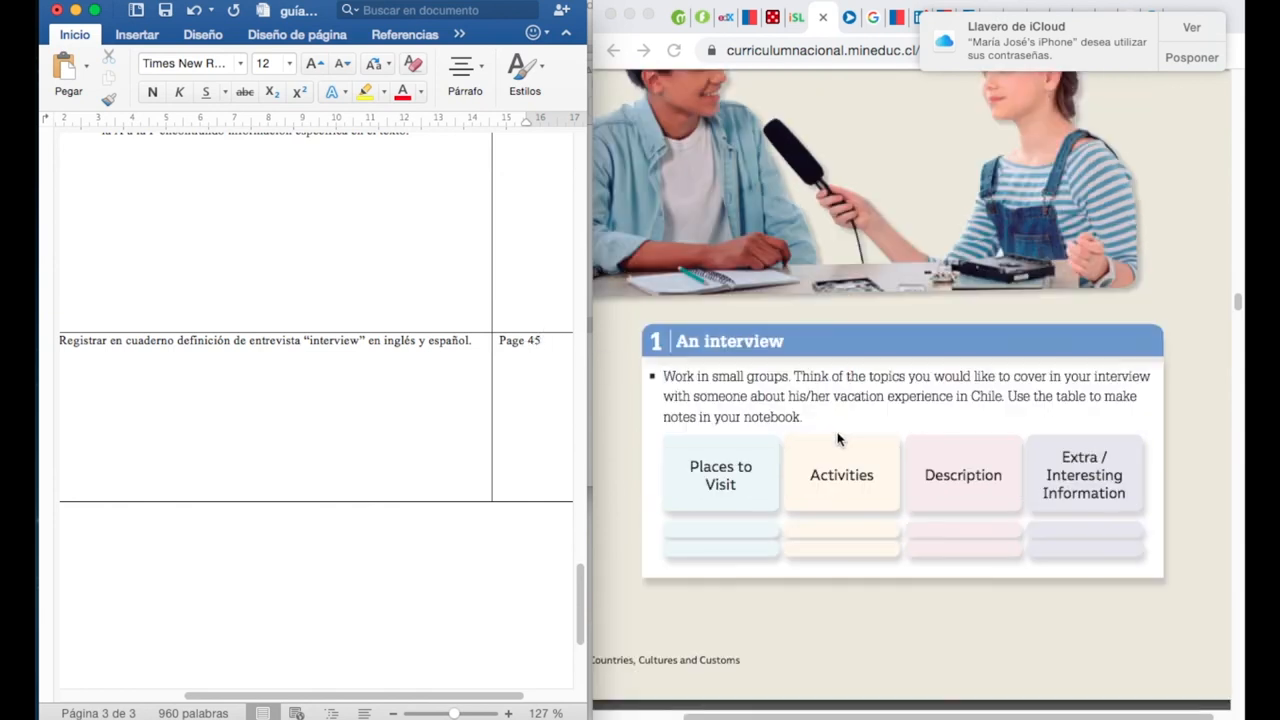
{"action": "scroll", "scroll_direction": "down", "scroll_amount": 3}
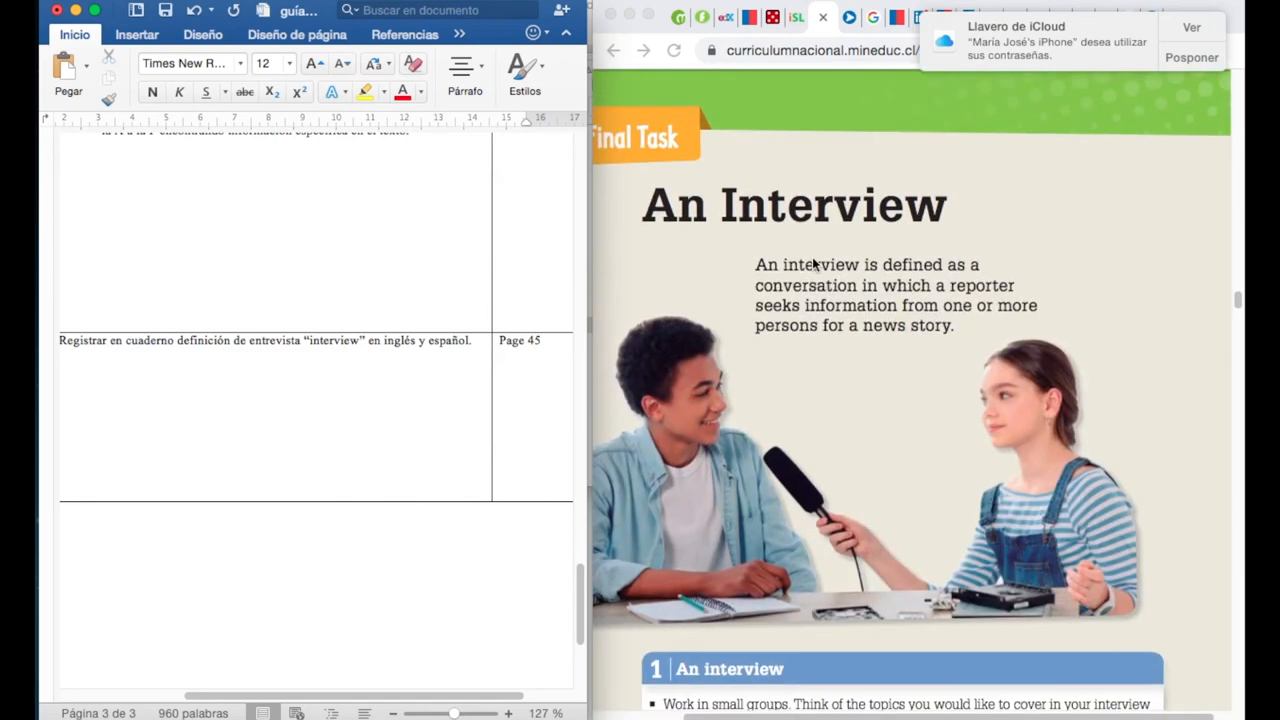
{"action": "mouse_move", "coordinate": [1012, 209]}
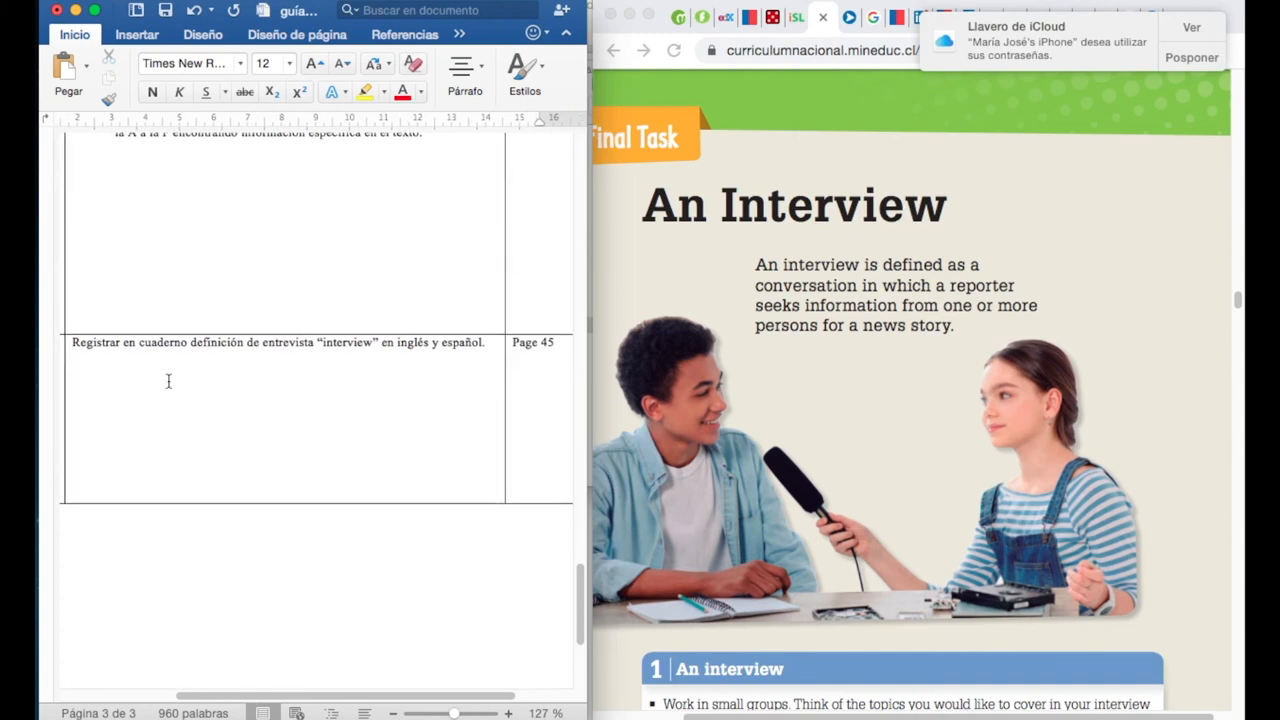
{"action": "mouse_move", "coordinate": [370, 371]}
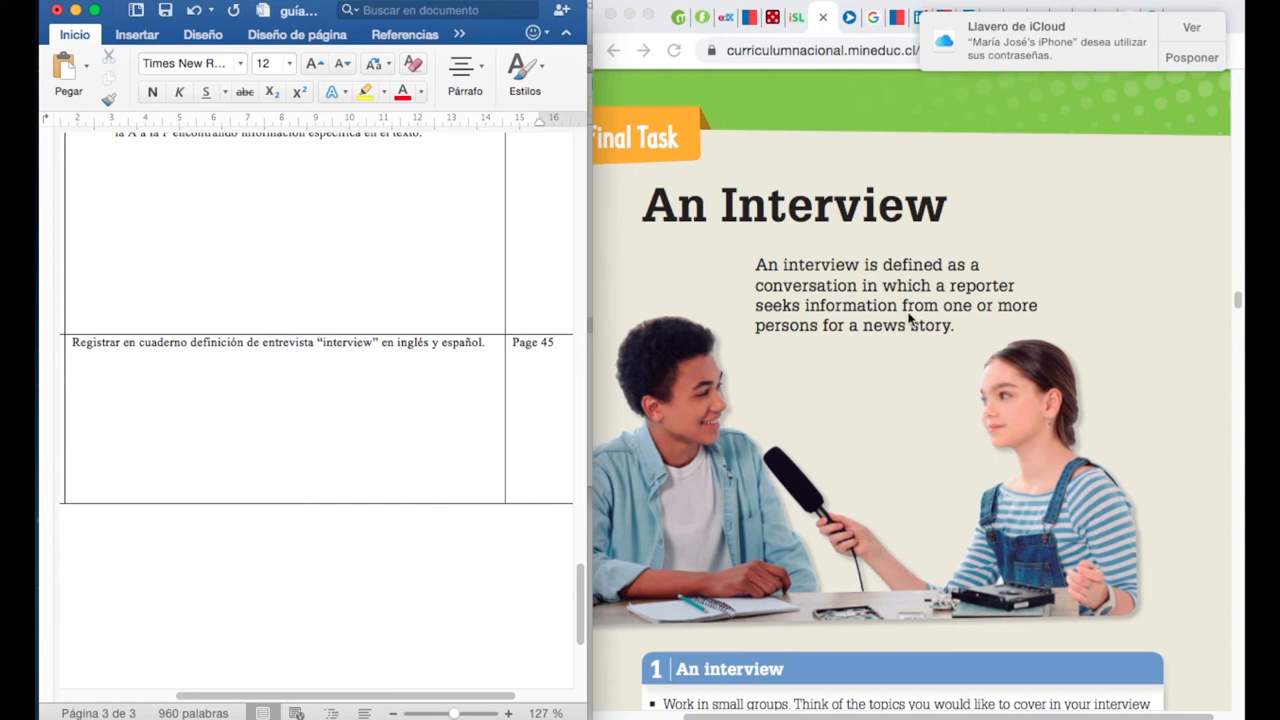
{"action": "mouse_move", "coordinate": [806, 360]}
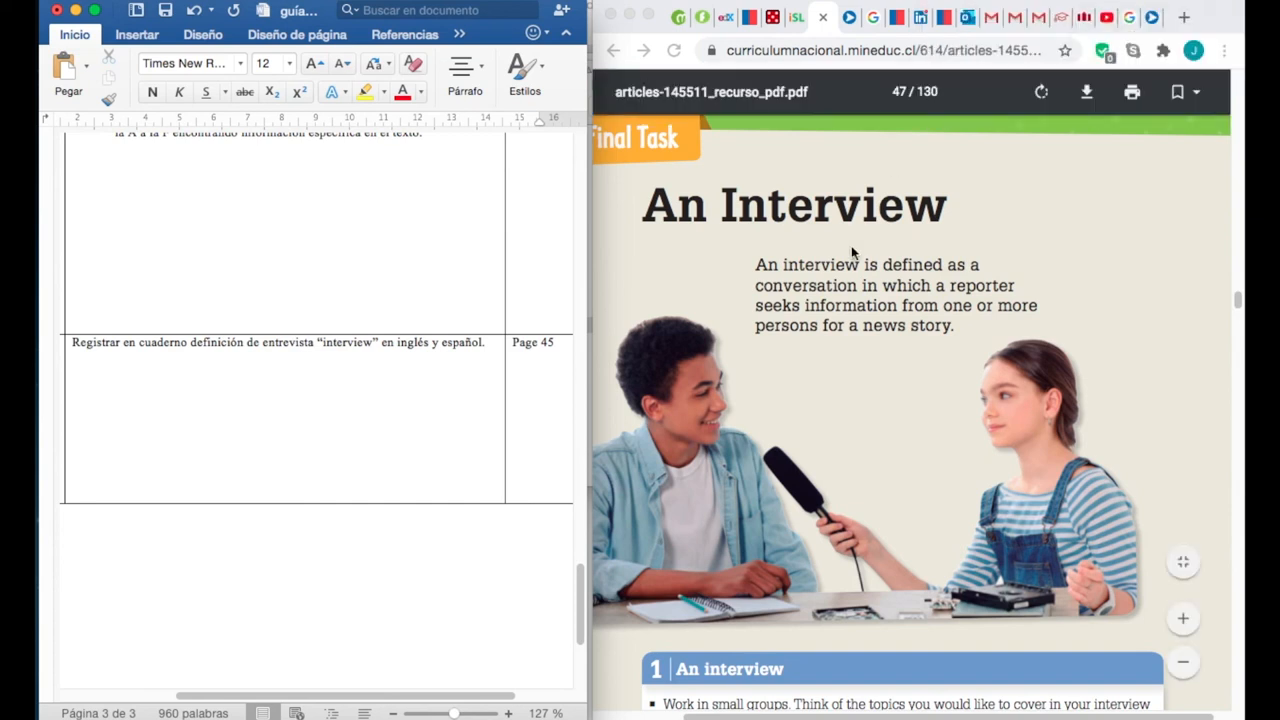
{"action": "mouse_move", "coordinate": [834, 276]}
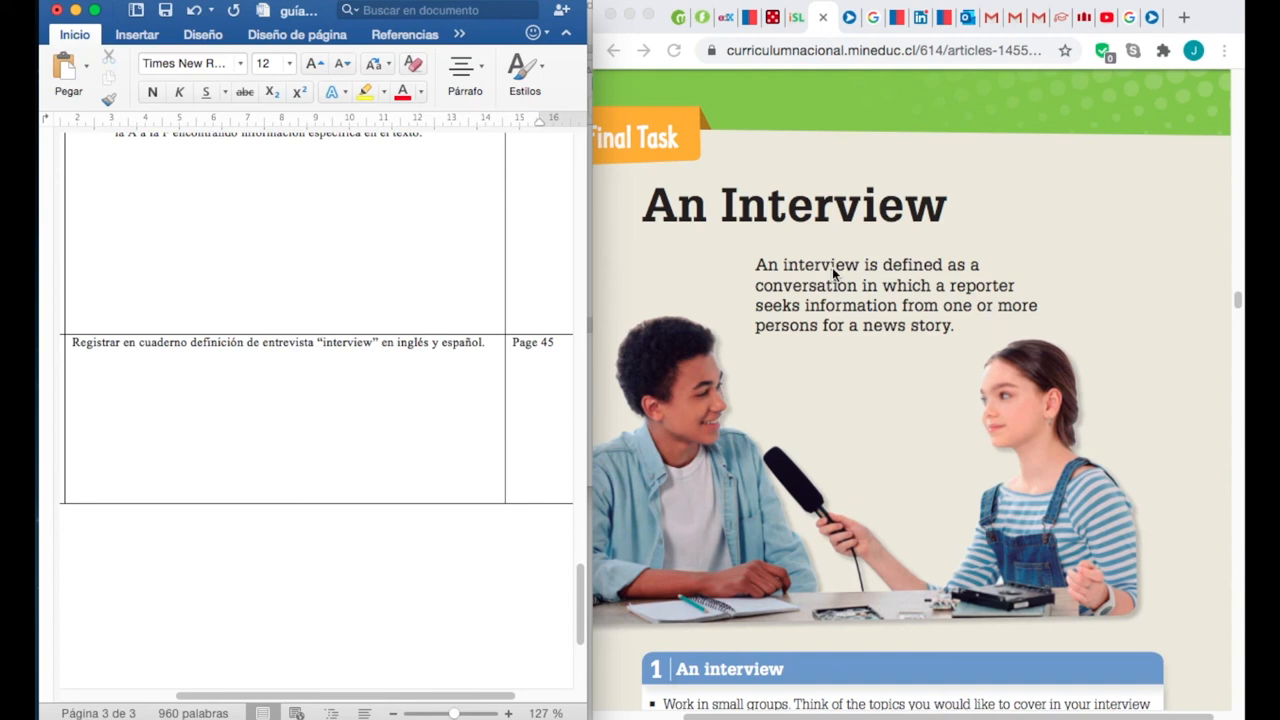
{"action": "mouse_move", "coordinate": [845, 260]}
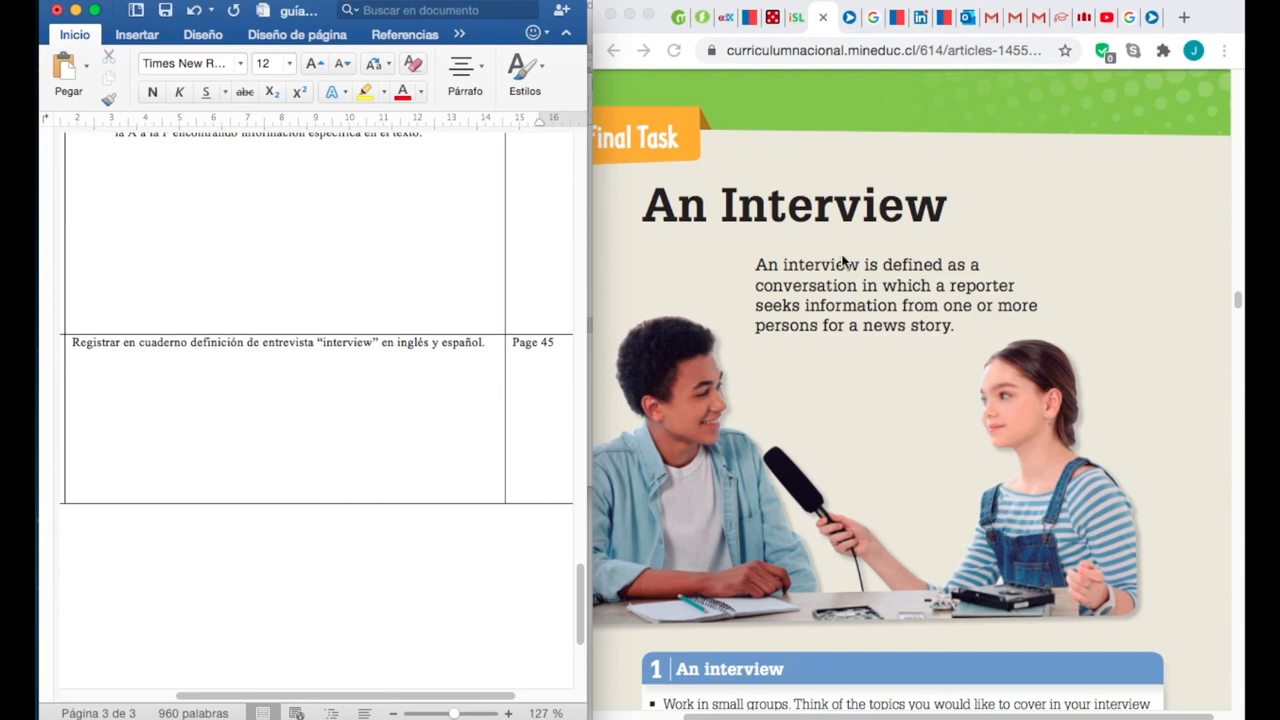